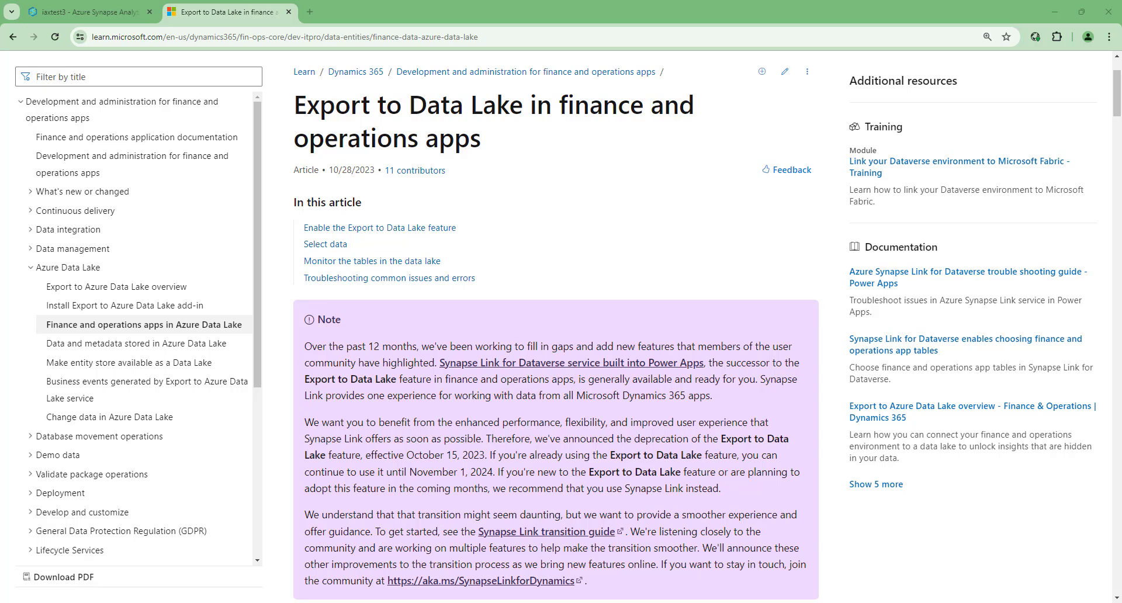
{"action": "mouse_move", "coordinate": [223, 527]}
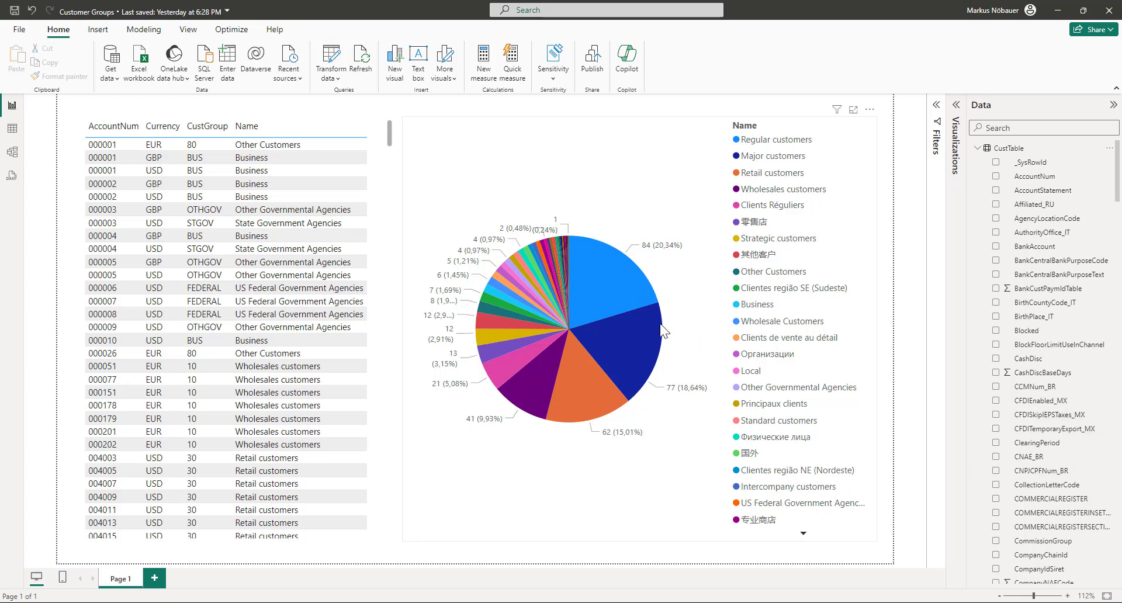
{"action": "mouse_move", "coordinate": [576, 128]}
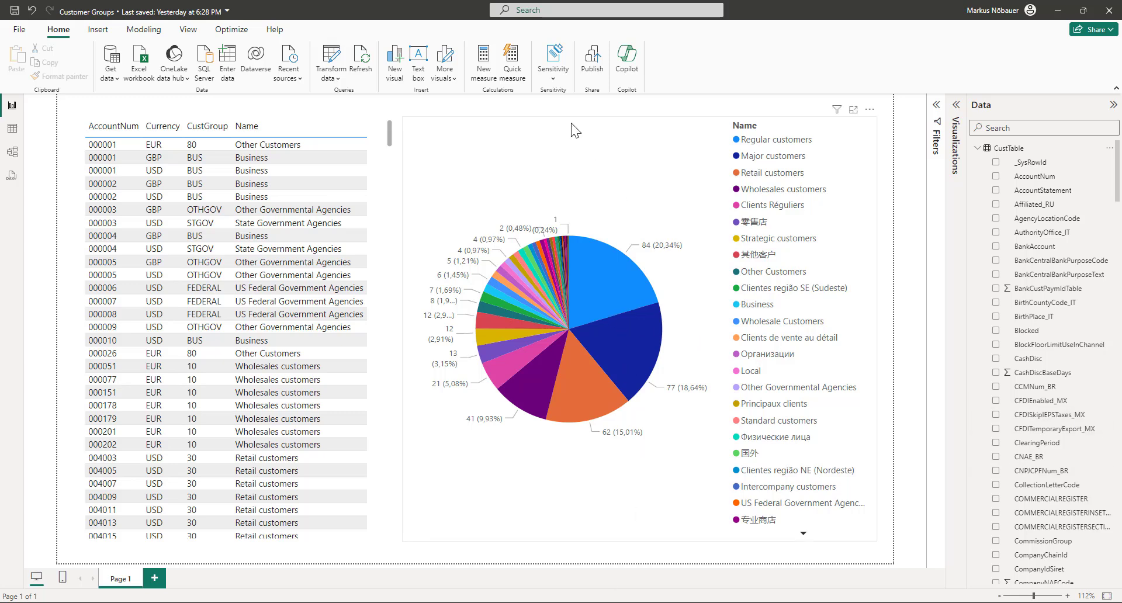
{"action": "mouse_move", "coordinate": [331, 59]}
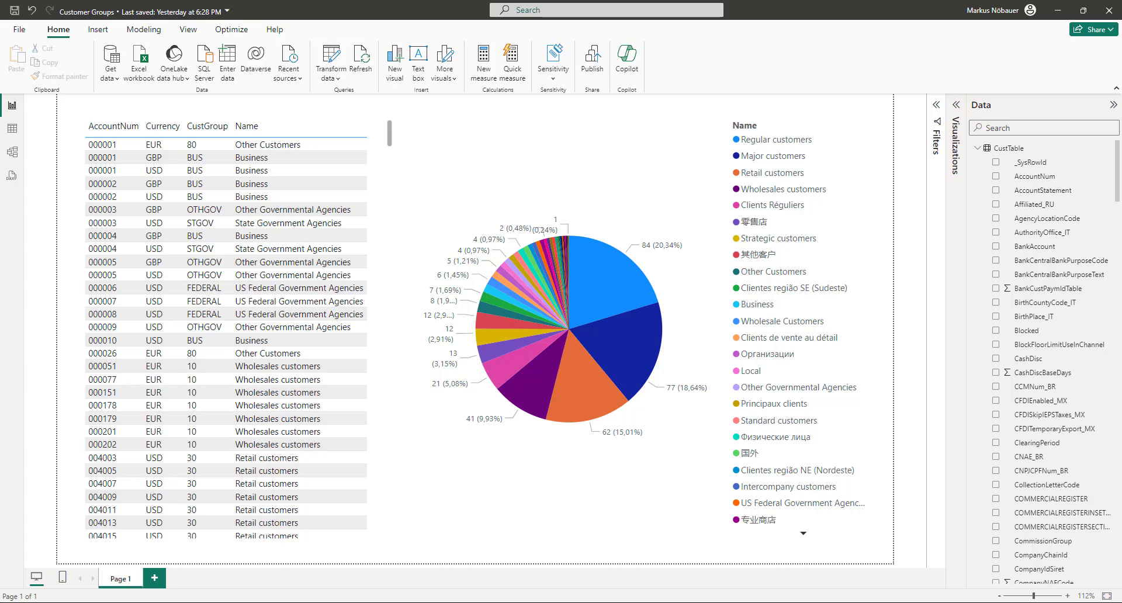
Step: Open the query editor on CustTable via Transform data and switch to View
{"action": "left_click", "coordinate": [330, 57]}
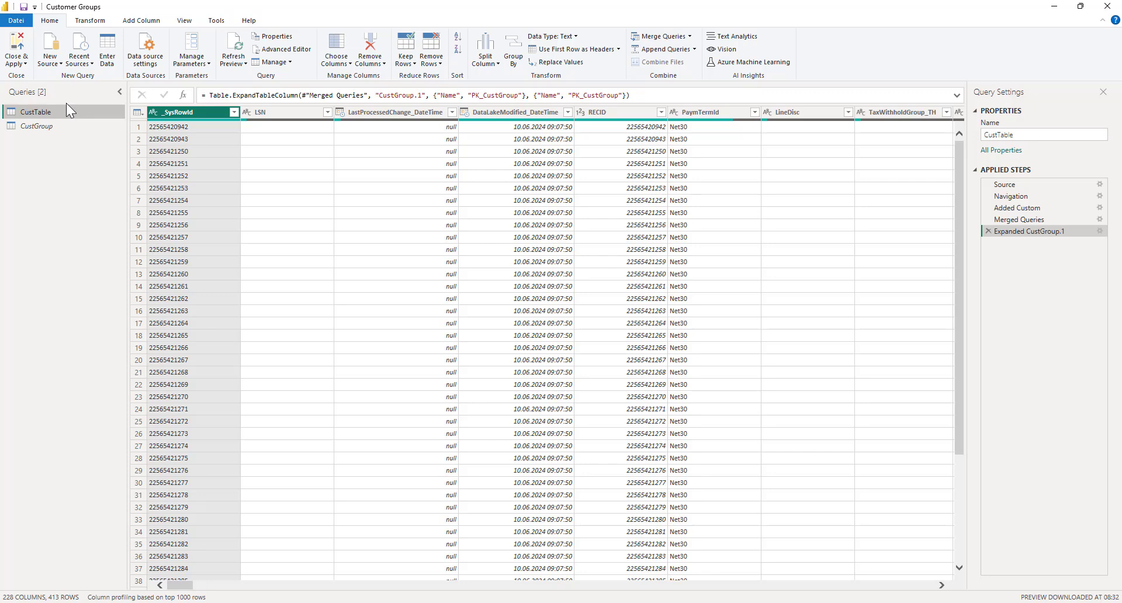
{"action": "mouse_move", "coordinate": [63, 120]}
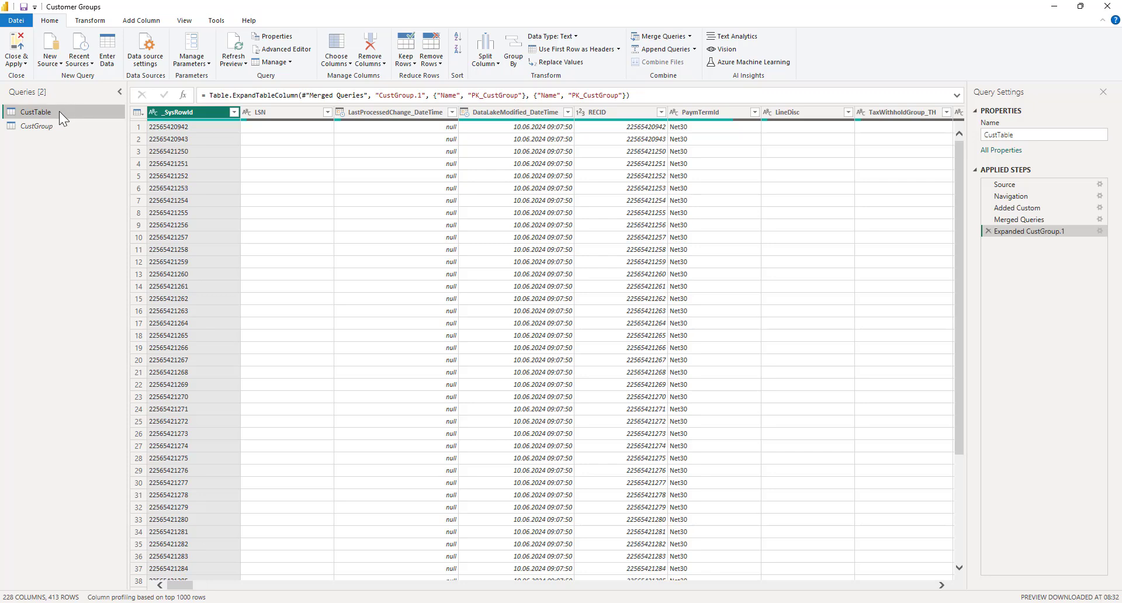
{"action": "mouse_move", "coordinate": [58, 203]}
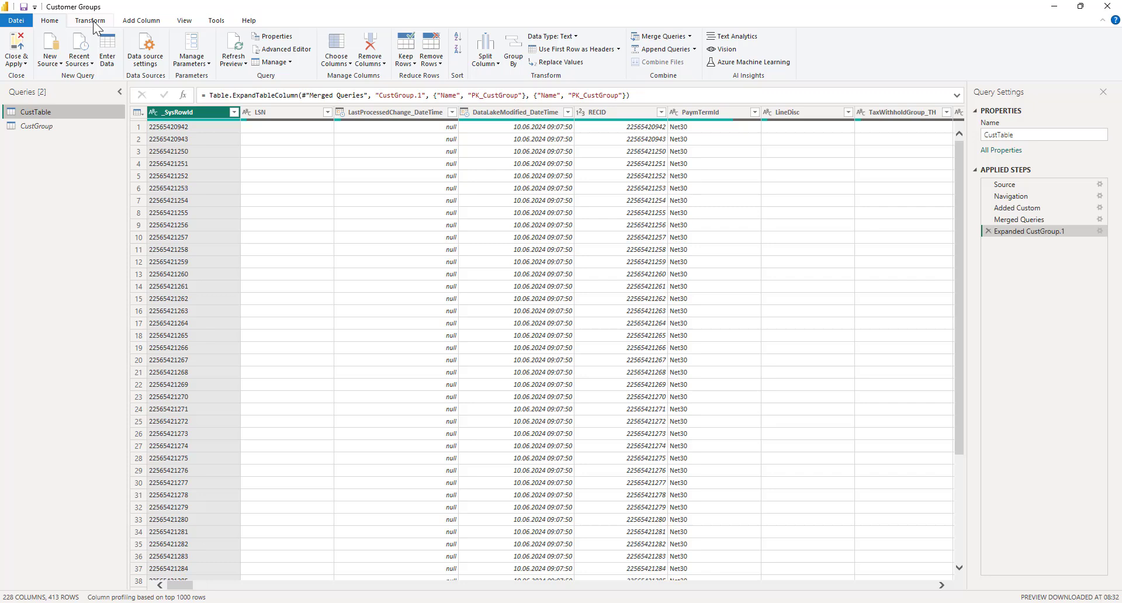
{"action": "left_click", "coordinate": [184, 19]}
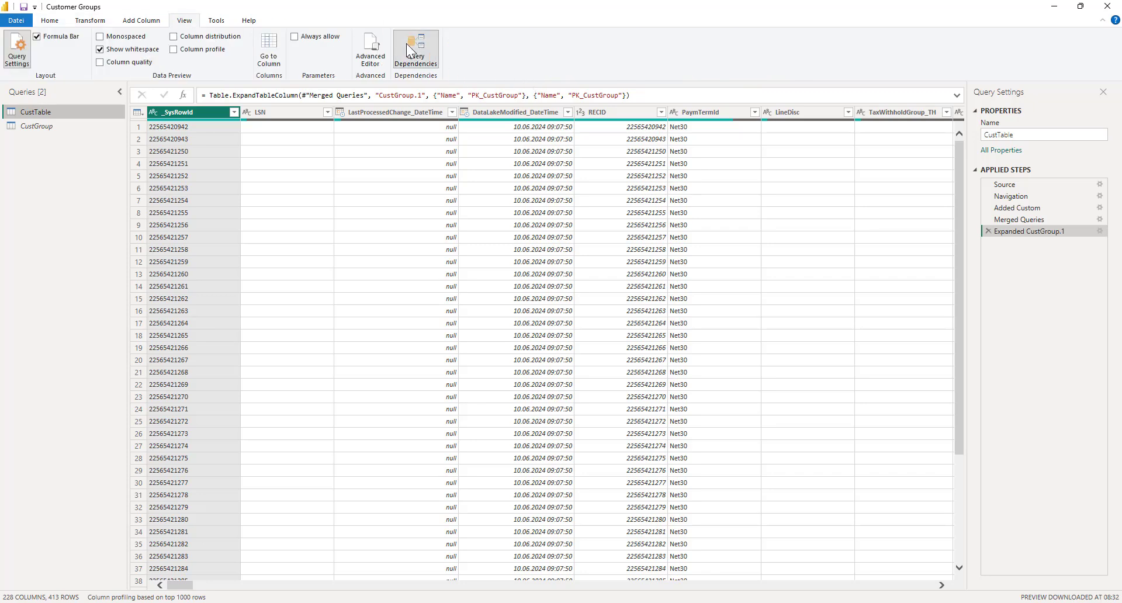
Step: Show the Query Dependencies diagram: data lake source feeds CustGroup, then CustTable
{"action": "left_click", "coordinate": [415, 50]}
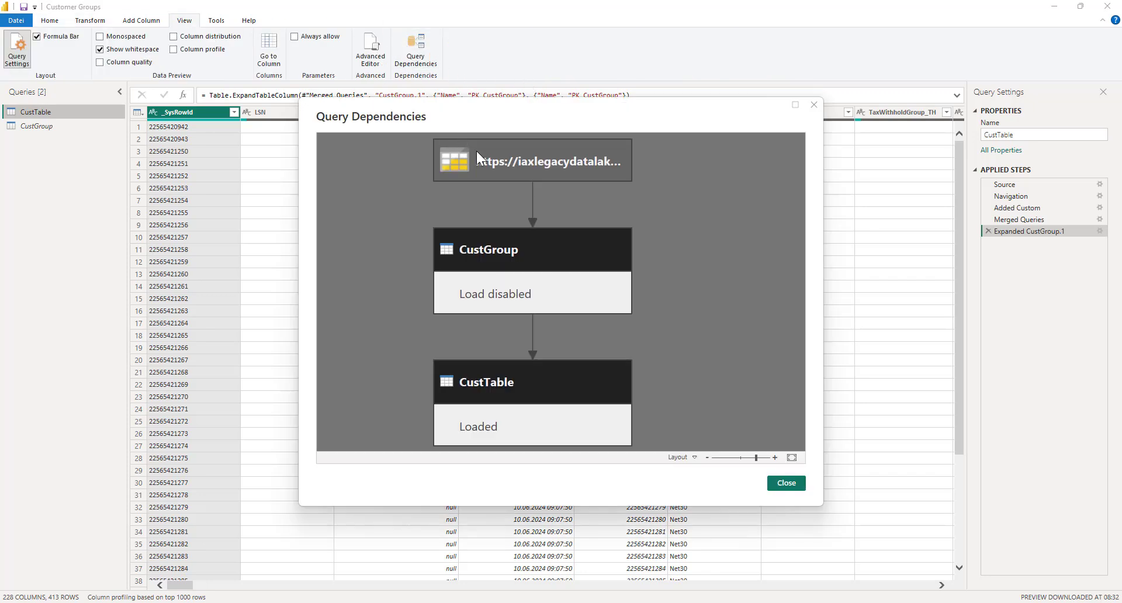
{"action": "mouse_move", "coordinate": [718, 203]}
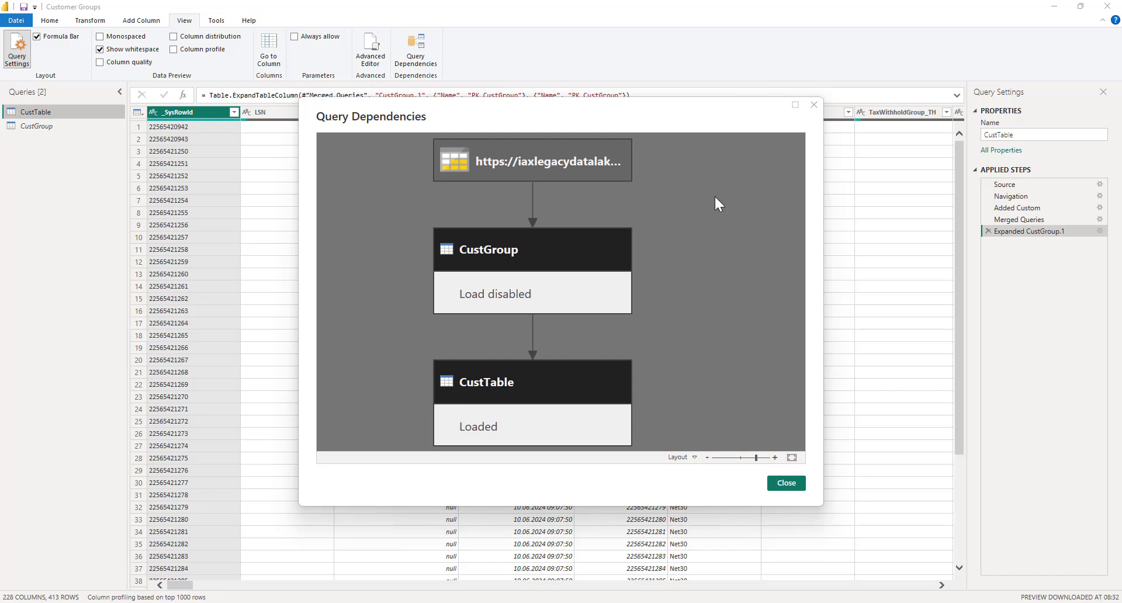
{"action": "mouse_move", "coordinate": [659, 299]}
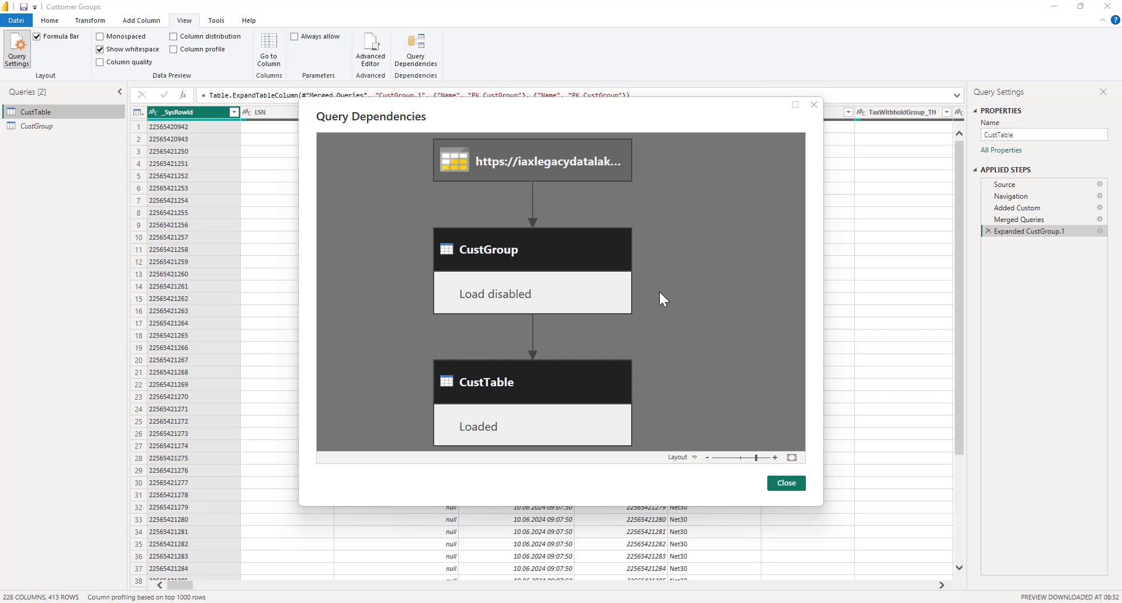
{"action": "mouse_move", "coordinate": [716, 337]}
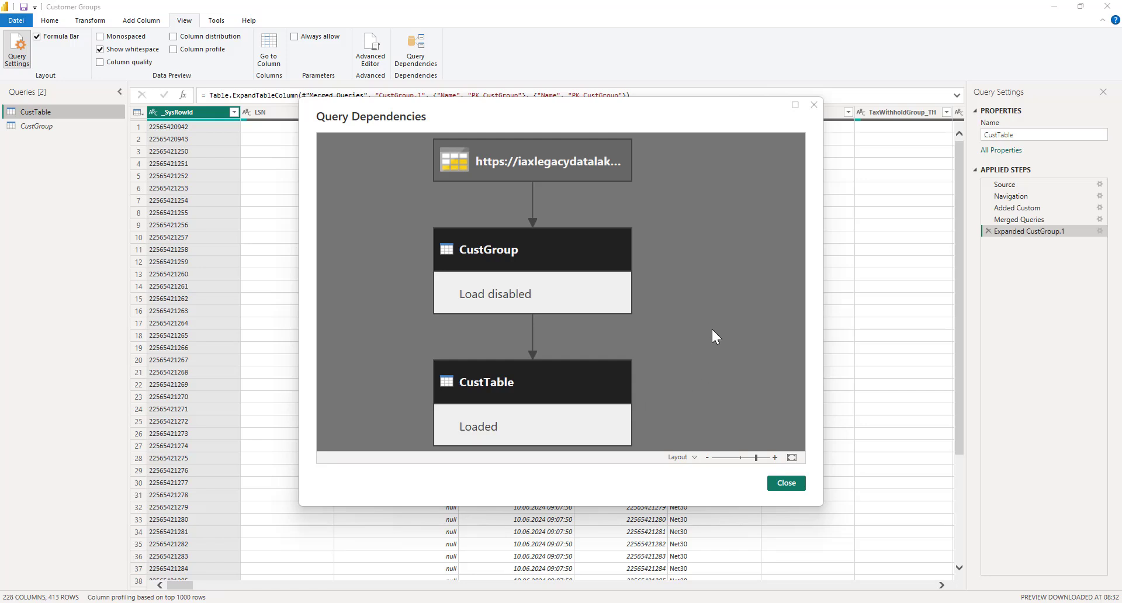
{"action": "mouse_move", "coordinate": [494, 122]}
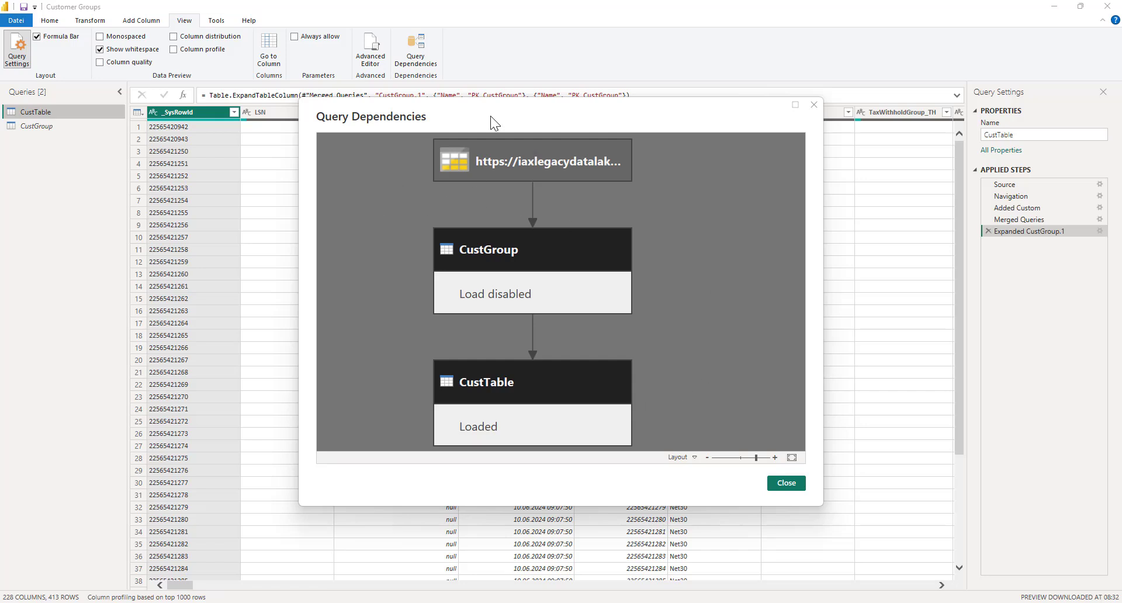
{"action": "mouse_move", "coordinate": [497, 143]}
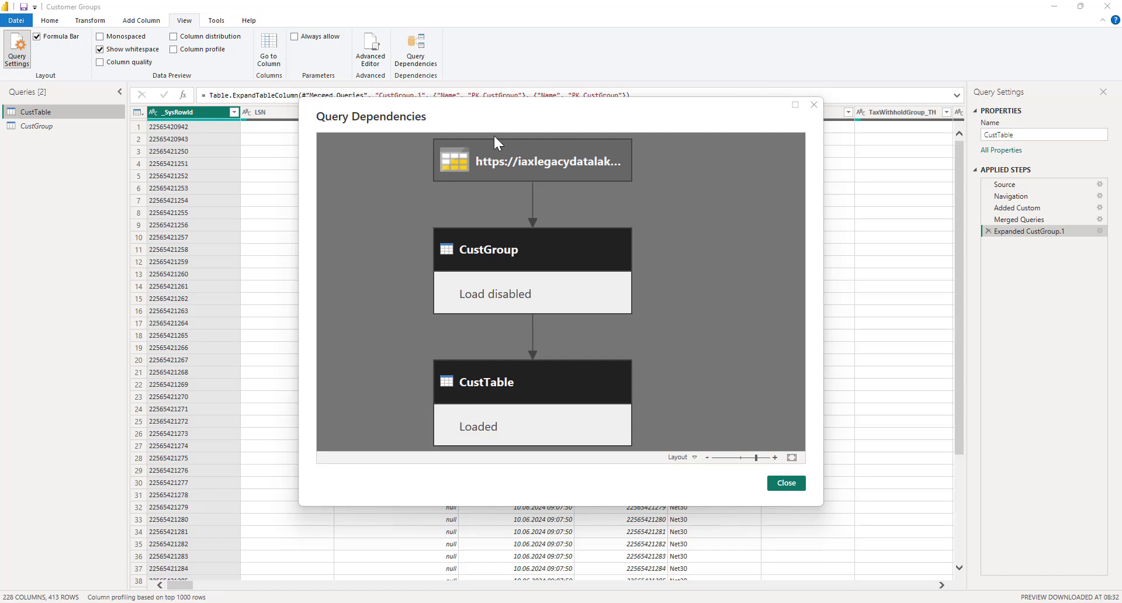
{"action": "mouse_move", "coordinate": [708, 216]}
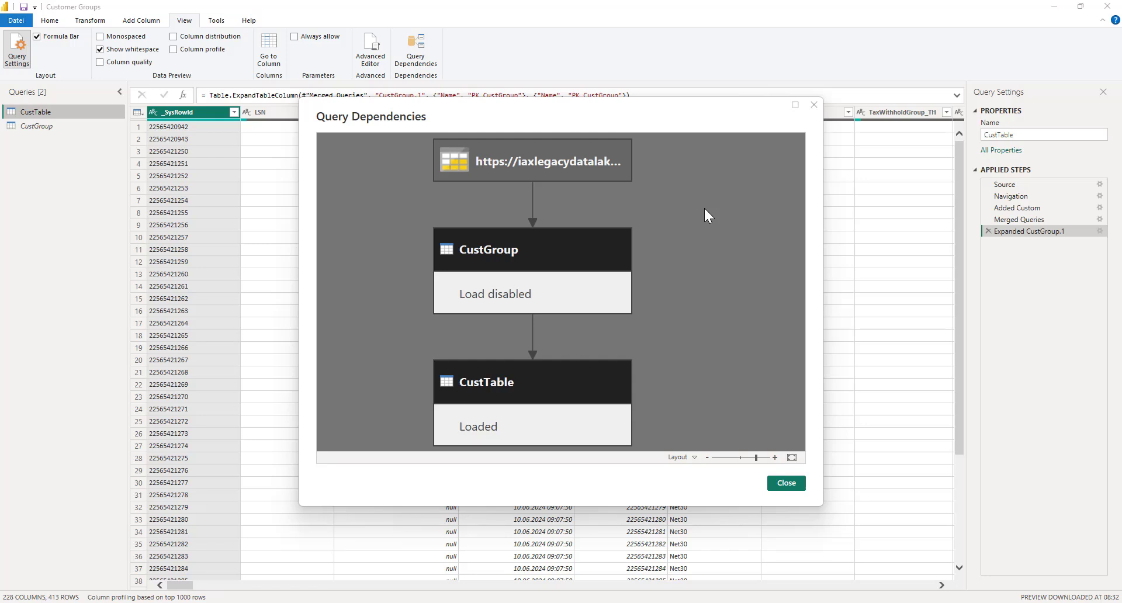
{"action": "mouse_move", "coordinate": [554, 209]}
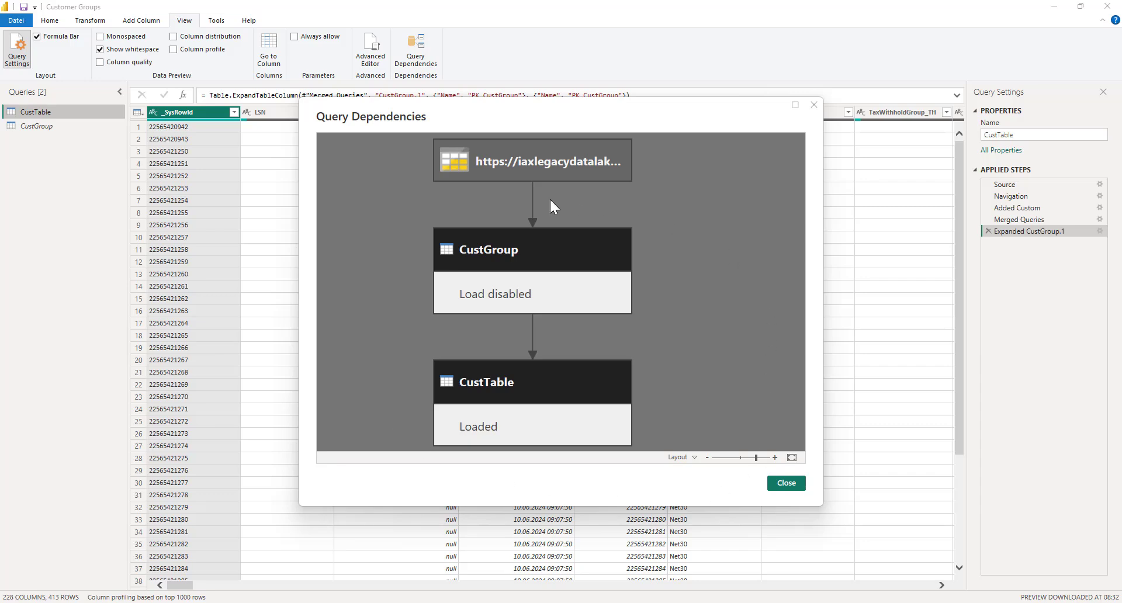
{"action": "mouse_move", "coordinate": [776, 215]}
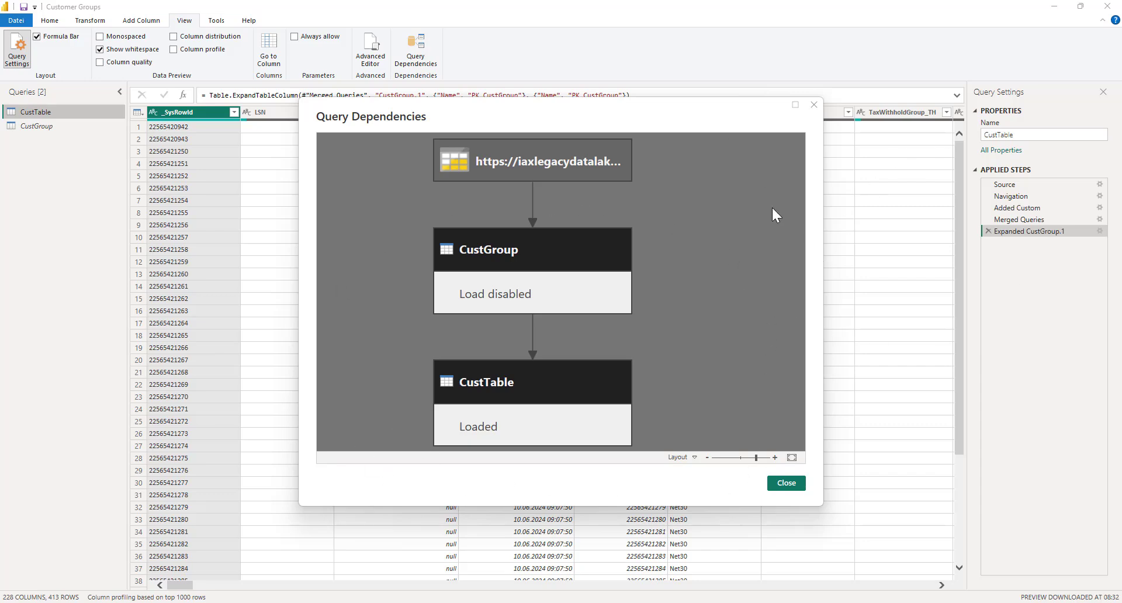
Step: Close the Query Dependencies dialog to return to CustTable's data
{"action": "left_click", "coordinate": [786, 482]}
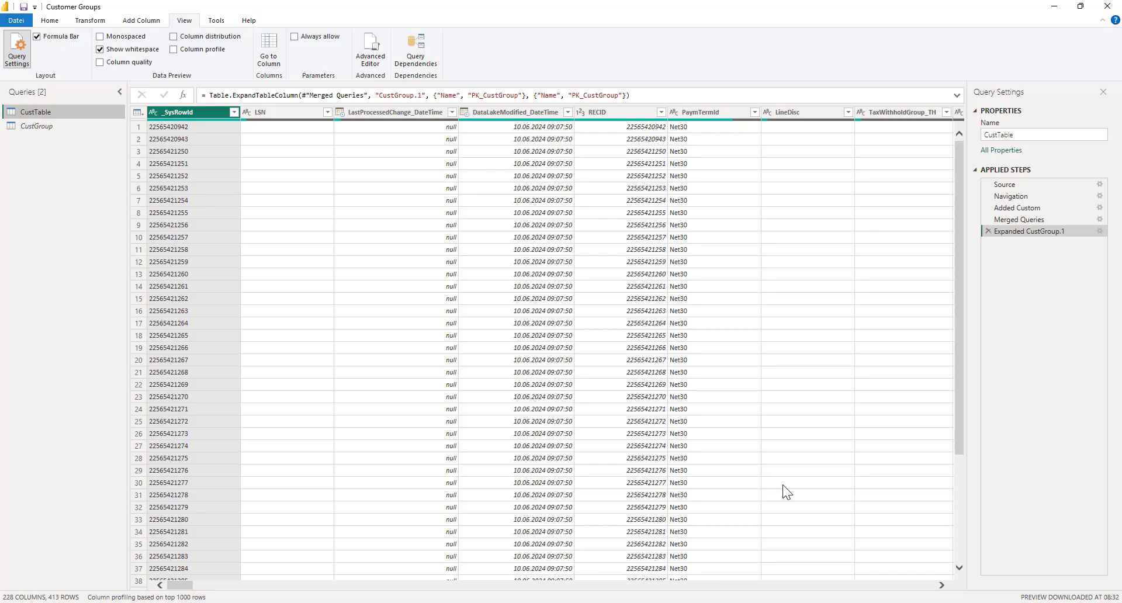
{"action": "mouse_move", "coordinate": [913, 337]}
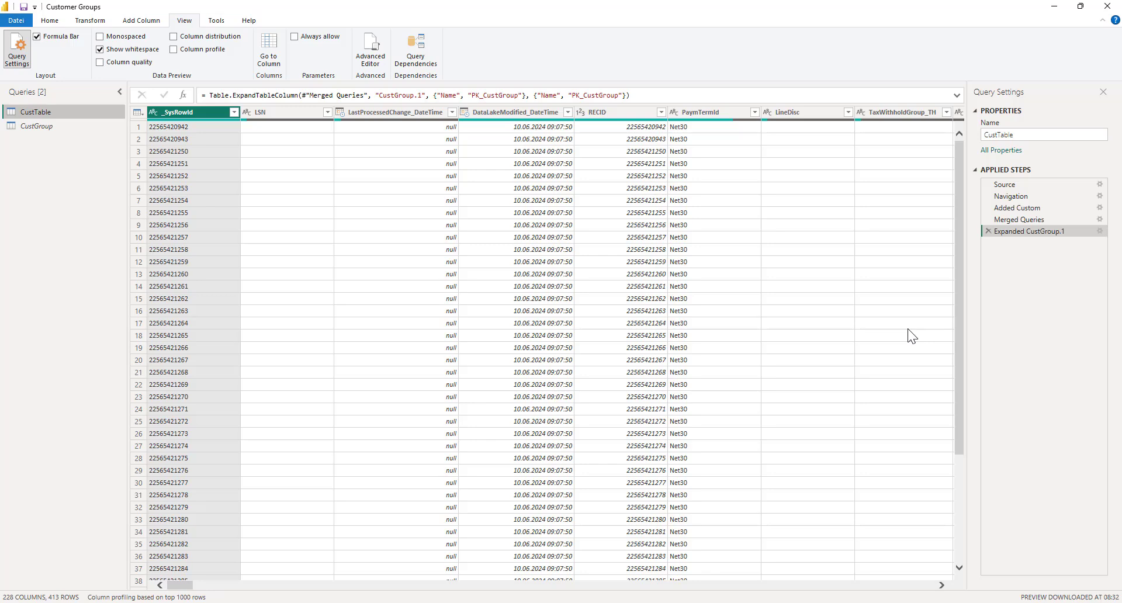
{"action": "mouse_move", "coordinate": [147, 200]}
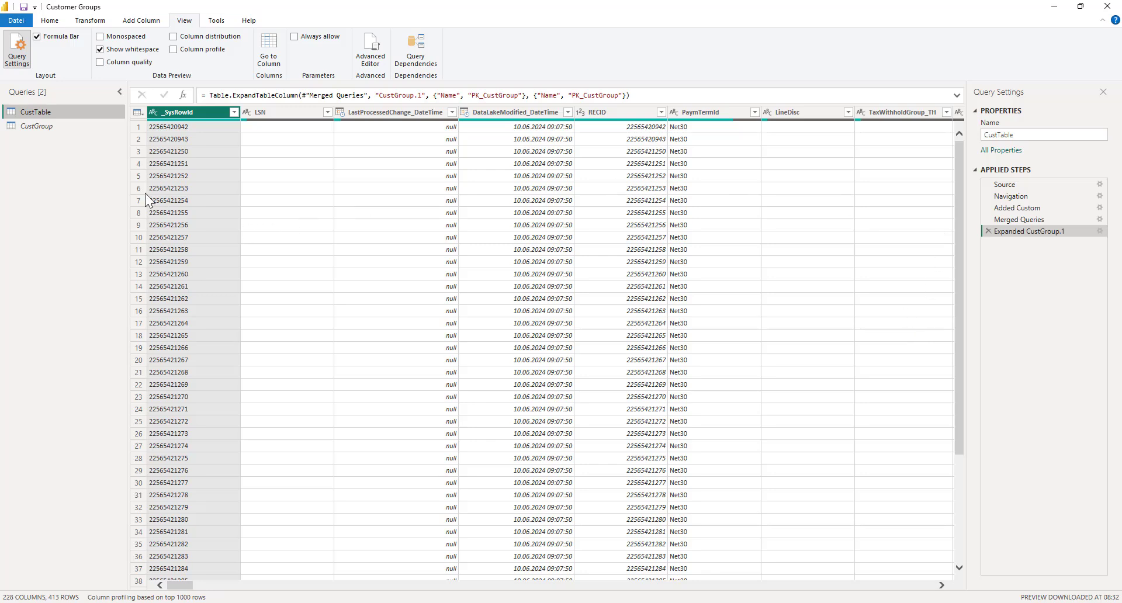
{"action": "left_click", "coordinate": [37, 126]}
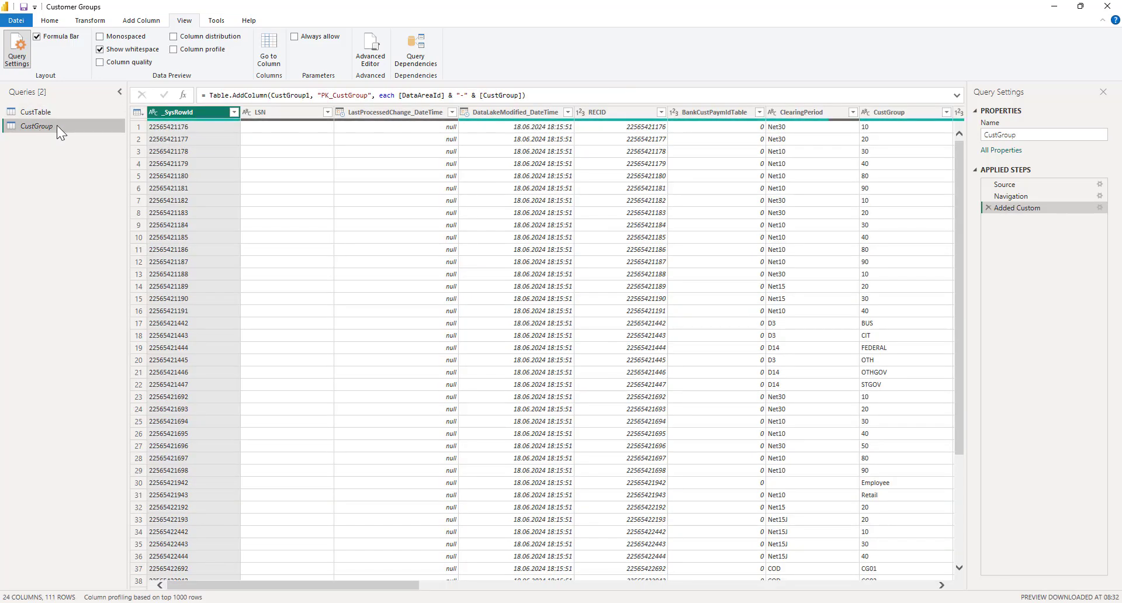
{"action": "mouse_move", "coordinate": [36, 138]}
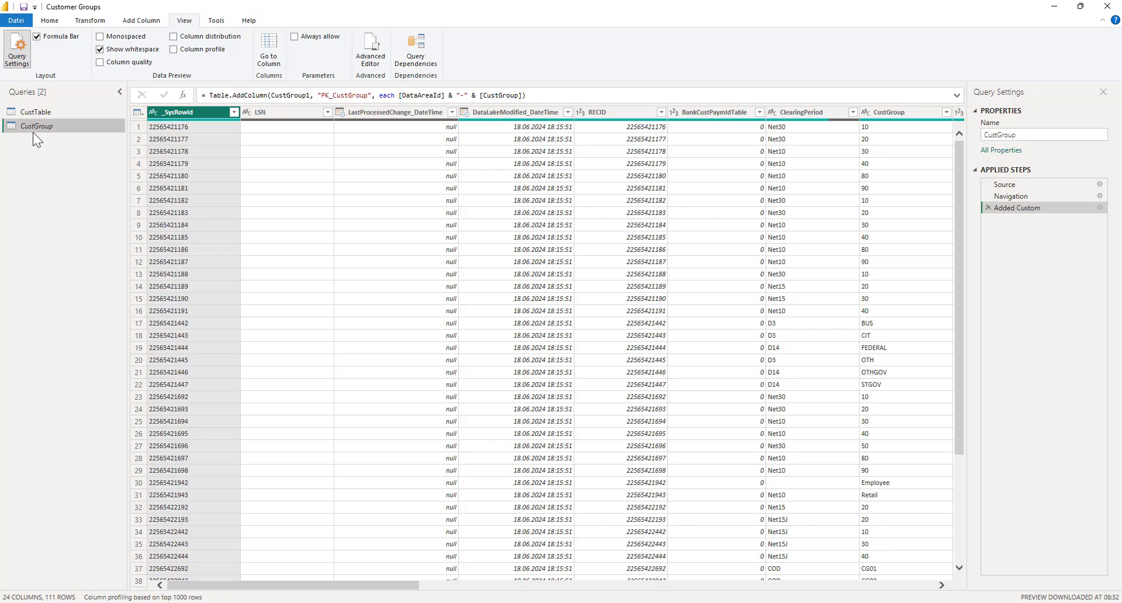
{"action": "mouse_move", "coordinate": [1016, 196]}
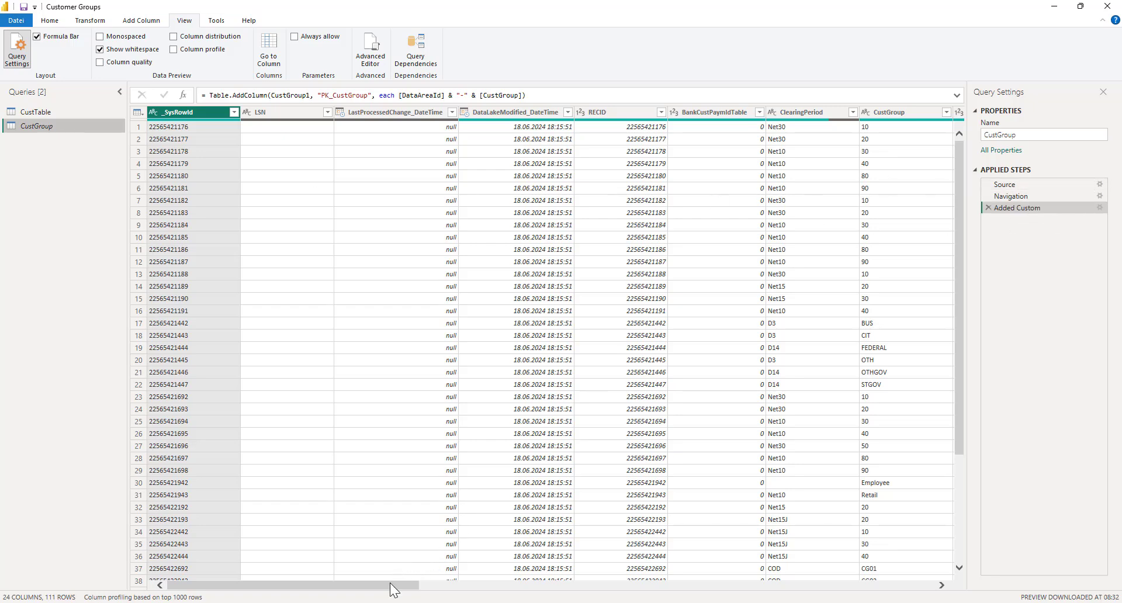
{"action": "scroll", "scroll_direction": "right", "scroll_amount": 3}
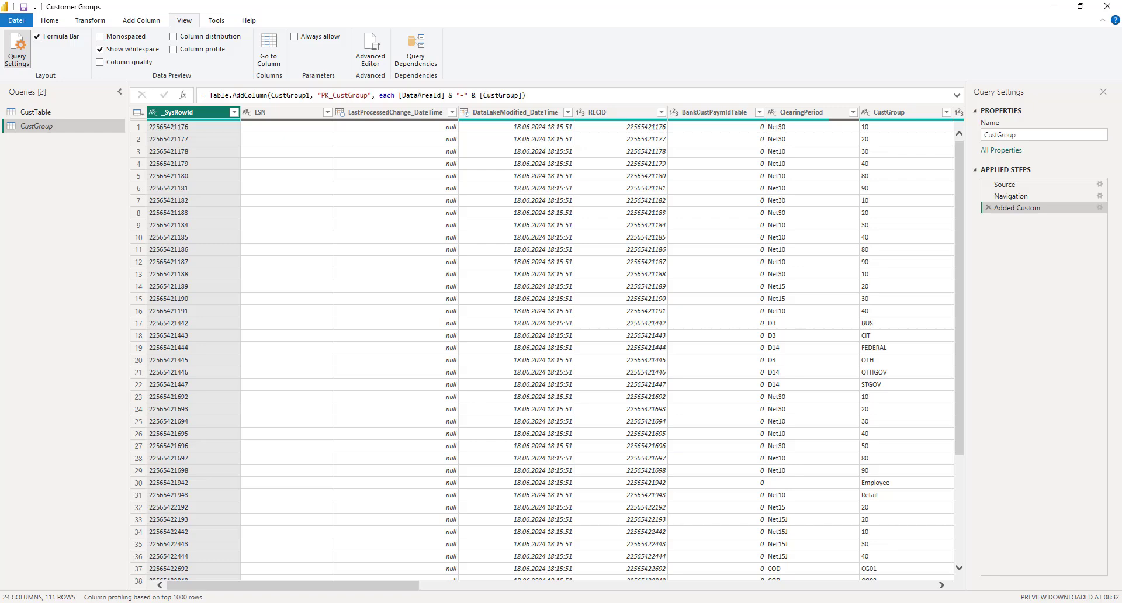
{"action": "mouse_move", "coordinate": [969, 241]}
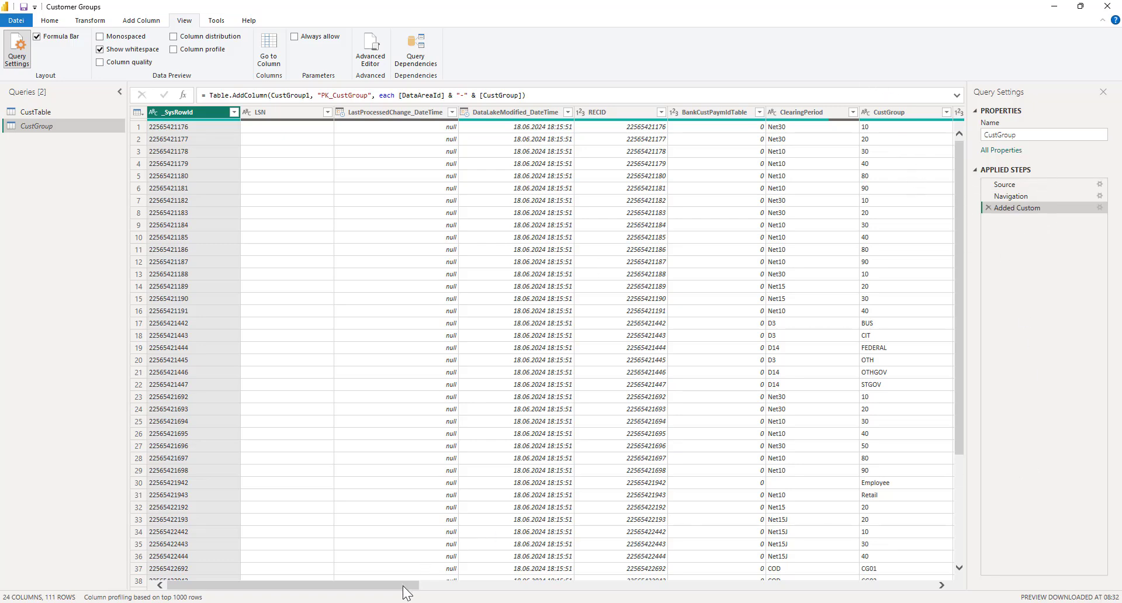
{"action": "mouse_move", "coordinate": [578, 251]}
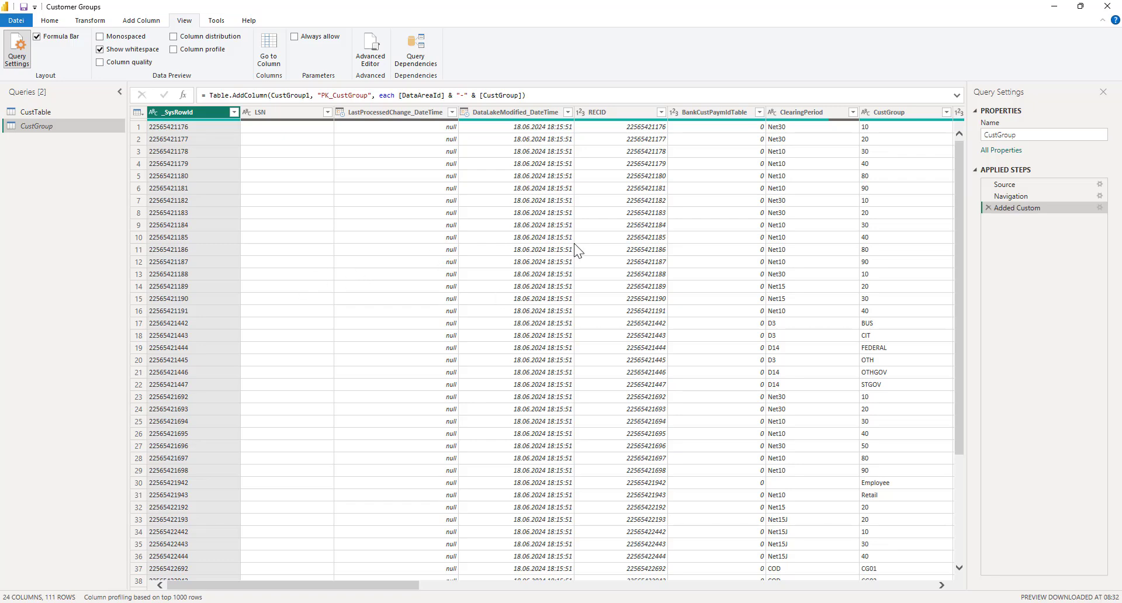
{"action": "mouse_move", "coordinate": [189, 187]}
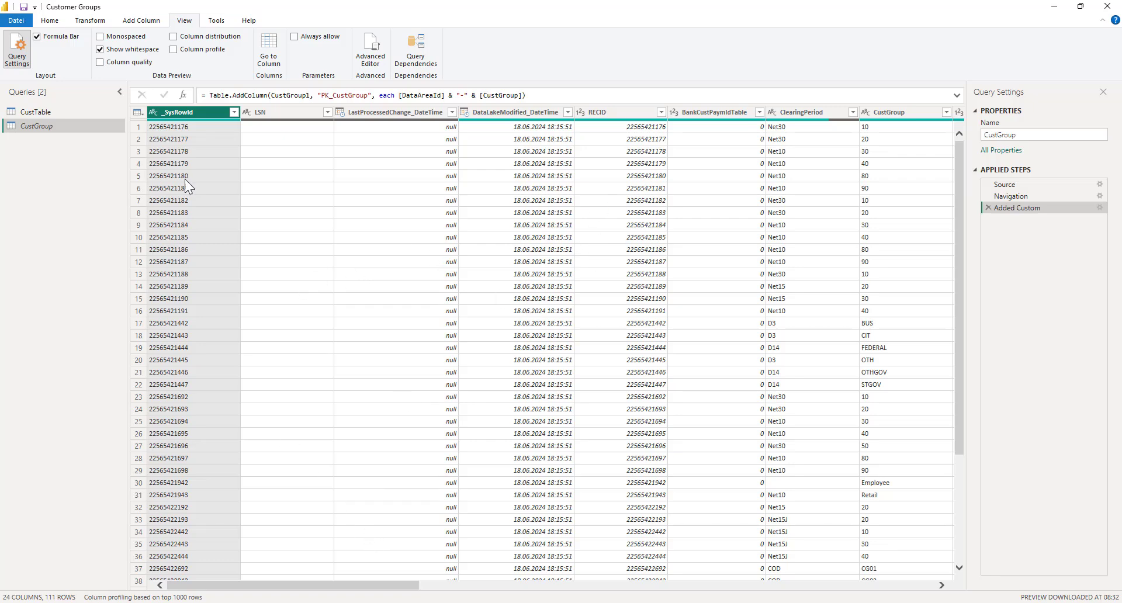
{"action": "mouse_move", "coordinate": [388, 591]}
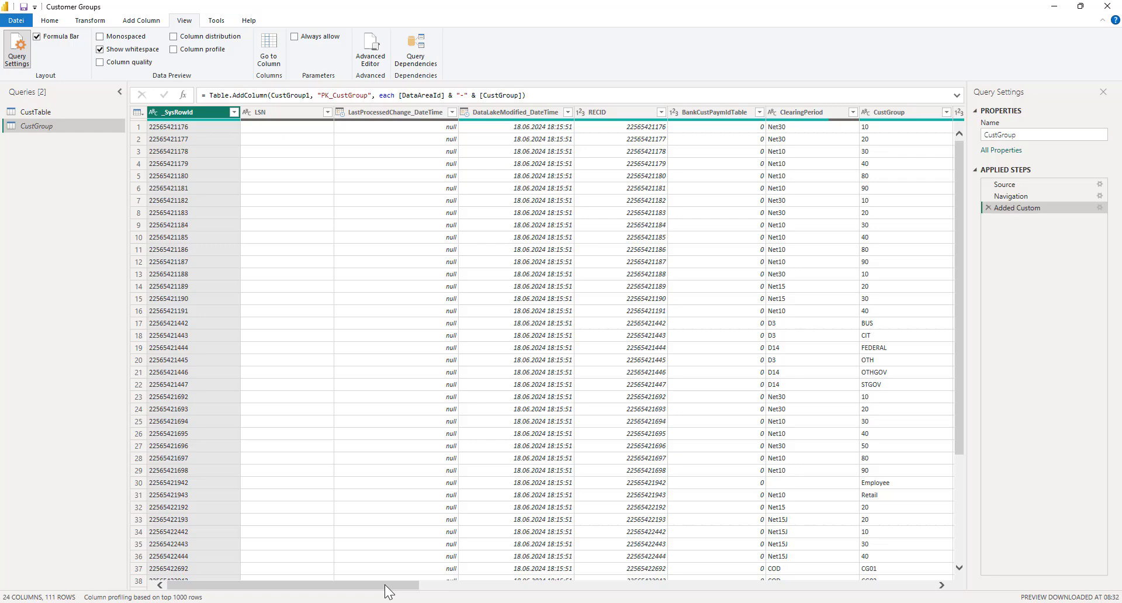
{"action": "mouse_move", "coordinate": [597, 579]}
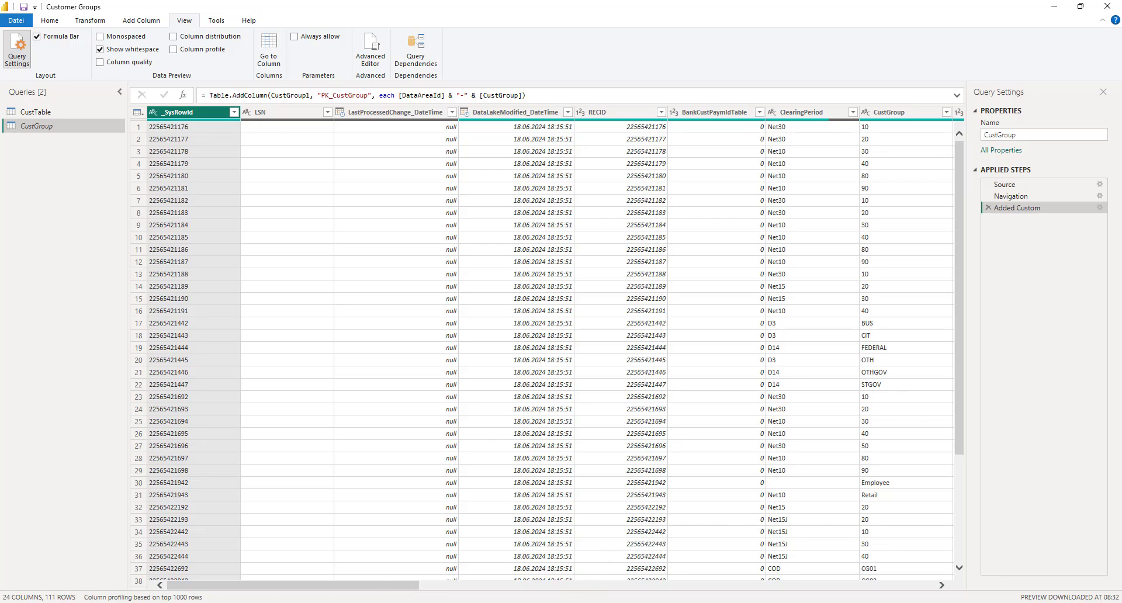
{"action": "scroll", "scroll_direction": "right", "scroll_amount": 3}
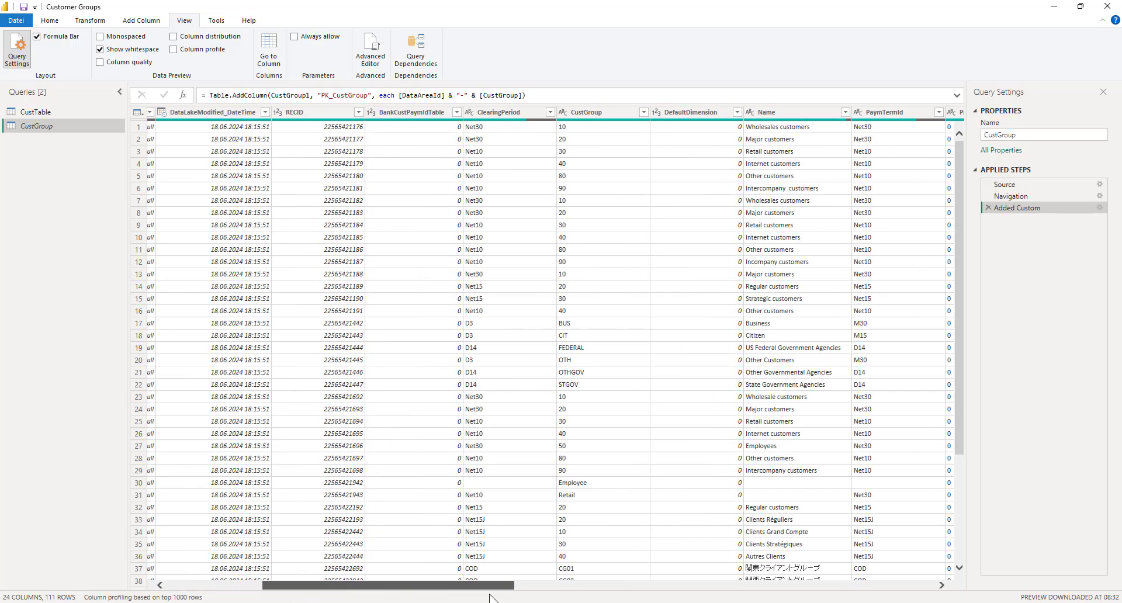
{"action": "scroll", "scroll_direction": "right", "scroll_amount": 3}
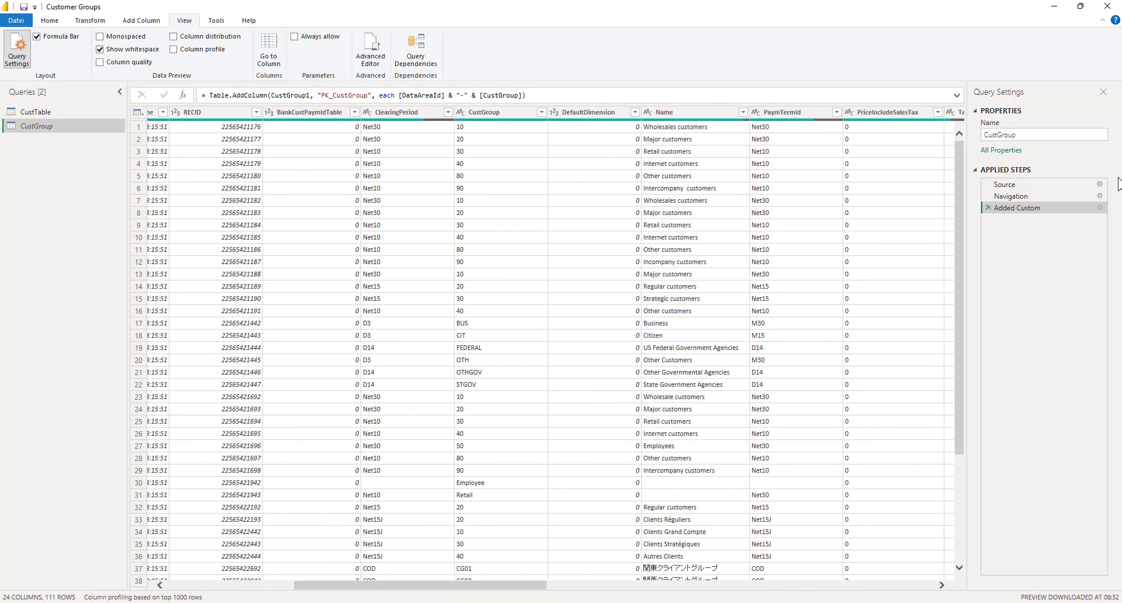
{"action": "scroll", "scroll_direction": "right", "scroll_amount": 3}
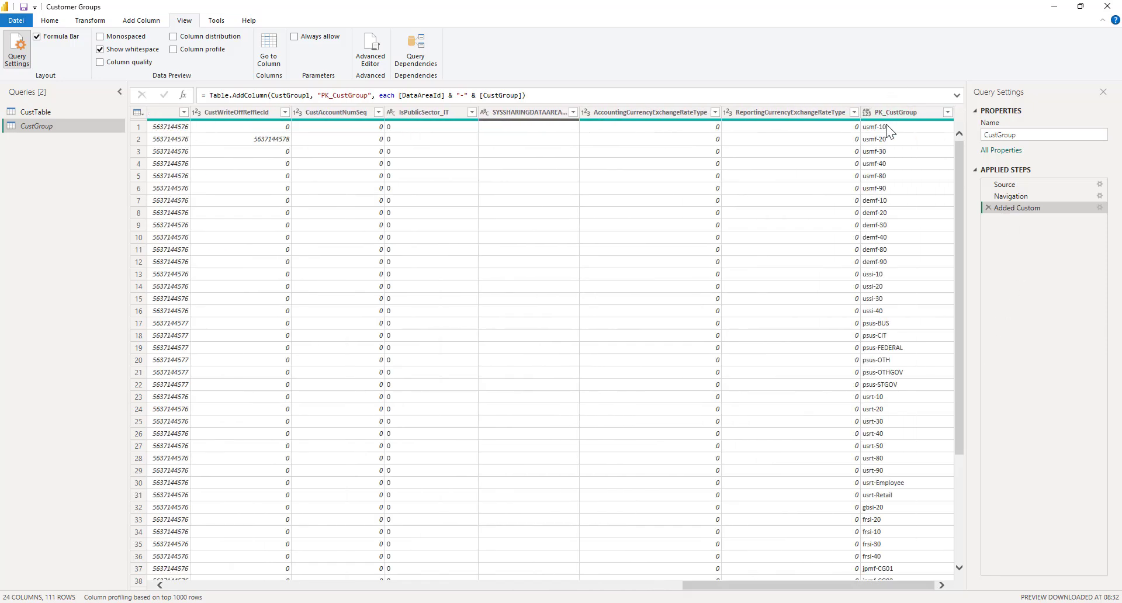
{"action": "mouse_move", "coordinate": [872, 187]}
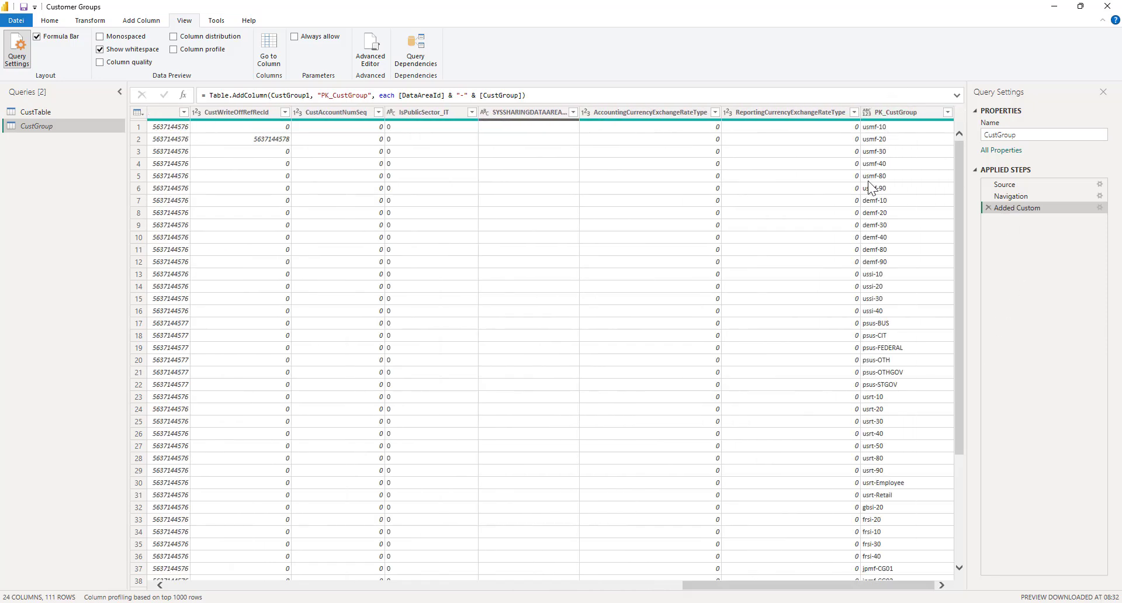
{"action": "mouse_move", "coordinate": [940, 136]}
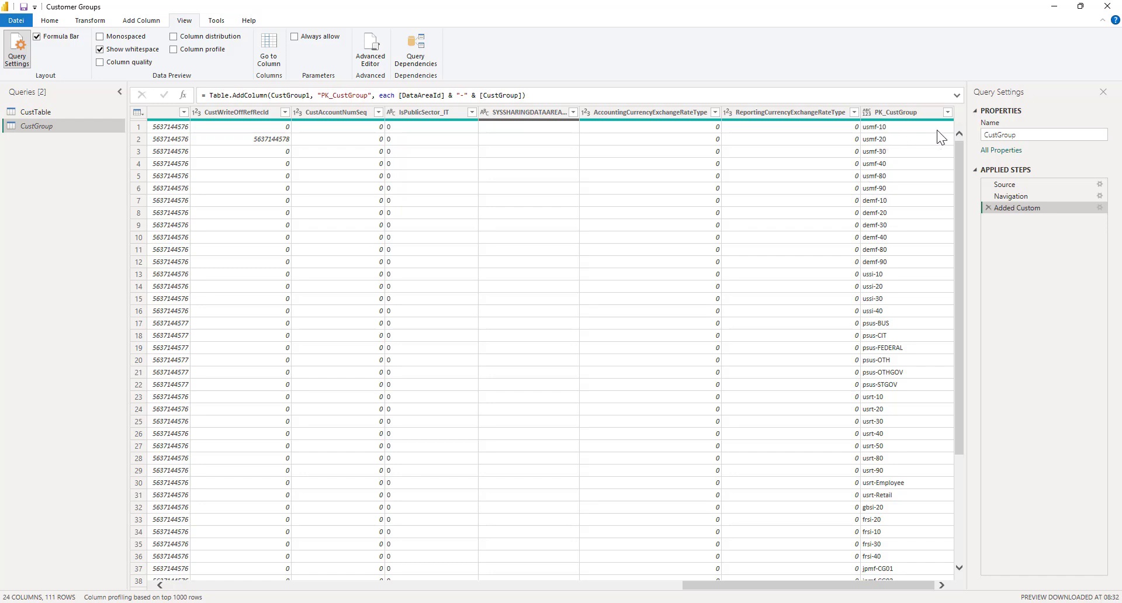
{"action": "mouse_move", "coordinate": [452, 120]}
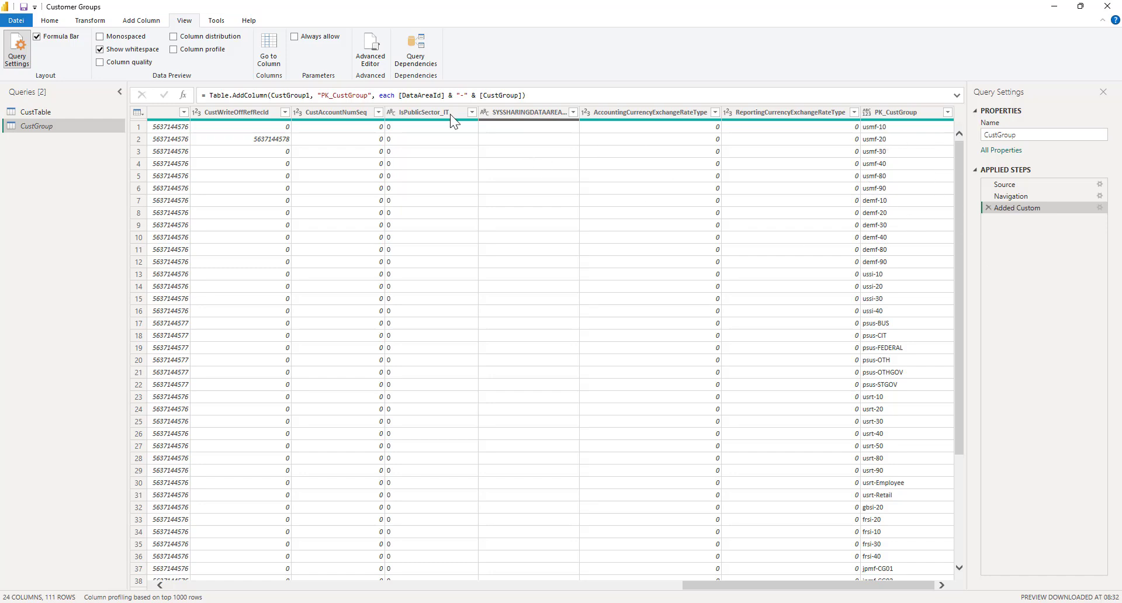
{"action": "mouse_move", "coordinate": [80, 341]}
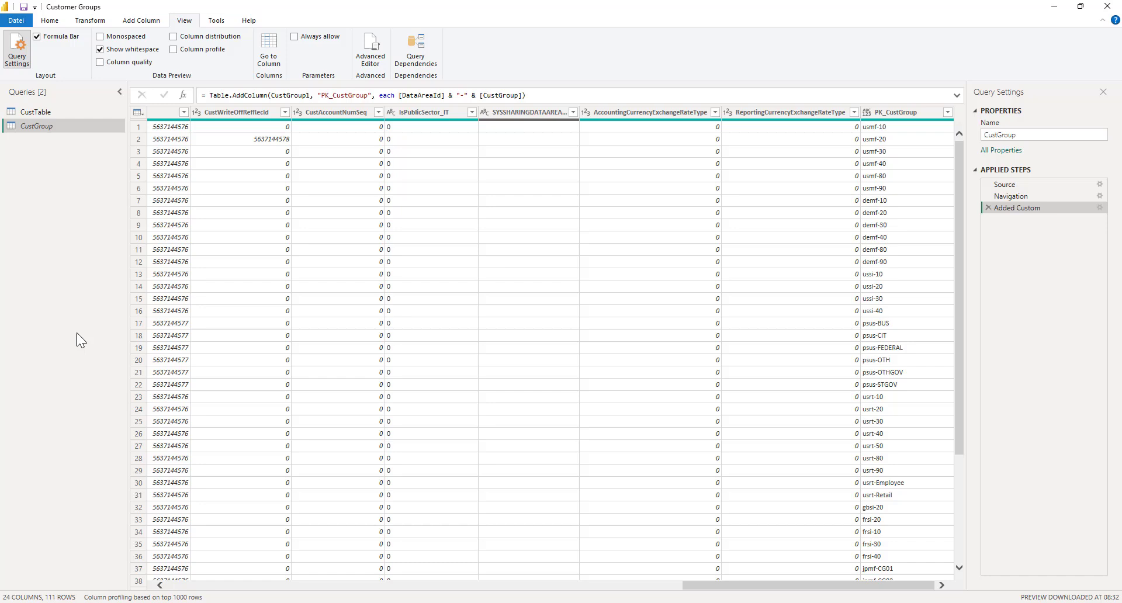
{"action": "mouse_move", "coordinate": [981, 255]}
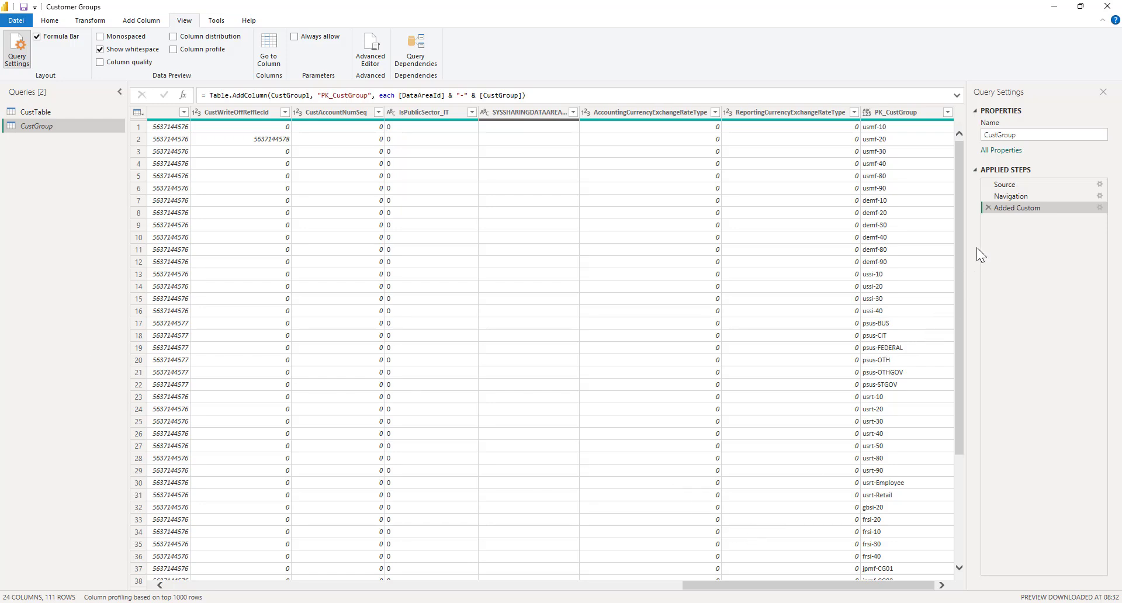
Step: Step through CustGroup's Source and Navigation steps to see the 23-column table
{"action": "left_click", "coordinate": [1005, 184]}
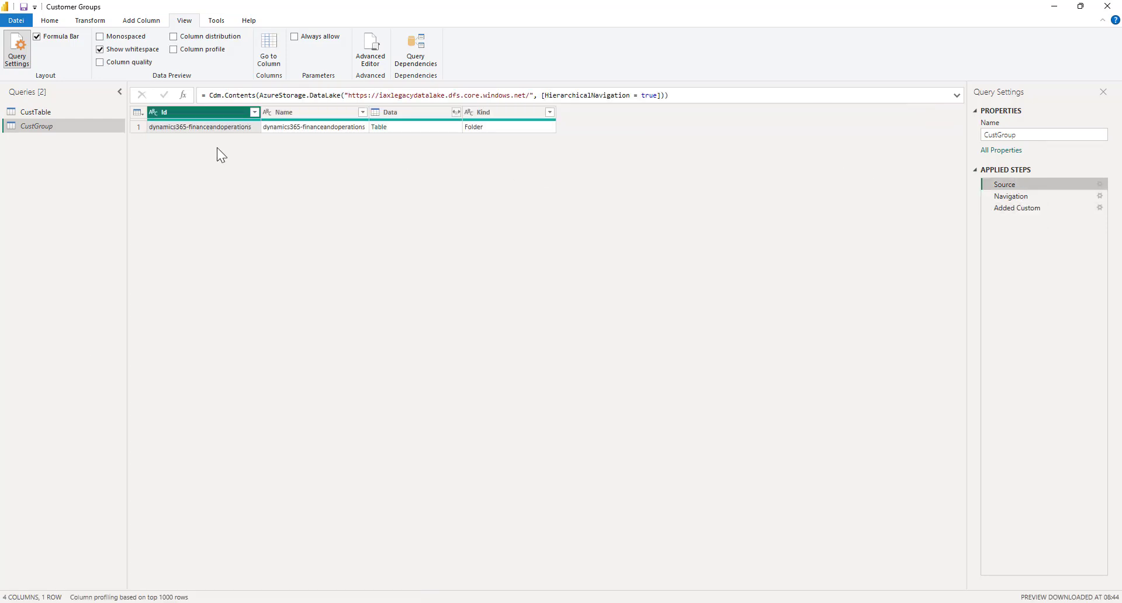
{"action": "mouse_move", "coordinate": [265, 176]}
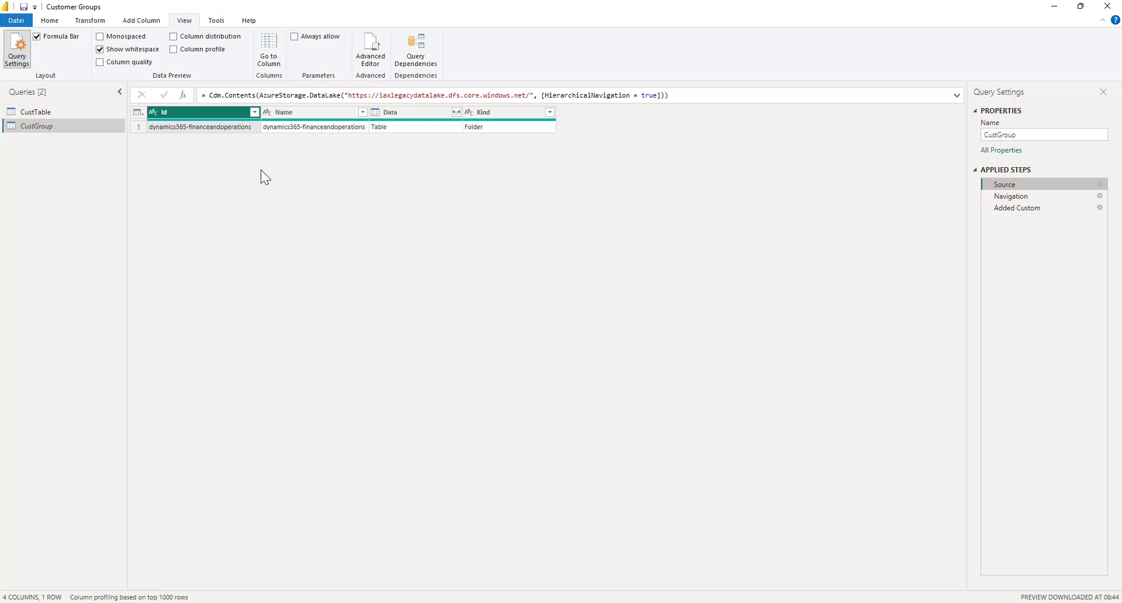
{"action": "mouse_move", "coordinate": [1005, 212]}
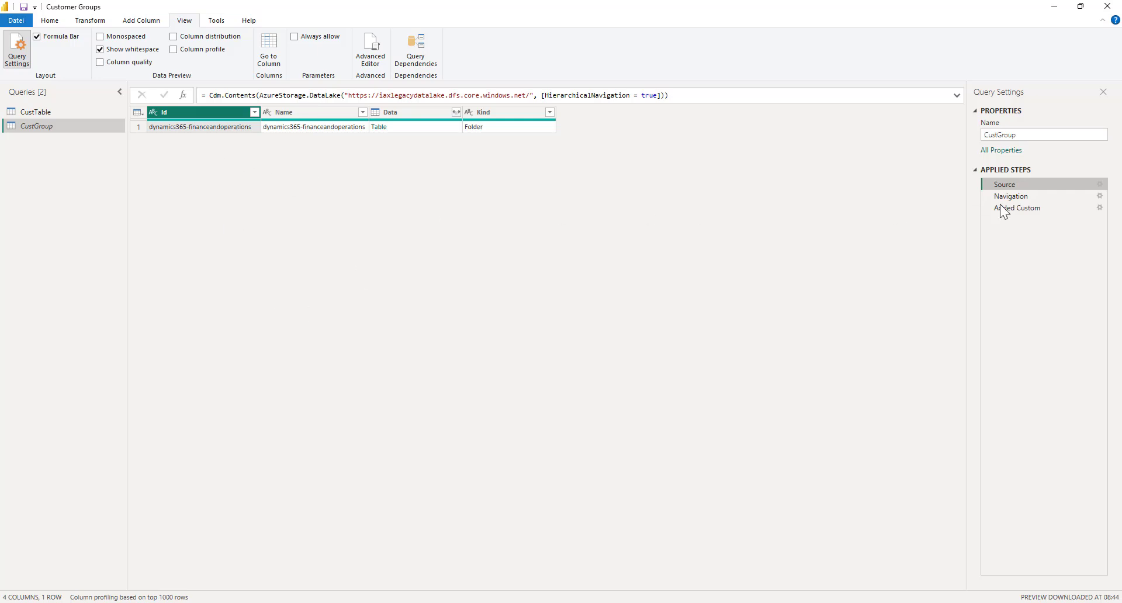
{"action": "left_click", "coordinate": [1011, 196]}
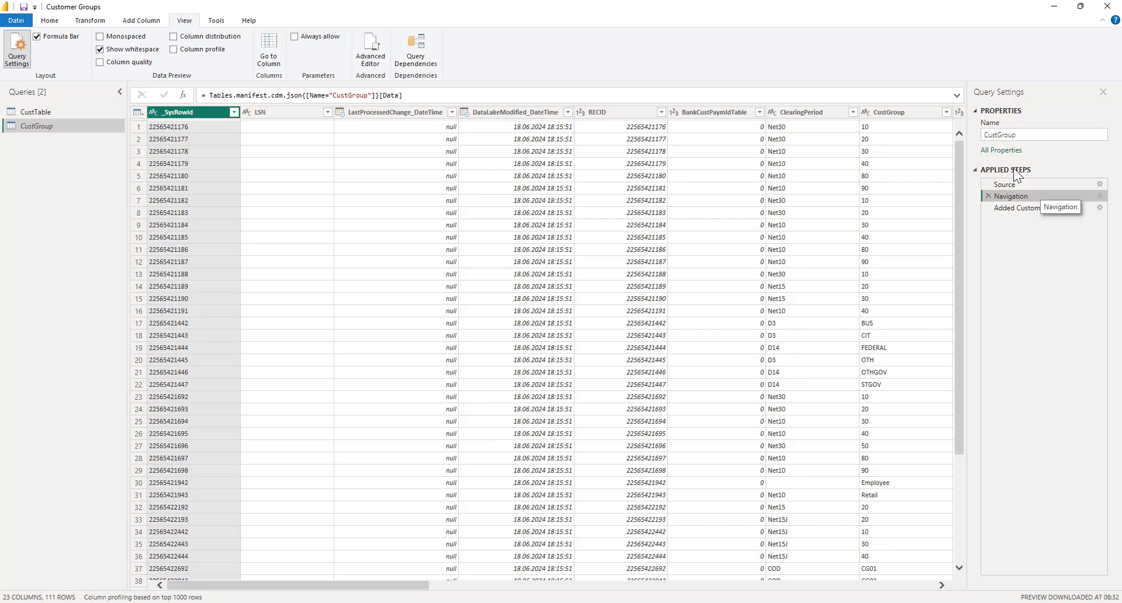
{"action": "mouse_move", "coordinate": [992, 390]}
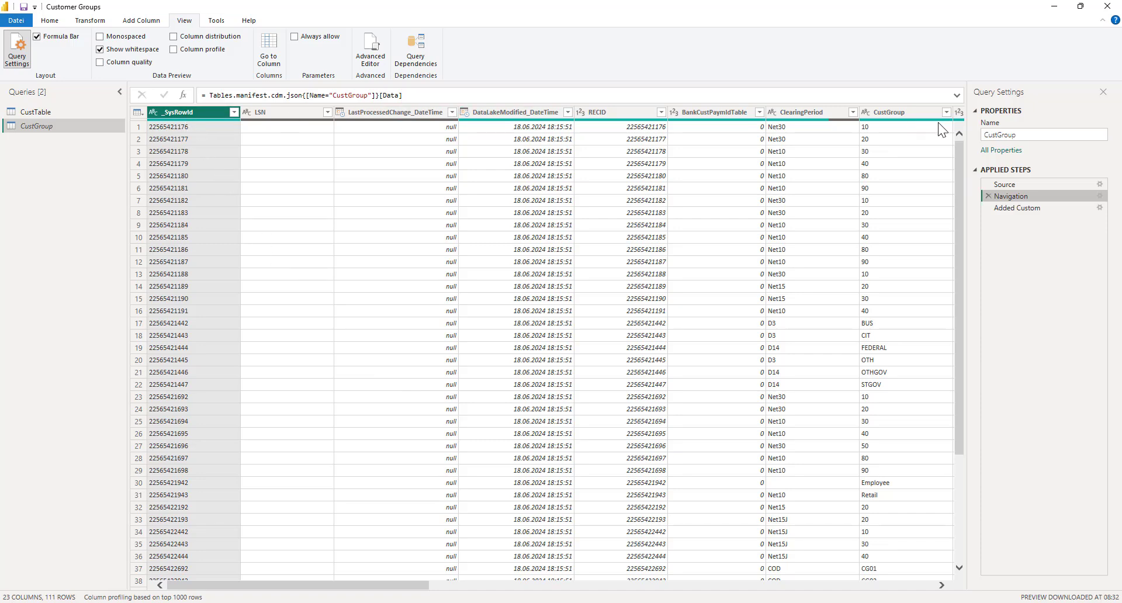
{"action": "mouse_move", "coordinate": [477, 199]}
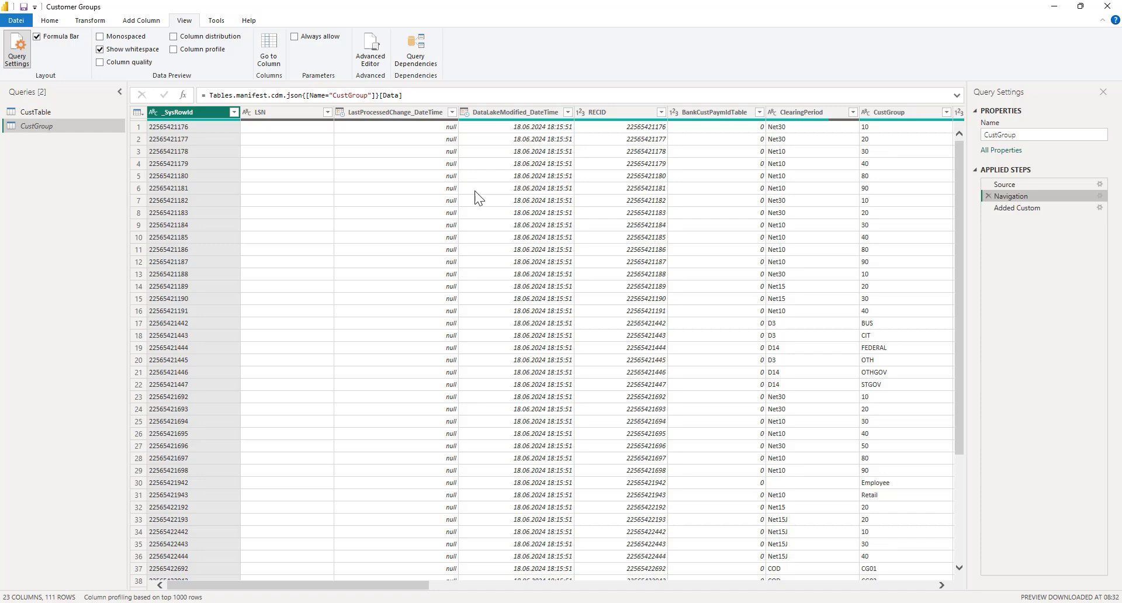
{"action": "mouse_move", "coordinate": [808, 121]}
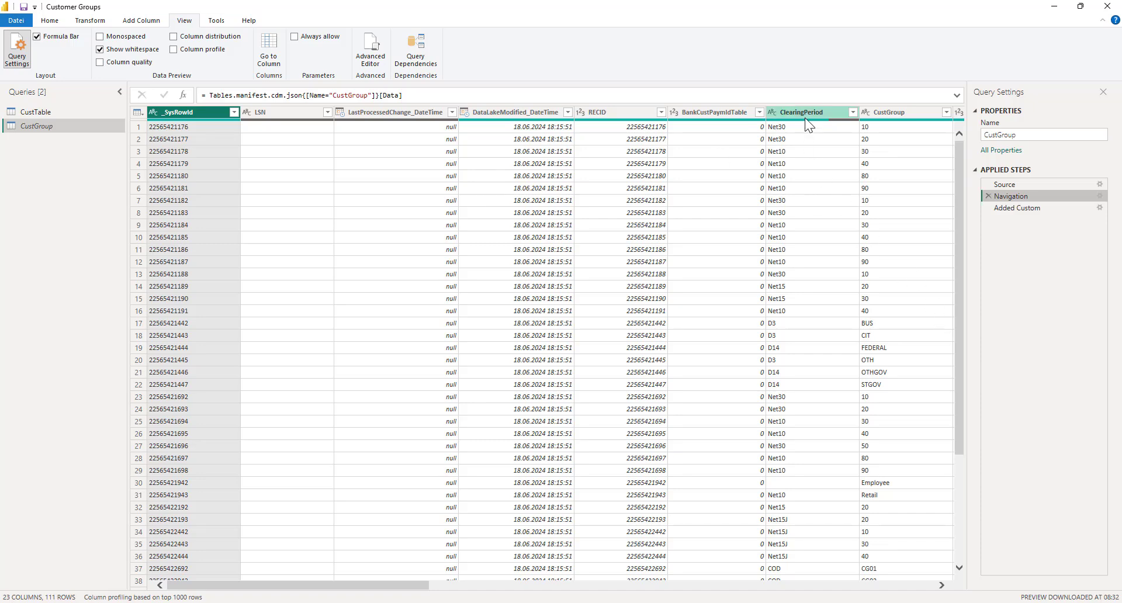
Step: Remove data lake system columns, DefaultDimension and others after Navigation, leaving CustGroup, Name, DataAreaId
{"action": "right_click", "coordinate": [802, 111]}
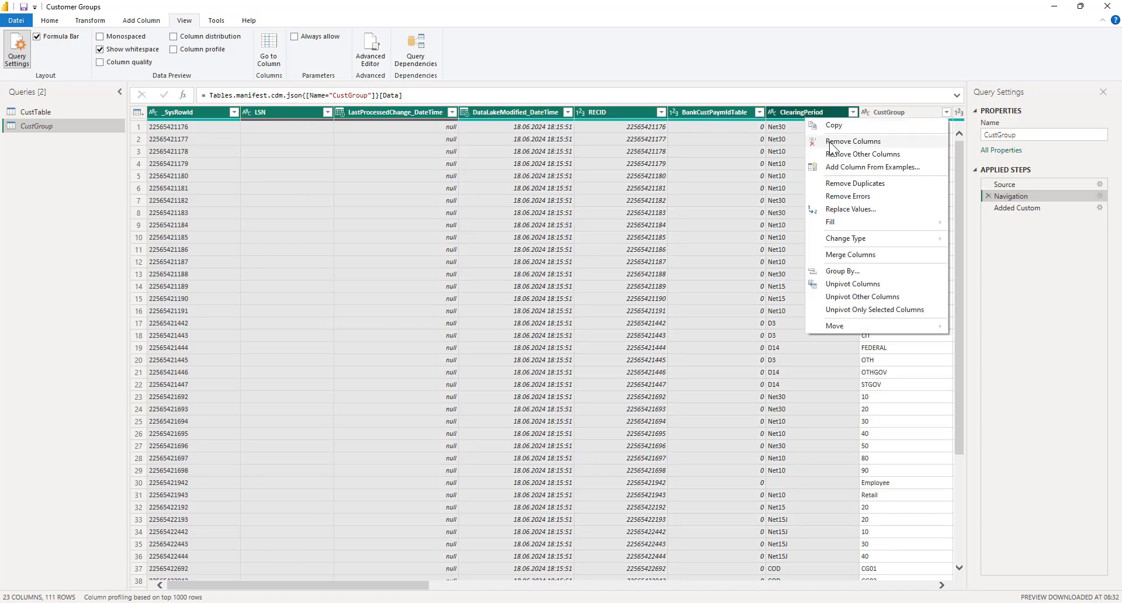
{"action": "left_click", "coordinate": [852, 142]}
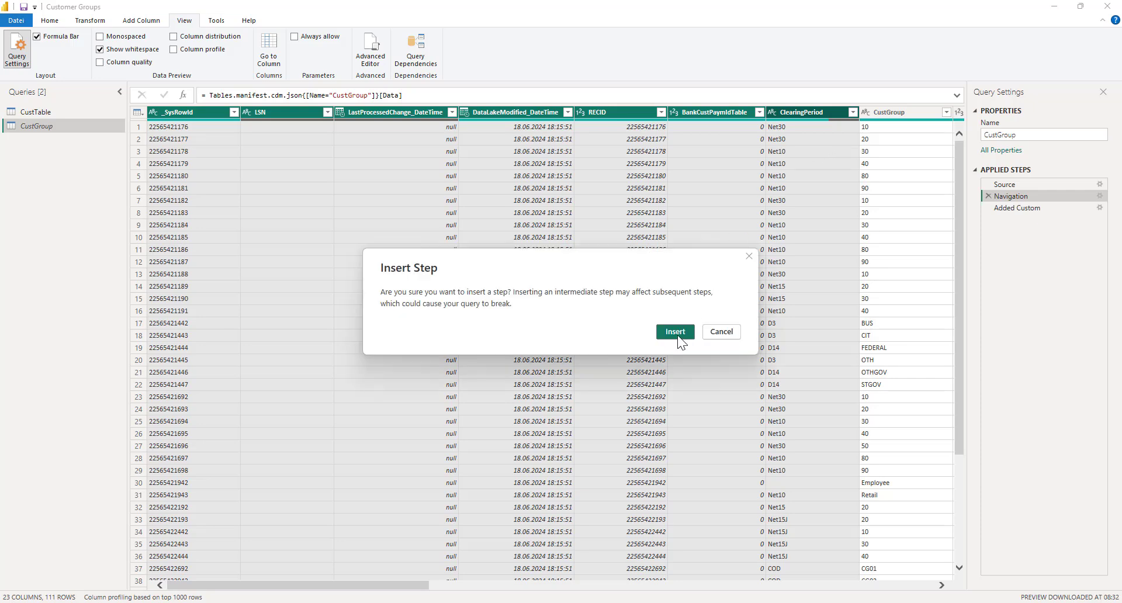
{"action": "left_click", "coordinate": [674, 331]}
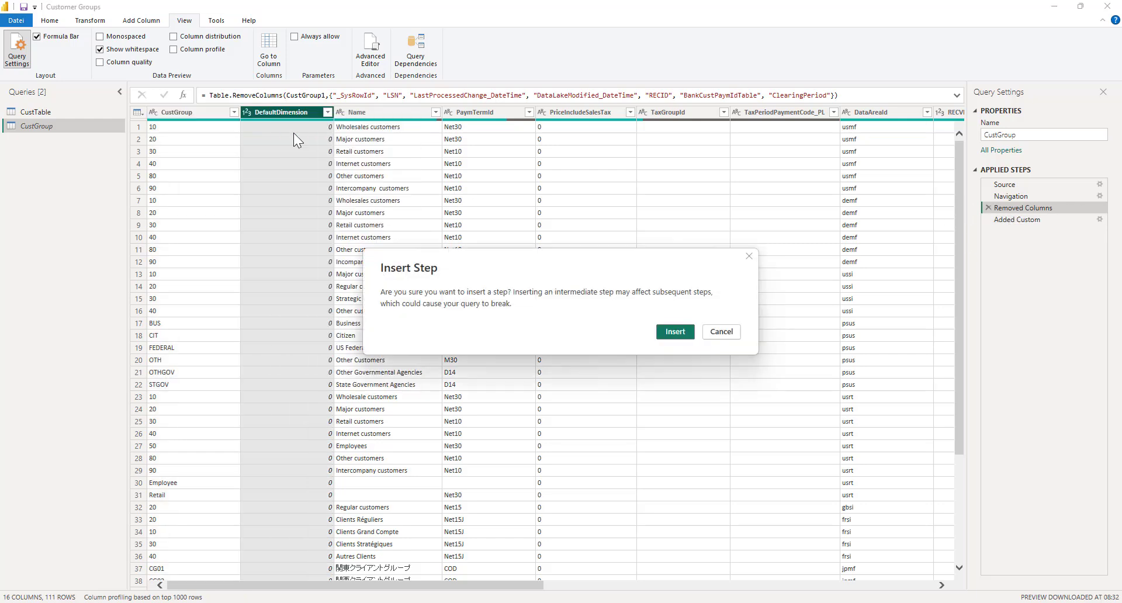
{"action": "left_click", "coordinate": [674, 331]}
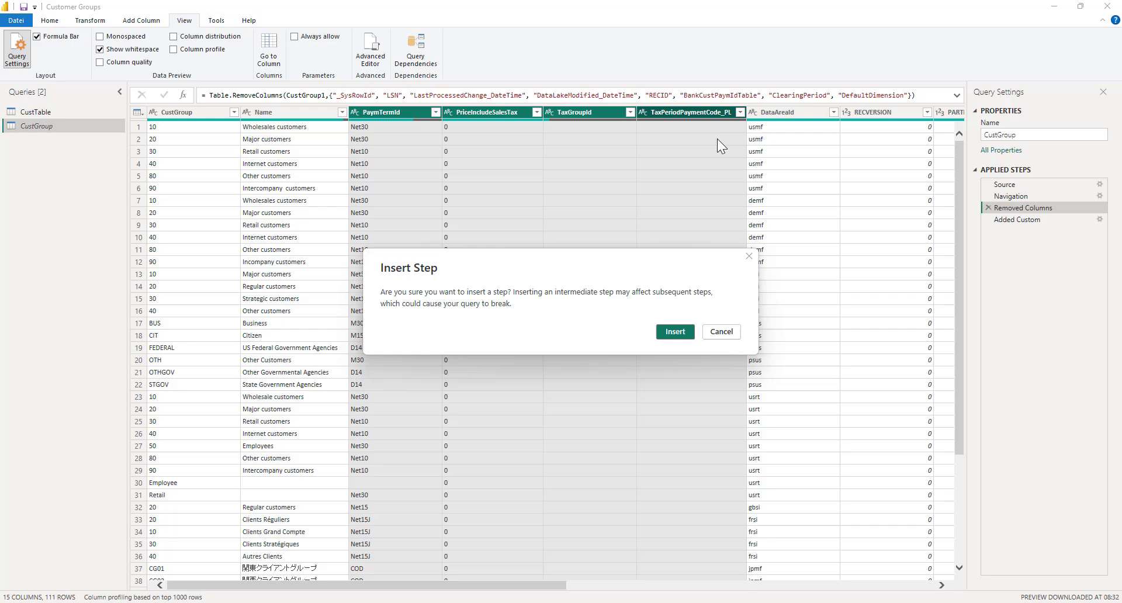
{"action": "left_click", "coordinate": [674, 331]}
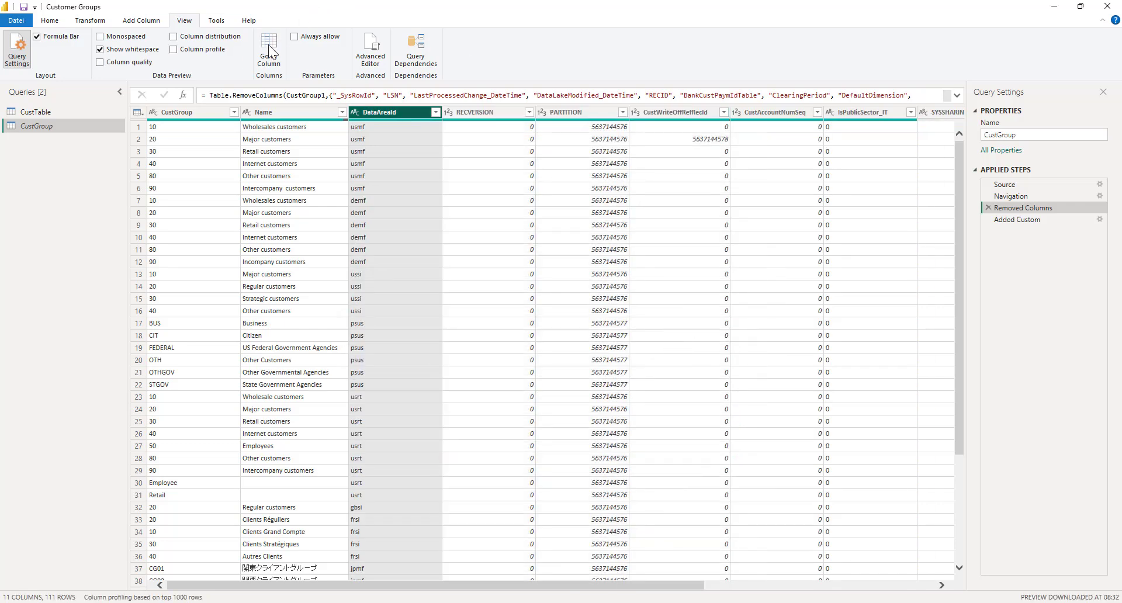
{"action": "mouse_move", "coordinate": [415, 95]}
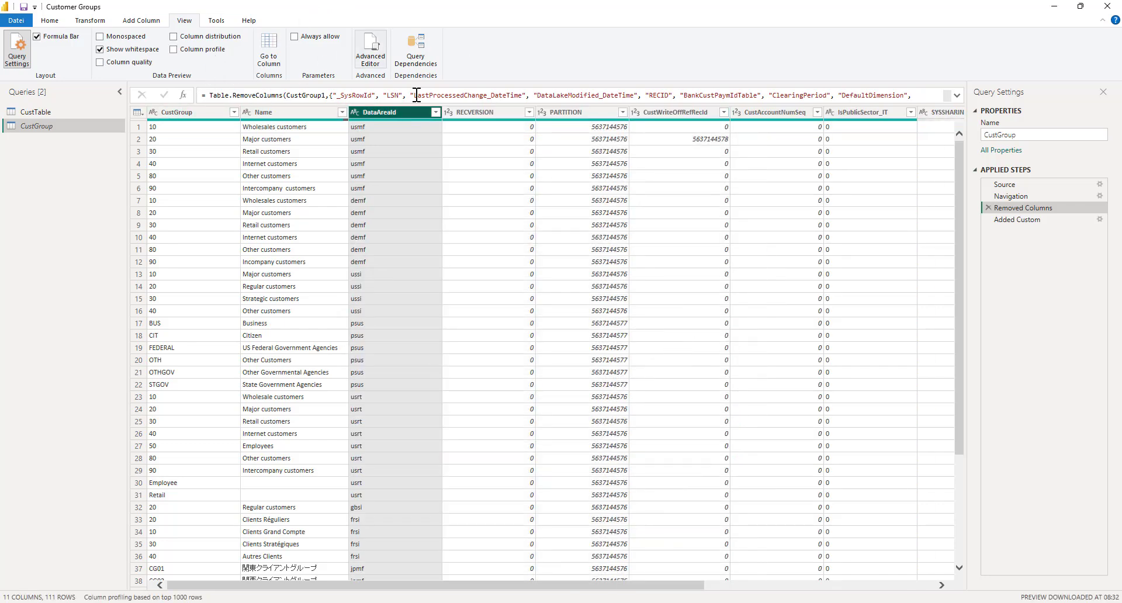
{"action": "scroll", "scroll_direction": "right", "scroll_amount": 3}
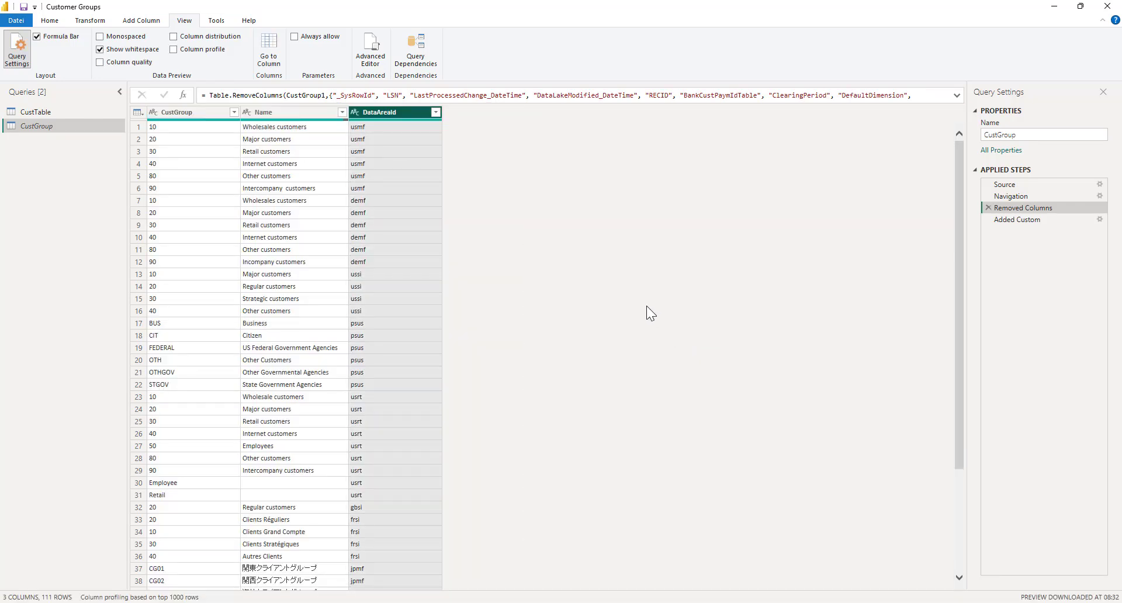
{"action": "mouse_move", "coordinate": [680, 291]}
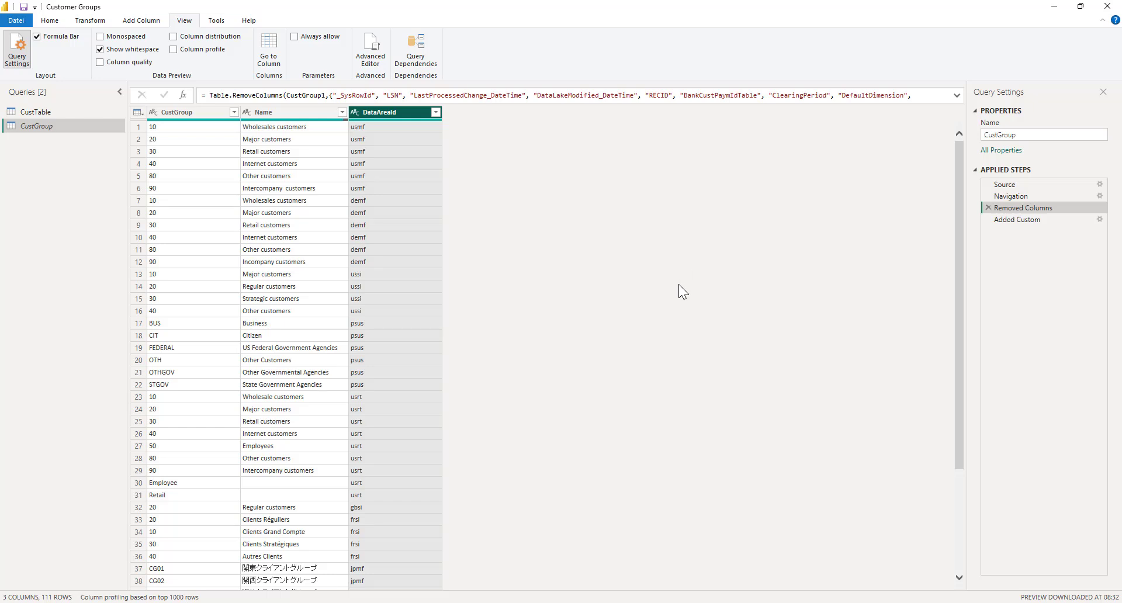
{"action": "mouse_move", "coordinate": [673, 318]}
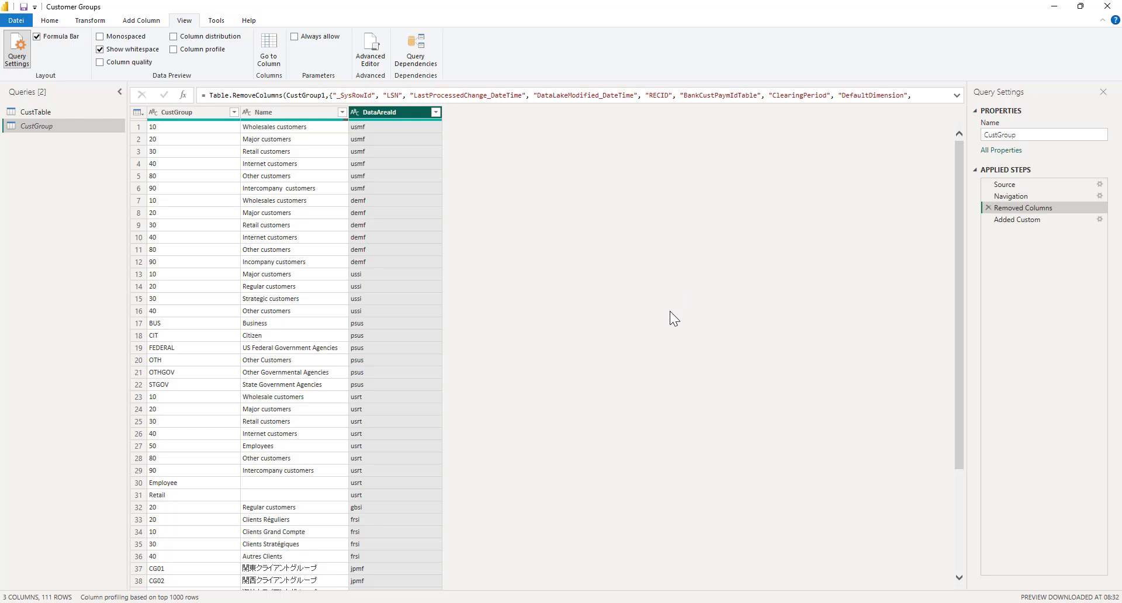
{"action": "mouse_move", "coordinate": [559, 273]}
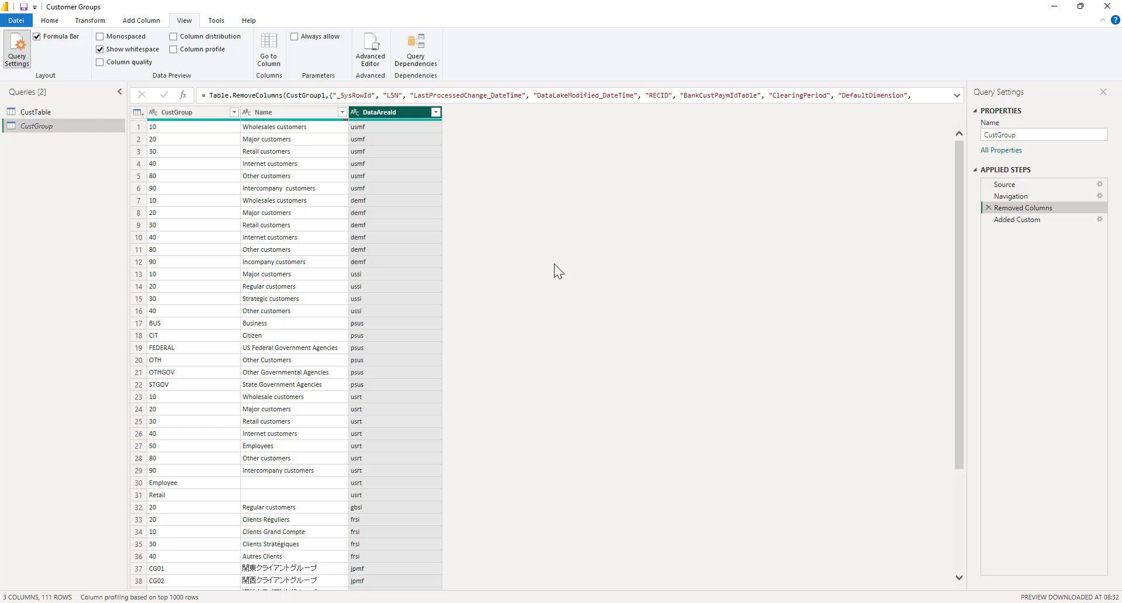
{"action": "mouse_move", "coordinate": [138, 100]}
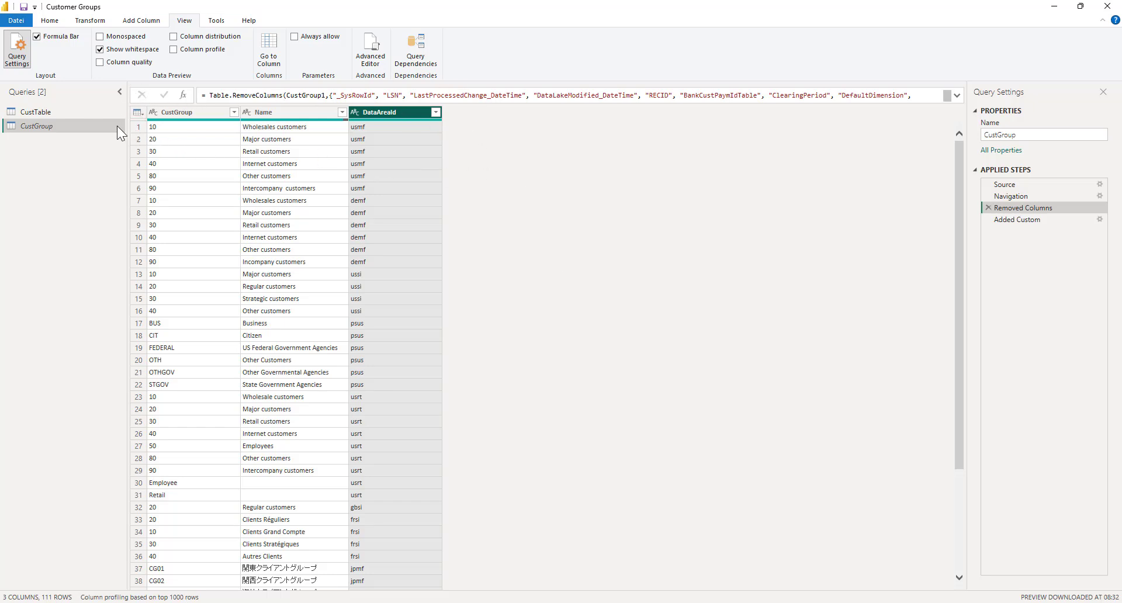
{"action": "mouse_move", "coordinate": [1086, 285]}
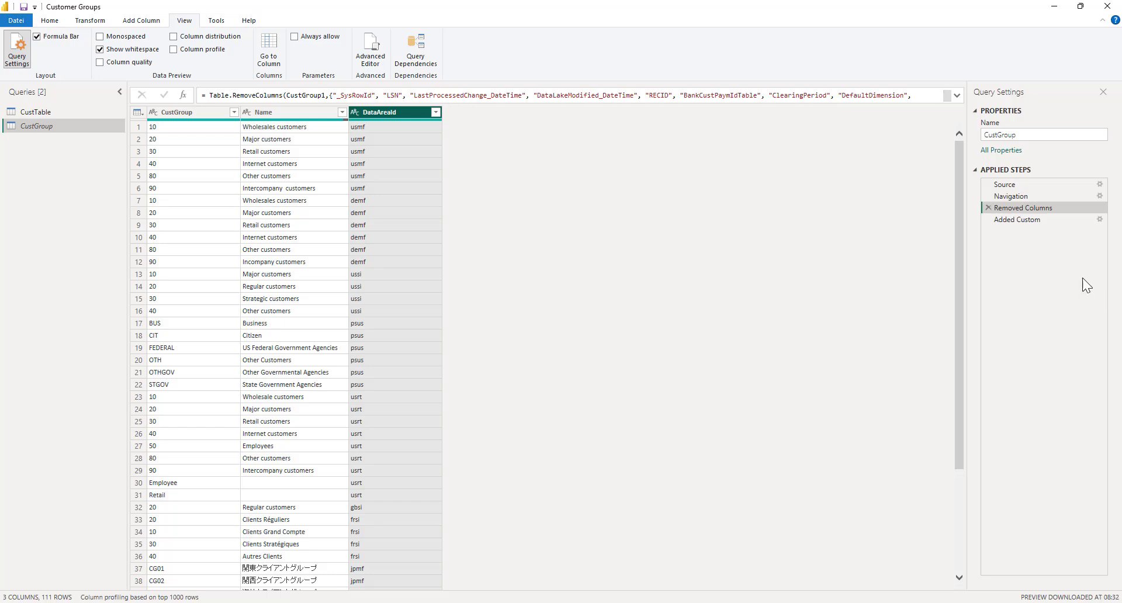
{"action": "mouse_move", "coordinate": [698, 506]}
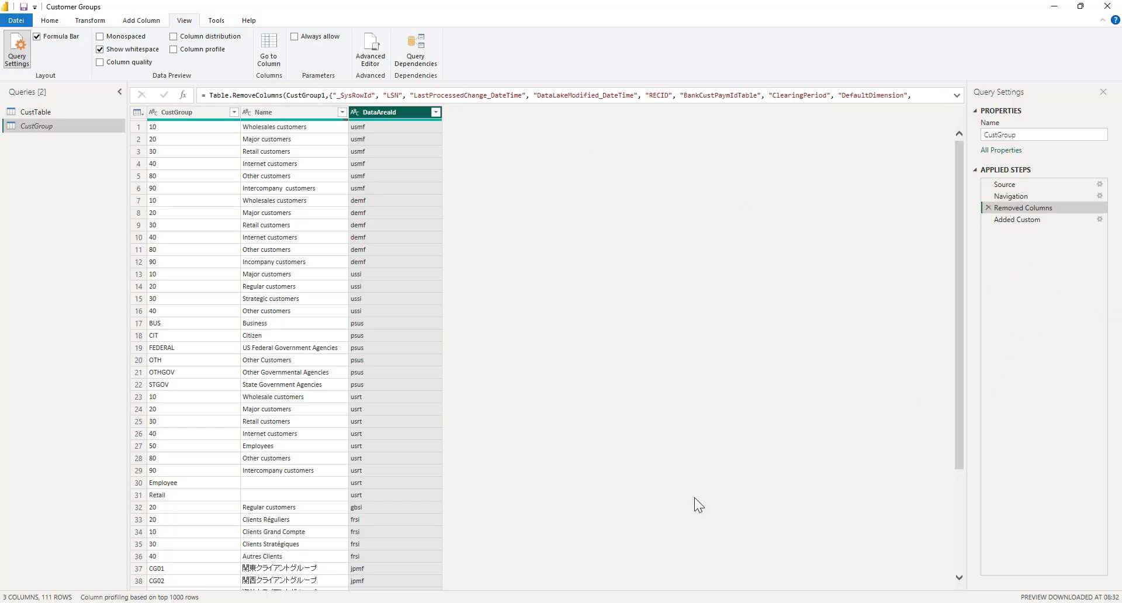
{"action": "mouse_move", "coordinate": [532, 235]}
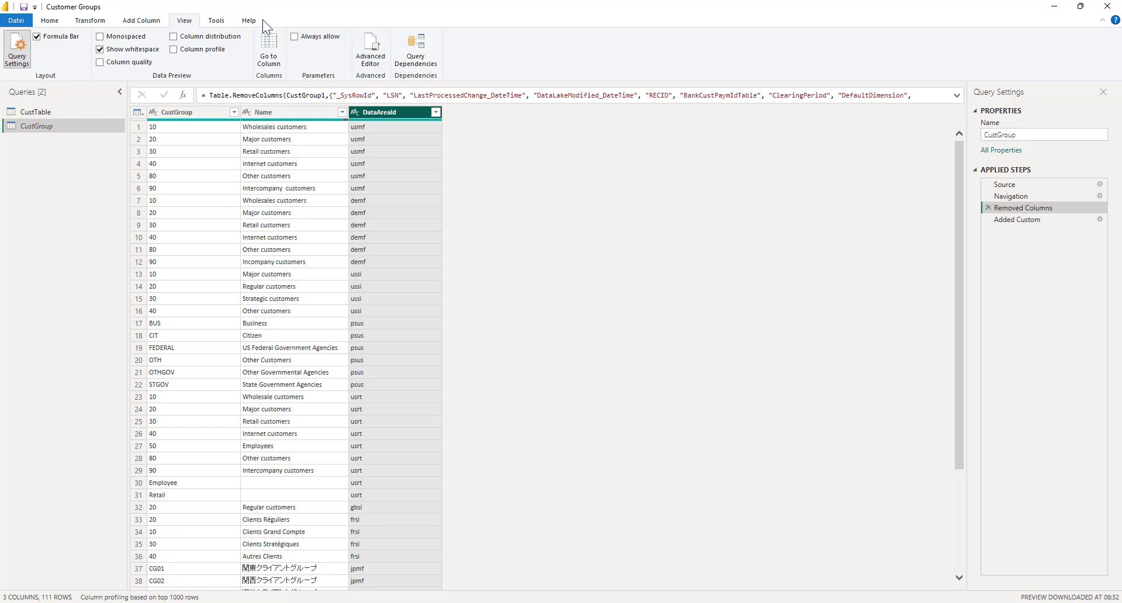
{"action": "mouse_move", "coordinate": [368, 120]}
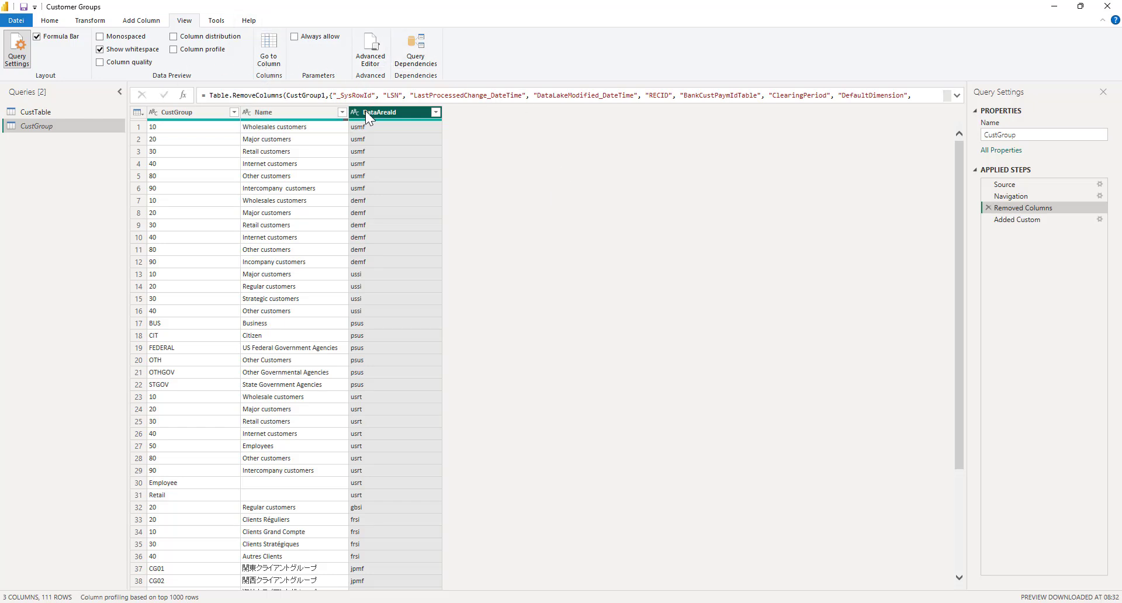
{"action": "mouse_move", "coordinate": [483, 138]}
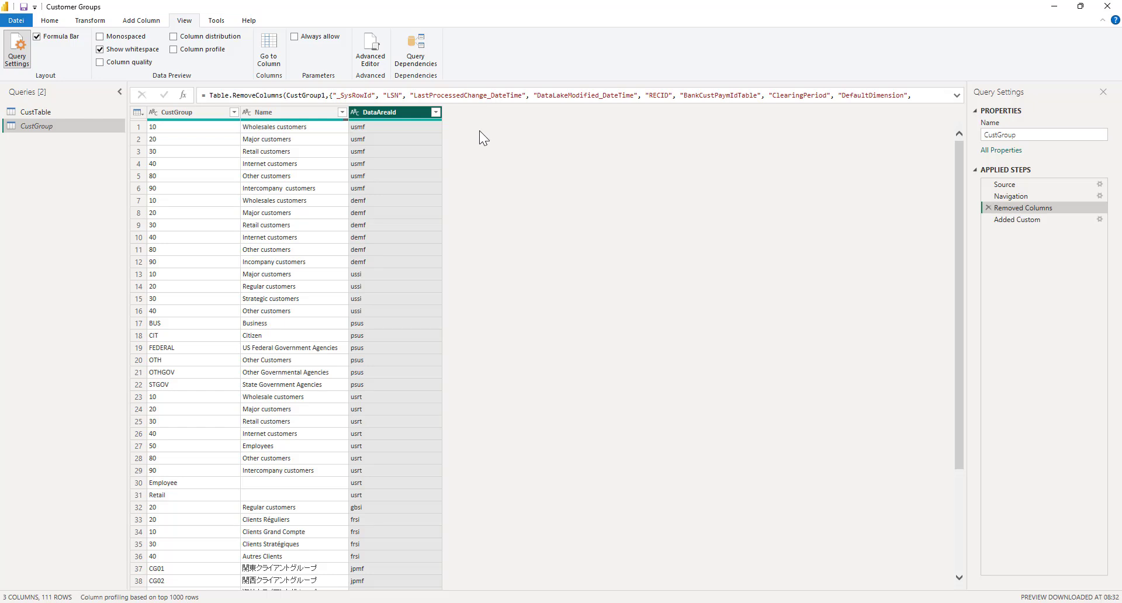
{"action": "mouse_move", "coordinate": [167, 141]}
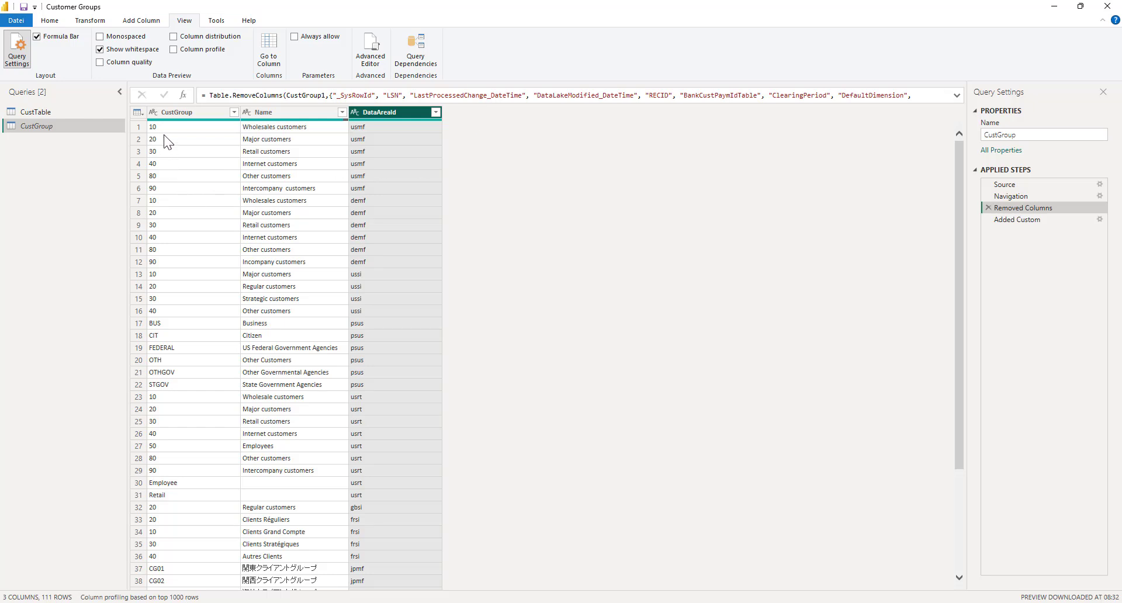
{"action": "mouse_move", "coordinate": [158, 128]}
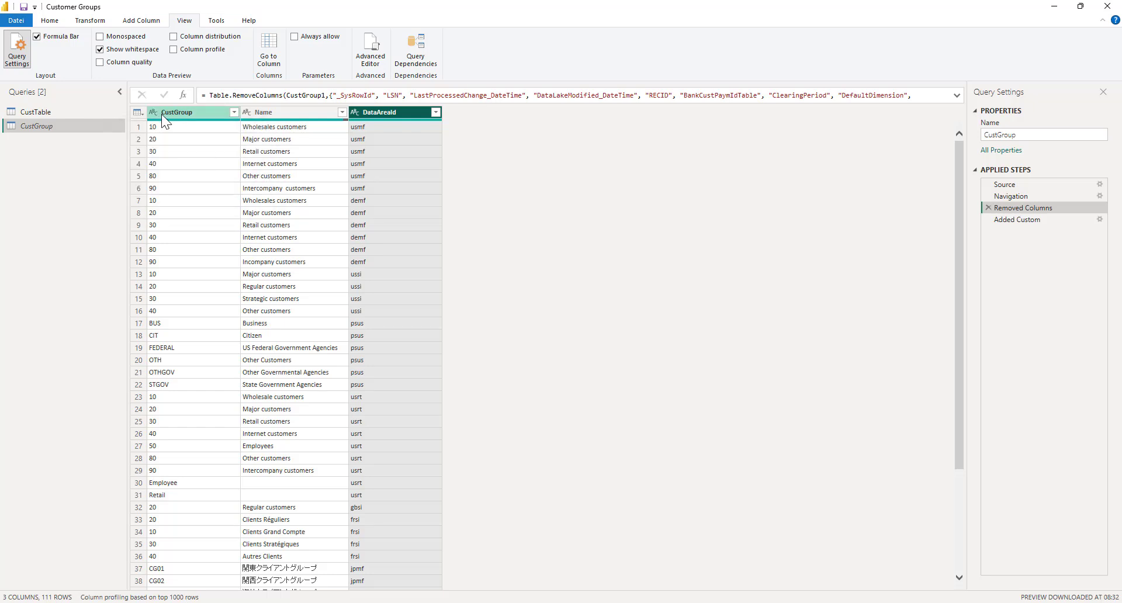
{"action": "mouse_move", "coordinate": [186, 121]}
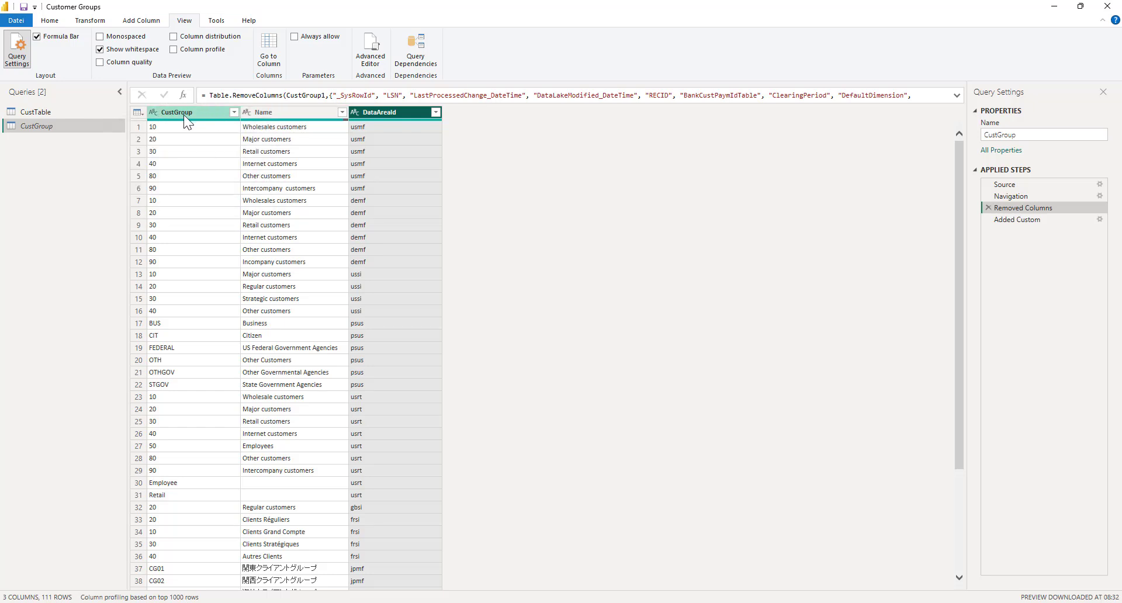
{"action": "mouse_move", "coordinate": [178, 122]}
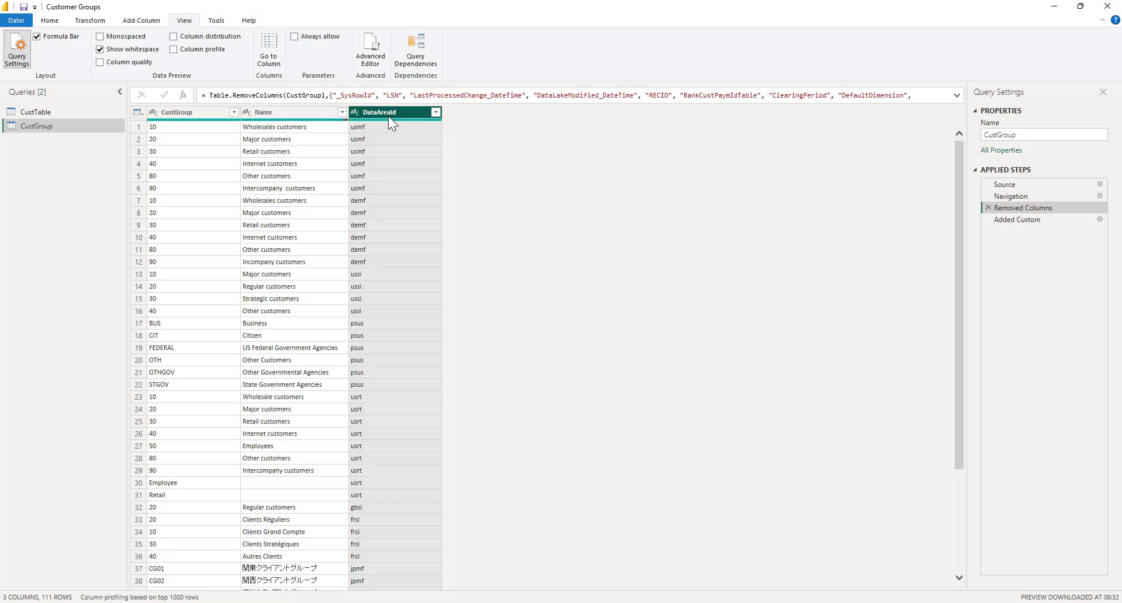
{"action": "mouse_move", "coordinate": [538, 203]}
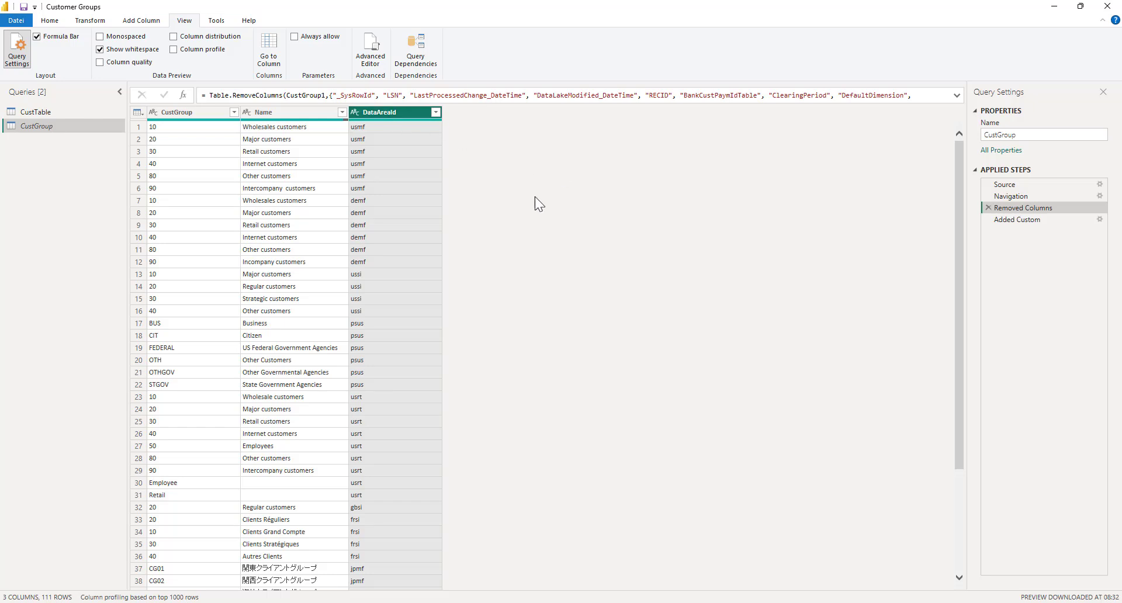
{"action": "mouse_move", "coordinate": [603, 285]}
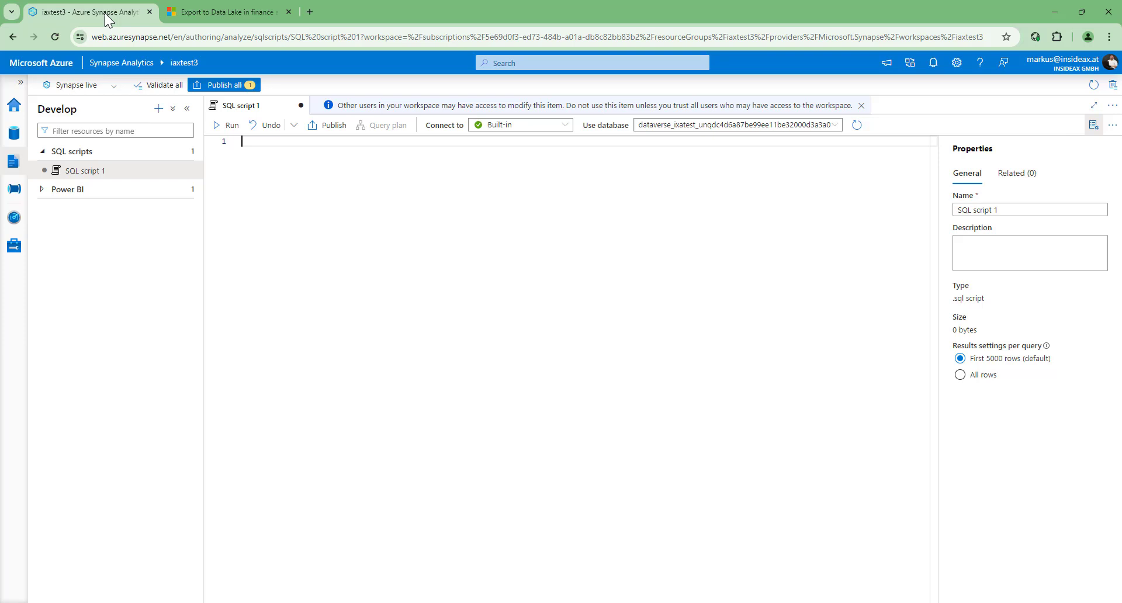
{"action": "mouse_move", "coordinate": [250, 193]}
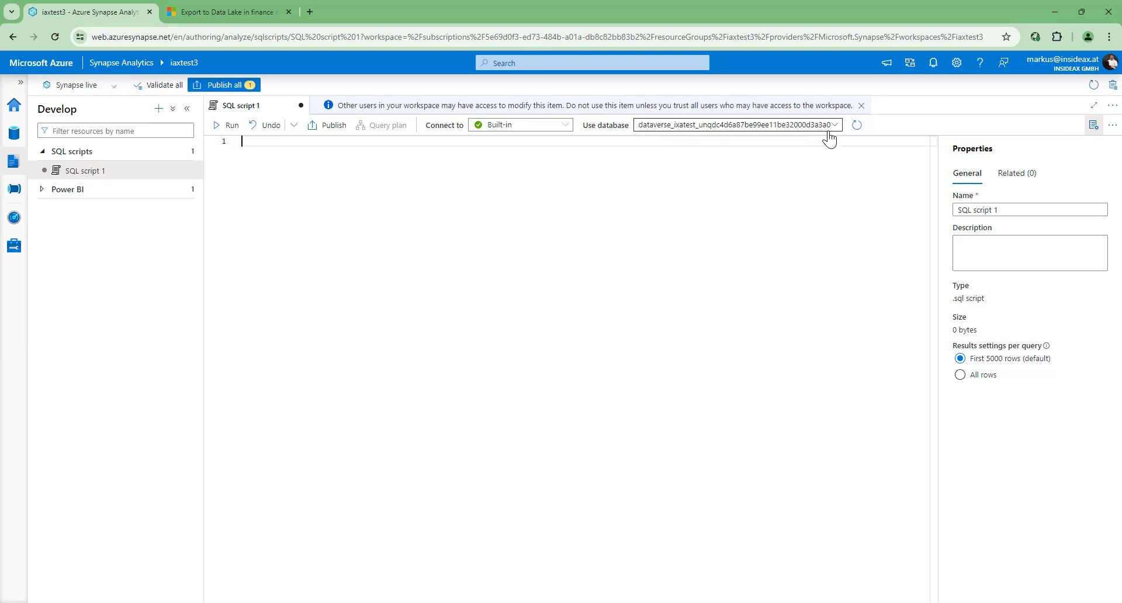
{"action": "mouse_move", "coordinate": [707, 106]}
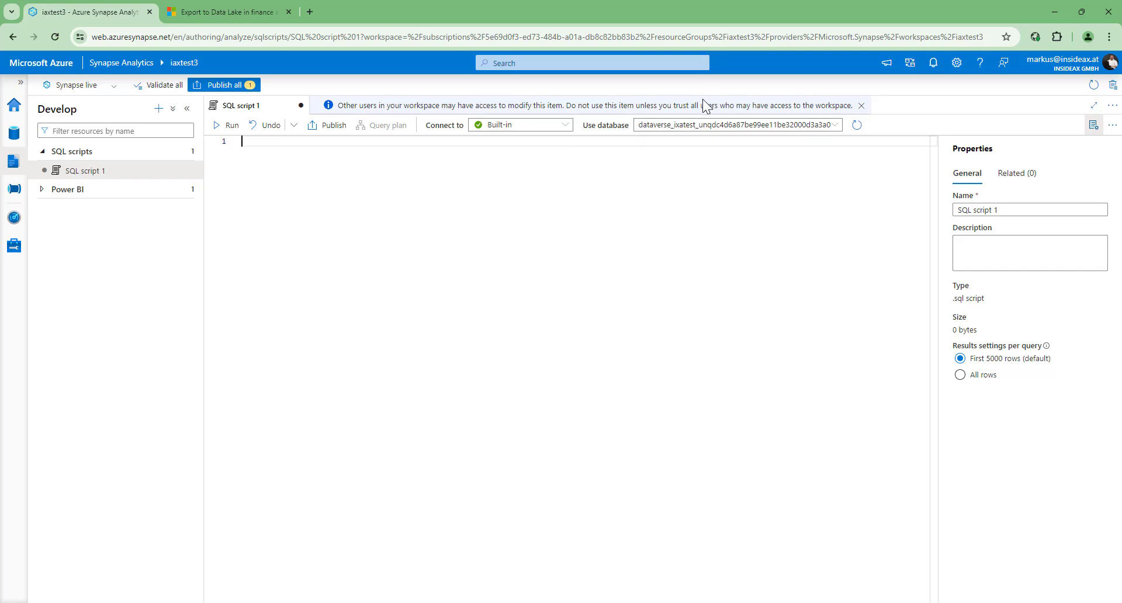
{"action": "mouse_move", "coordinate": [564, 190]}
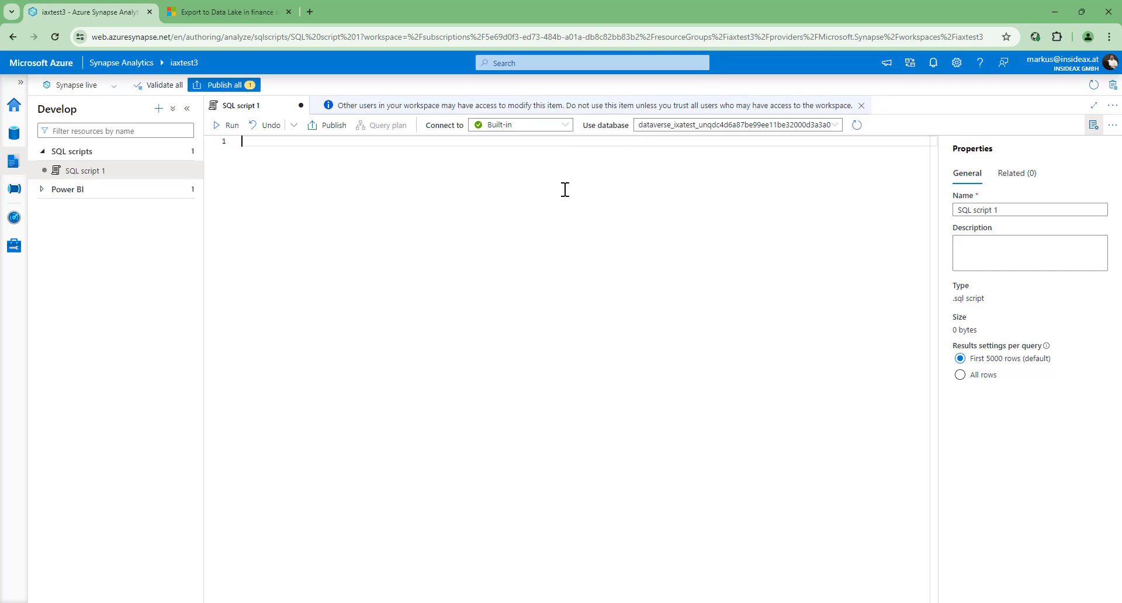
{"action": "mouse_move", "coordinate": [279, 150]}
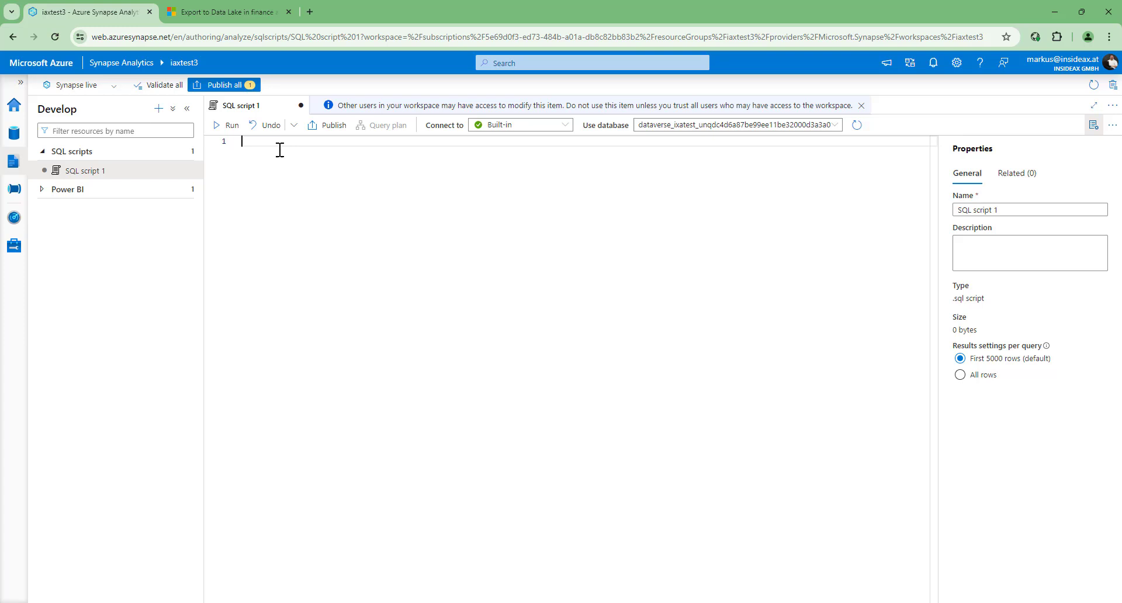
{"action": "mouse_move", "coordinate": [289, 155]}
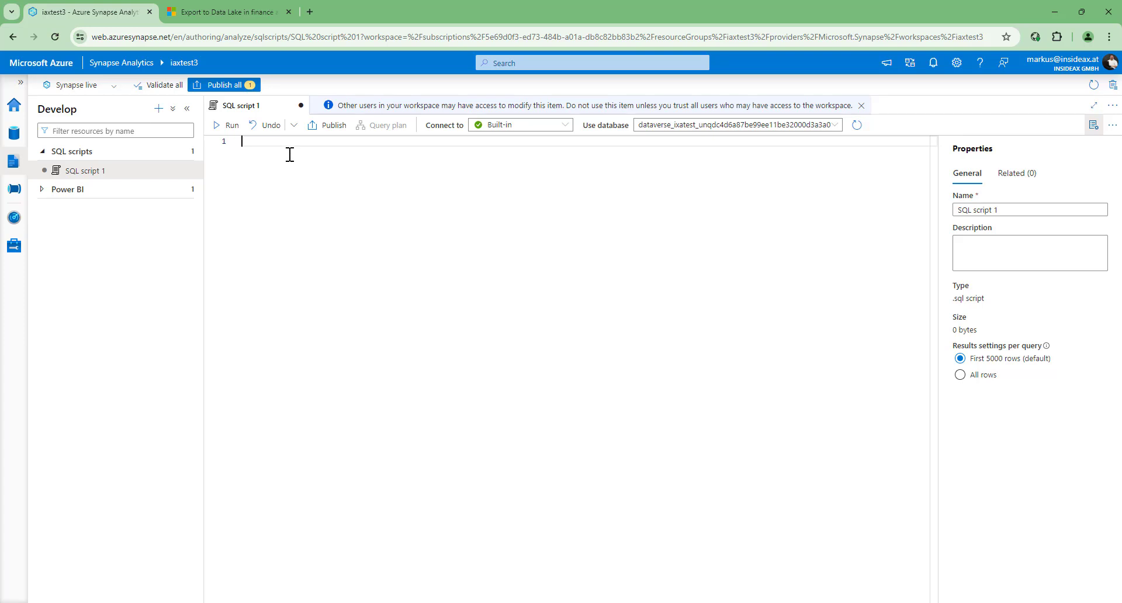
{"action": "mouse_move", "coordinate": [371, 19]}
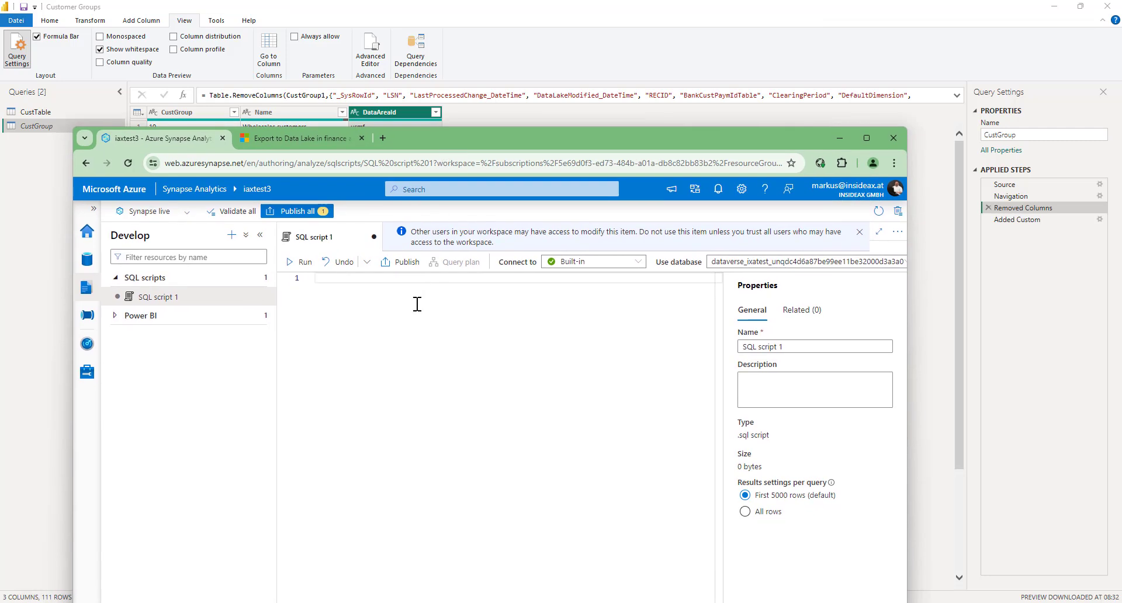
Step: Write 'select CustGroup, Name, DataAreaId from CustGroup' and run it
{"action": "type", "text": "s"}
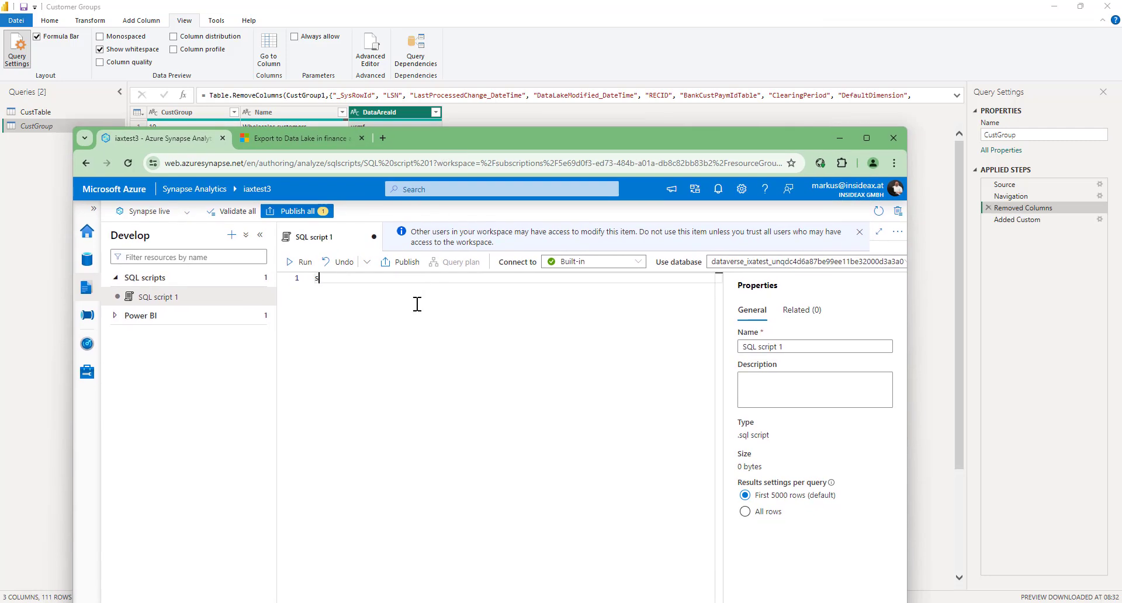
{"action": "type", "text": "elect"}
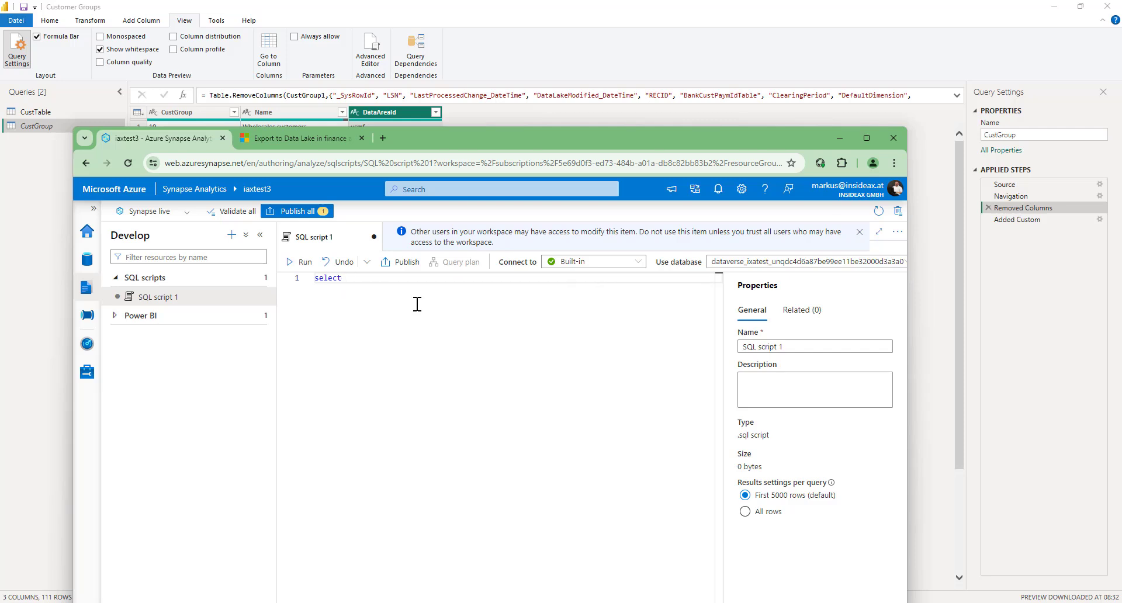
{"action": "type", "text": "CustGroup,"}
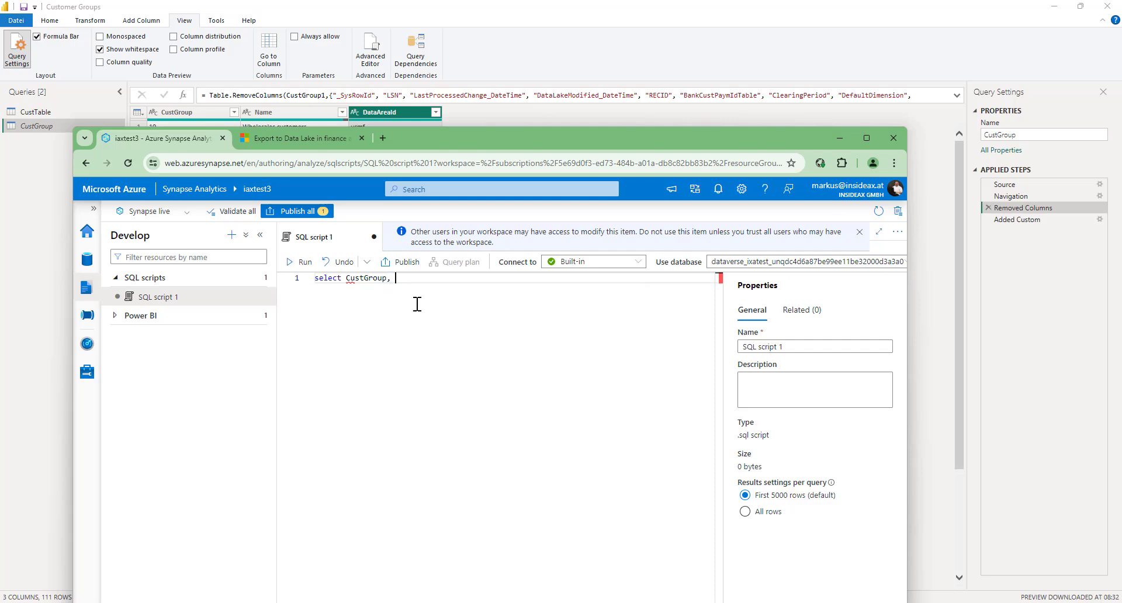
{"action": "type", "text": "Name, D"}
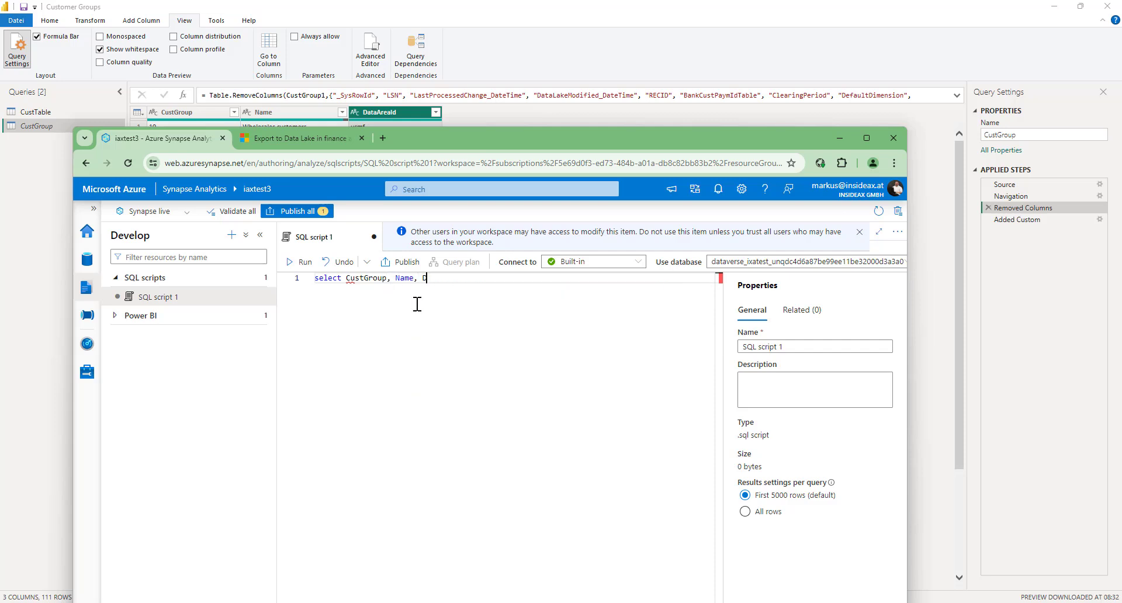
{"action": "type", "text": "ataAreaId from Cust"}
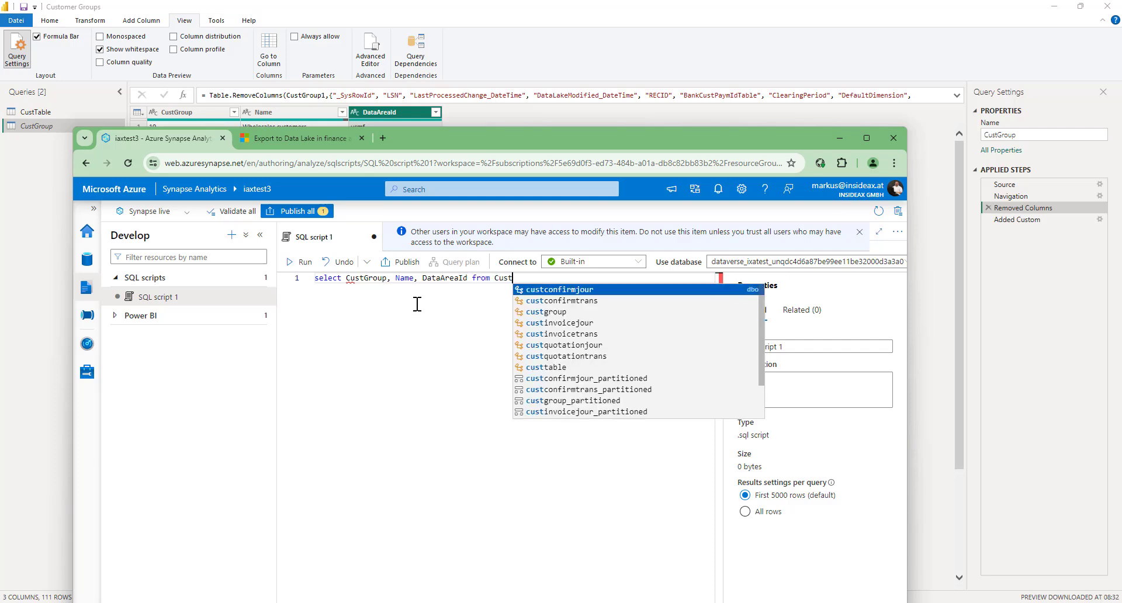
{"action": "type", "text": "Group"}
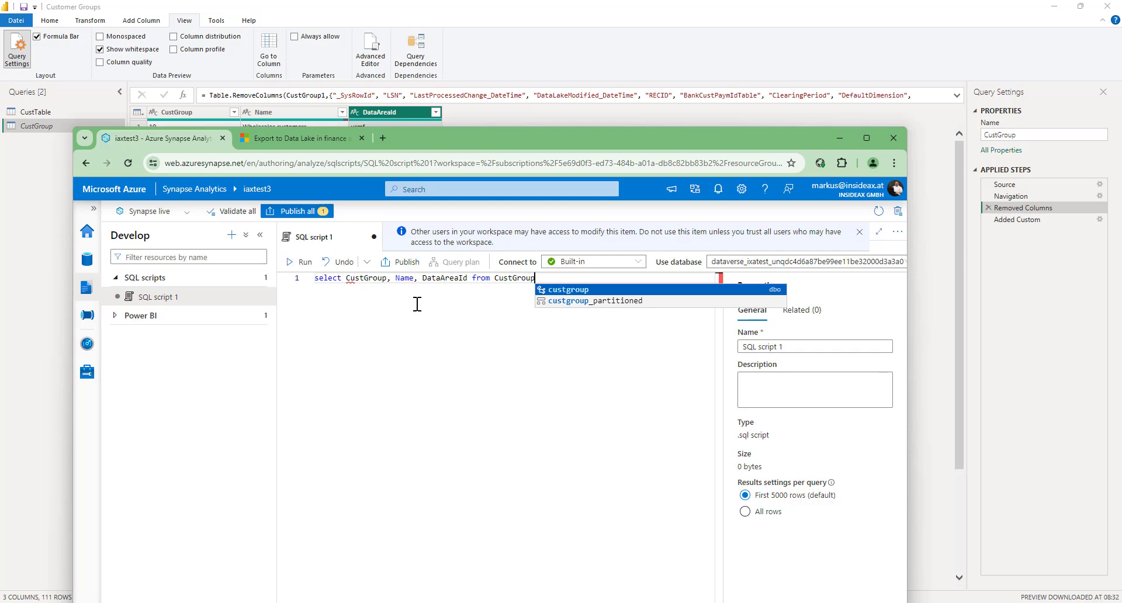
{"action": "mouse_move", "coordinate": [505, 366]}
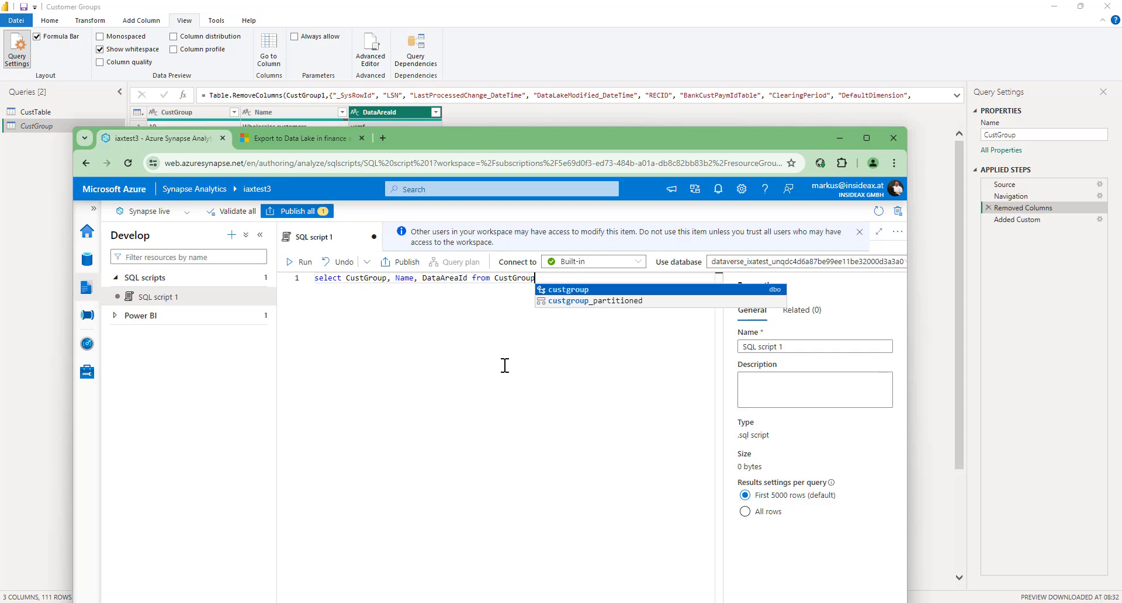
{"action": "left_click", "coordinate": [298, 261]}
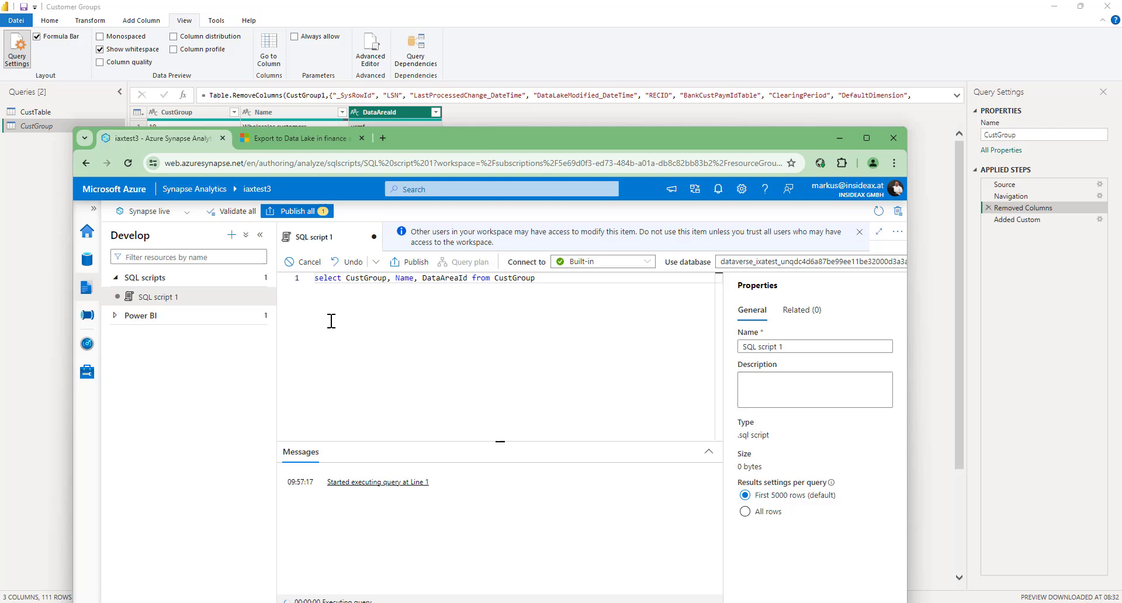
Step: Review the CustGroup result rows and move the browser window aside over Power BI
{"action": "left_click", "coordinate": [298, 260]}
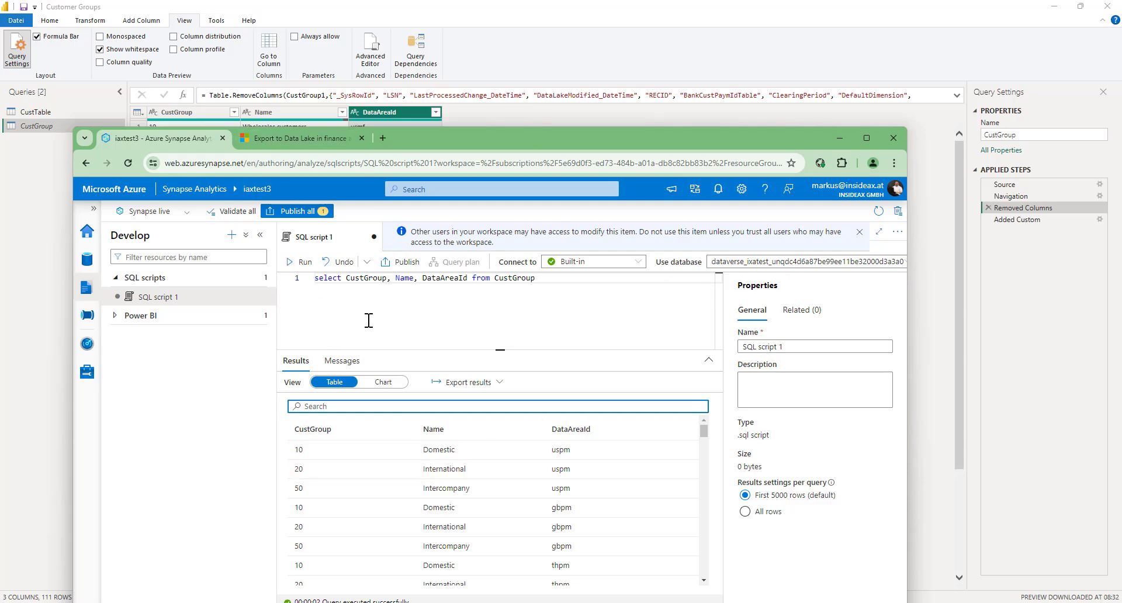
{"action": "left_click_drag", "start_coordinate": [502, 138], "coordinate": [521, 150]}
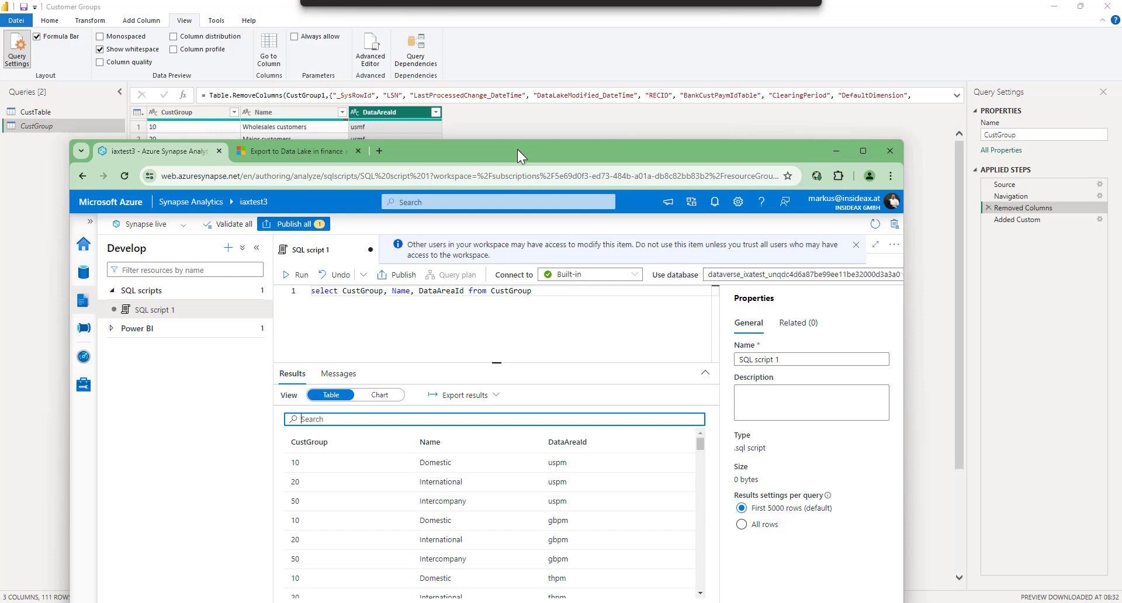
{"action": "mouse_move", "coordinate": [164, 132]}
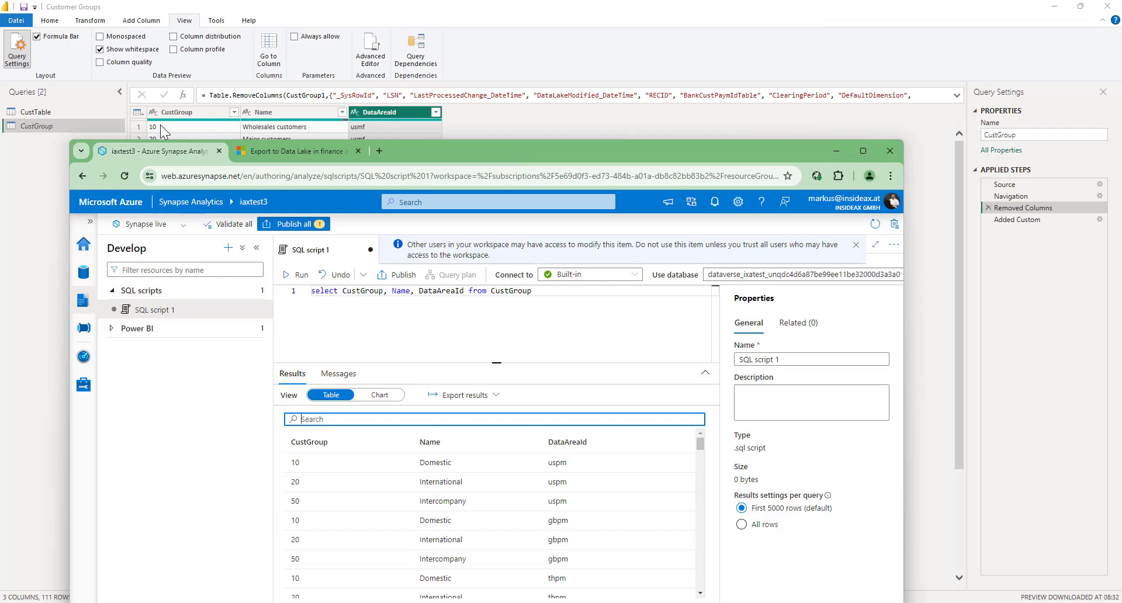
{"action": "mouse_move", "coordinate": [121, 194]}
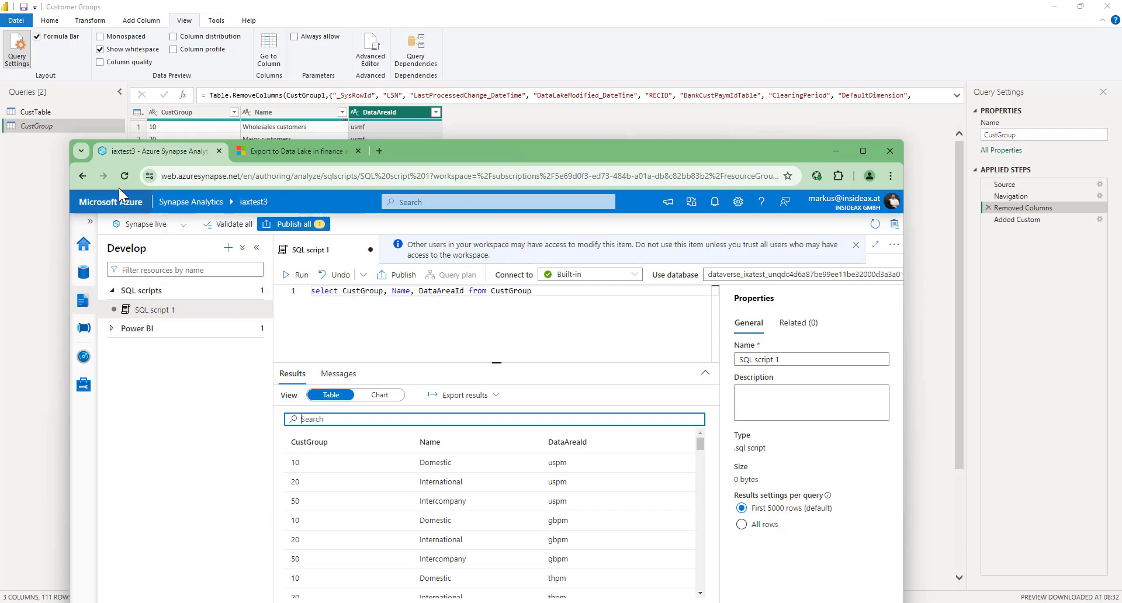
{"action": "mouse_move", "coordinate": [39, 208]}
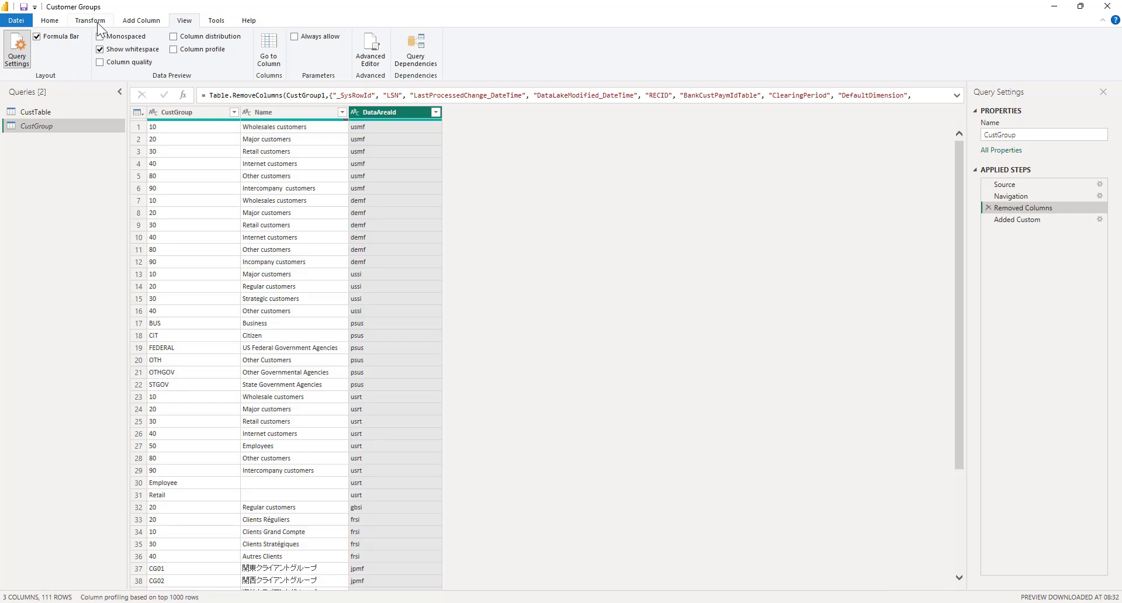
Step: Add a new source, searching 'synapse' and choosing the Azure Synapse Analytics SQL connector
{"action": "left_click", "coordinate": [49, 20]}
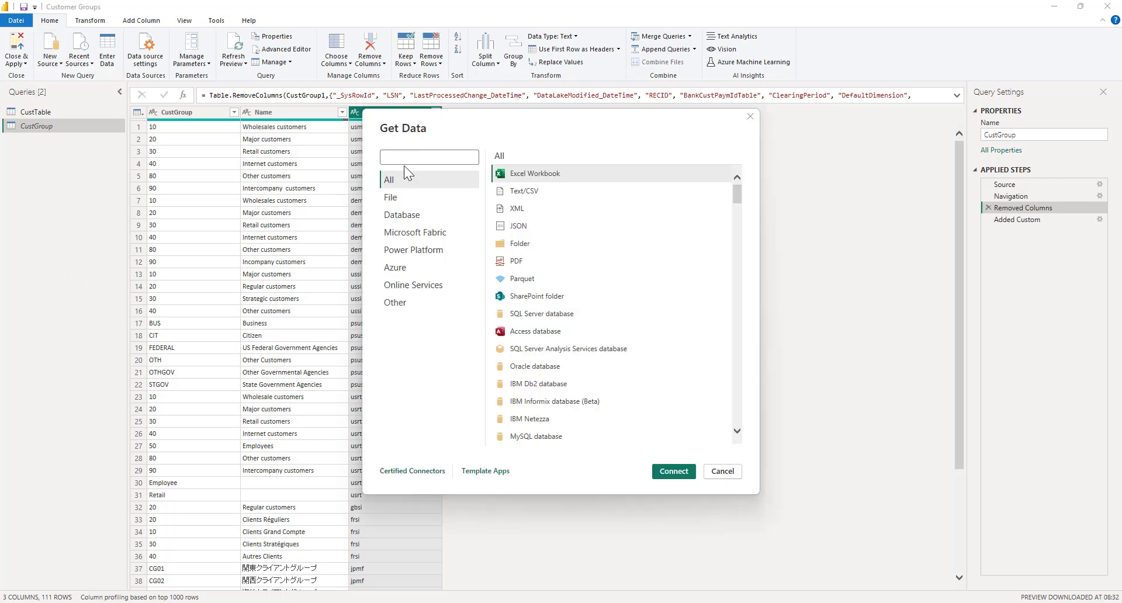
{"action": "type", "text": "synapse"}
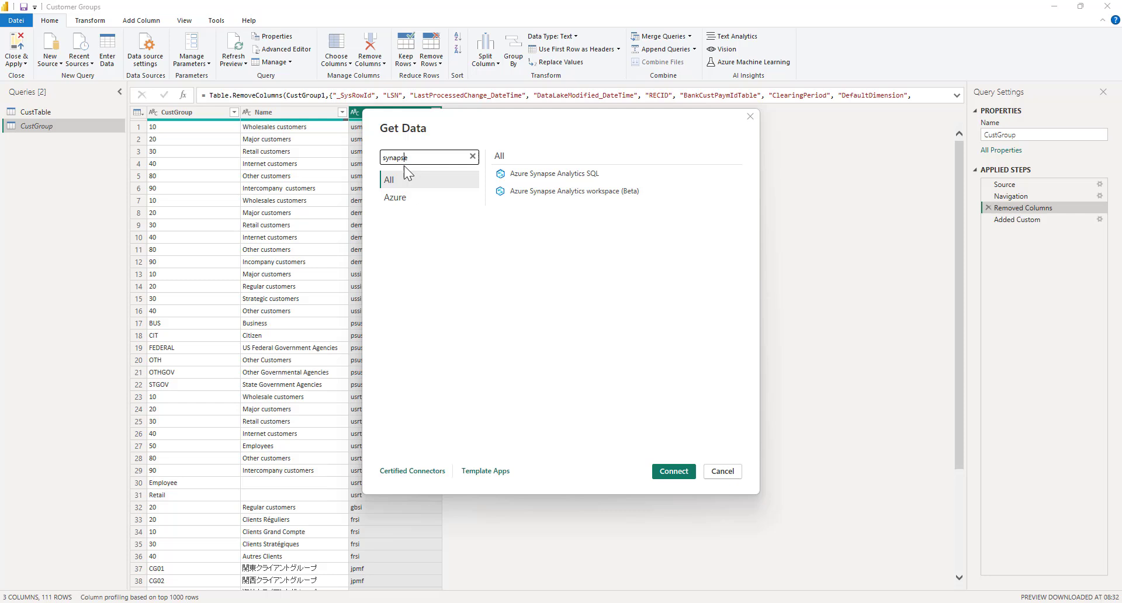
{"action": "left_click", "coordinate": [553, 173]}
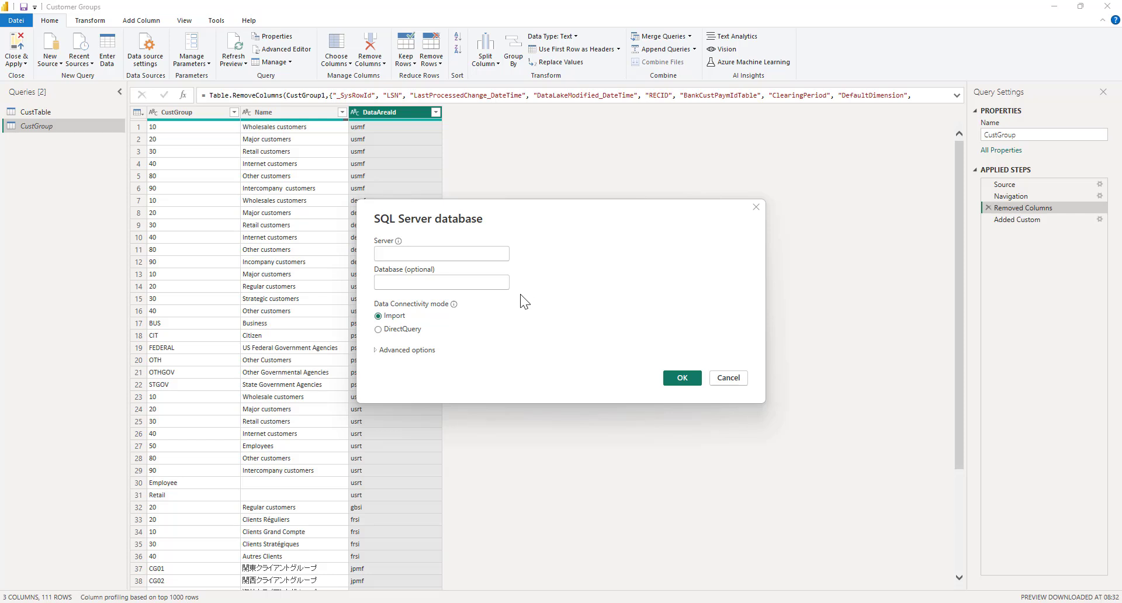
Step: Expand Advanced options and enter server iaxtest3-ondemand.sql.azuresynapse.net
{"action": "left_click", "coordinate": [407, 350]}
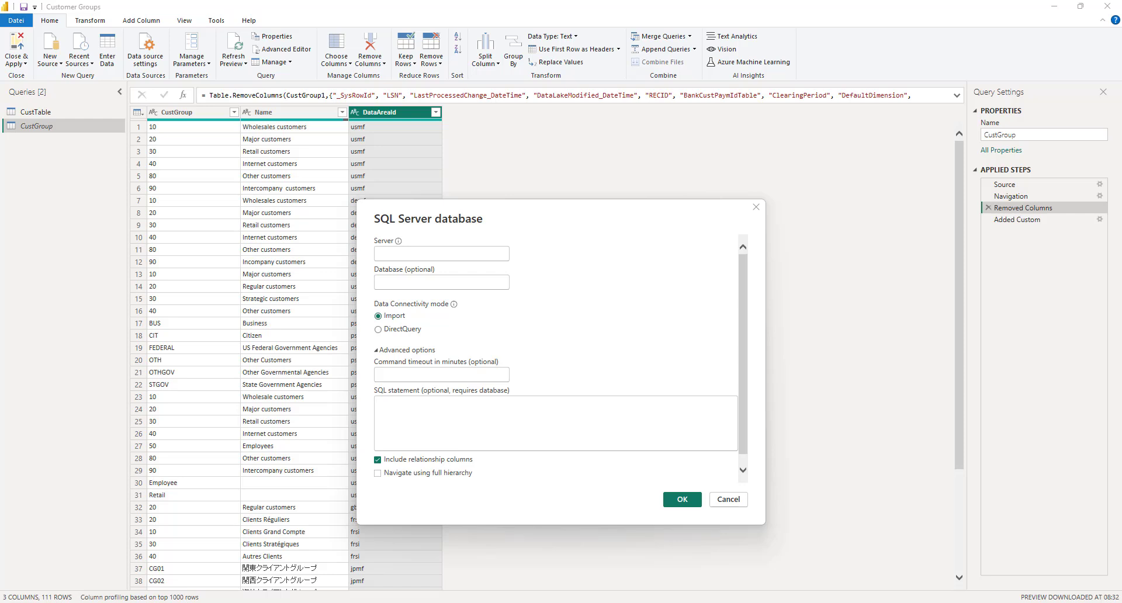
{"action": "mouse_move", "coordinate": [145, 83]}
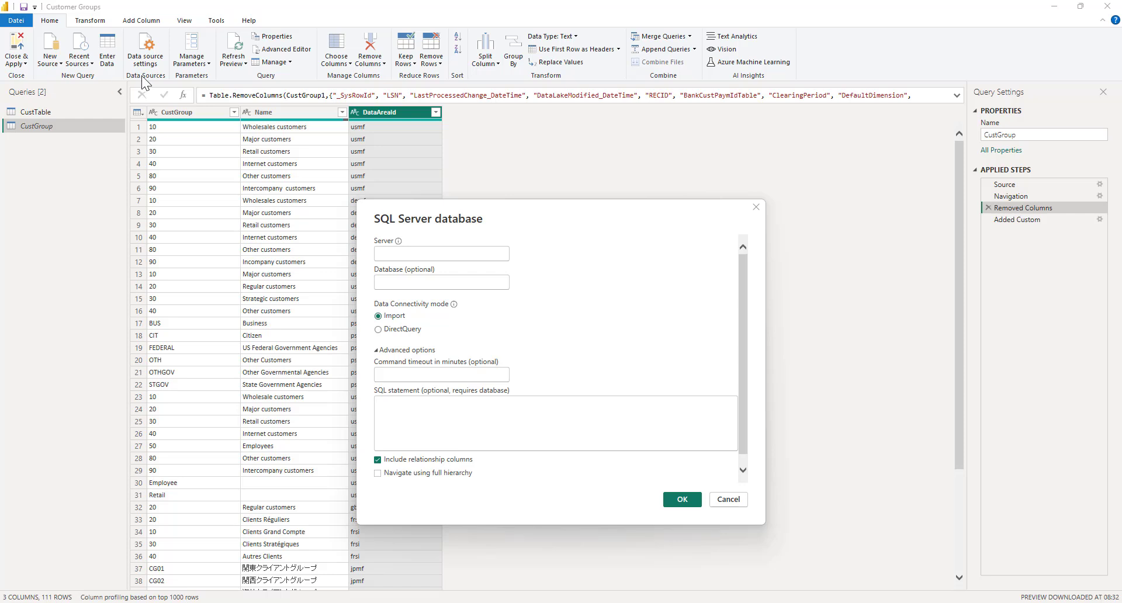
{"action": "left_click", "coordinate": [441, 254]}
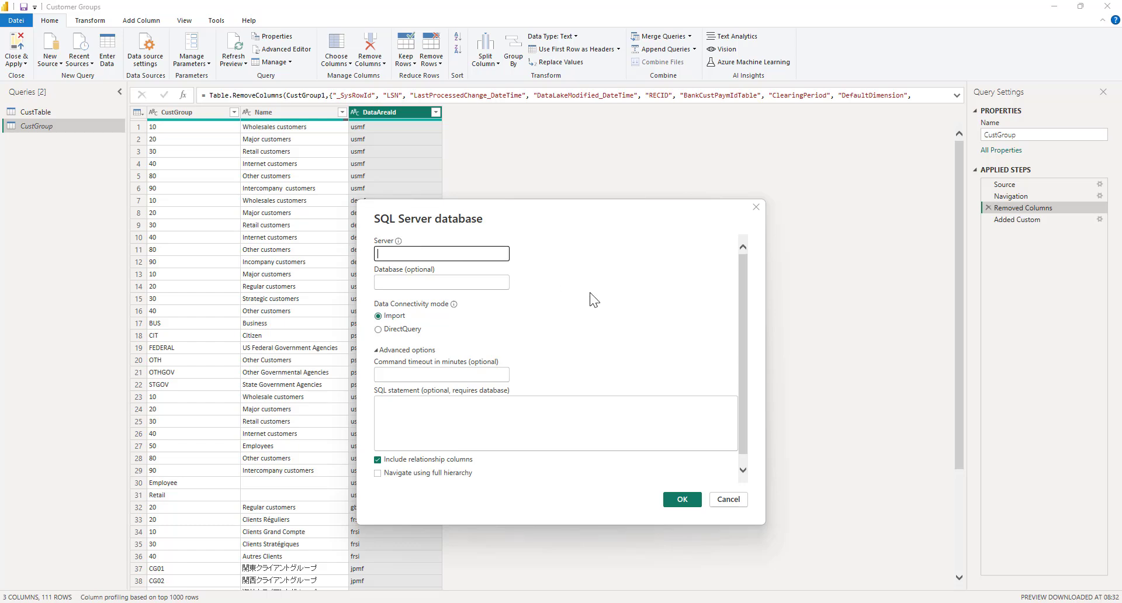
{"action": "type", "text": "iaxtest3-ondemand.sql.azuresynapse.net"}
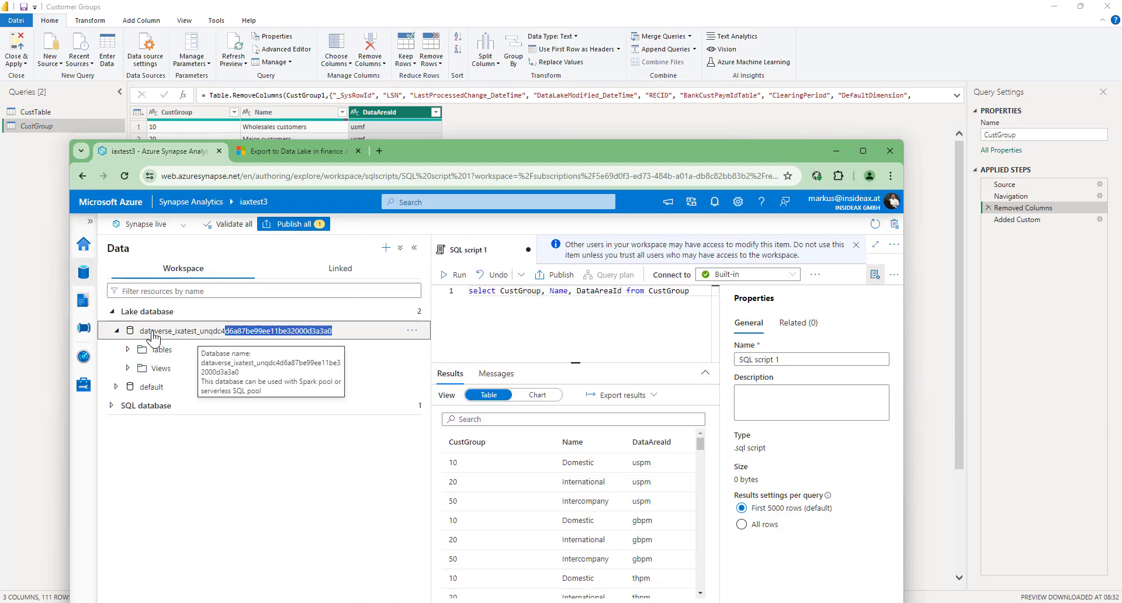
Step: Select the dataverse lake database's full name in Synapse Studio to copy it
{"action": "right_click", "coordinate": [229, 331]}
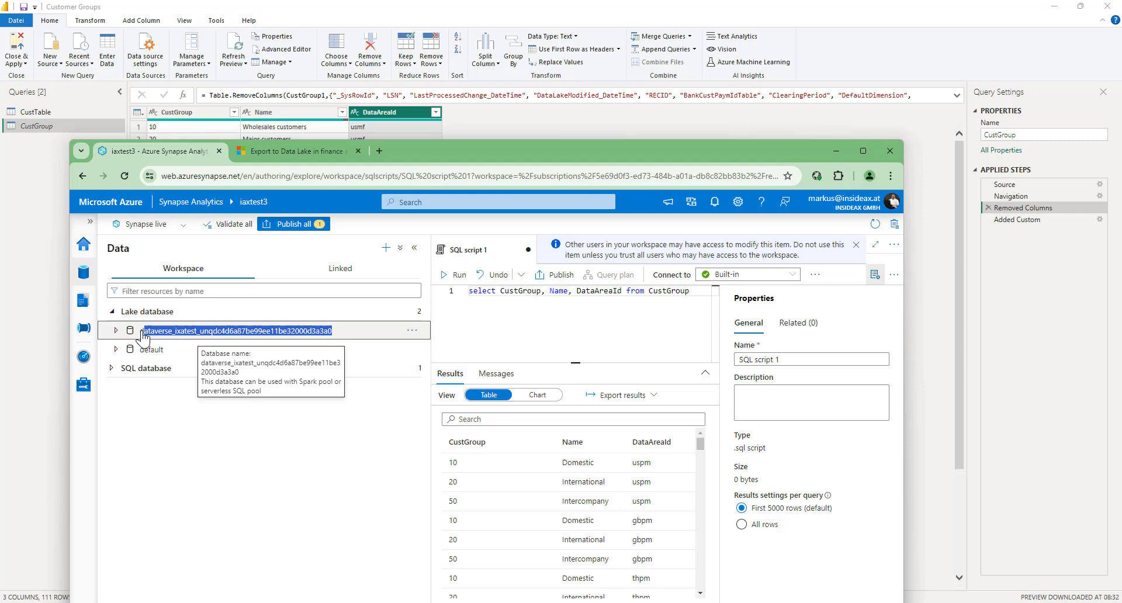
{"action": "left_click", "coordinate": [116, 329]}
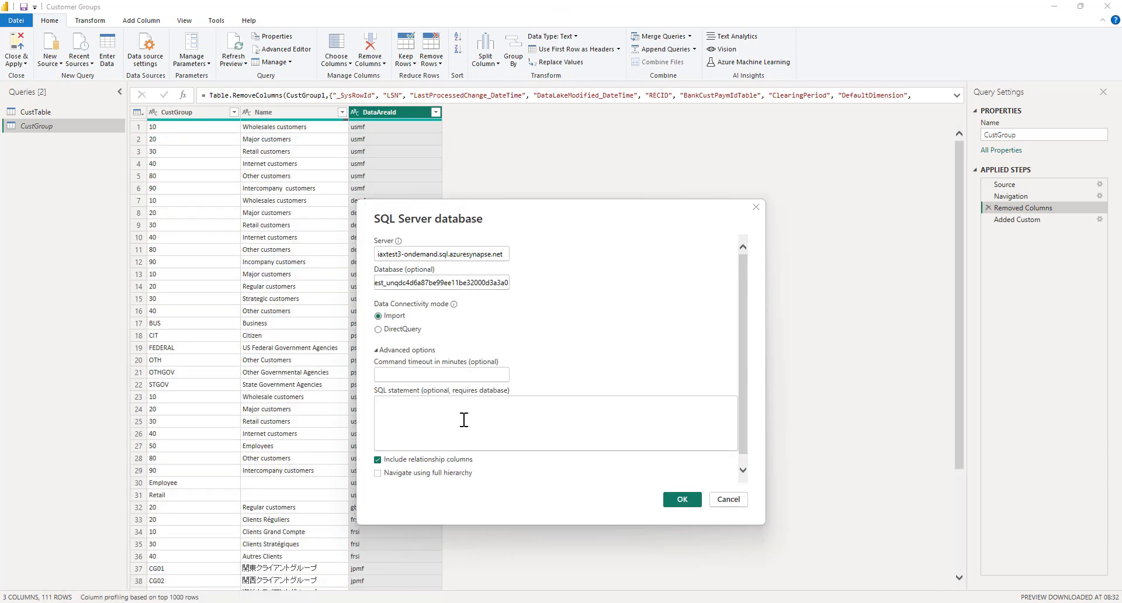
Step: Create Query1 with SQL 'select CustGroup, Name, DataAreaId from CustGroup' against the Synapse endpoint
{"action": "type", "text": "select CustGroup, Name, DataAreaId from CustGroup"}
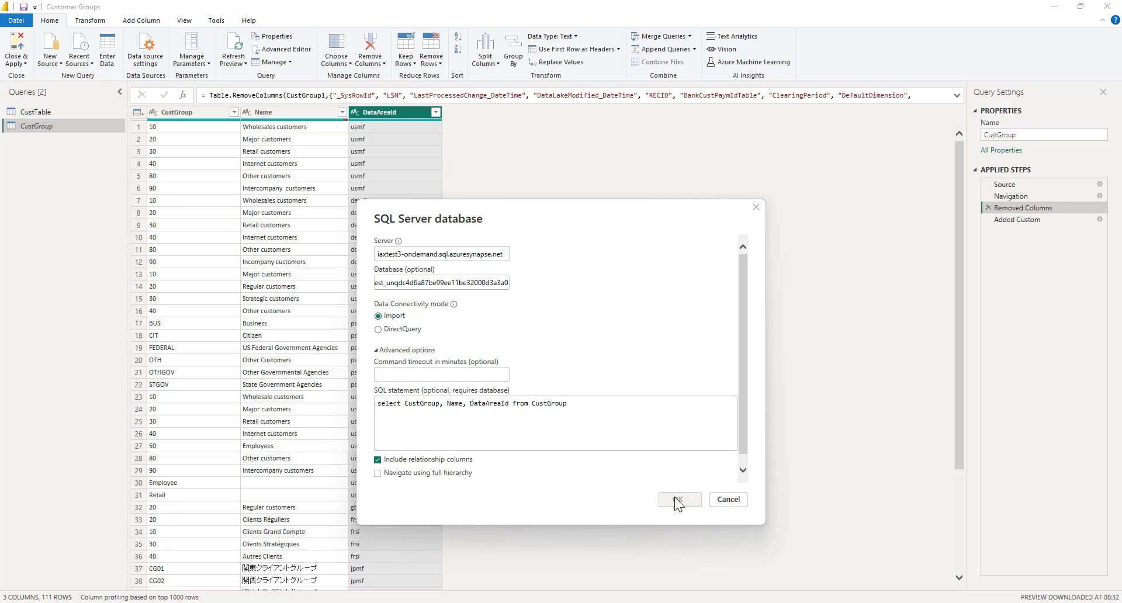
{"action": "left_click", "coordinate": [678, 499]}
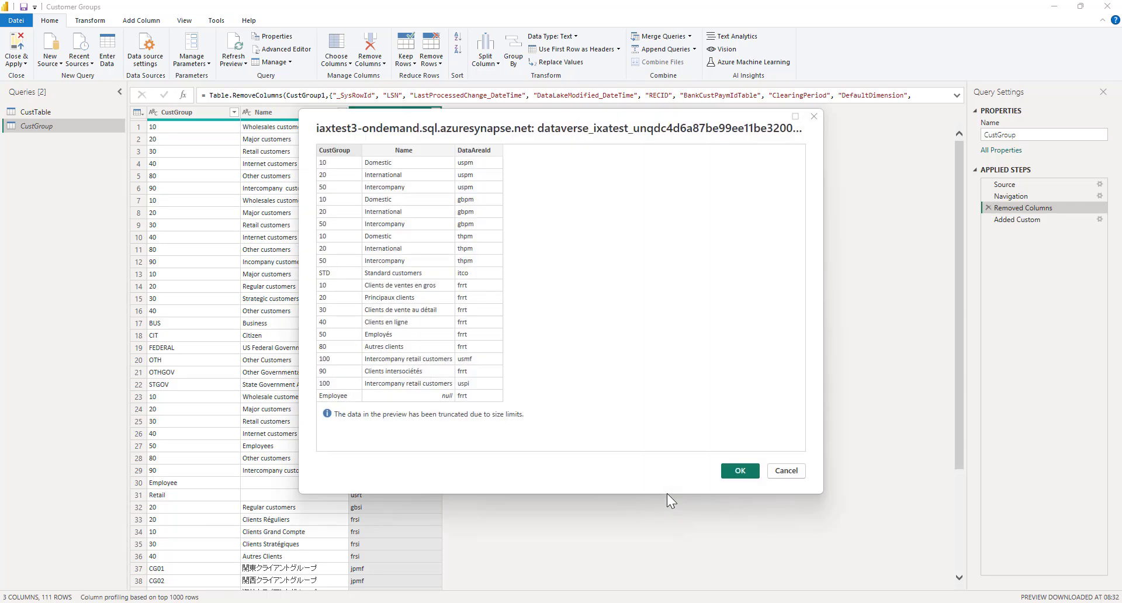
{"action": "left_click", "coordinate": [739, 471]}
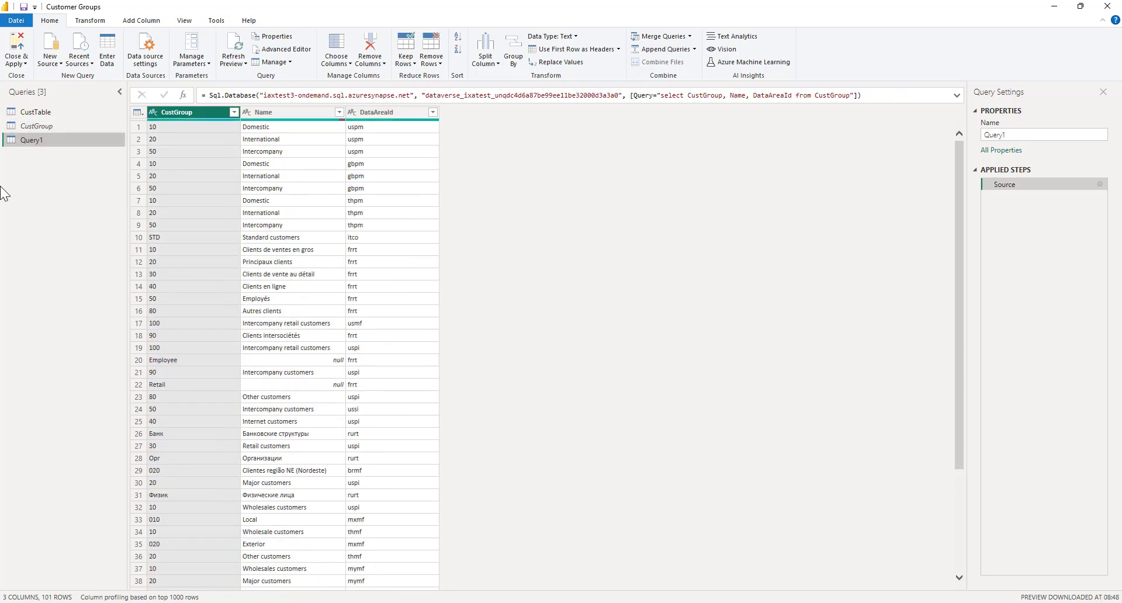
{"action": "mouse_move", "coordinate": [664, 189]}
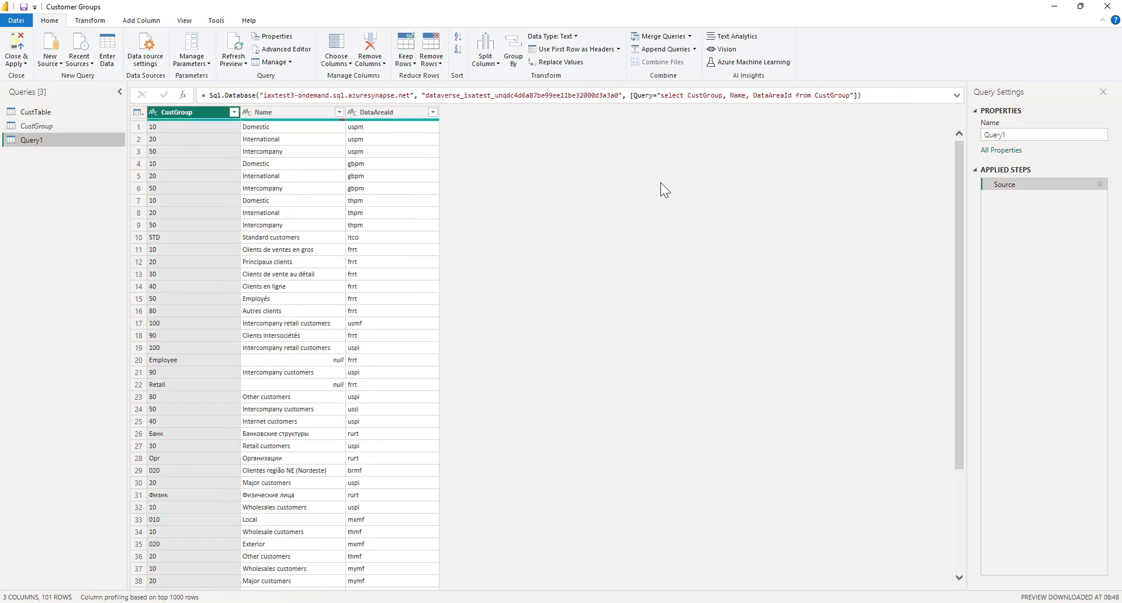
{"action": "mouse_move", "coordinate": [78, 190]}
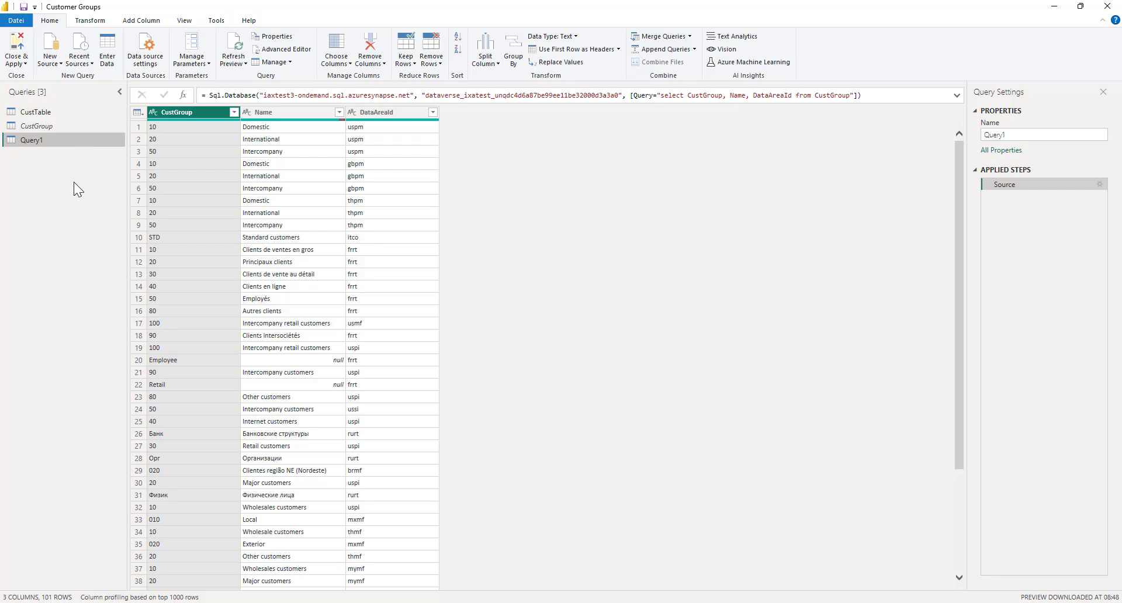
{"action": "mouse_move", "coordinate": [36, 145]}
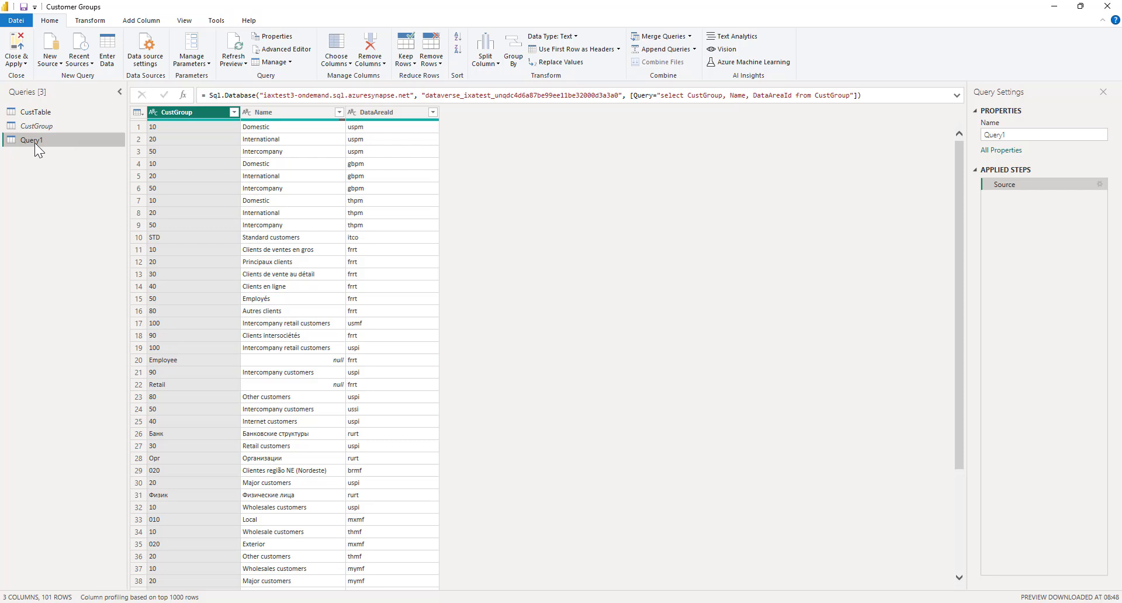
Step: Copy Query1's Source line from its Advanced Editor and bring up CustGroup's M code
{"action": "right_click", "coordinate": [31, 139]}
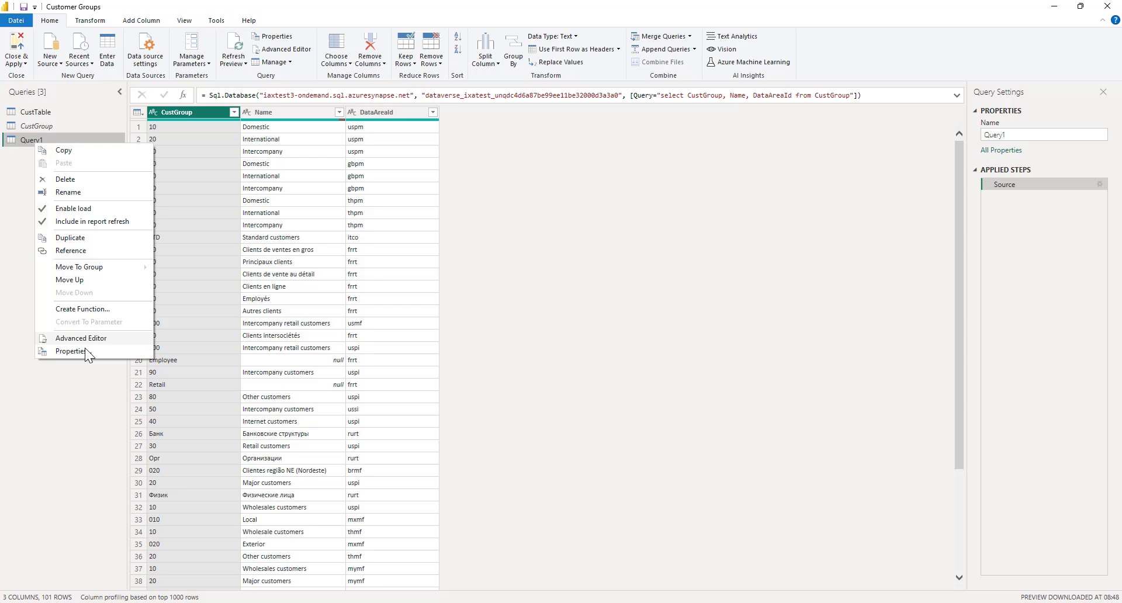
{"action": "left_click", "coordinate": [80, 338]}
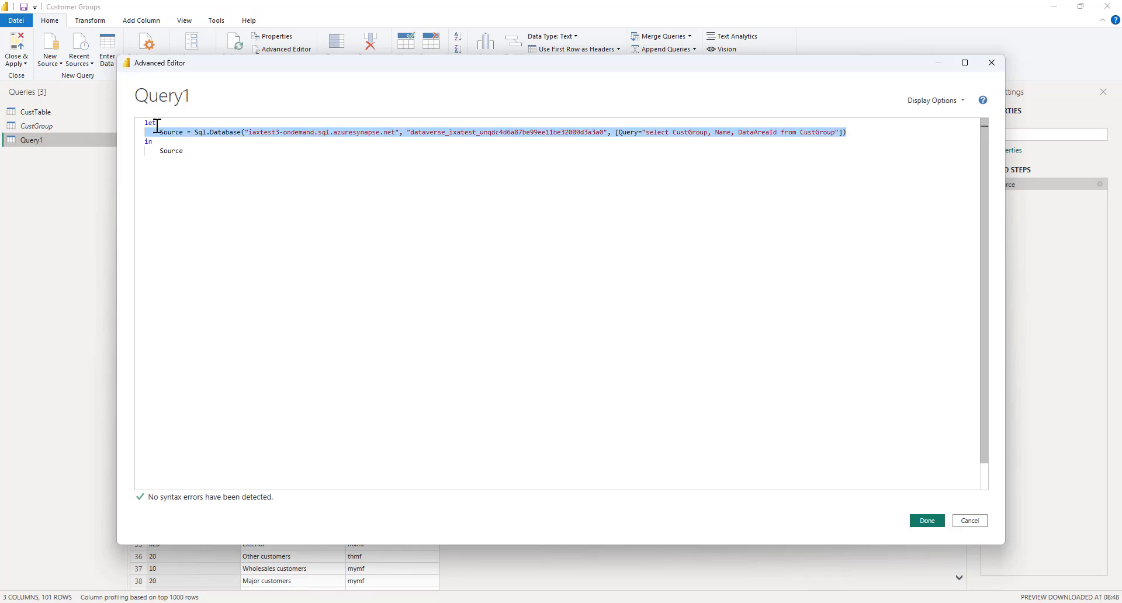
{"action": "mouse_move", "coordinate": [971, 520]}
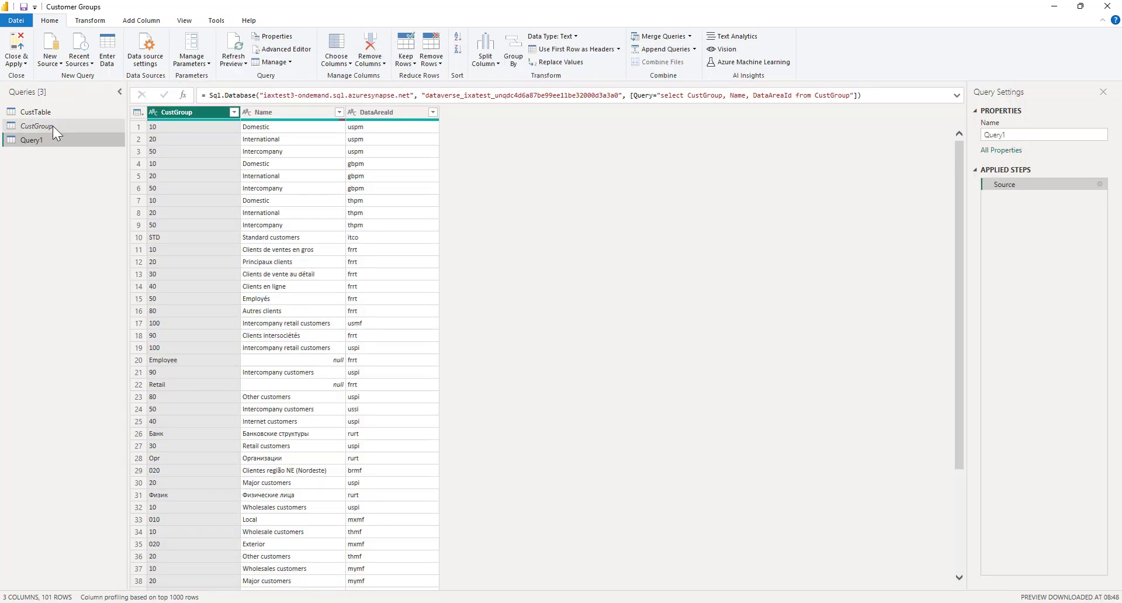
{"action": "right_click", "coordinate": [38, 127]}
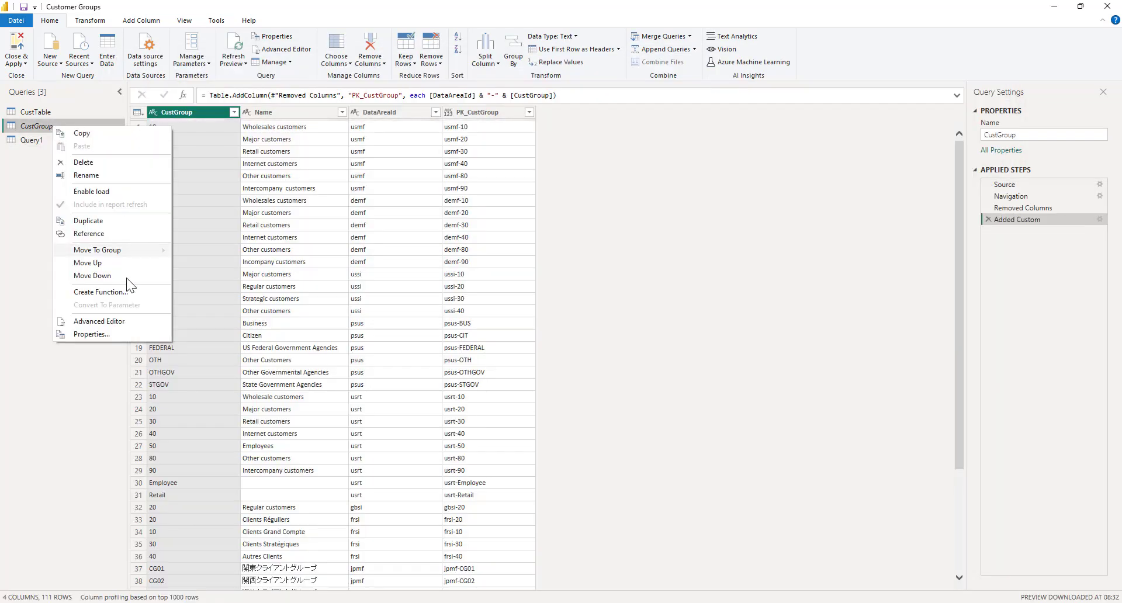
{"action": "left_click", "coordinate": [98, 320]}
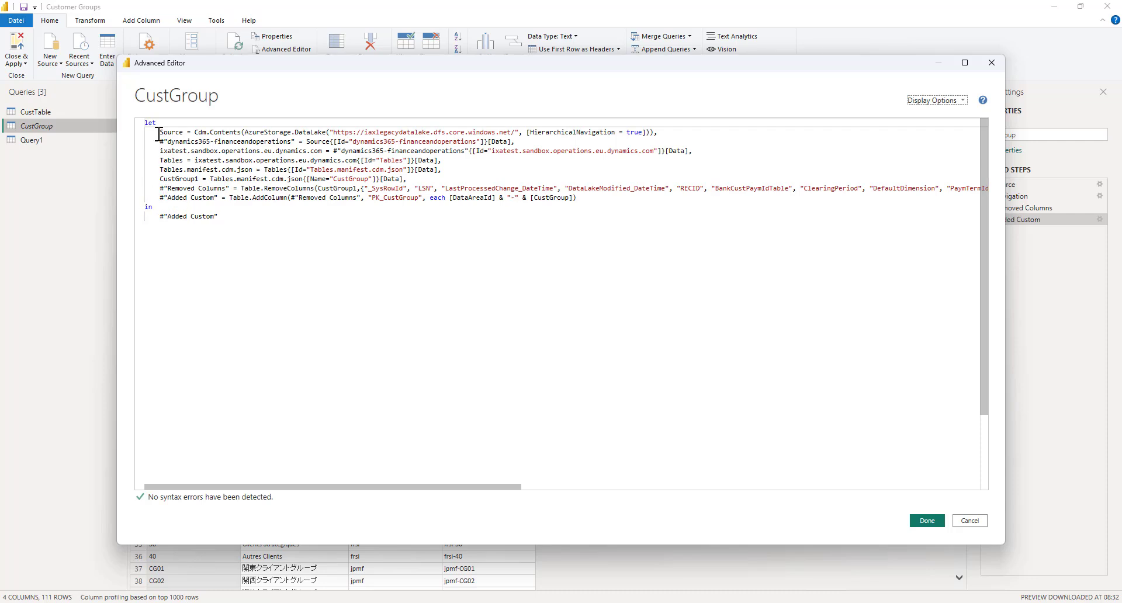
{"action": "mouse_move", "coordinate": [145, 181]}
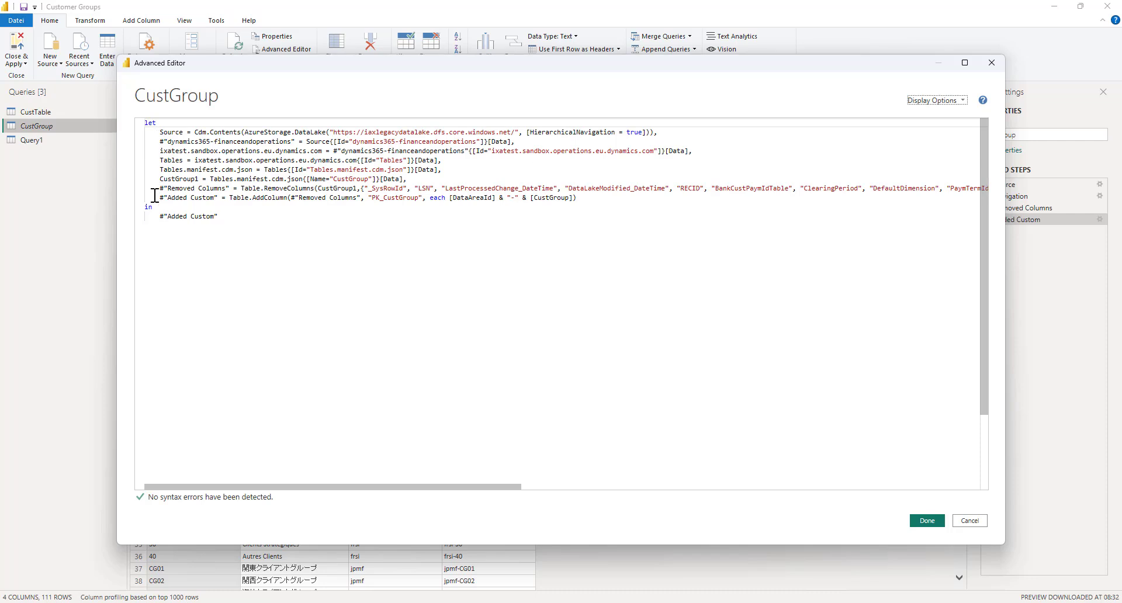
{"action": "mouse_move", "coordinate": [205, 136]}
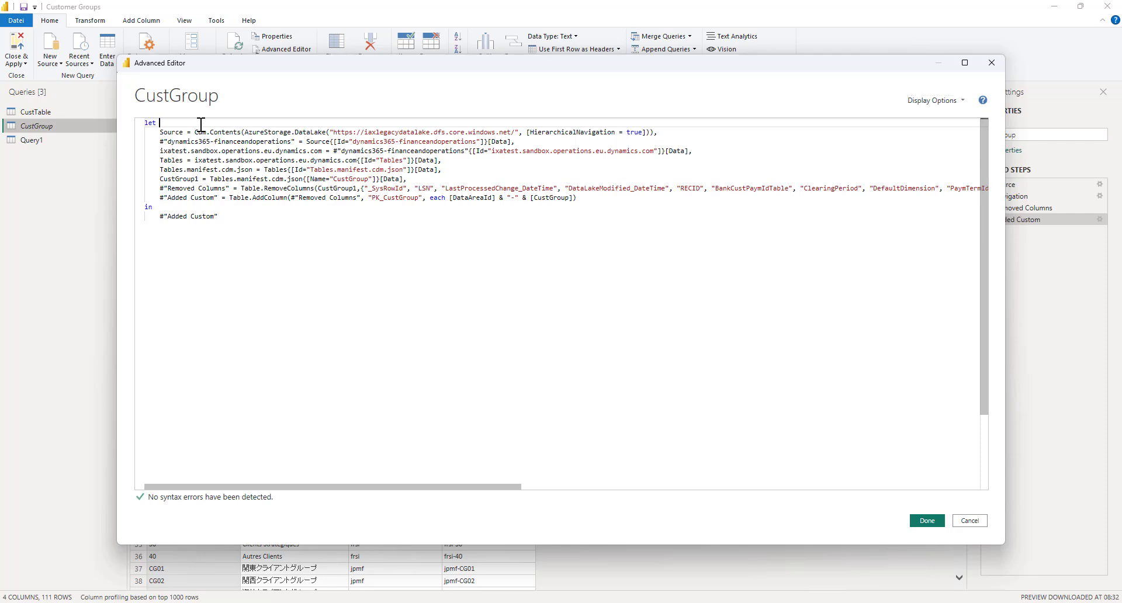
Step: Comment out CustGroup's old data lake steps with /* */ and paste in the SQL Source line
{"action": "type", "text": "/"}
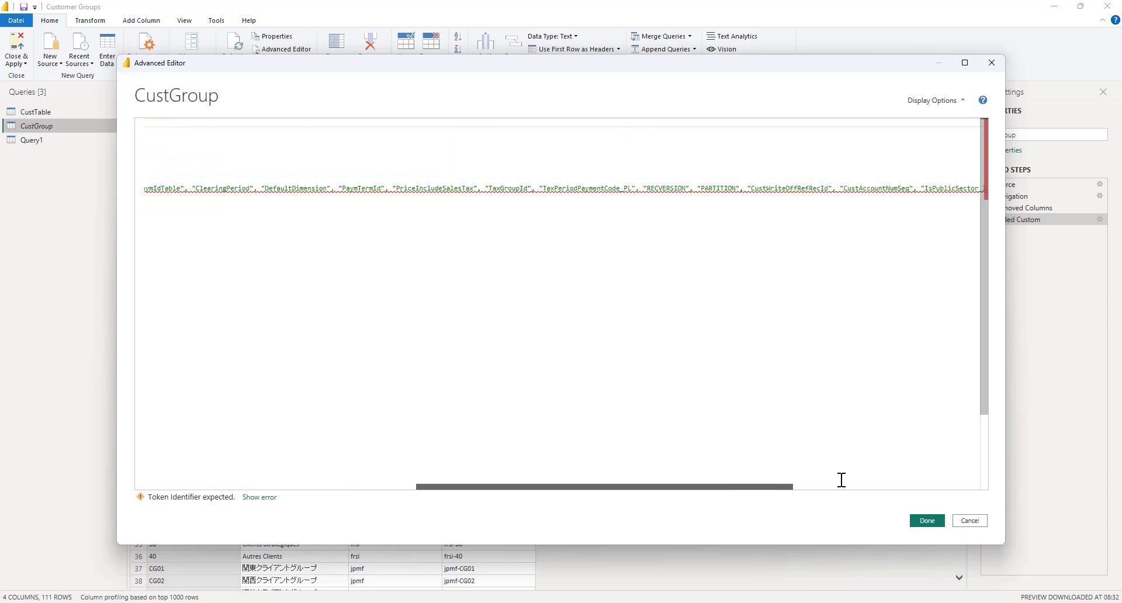
{"action": "scroll", "scroll_direction": "right", "scroll_amount": 3}
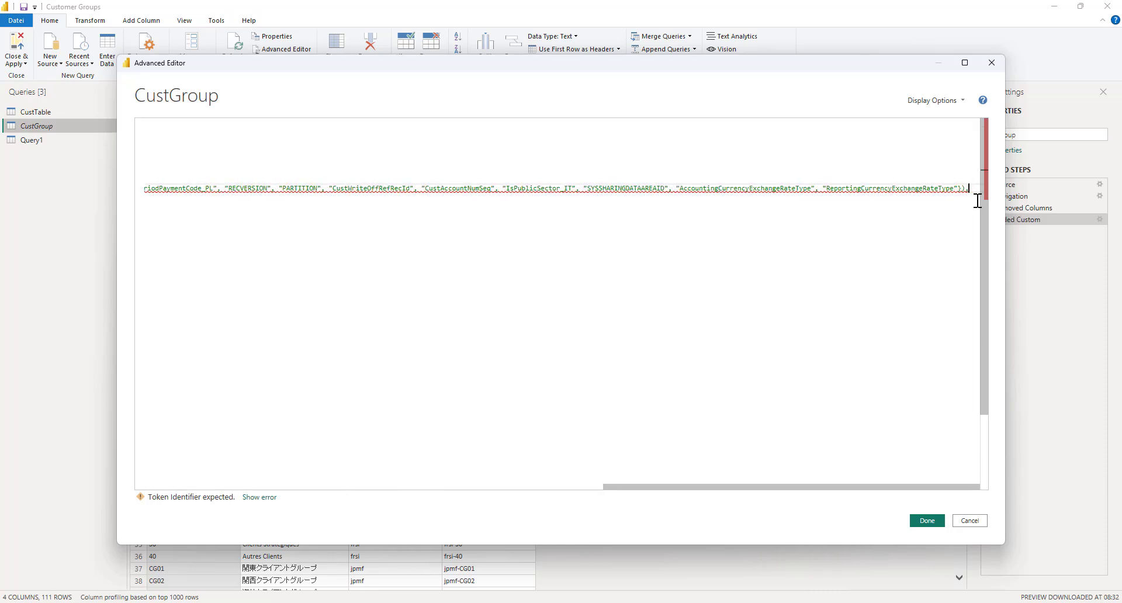
{"action": "type", "text": "*/"}
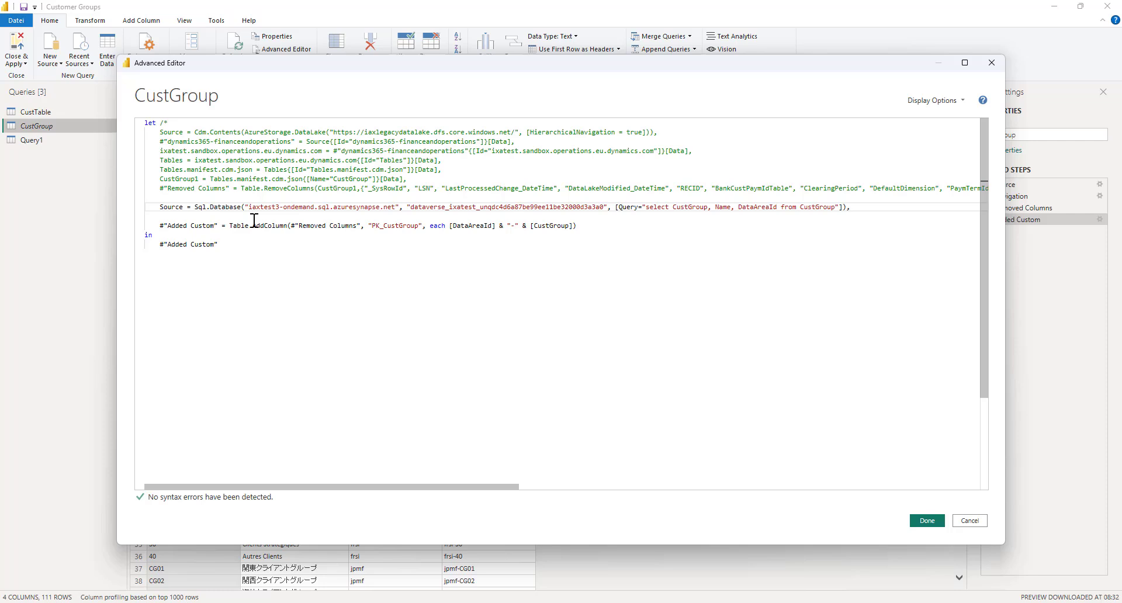
Step: Point the Added Custom step at Source instead of Removed Columns and apply the edited code
{"action": "left_click", "coordinate": [291, 226]}
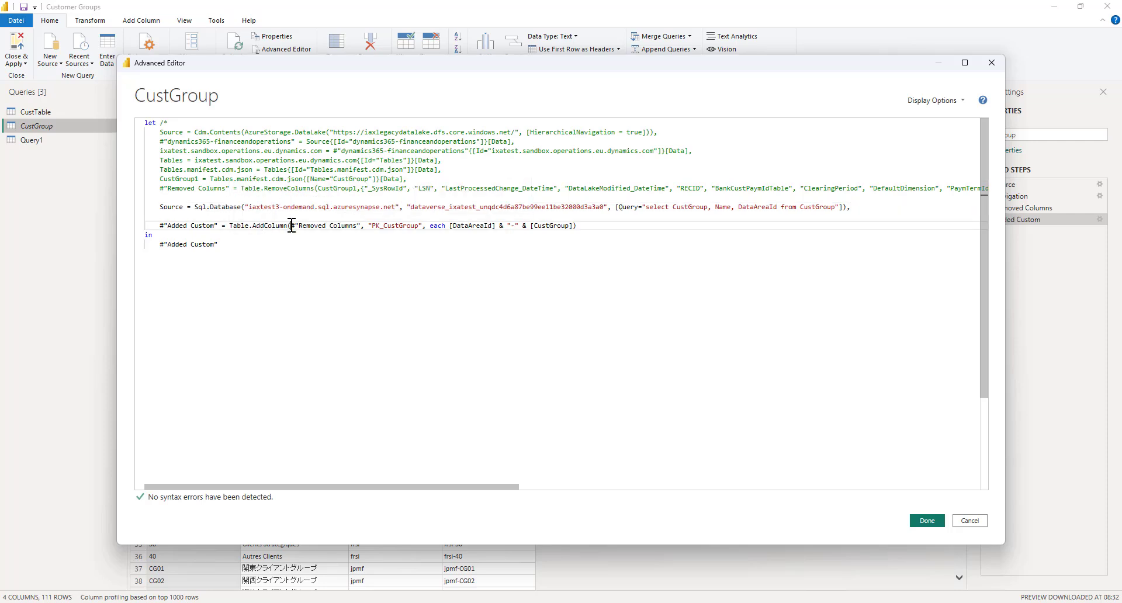
{"action": "double_click", "coordinate": [325, 225]}
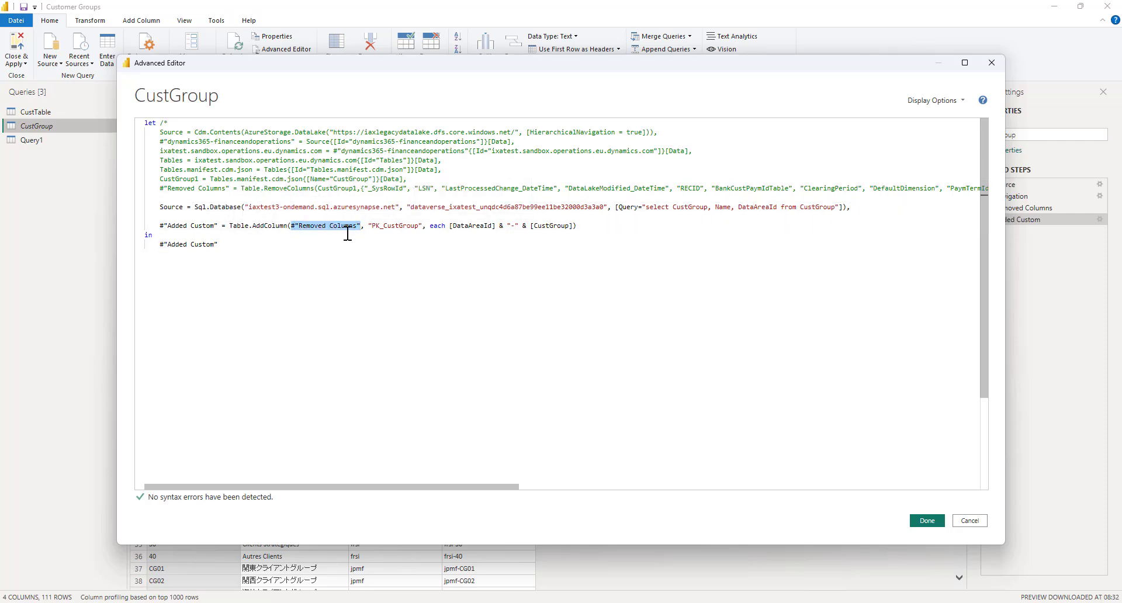
{"action": "type", "text": "Source"}
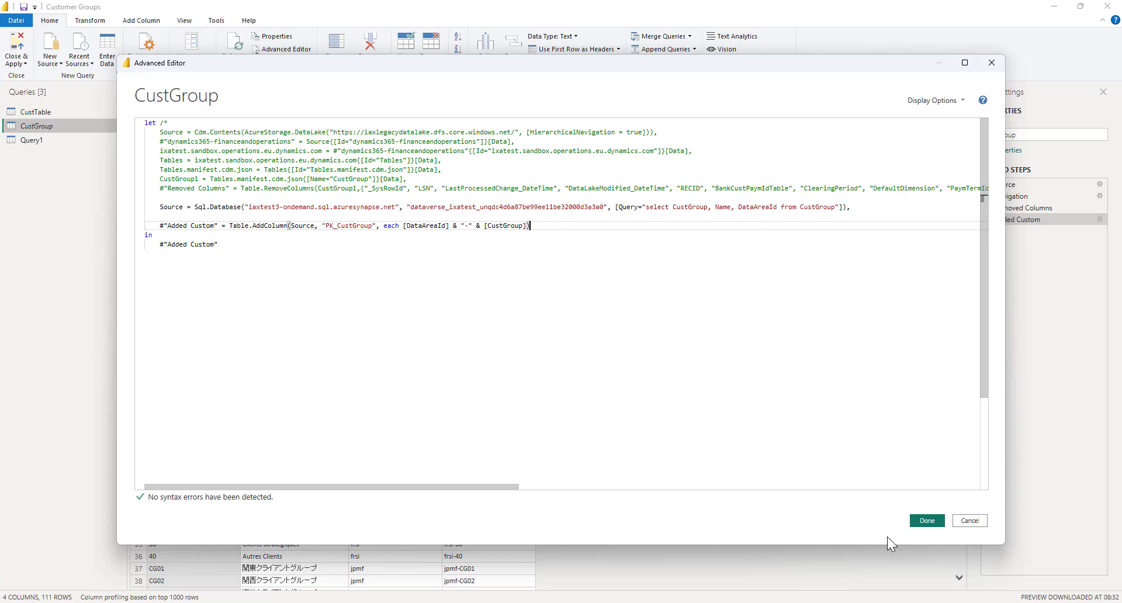
{"action": "left_click", "coordinate": [926, 521]}
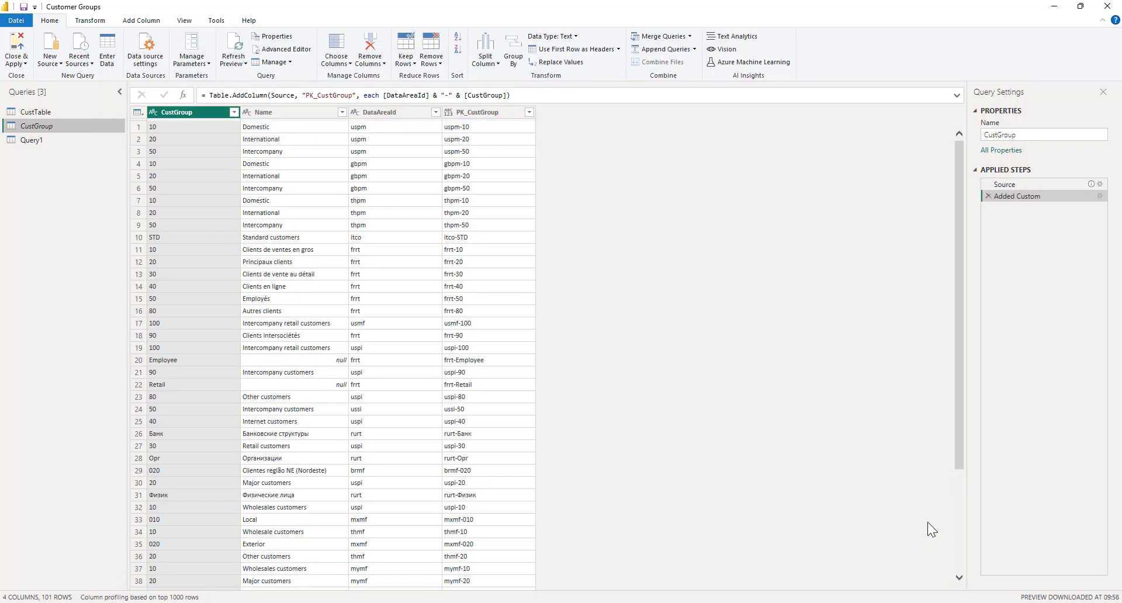
{"action": "mouse_move", "coordinate": [189, 133]}
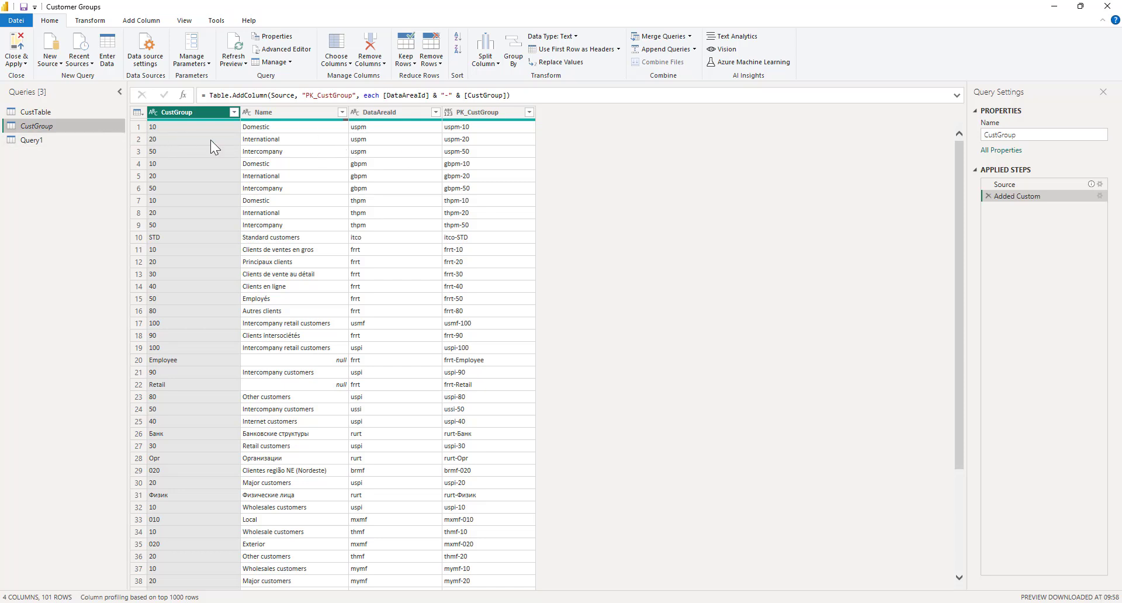
{"action": "mouse_move", "coordinate": [607, 164]}
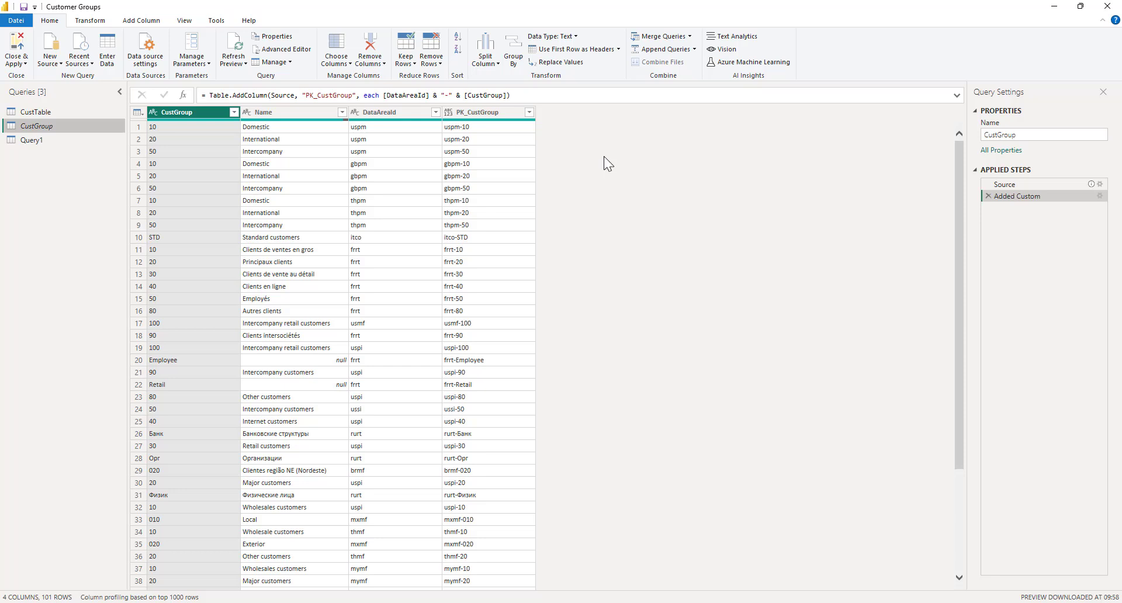
{"action": "mouse_move", "coordinate": [486, 191]}
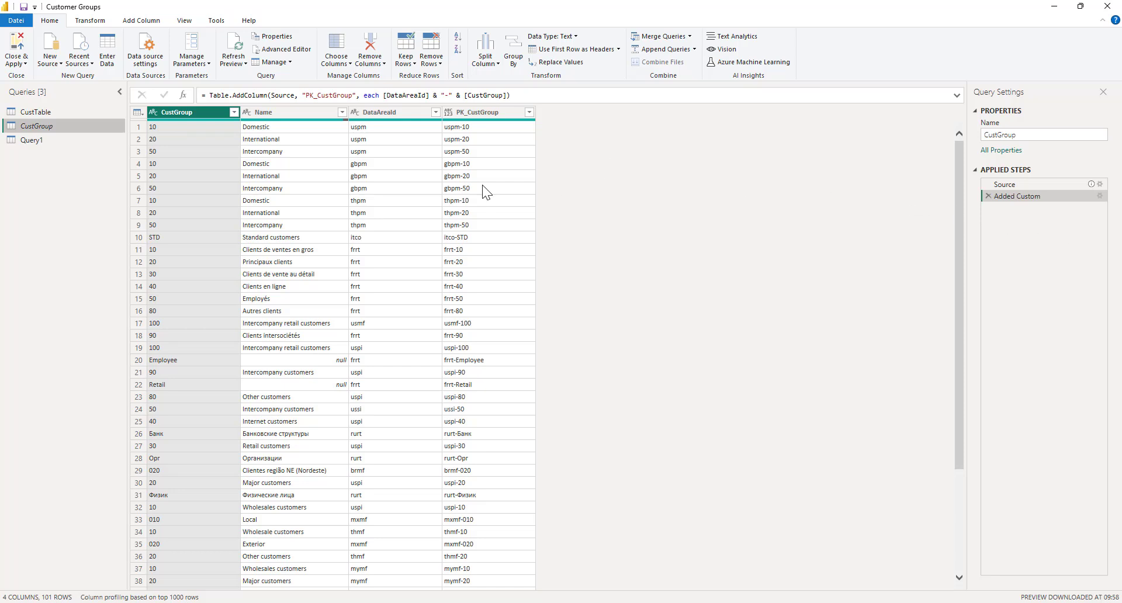
{"action": "mouse_move", "coordinate": [537, 192]}
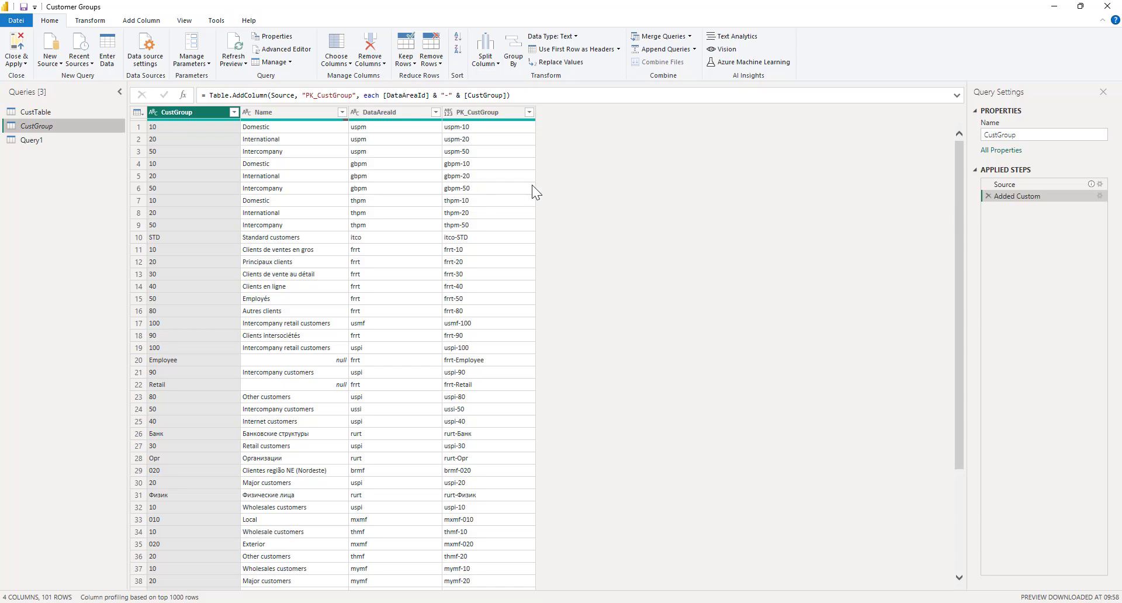
{"action": "mouse_move", "coordinate": [327, 362]}
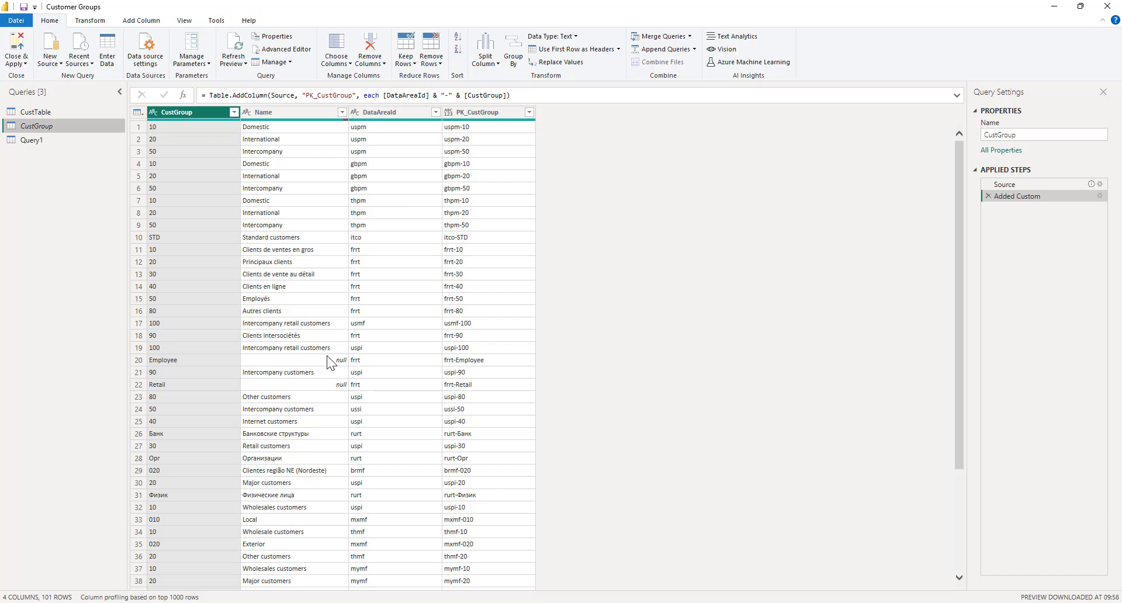
{"action": "mouse_move", "coordinate": [33, 111]}
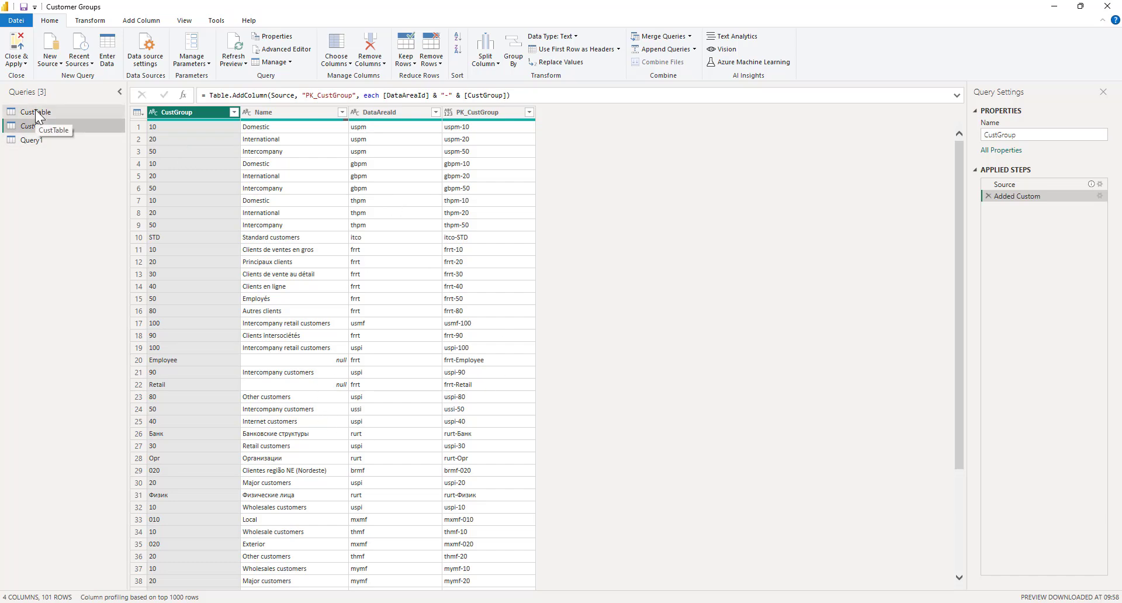
Step: Switch to the CustTable query and preview it at the Navigation step (225 columns, 413 rows)
{"action": "left_click", "coordinate": [34, 111]}
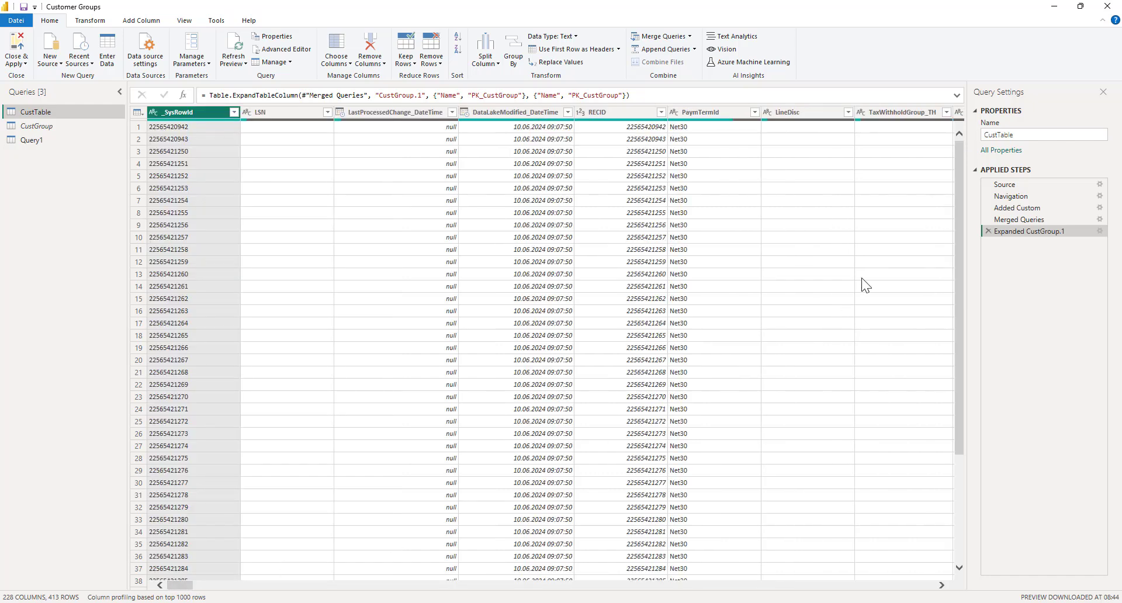
{"action": "mouse_move", "coordinate": [1011, 185]}
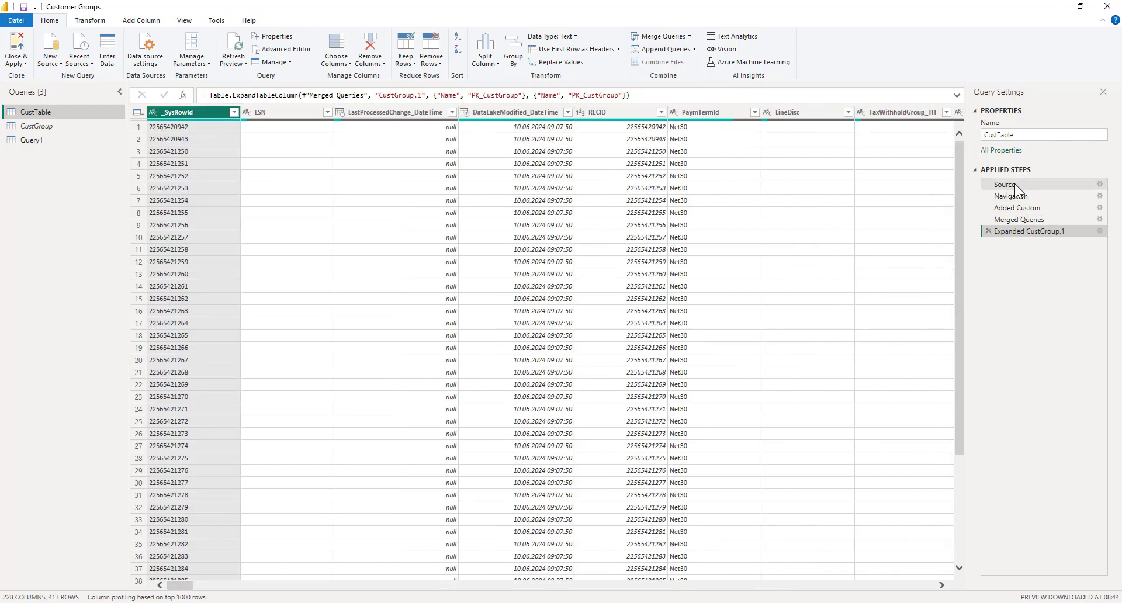
{"action": "left_click", "coordinate": [1013, 196]}
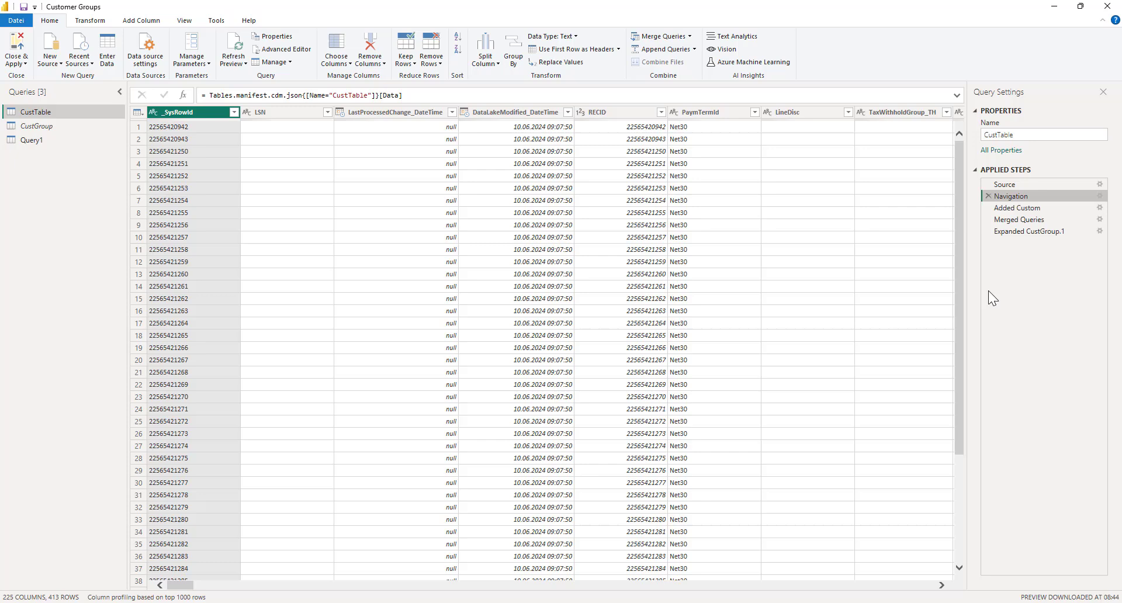
{"action": "mouse_move", "coordinate": [1035, 246]}
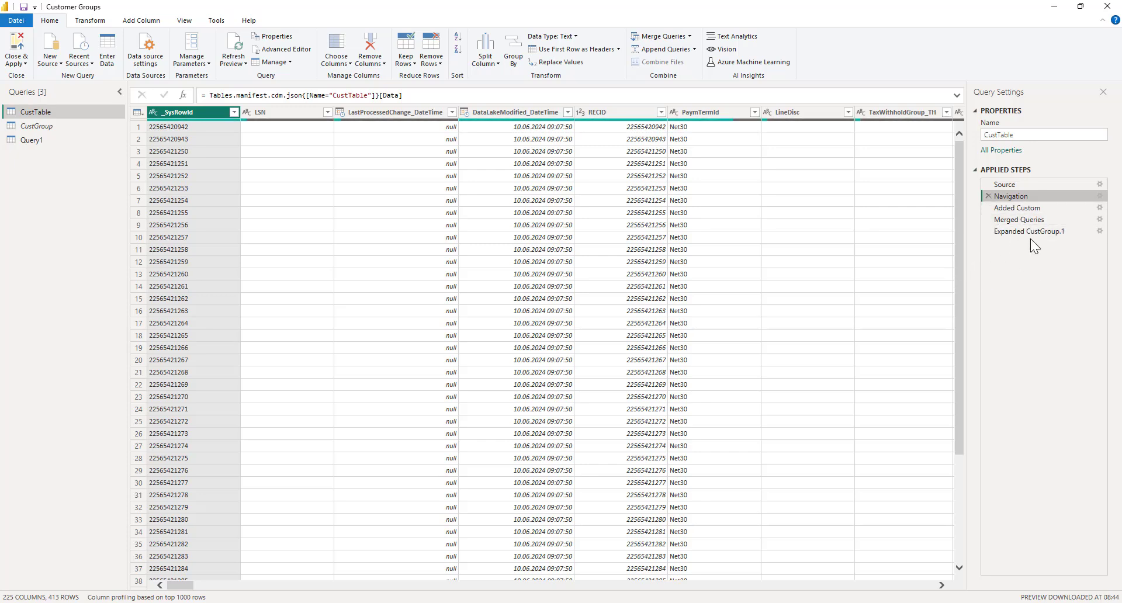
{"action": "mouse_move", "coordinate": [1012, 197]}
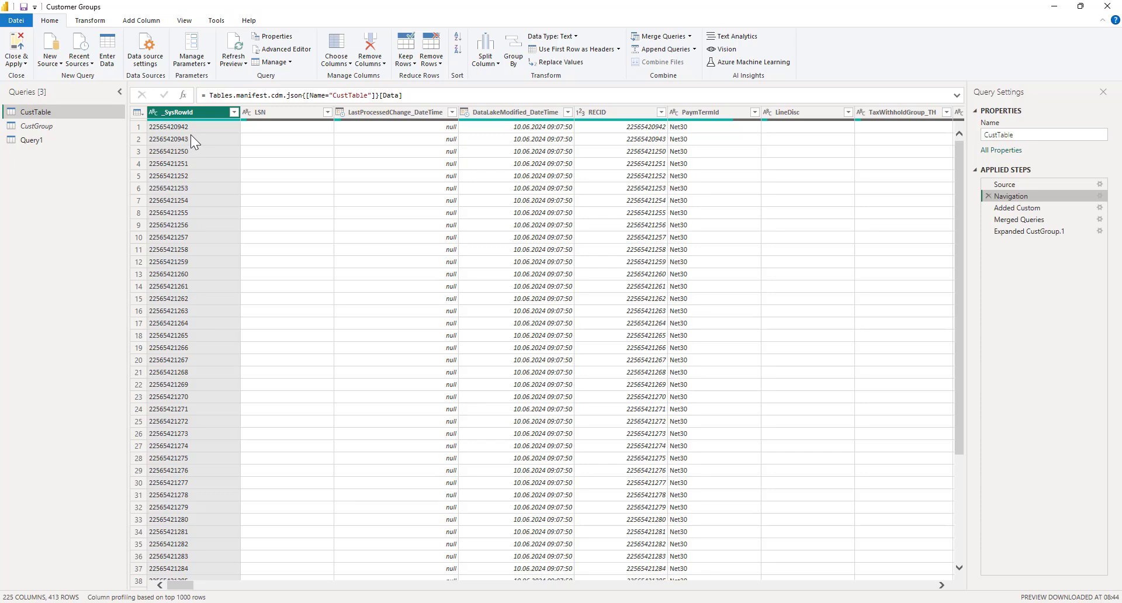
{"action": "mouse_move", "coordinate": [203, 139]}
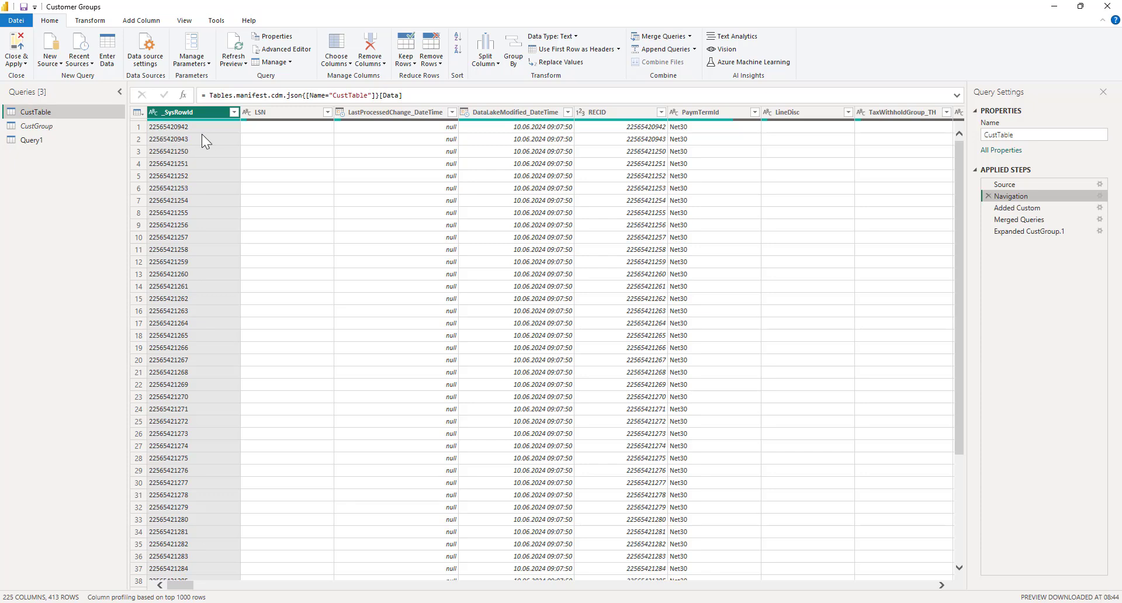
Step: Insert a Removed Columns step after Navigation dropping the RECID-to-PartyCountry column range
{"action": "right_click", "coordinate": [512, 111]}
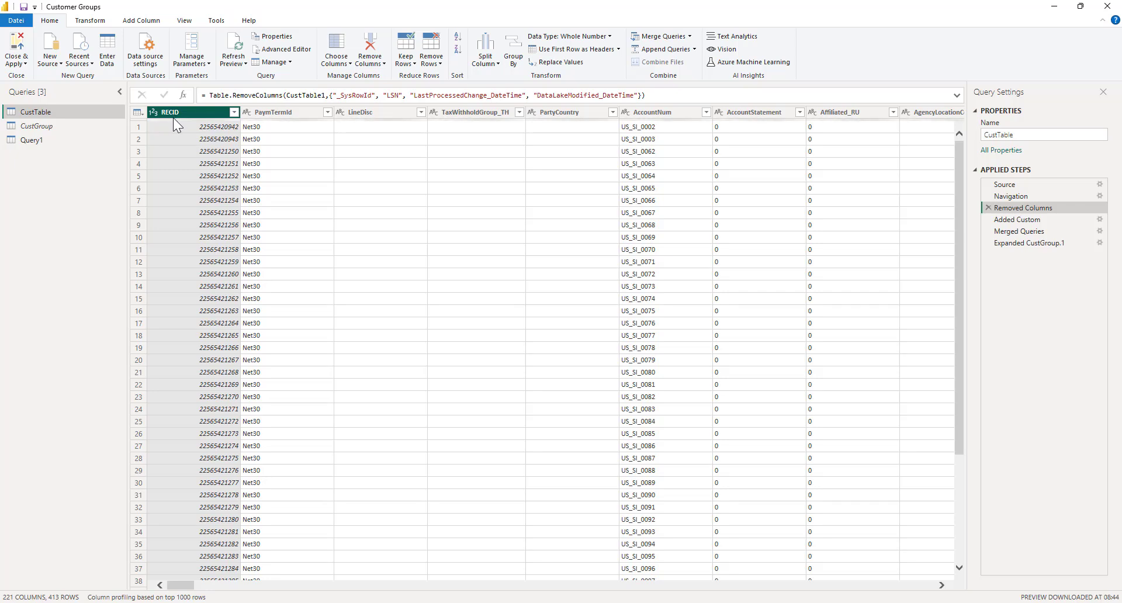
{"action": "mouse_move", "coordinate": [206, 170]}
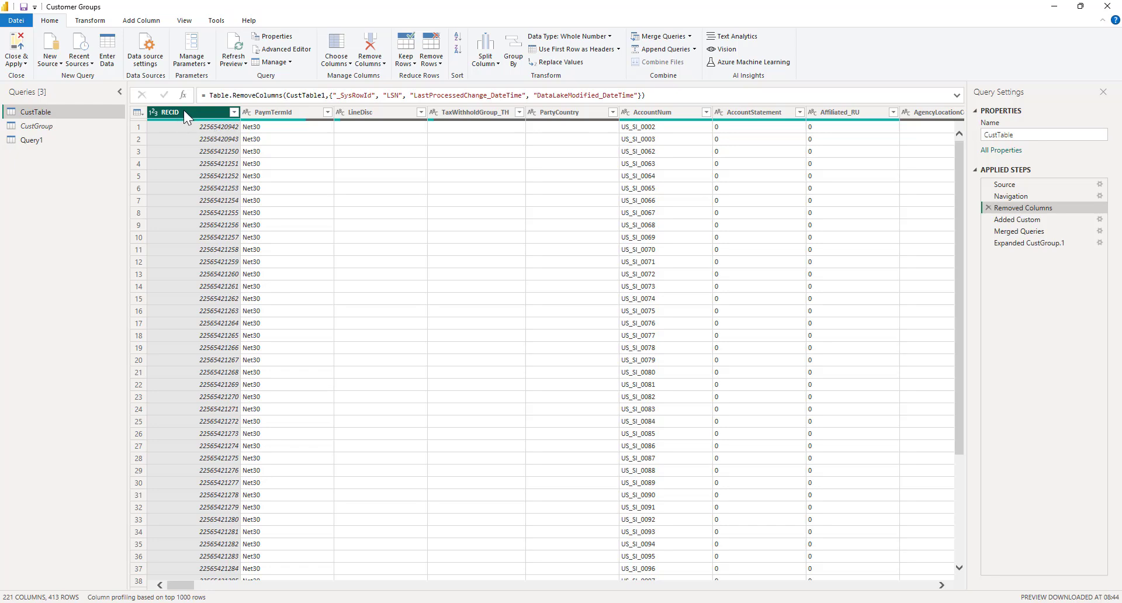
{"action": "mouse_move", "coordinate": [184, 121]}
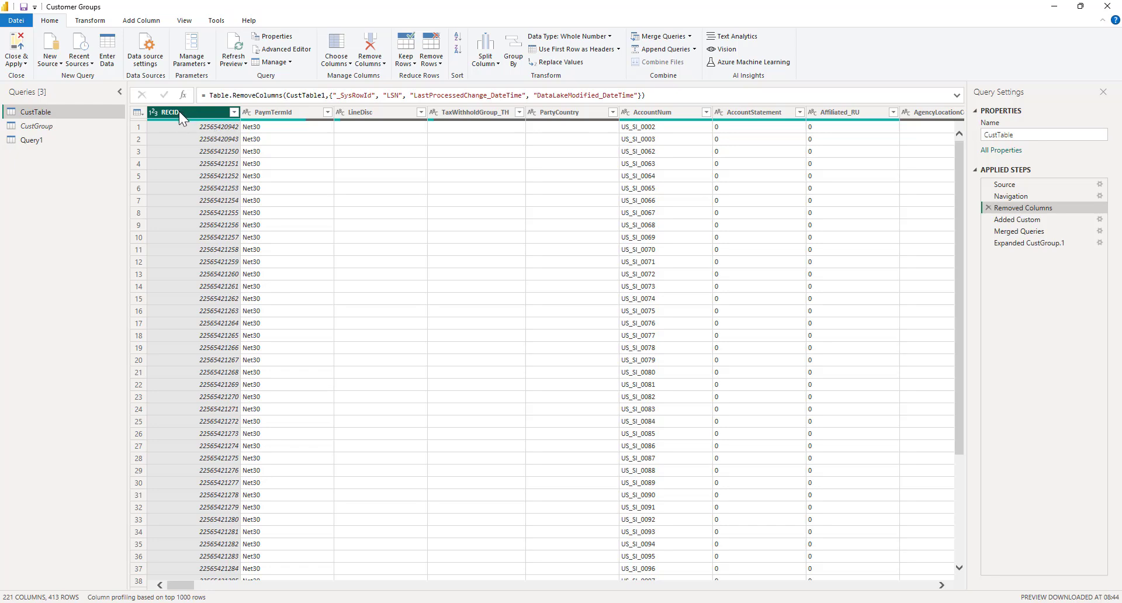
{"action": "mouse_move", "coordinate": [165, 121]}
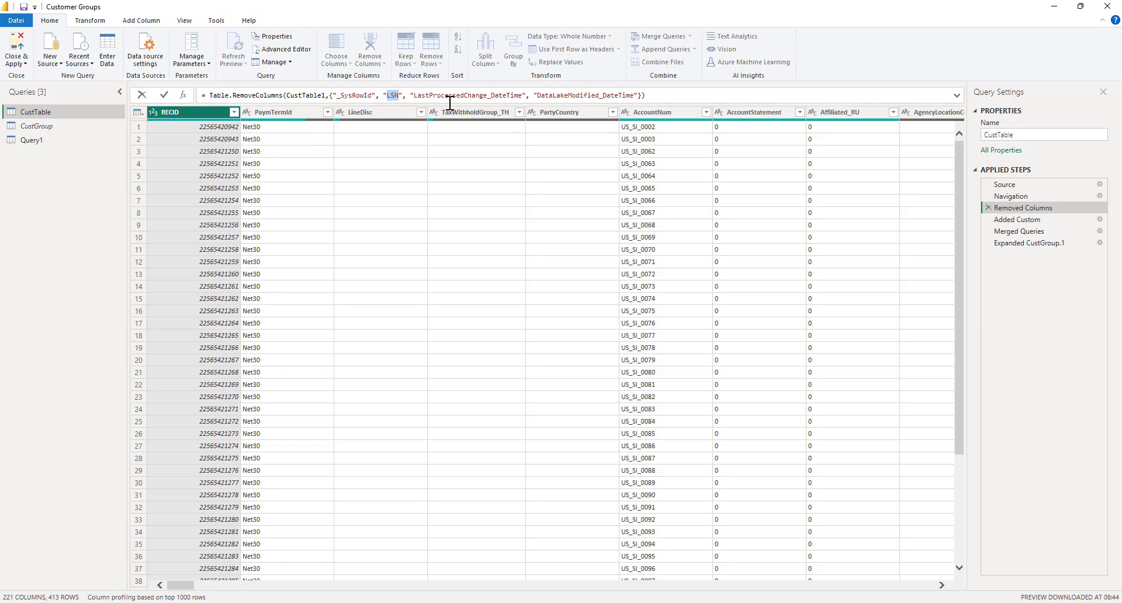
{"action": "mouse_move", "coordinate": [289, 122]}
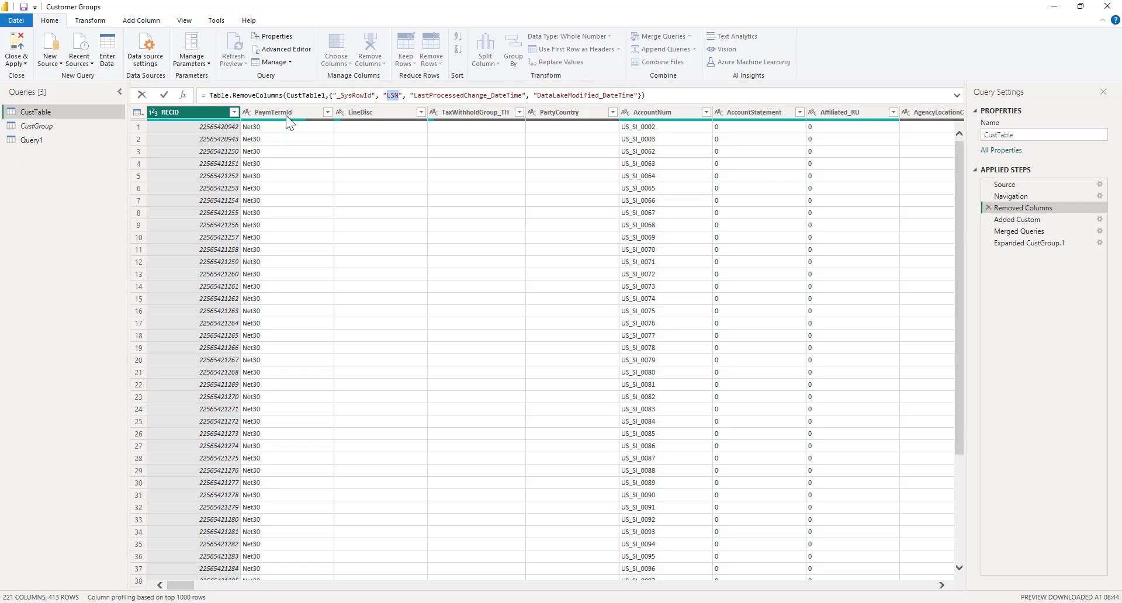
{"action": "mouse_move", "coordinate": [251, 117]}
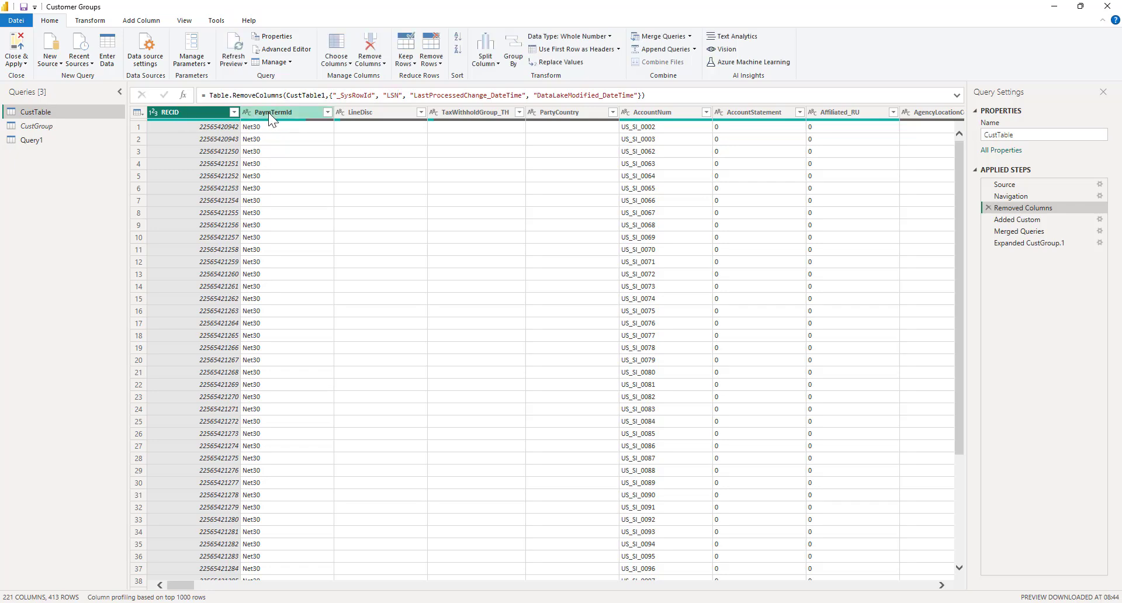
{"action": "left_click", "coordinate": [564, 111]}
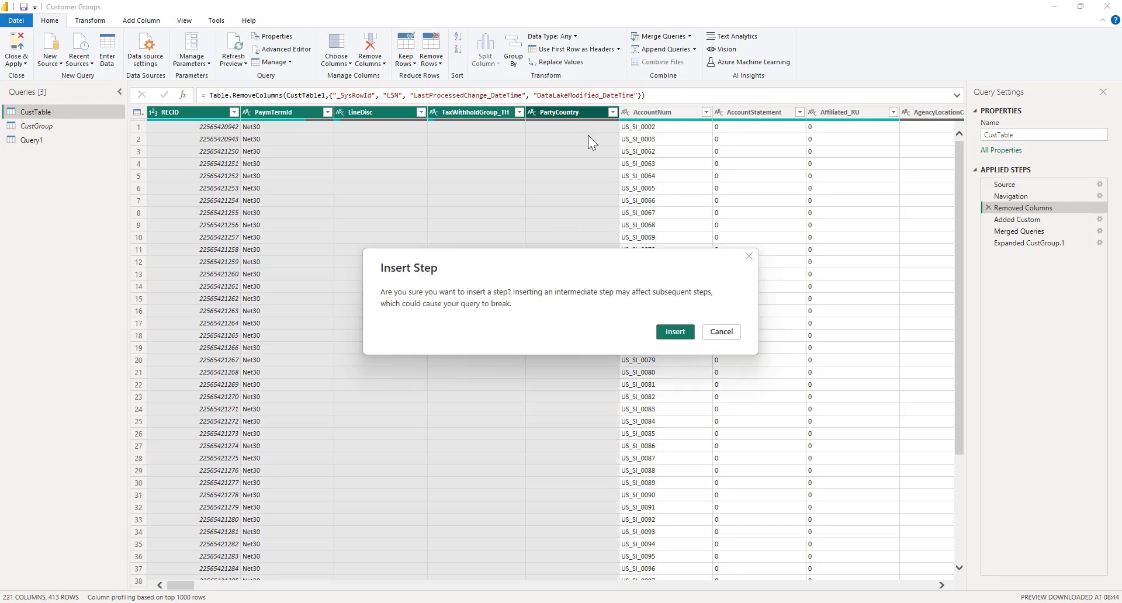
{"action": "left_click", "coordinate": [674, 331]}
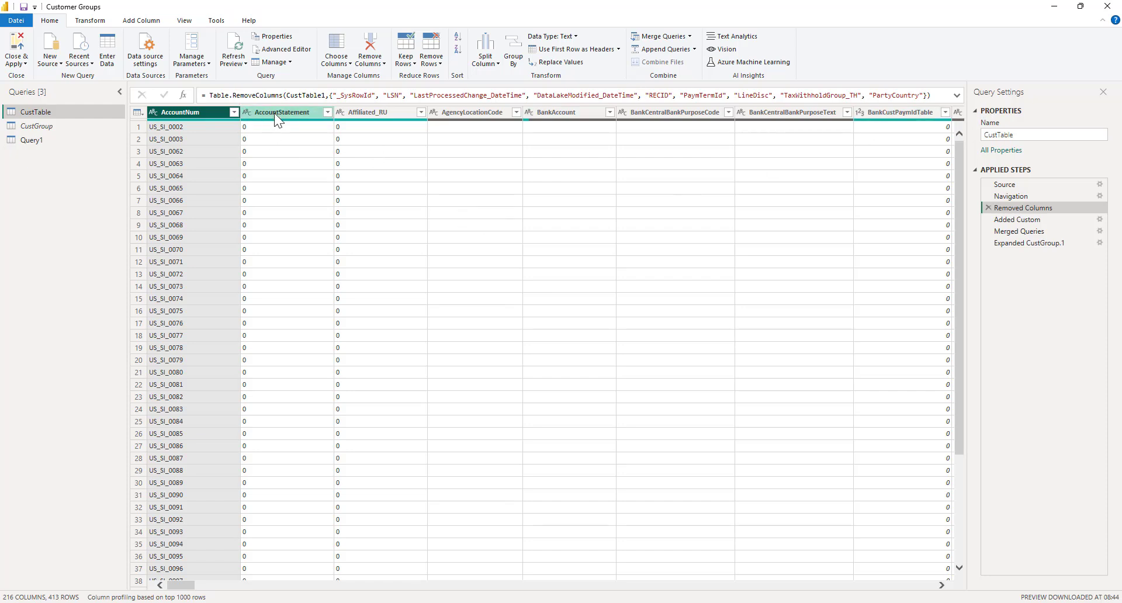
{"action": "scroll", "scroll_direction": "right", "scroll_amount": 3}
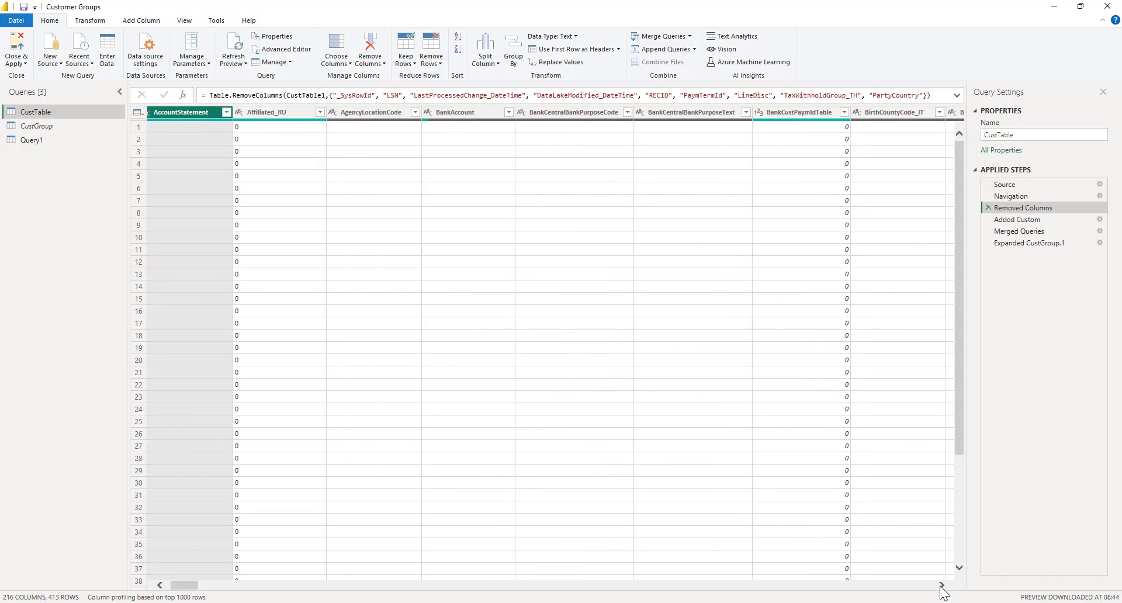
{"action": "scroll", "scroll_direction": "right", "scroll_amount": 3}
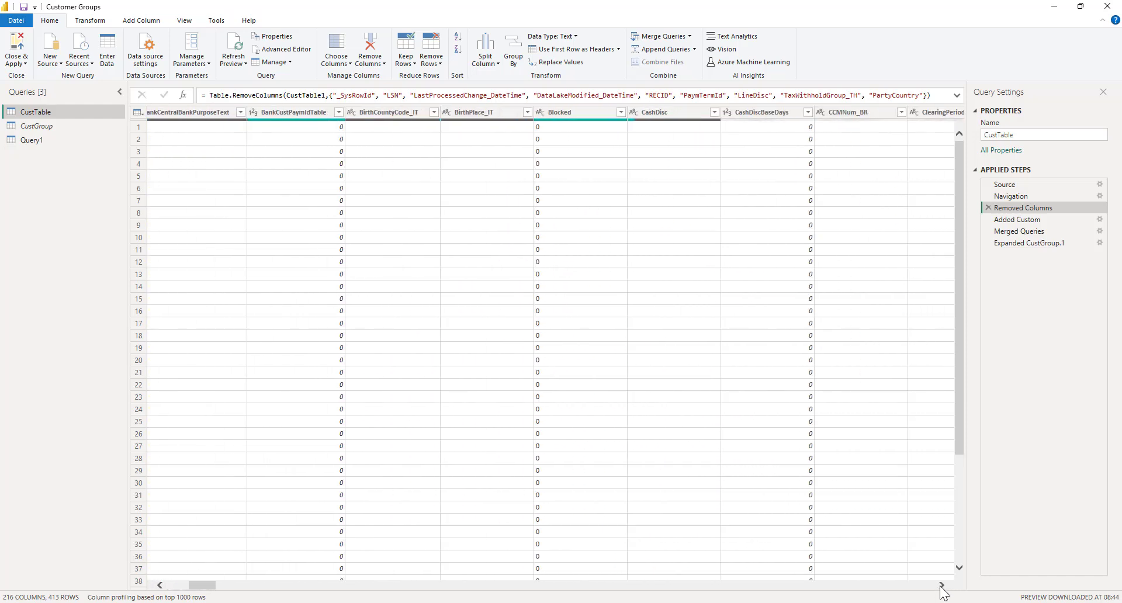
{"action": "scroll", "scroll_direction": "right", "scroll_amount": 3}
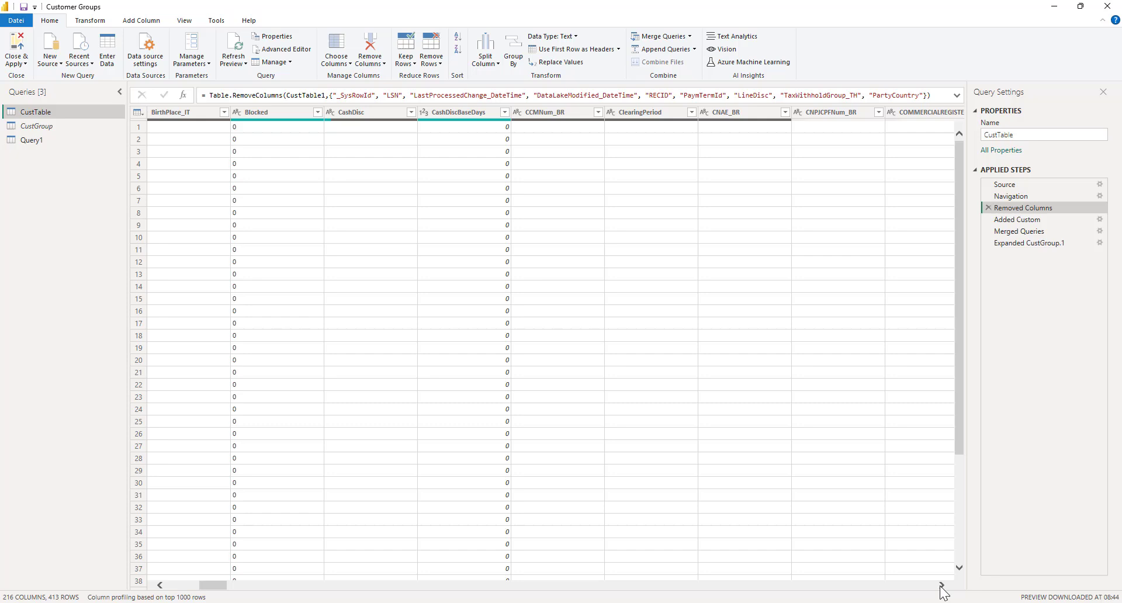
{"action": "scroll", "scroll_direction": "right", "scroll_amount": 3}
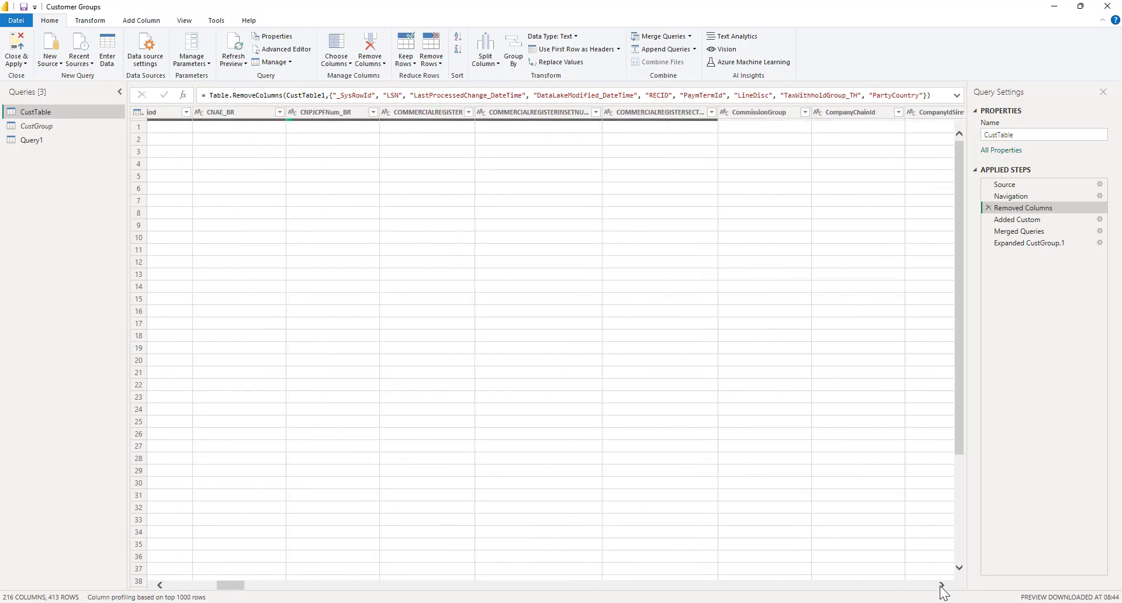
{"action": "scroll", "scroll_direction": "right", "scroll_amount": 3}
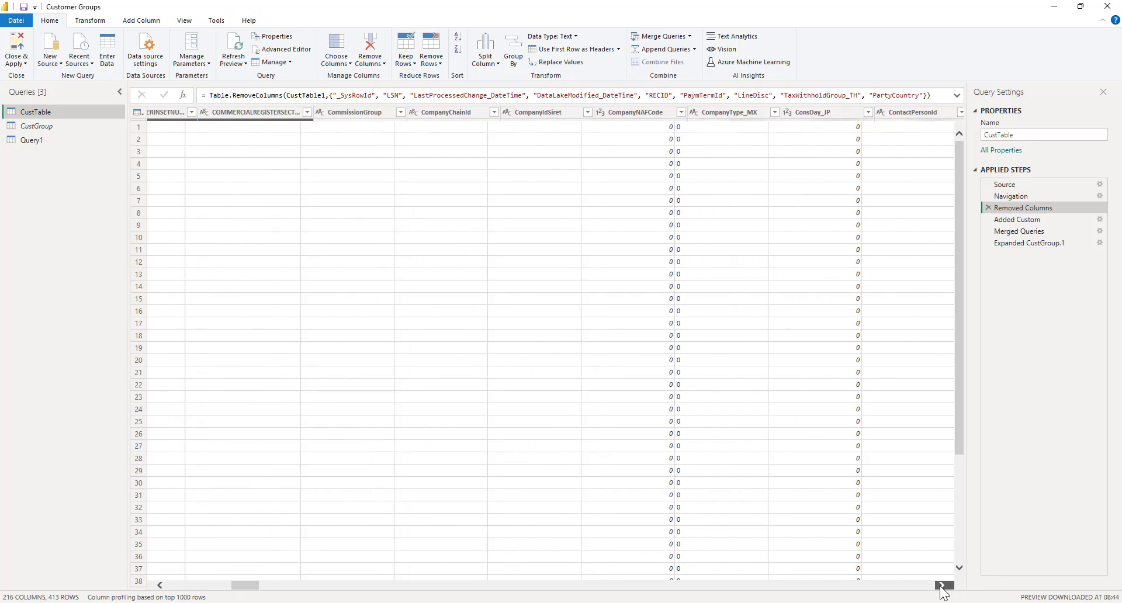
{"action": "scroll", "scroll_direction": "right", "scroll_amount": 3}
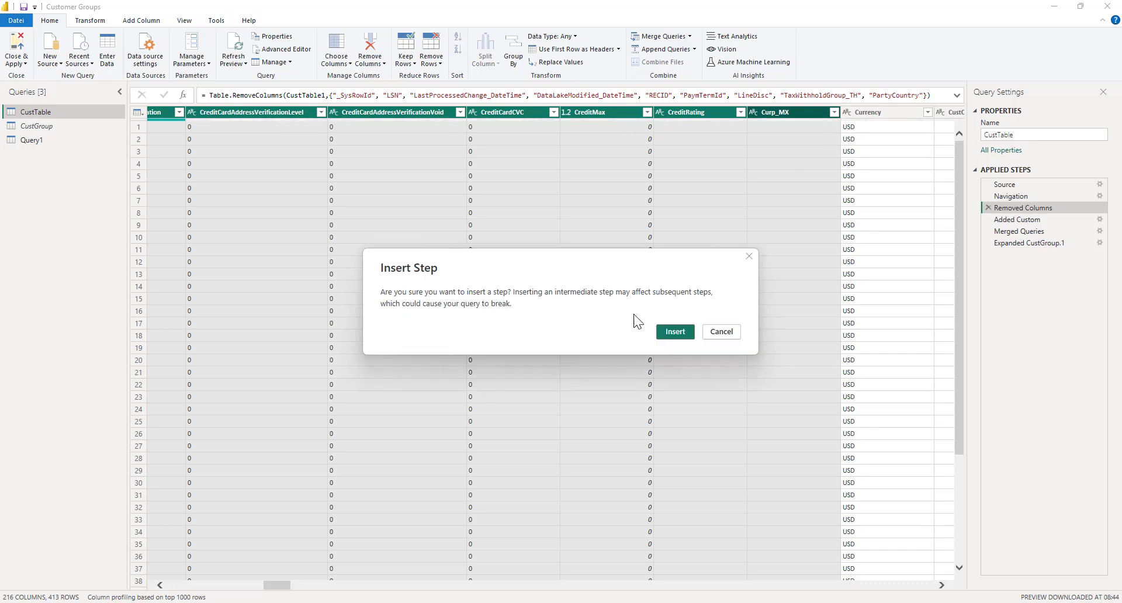
{"action": "left_click", "coordinate": [673, 331]}
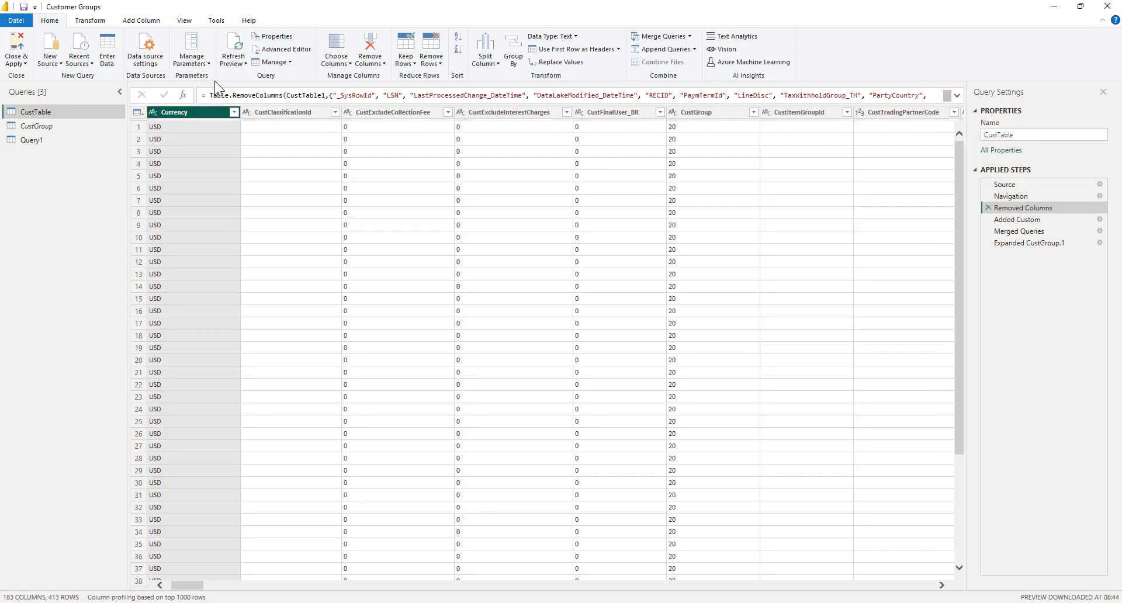
Step: Remove further columns such as CustClassificationId and CREATEDDATETIME, leaving AccountNum, Currency, CustGroup, DataAreaId
{"action": "left_click", "coordinate": [287, 113]}
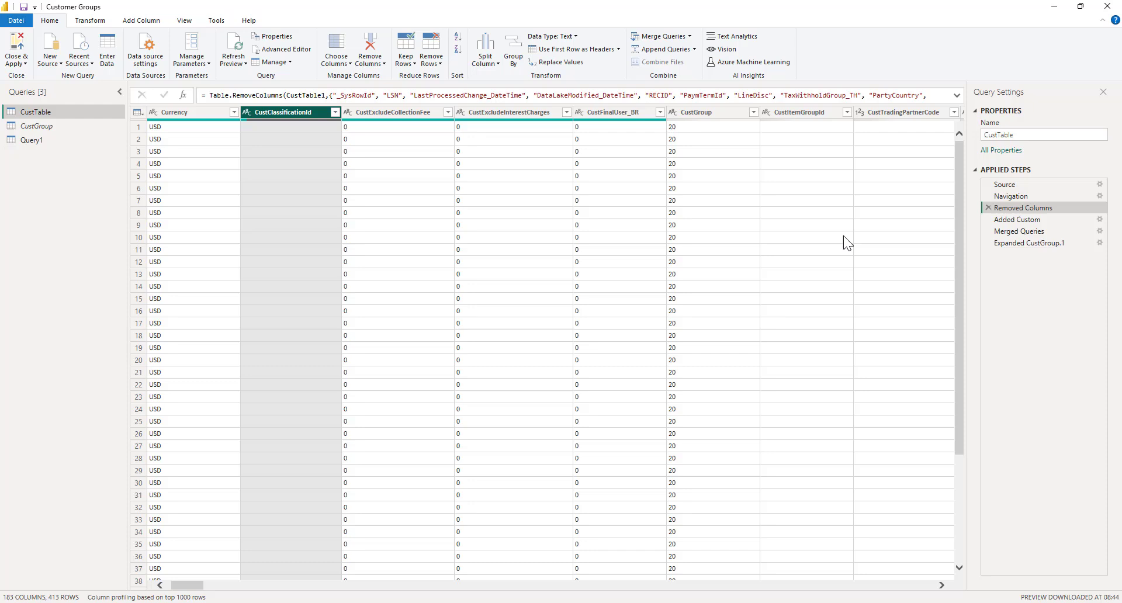
{"action": "right_click", "coordinate": [617, 111]}
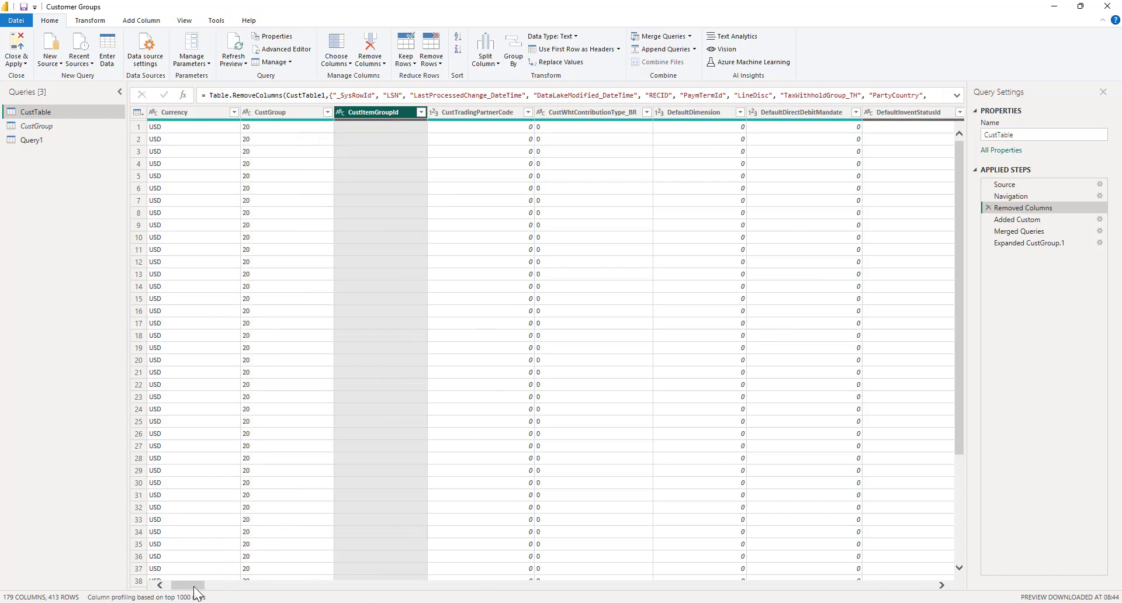
{"action": "scroll", "scroll_direction": "right", "scroll_amount": 3}
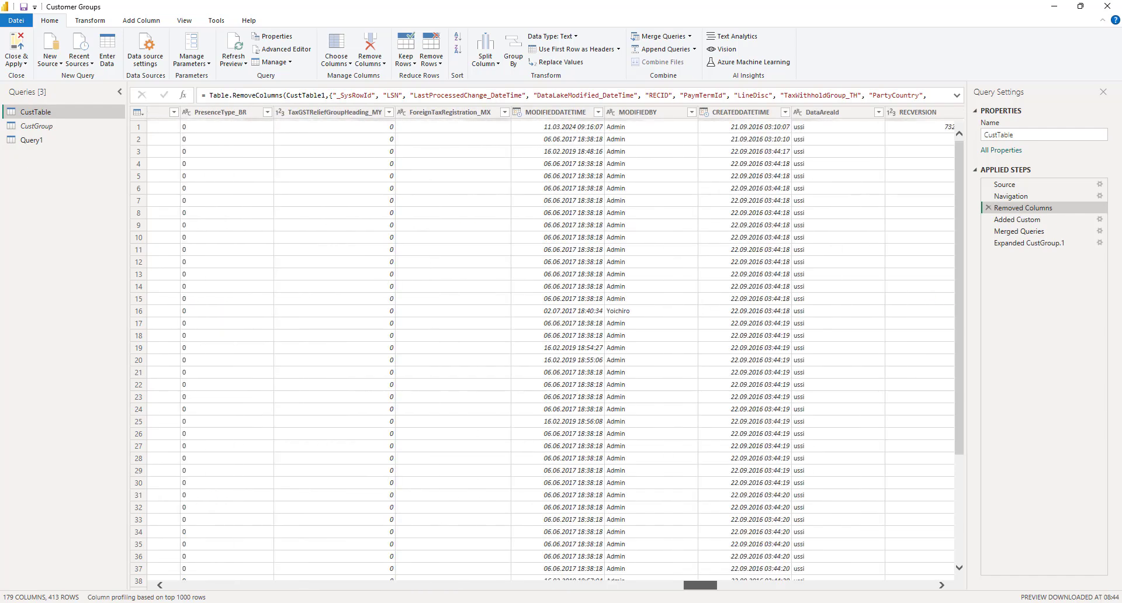
{"action": "scroll", "scroll_direction": "right", "scroll_amount": 3}
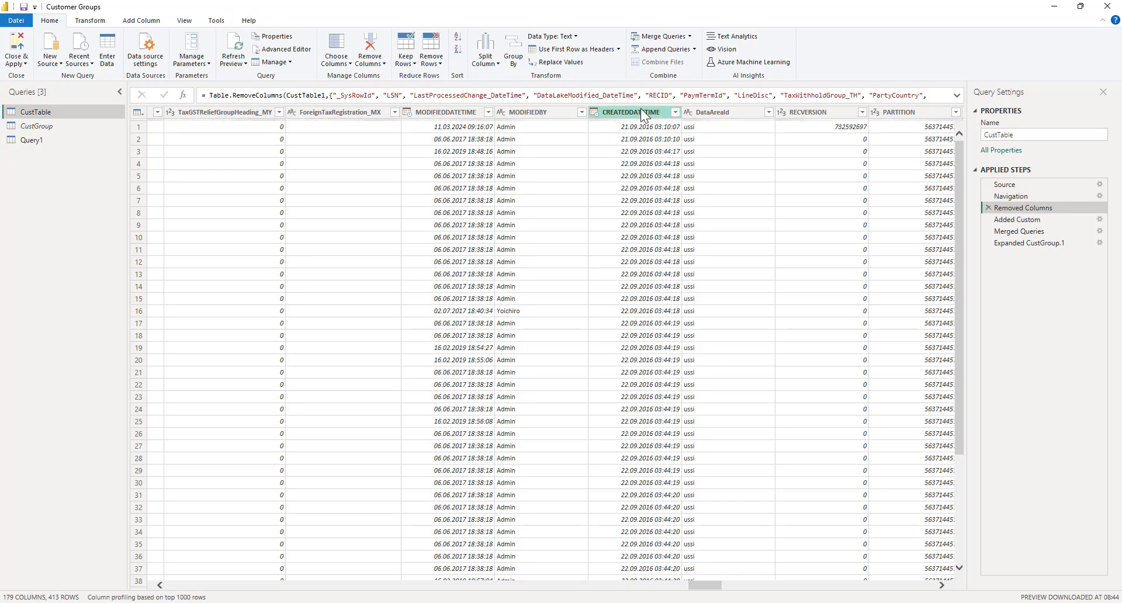
{"action": "left_click", "coordinate": [634, 111]}
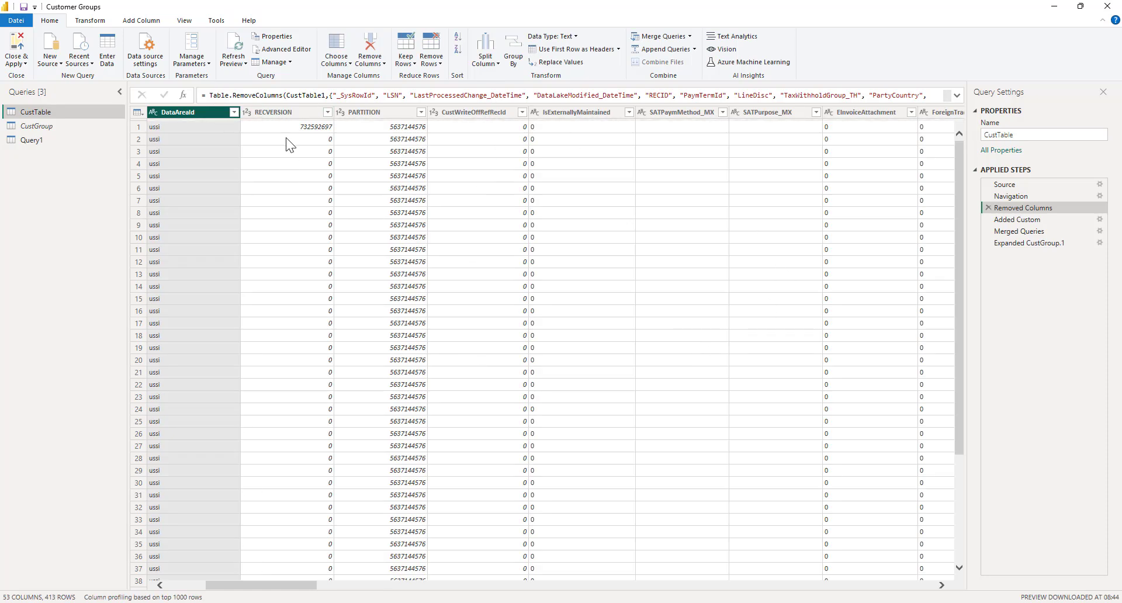
{"action": "scroll", "scroll_direction": "right", "scroll_amount": 3}
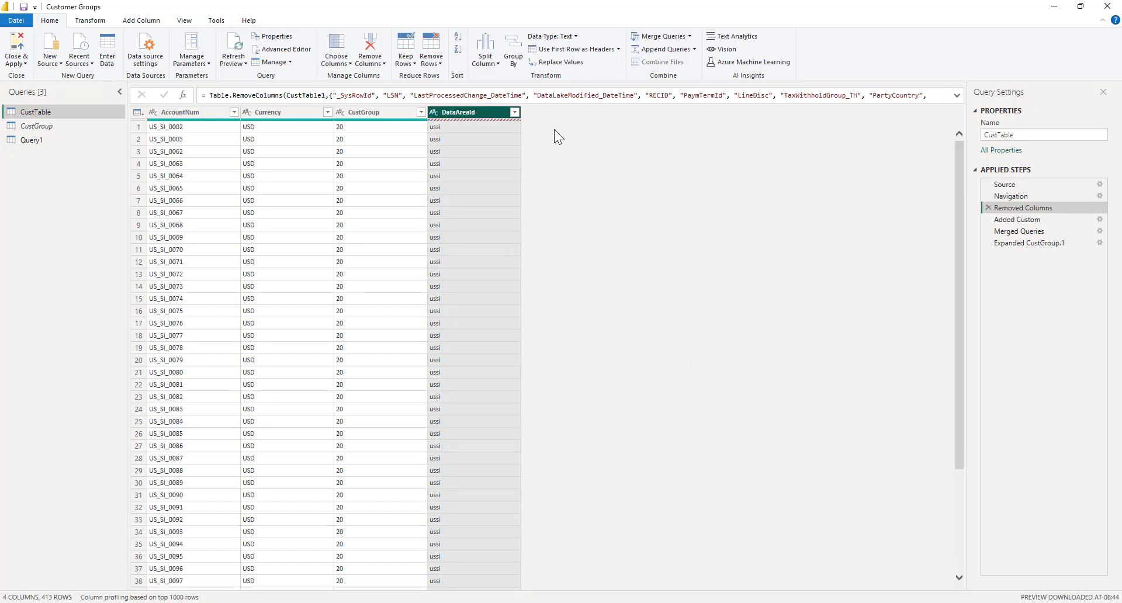
{"action": "mouse_move", "coordinate": [803, 226]}
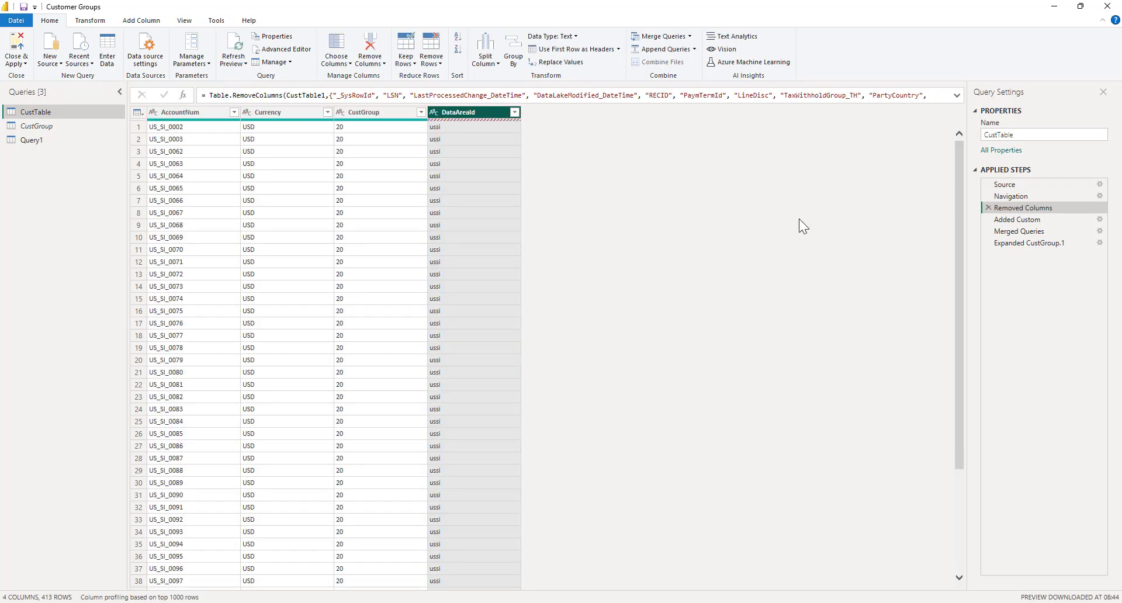
{"action": "mouse_move", "coordinate": [302, 125]}
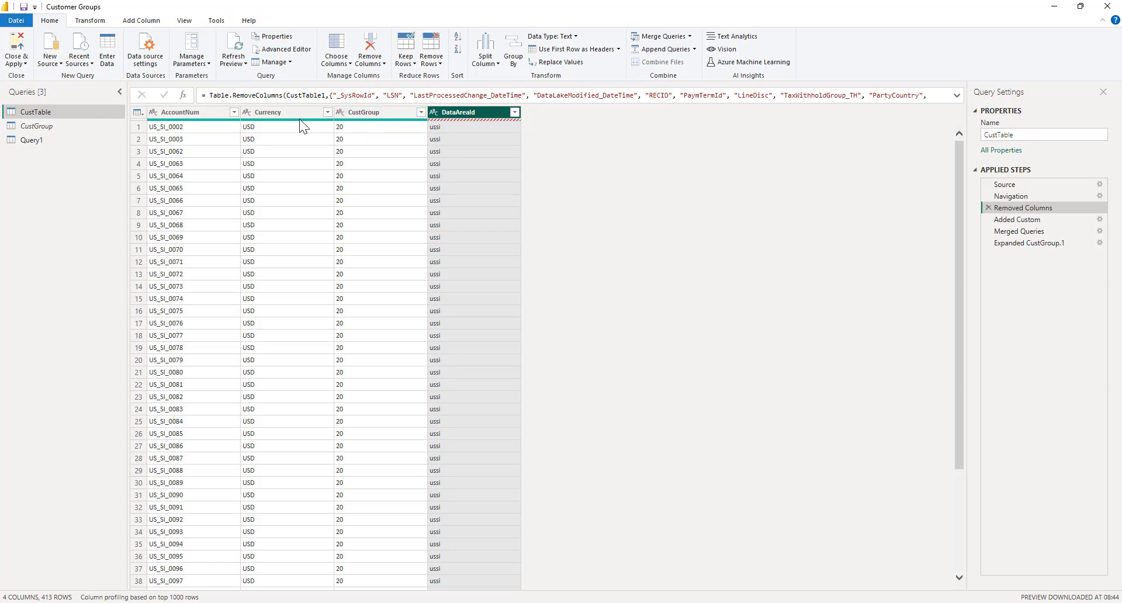
{"action": "mouse_move", "coordinate": [200, 141]}
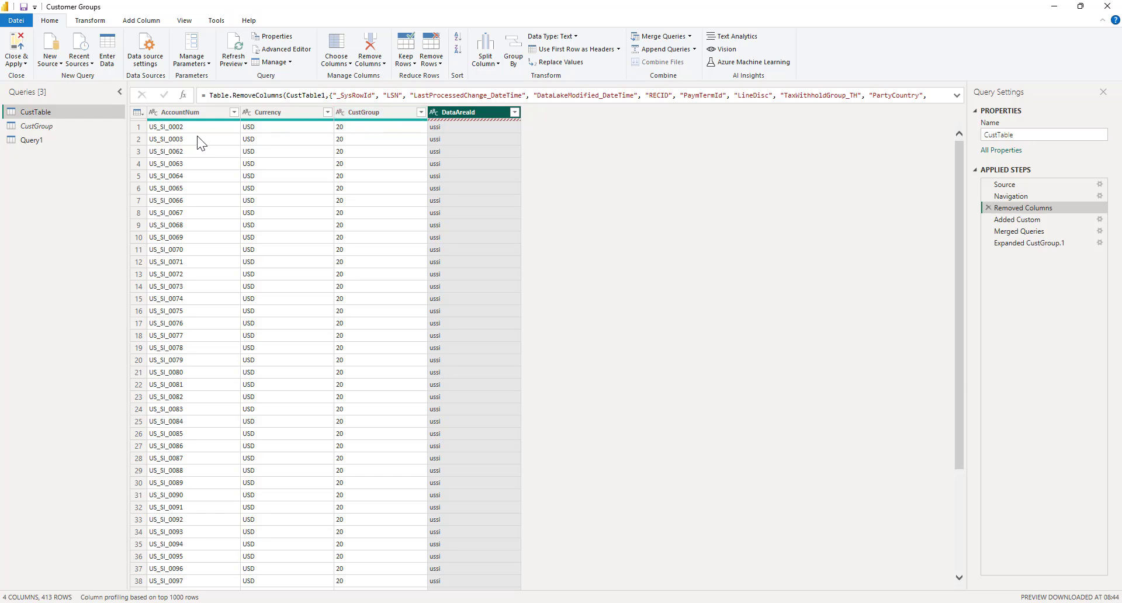
{"action": "mouse_move", "coordinate": [200, 132]}
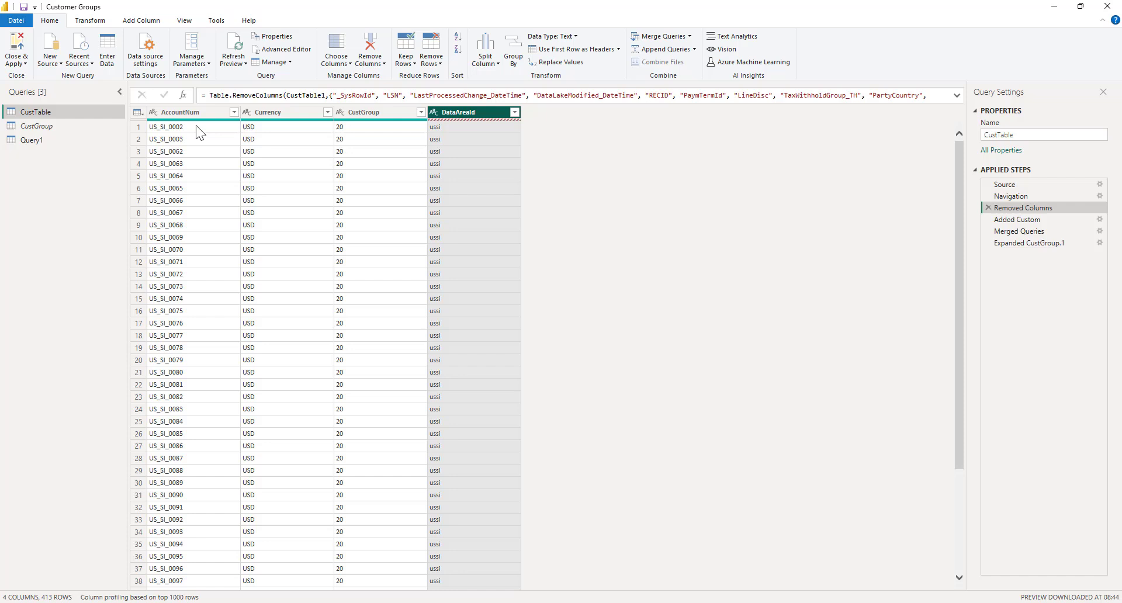
{"action": "mouse_move", "coordinate": [975, 339]}
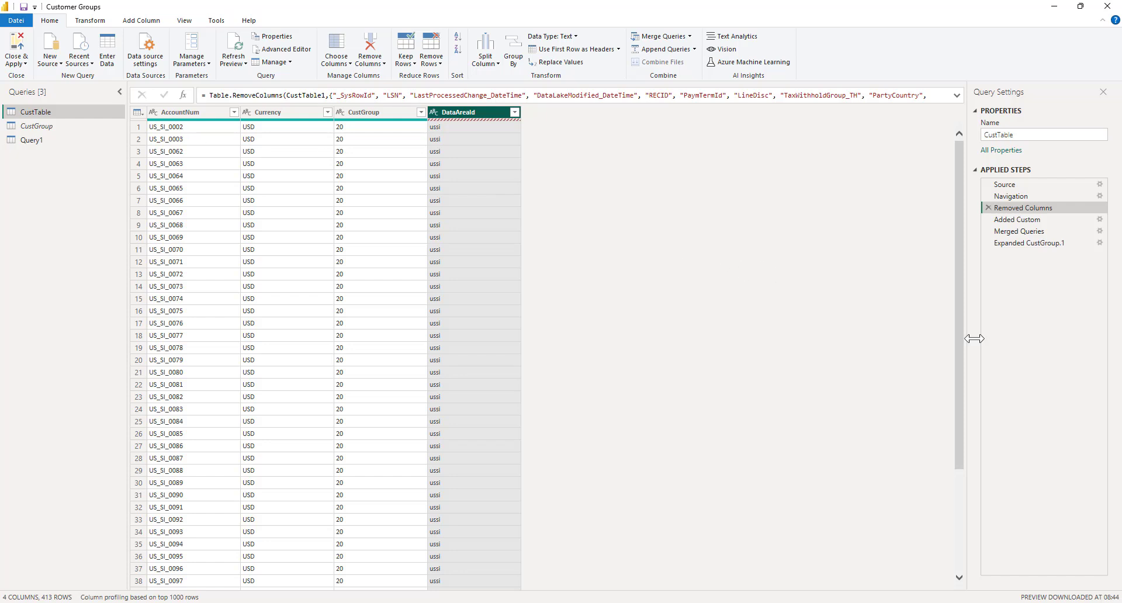
{"action": "mouse_move", "coordinate": [665, 306]}
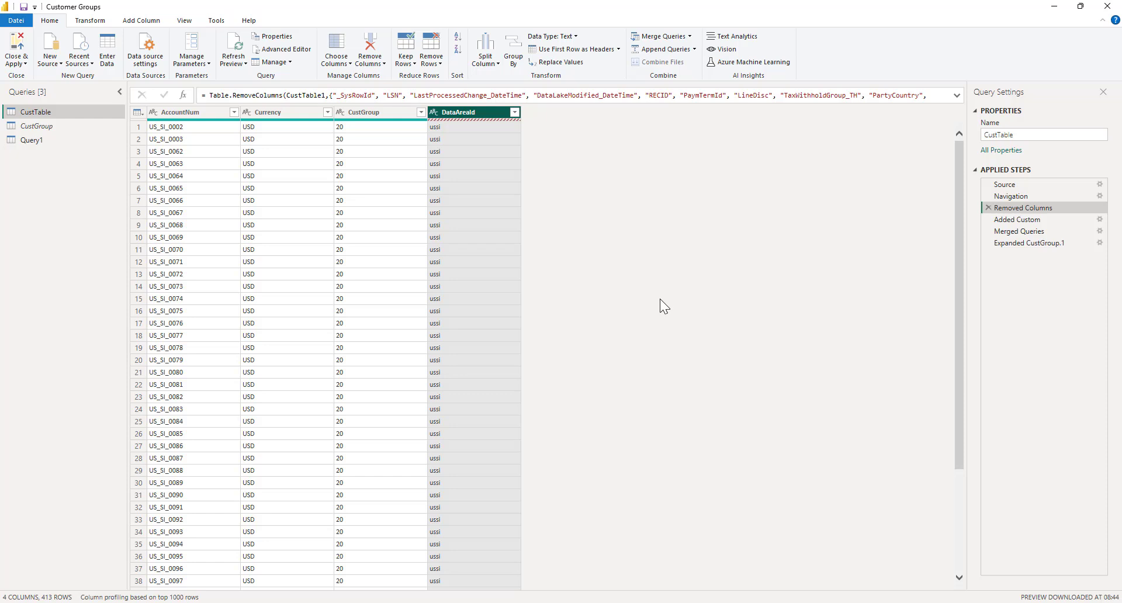
{"action": "mouse_move", "coordinate": [652, 237]}
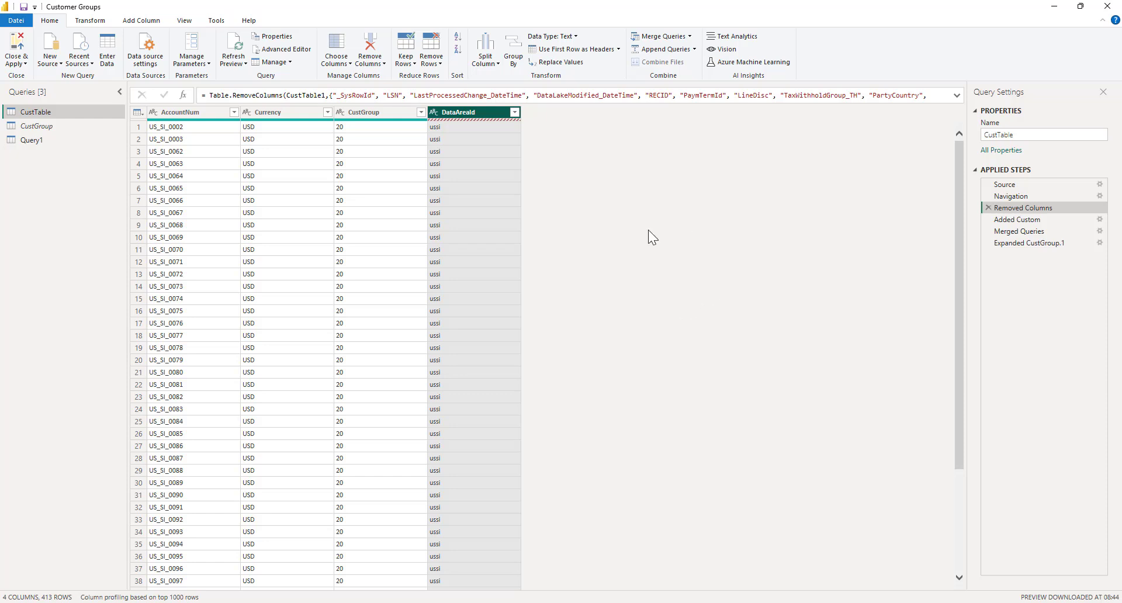
{"action": "mouse_move", "coordinate": [340, 180]}
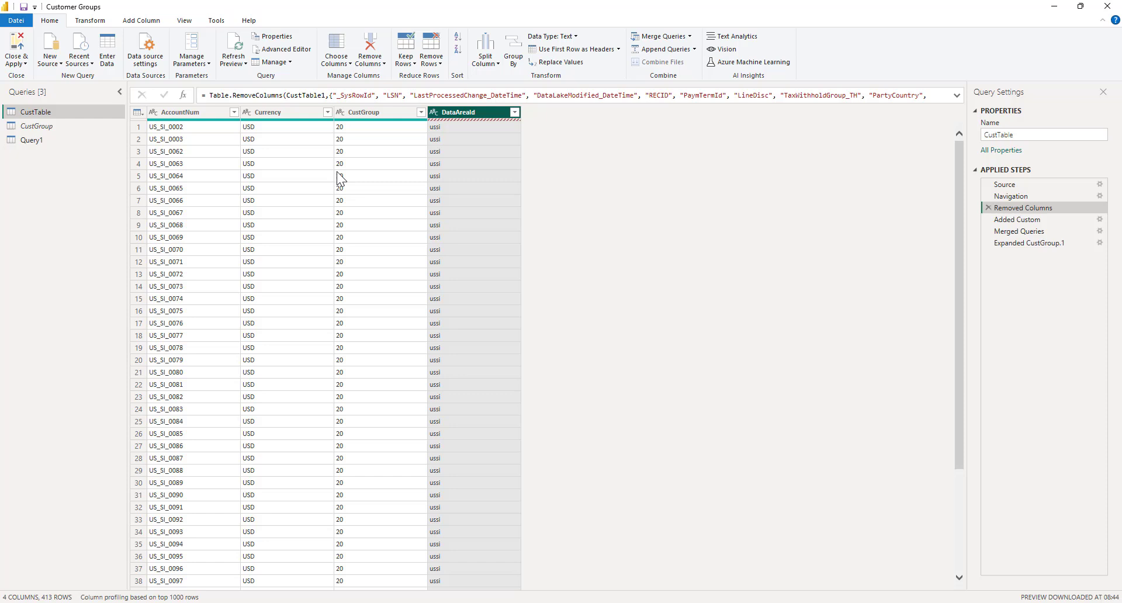
{"action": "mouse_move", "coordinate": [688, 243]}
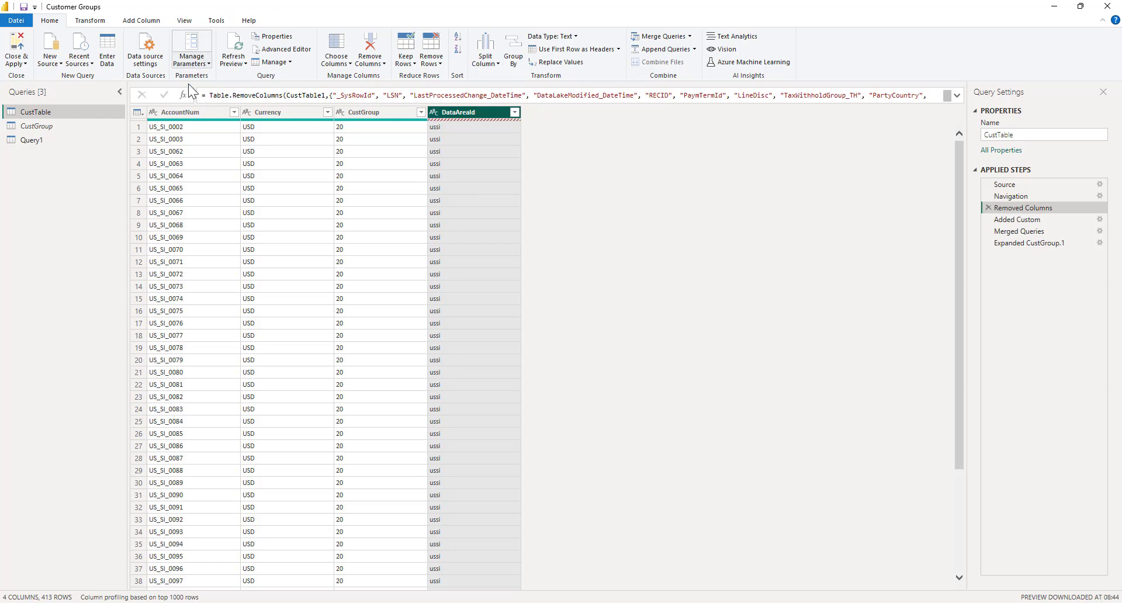
{"action": "mouse_move", "coordinate": [554, 122]}
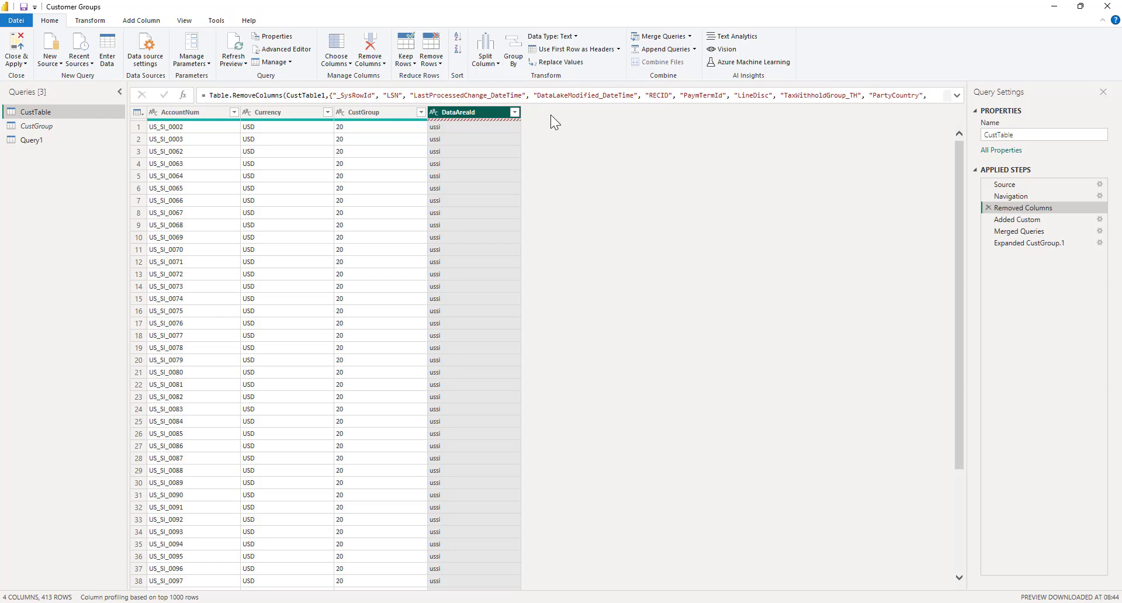
{"action": "mouse_move", "coordinate": [1020, 231]}
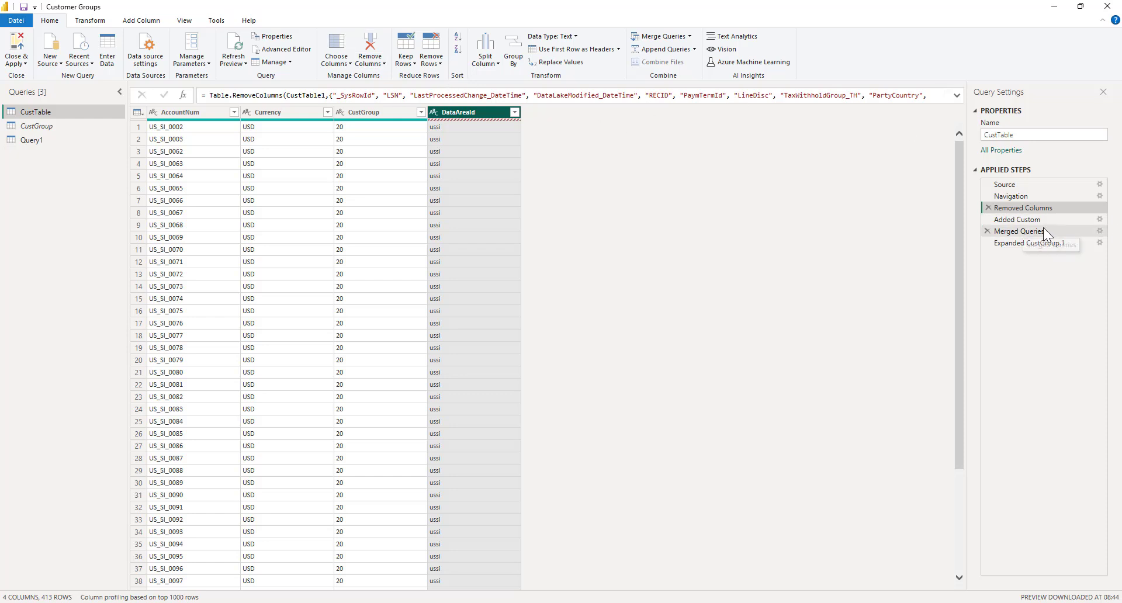
Step: Verify the Added Custom and Expanded CustGroup.1 steps still yield FK_CustGroup, Name and PK_CustGroup
{"action": "left_click", "coordinate": [1017, 218]}
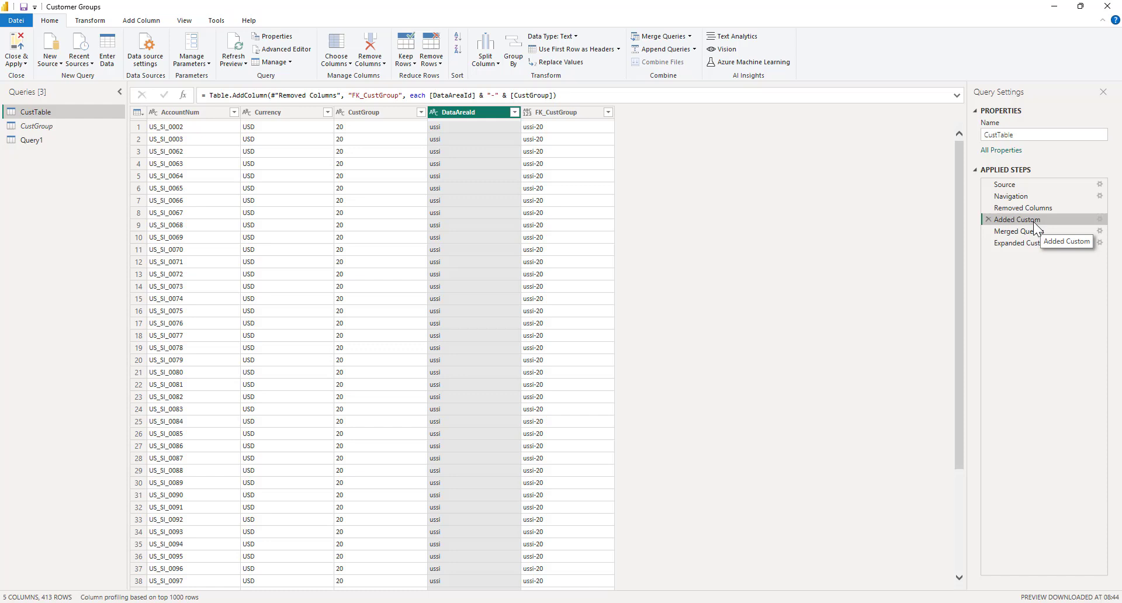
{"action": "mouse_move", "coordinate": [980, 208]}
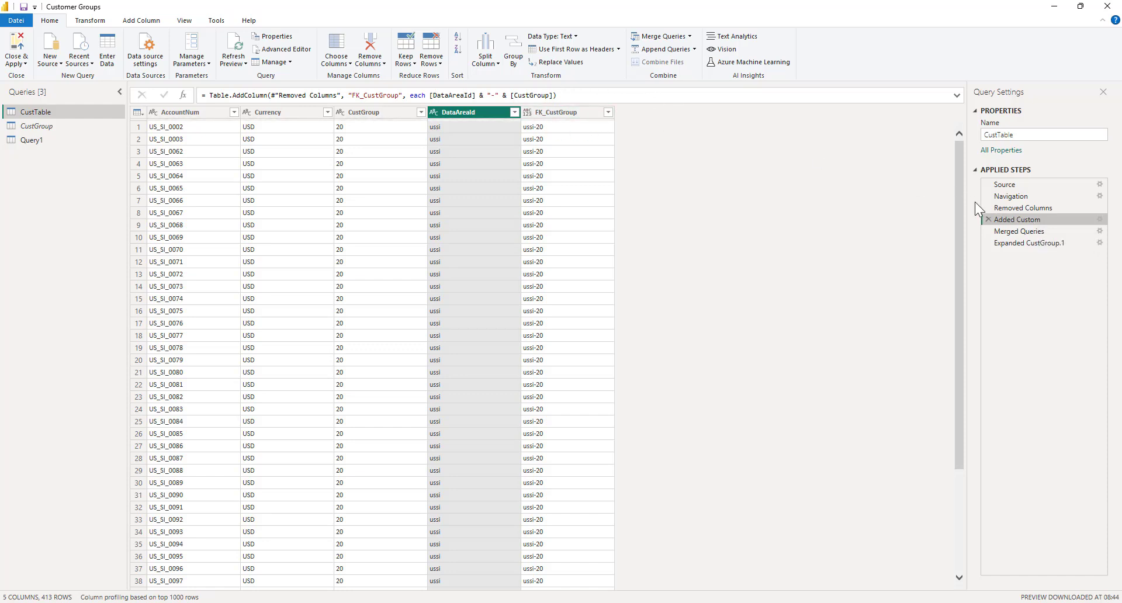
{"action": "left_click", "coordinate": [1019, 232]}
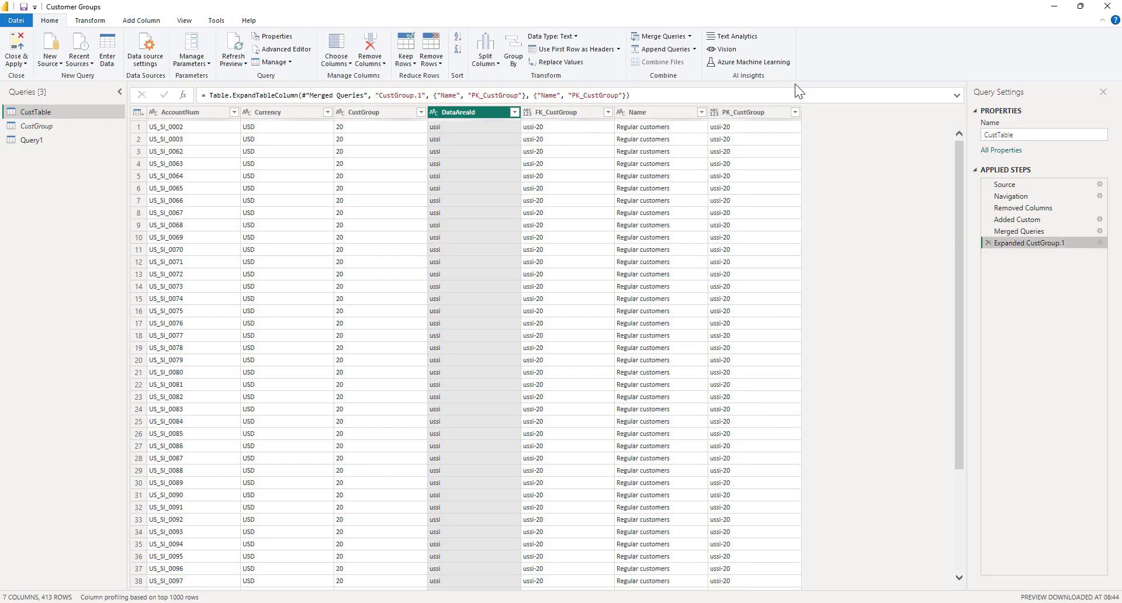
{"action": "mouse_move", "coordinate": [43, 91]}
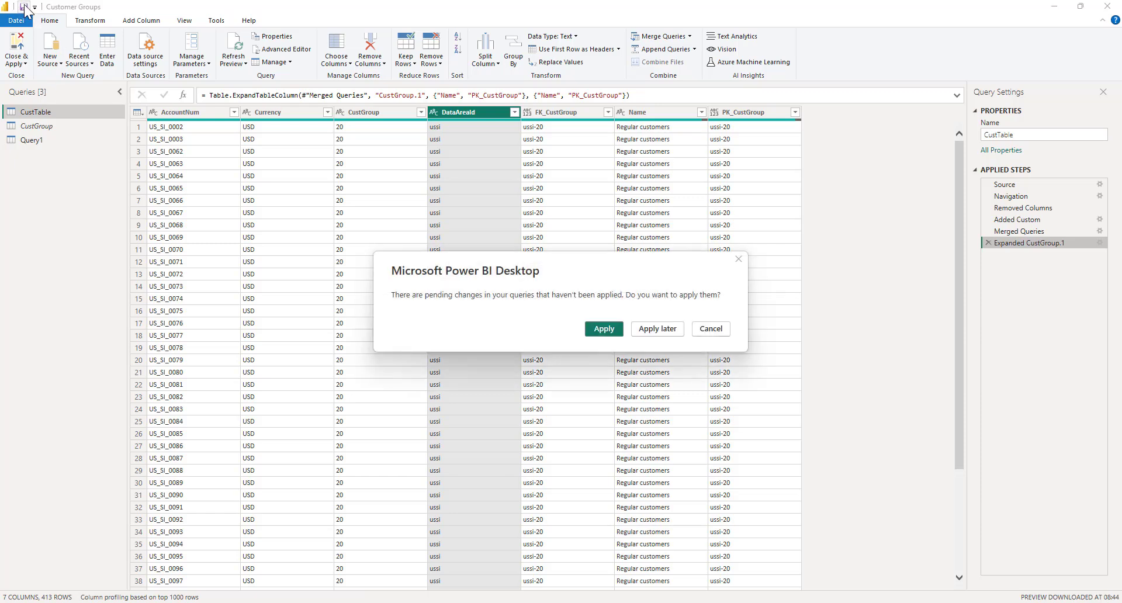
Step: Apply the pending query changes so the queries reload, then switch to the report window
{"action": "left_click", "coordinate": [656, 329]}
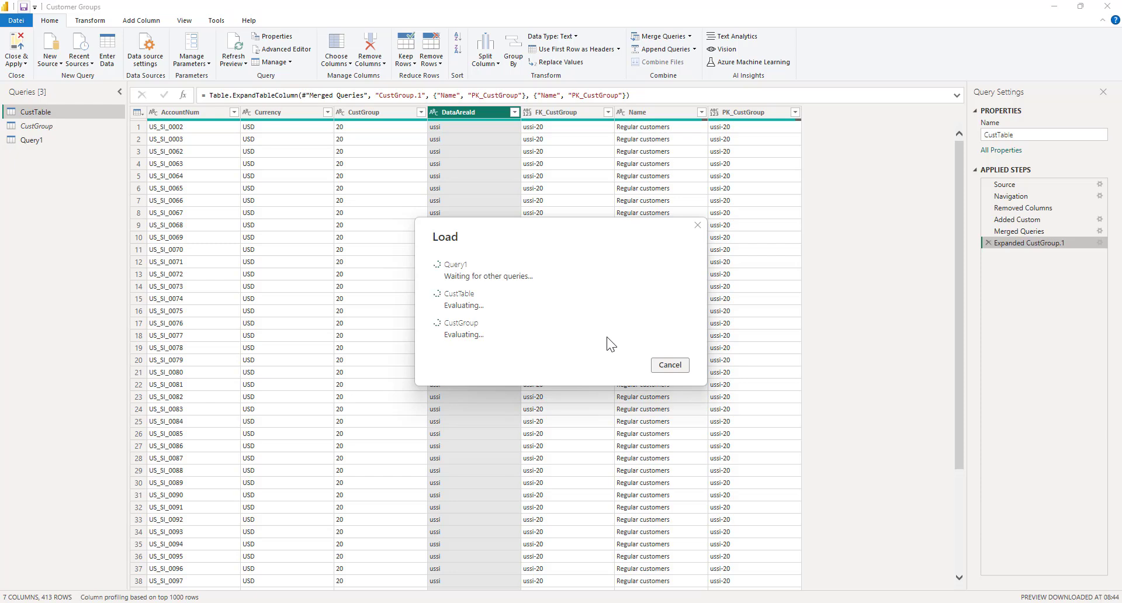
{"action": "mouse_move", "coordinate": [565, 282]}
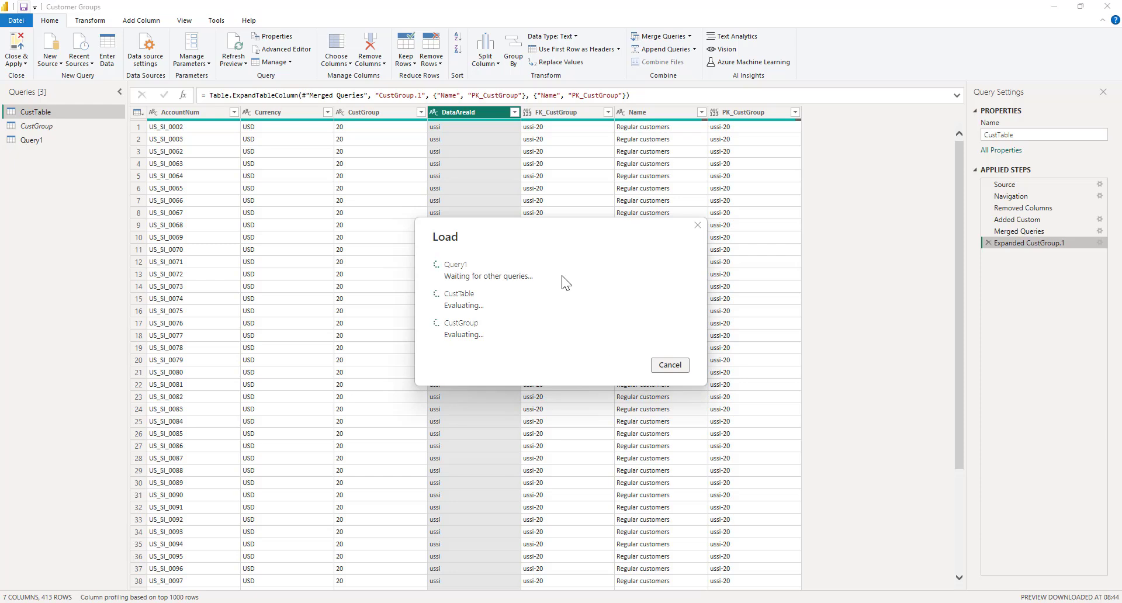
{"action": "mouse_move", "coordinate": [609, 359]}
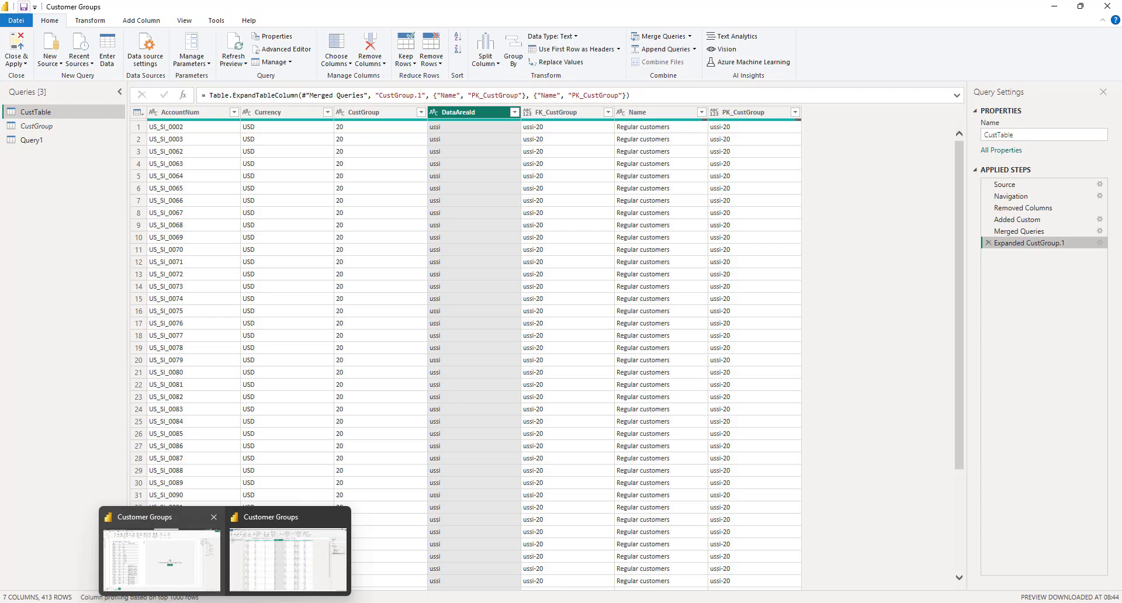
{"action": "left_click", "coordinate": [289, 551]}
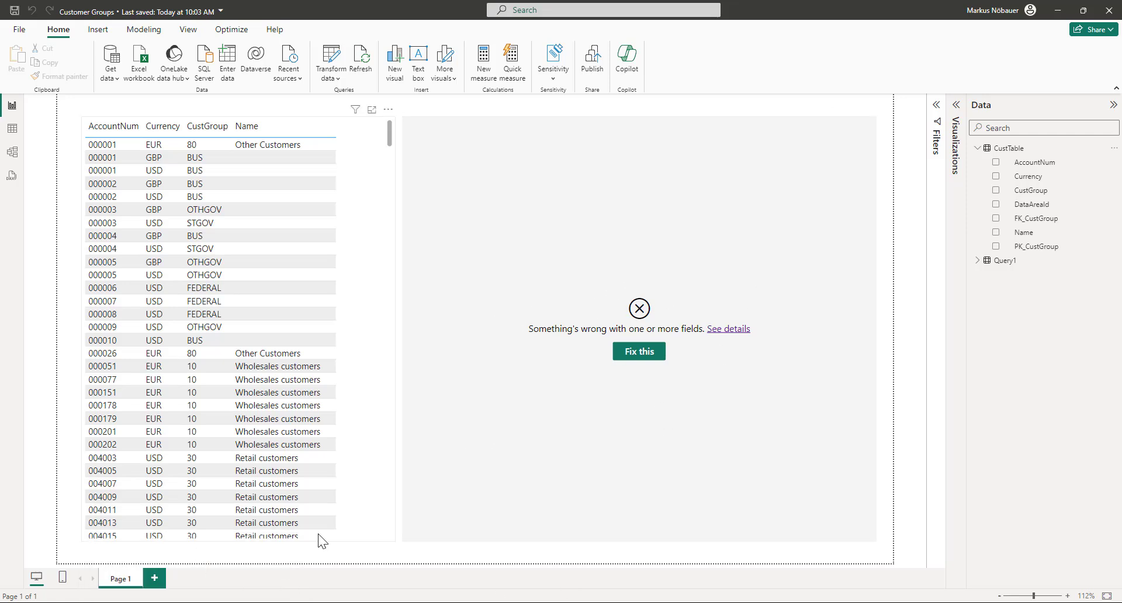
{"action": "mouse_move", "coordinate": [575, 339]}
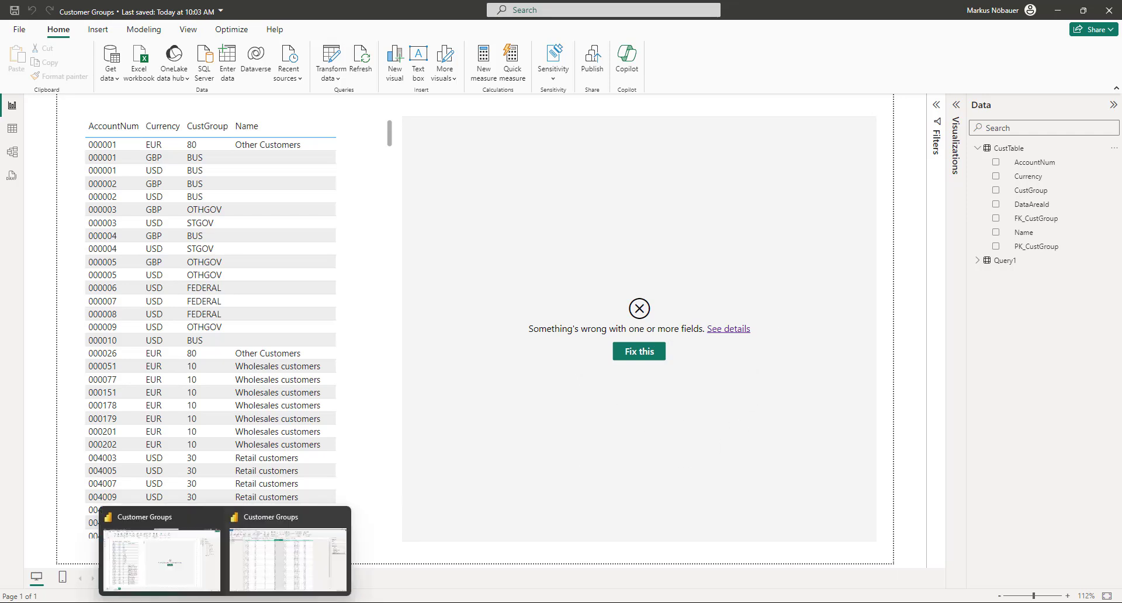
Step: Return to the Power Query Editor after the report visual shows a field error
{"action": "left_click", "coordinate": [286, 558]}
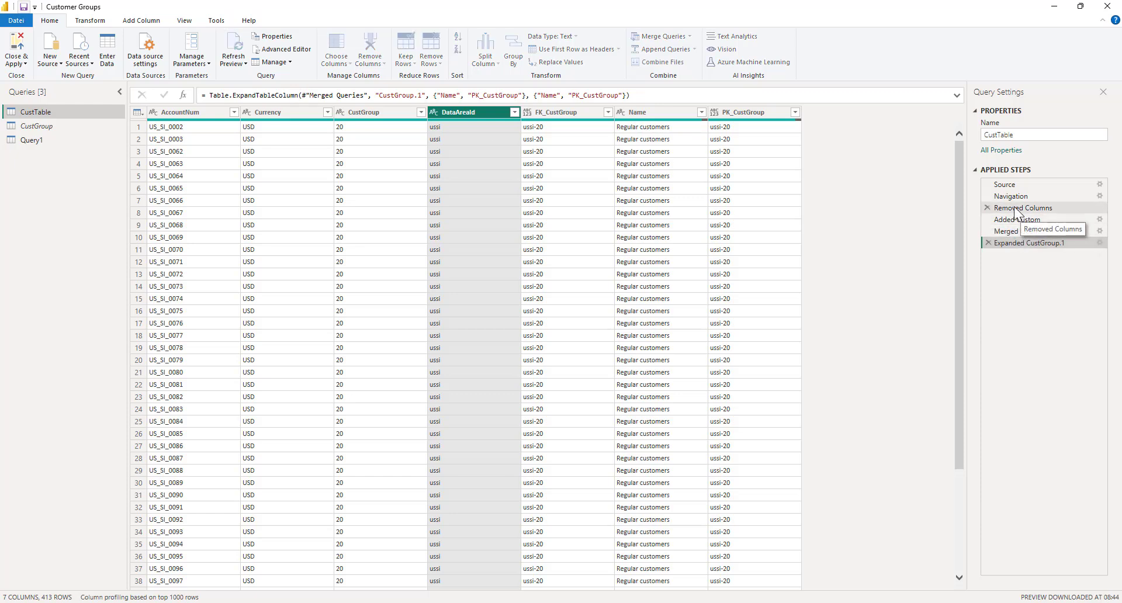
Step: Delete "RECID" from the Table.RemoveColumns list so the final merged step shows 8 columns
{"action": "left_click", "coordinate": [1024, 208]}
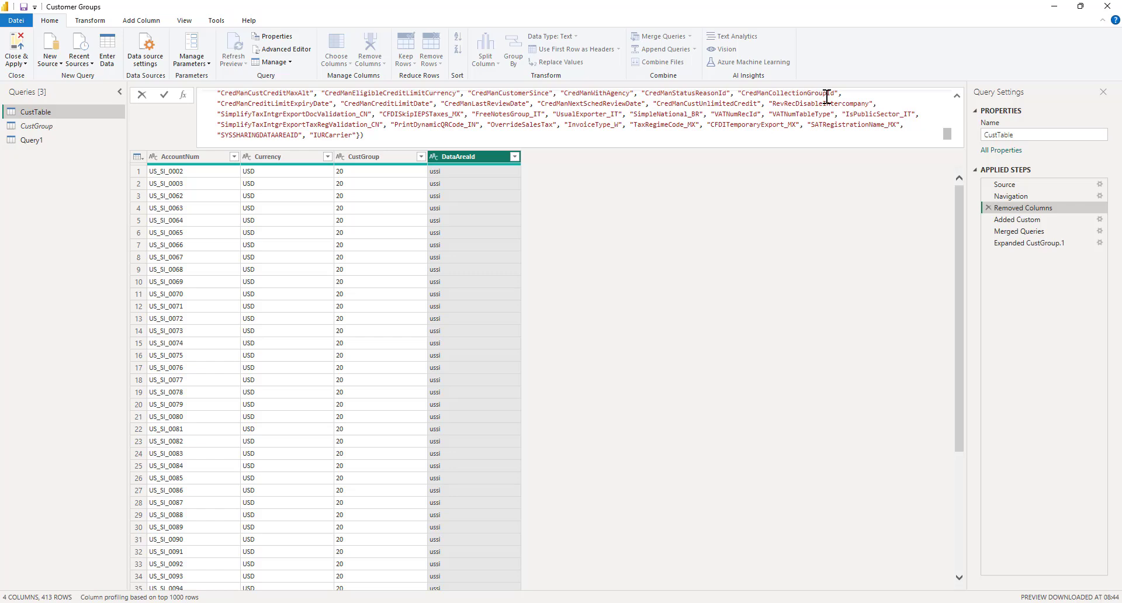
{"action": "mouse_move", "coordinate": [694, 136]}
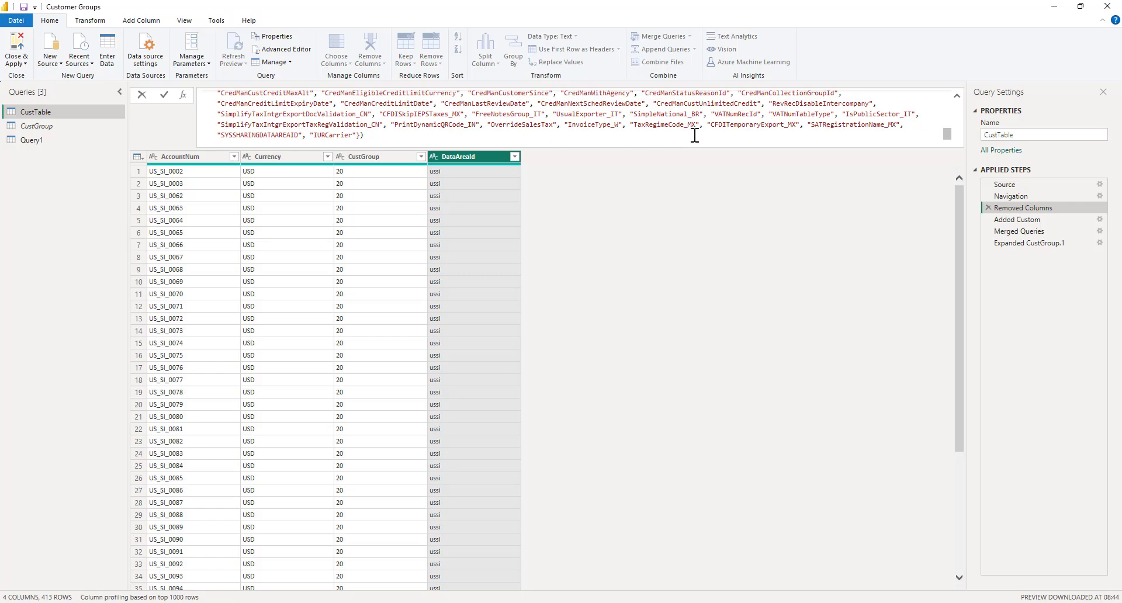
{"action": "scroll", "scroll_direction": "up", "scroll_amount": 3}
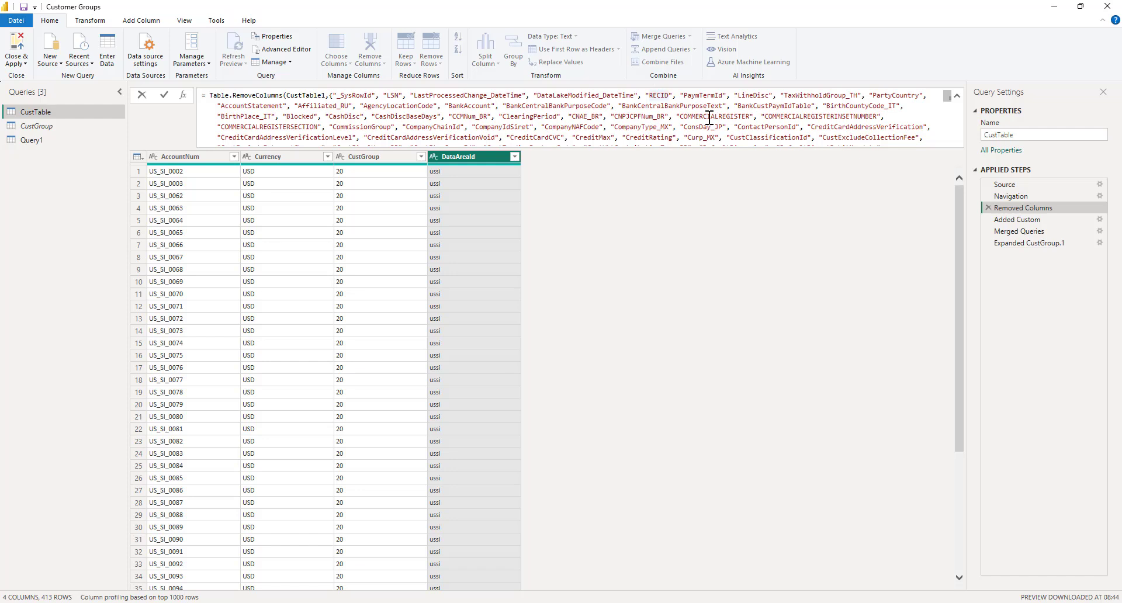
{"action": "double_click", "coordinate": [656, 95]}
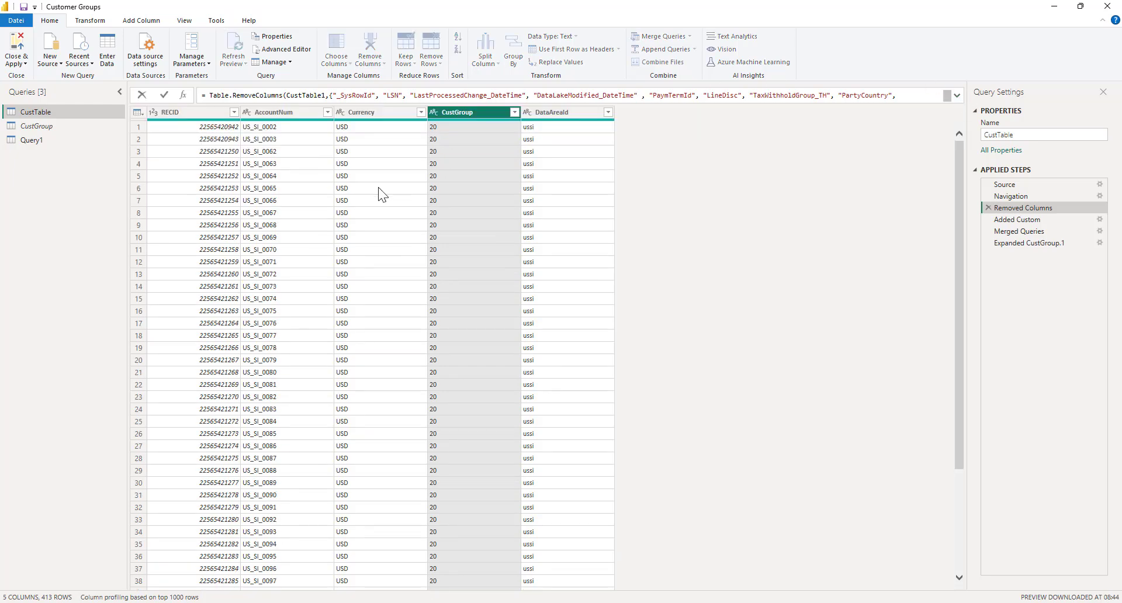
{"action": "left_click", "coordinate": [1029, 243]}
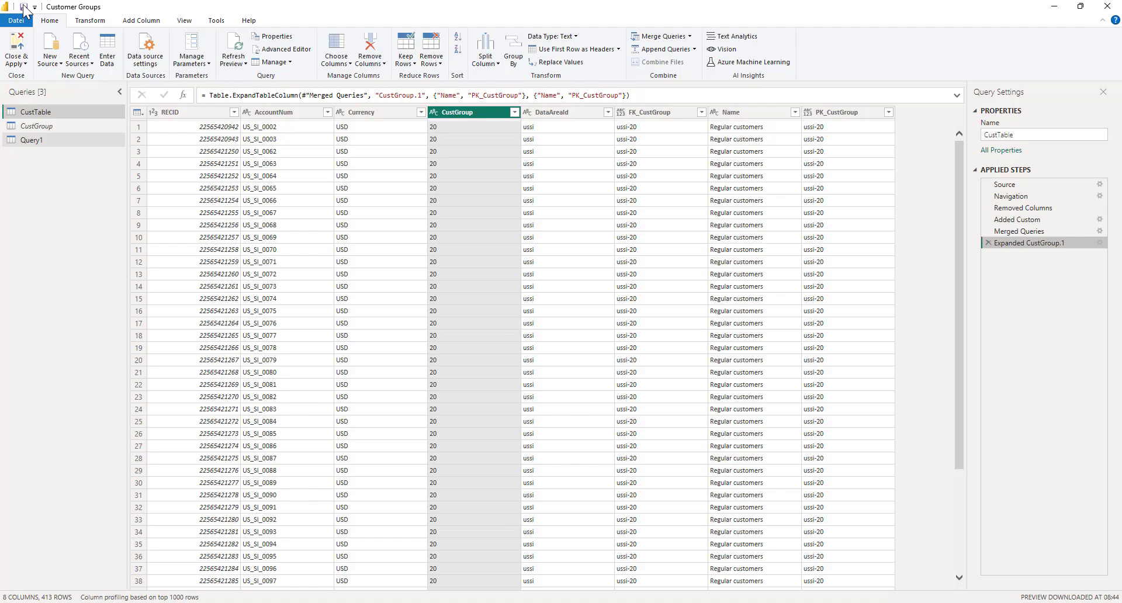
Step: Save and apply the query changes so the report reloads with RECID and the pie chart renders
{"action": "left_click", "coordinate": [15, 51]}
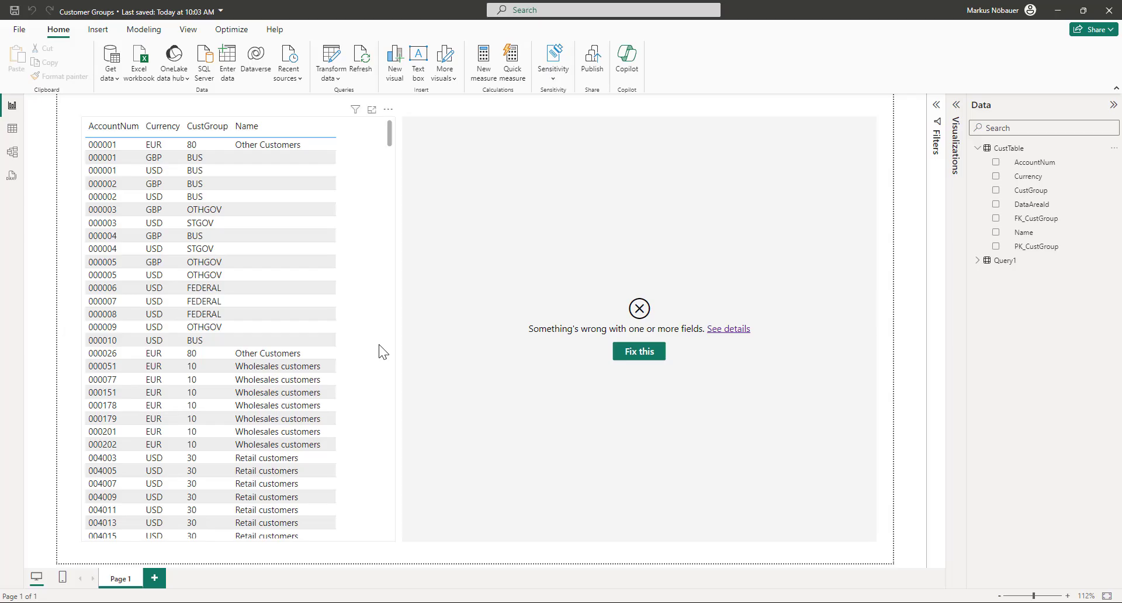
{"action": "left_click", "coordinate": [638, 352]}
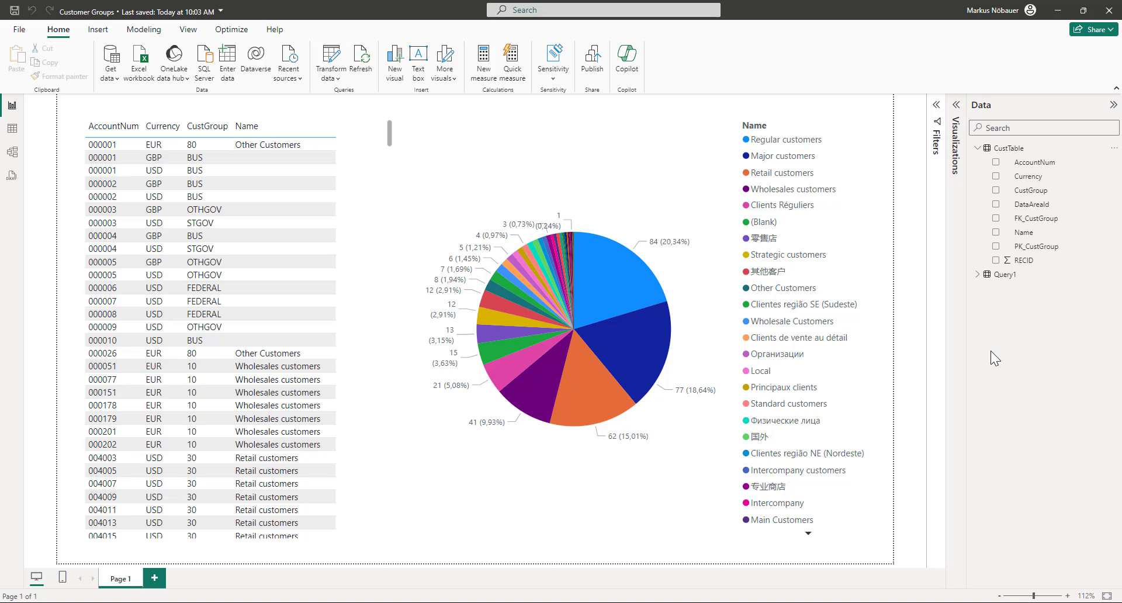
{"action": "mouse_move", "coordinate": [1019, 263]}
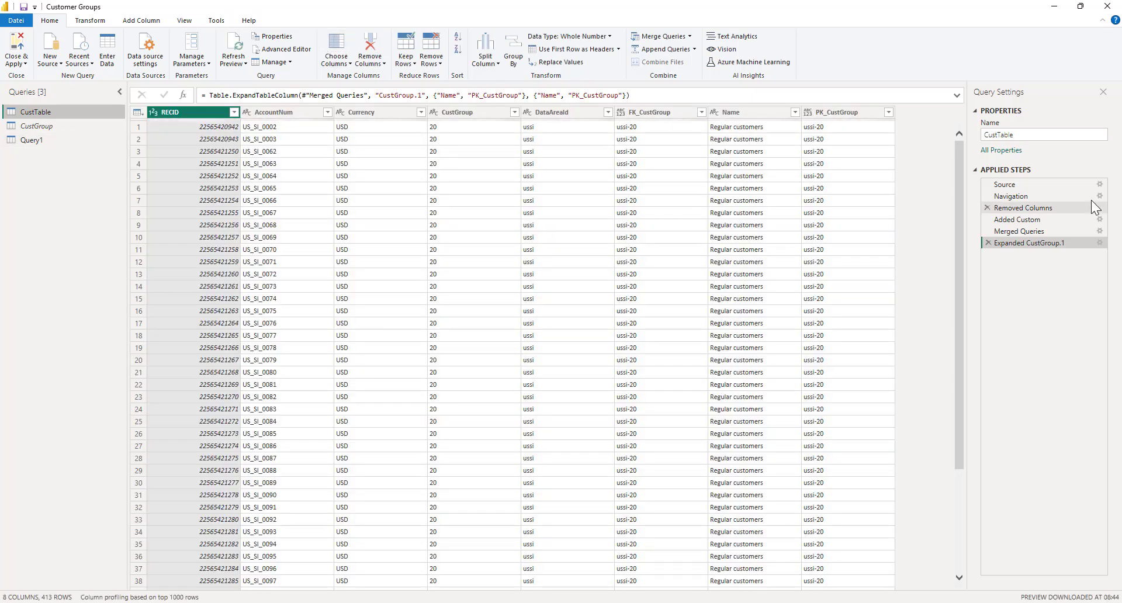
Step: Step through Navigation and Removed Columns, confirming RECID, AccountNum, Currency, CustGroup, DataAreaId remain
{"action": "left_click", "coordinate": [1012, 196]}
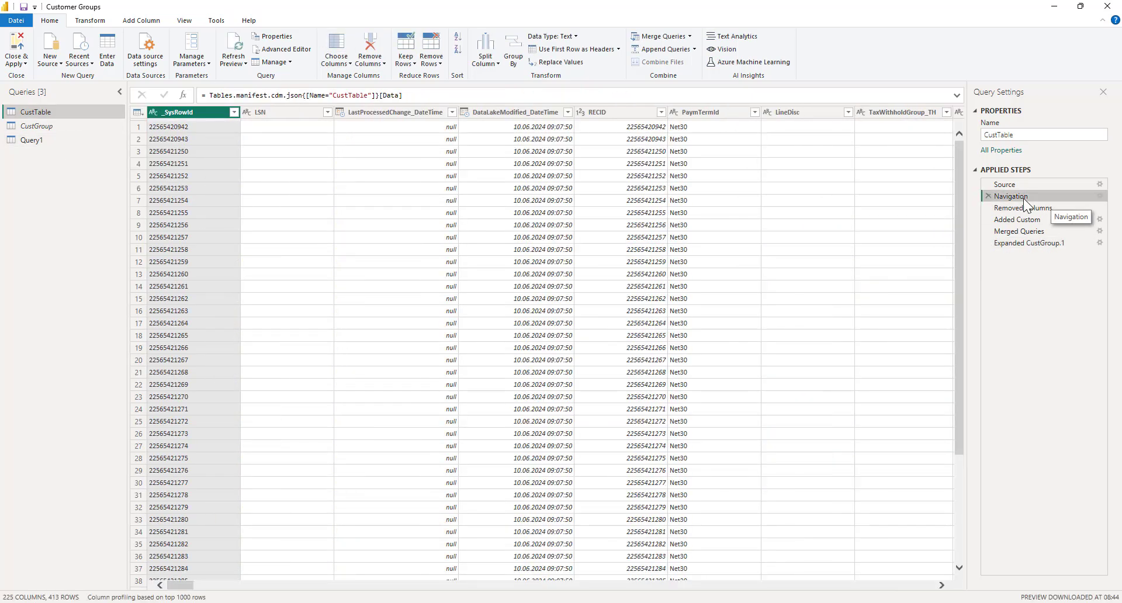
{"action": "left_click", "coordinate": [1022, 208]}
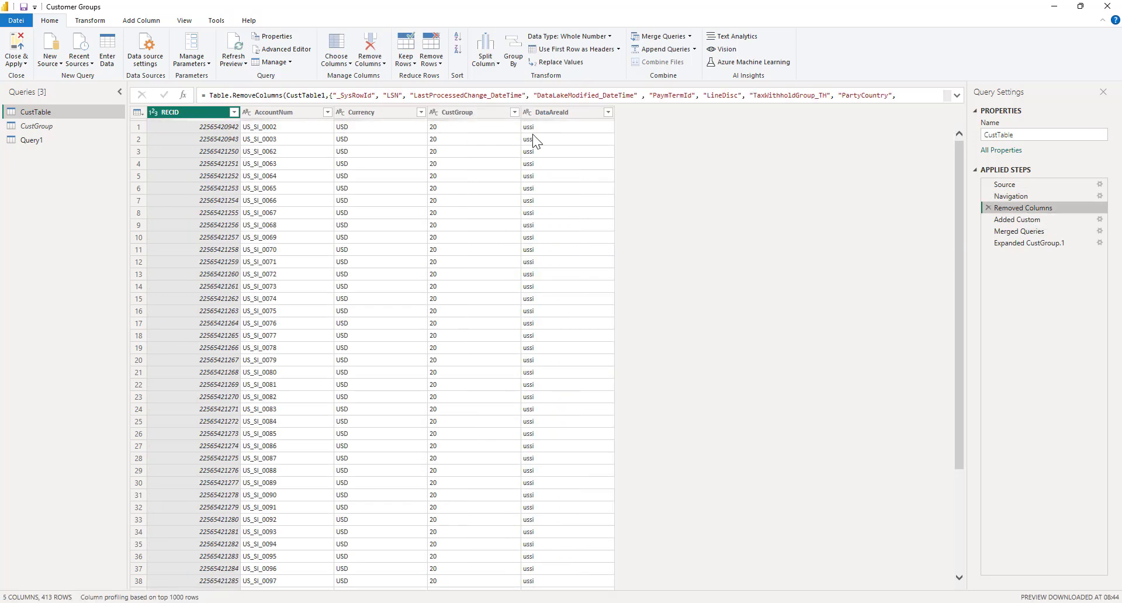
{"action": "mouse_move", "coordinate": [154, 98]}
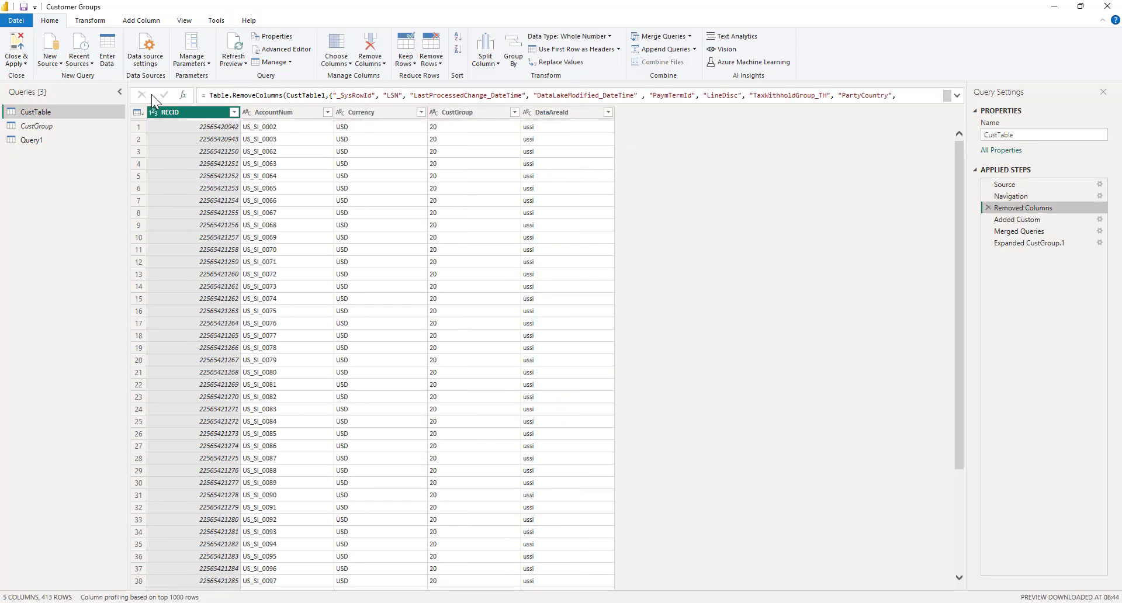
{"action": "mouse_move", "coordinate": [265, 88]}
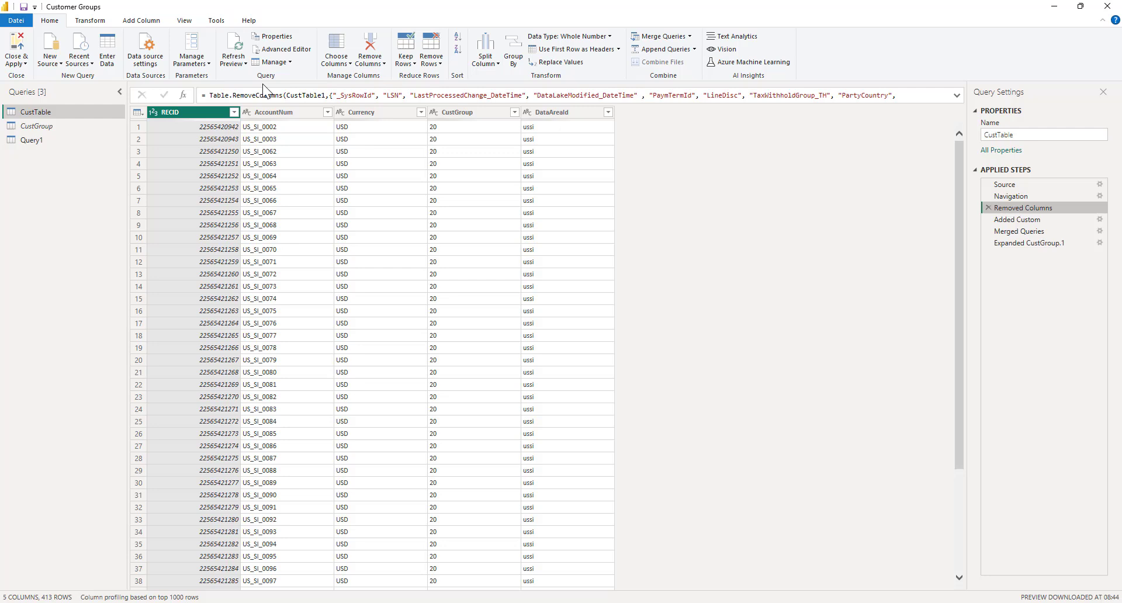
{"action": "mouse_move", "coordinate": [432, 51]}
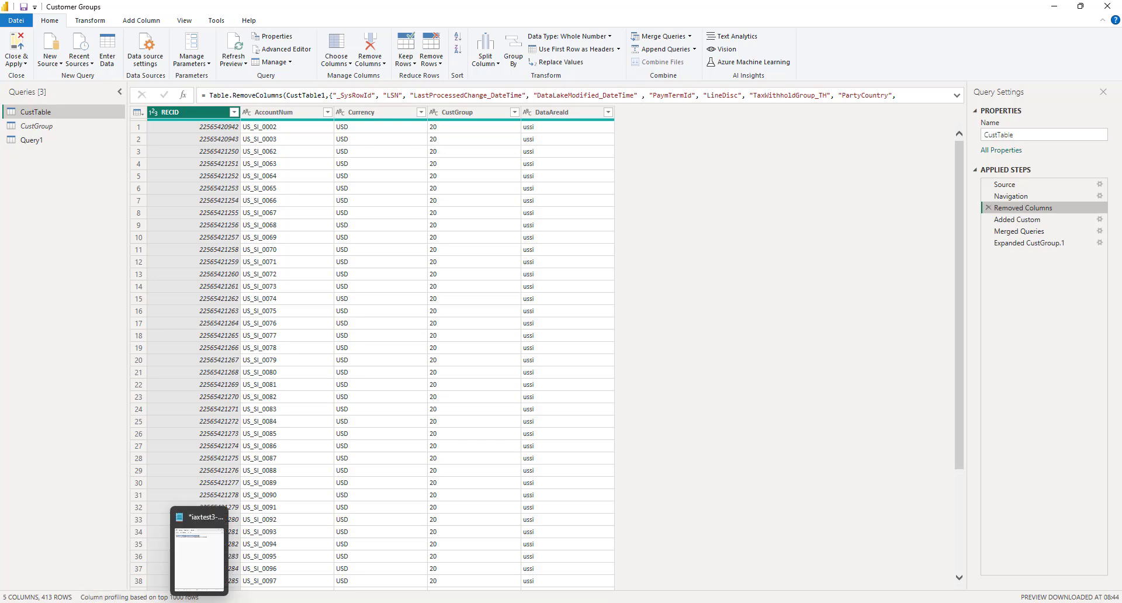
Step: Rewrite the SQL script as select RECID, AccountNum, Currency, CustGroup, DataAreaId from custtable
{"action": "left_click", "coordinate": [198, 550]}
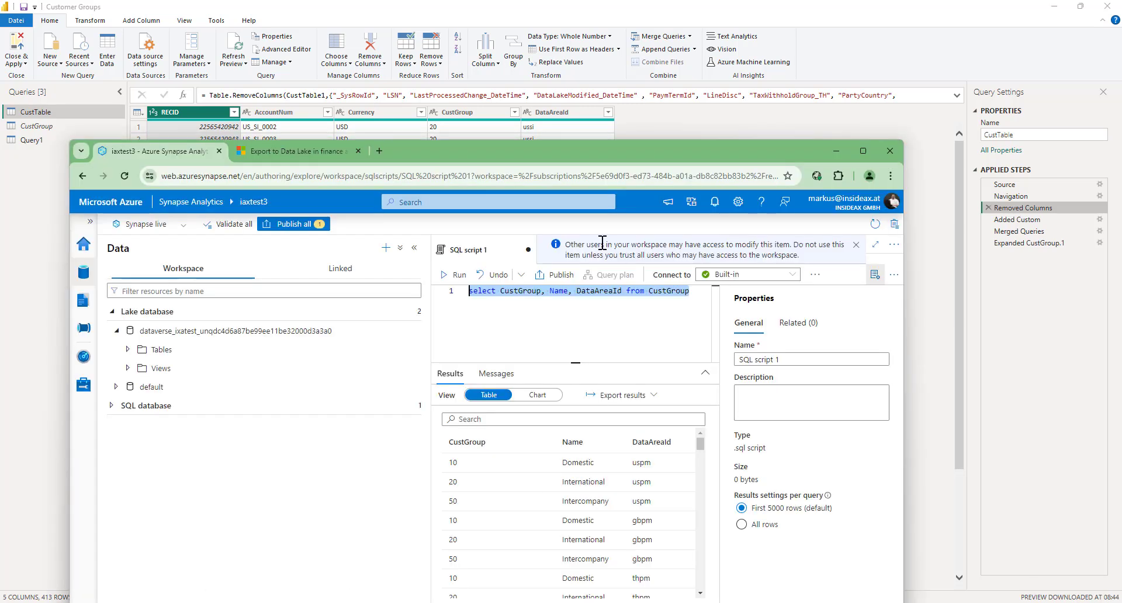
{"action": "mouse_move", "coordinate": [533, 225]}
{"action": "type", "text": "select"}
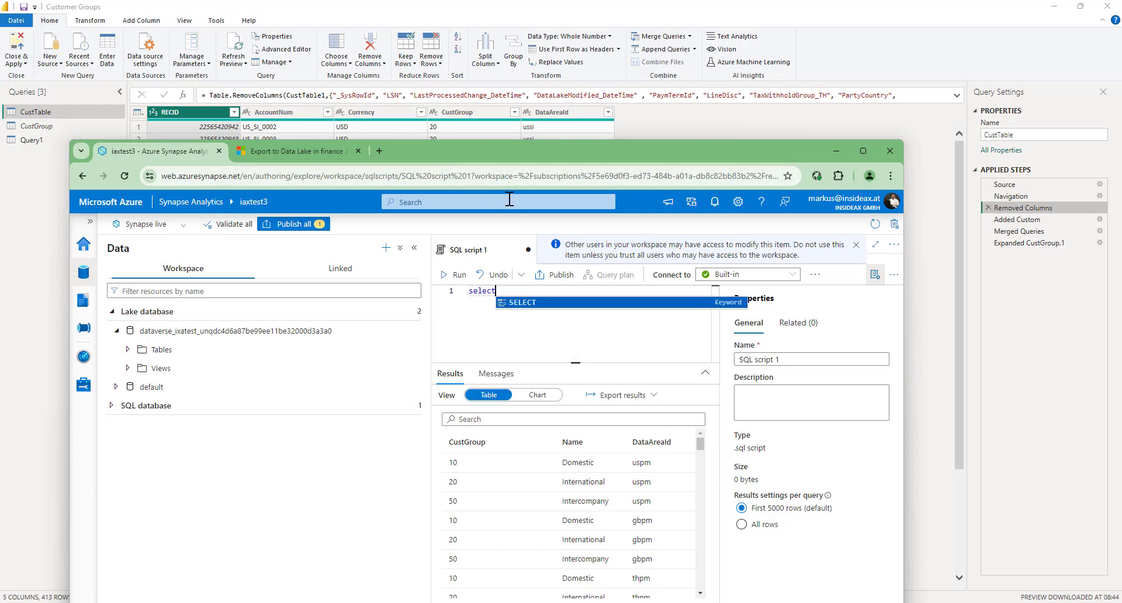
{"action": "type", "text": "RECID"}
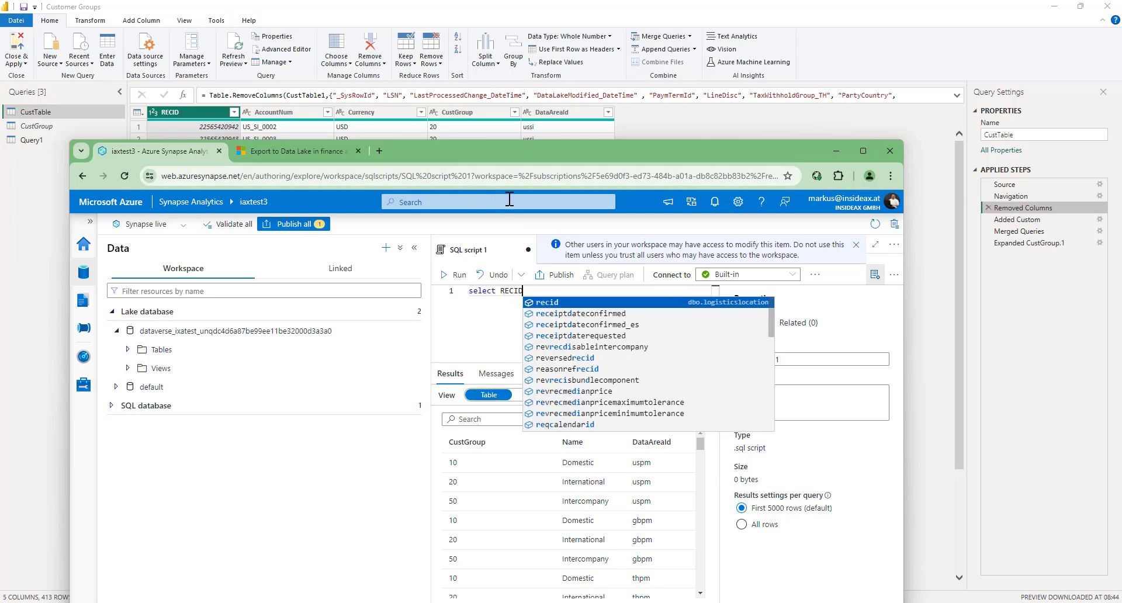
{"action": "type", "text": ", AccountNum, Currency, CustGr"}
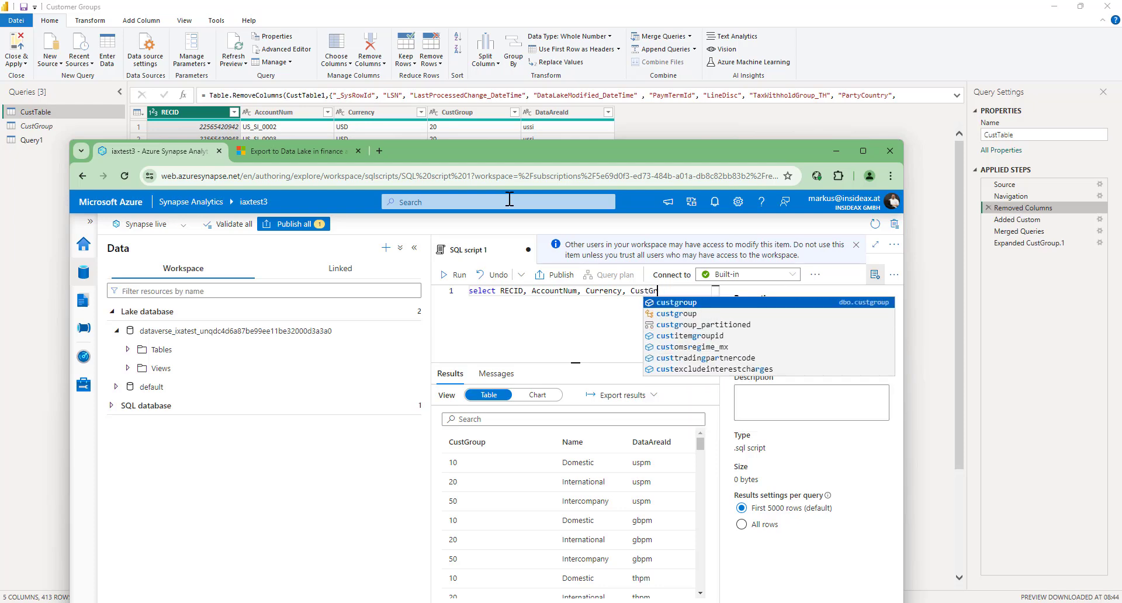
{"action": "type", "text": "oup, DataAreaId from"}
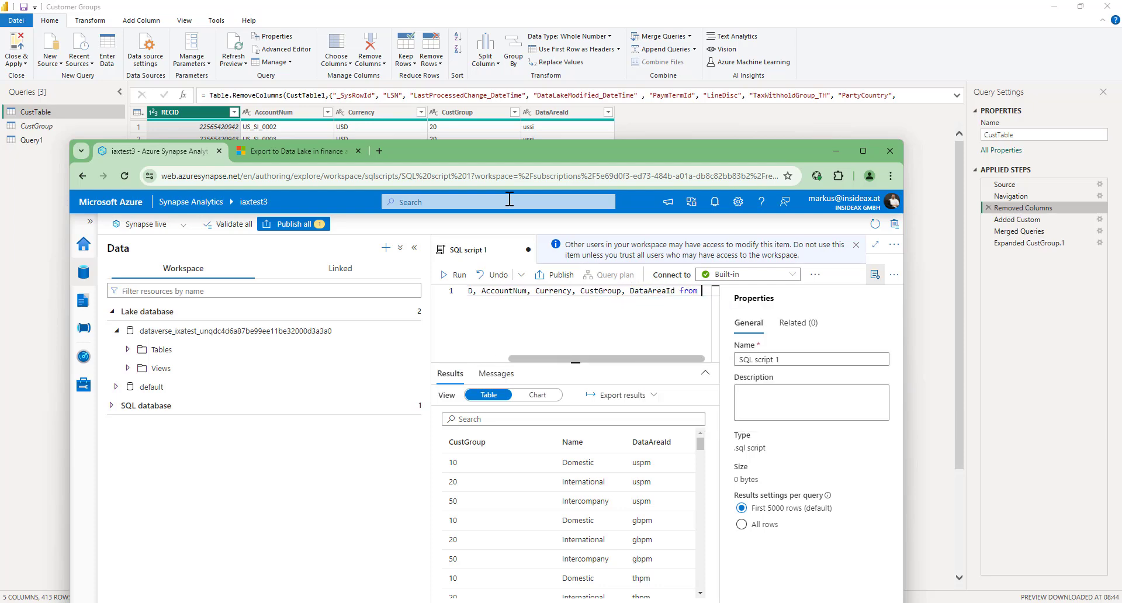
{"action": "type", "text": "custtab"}
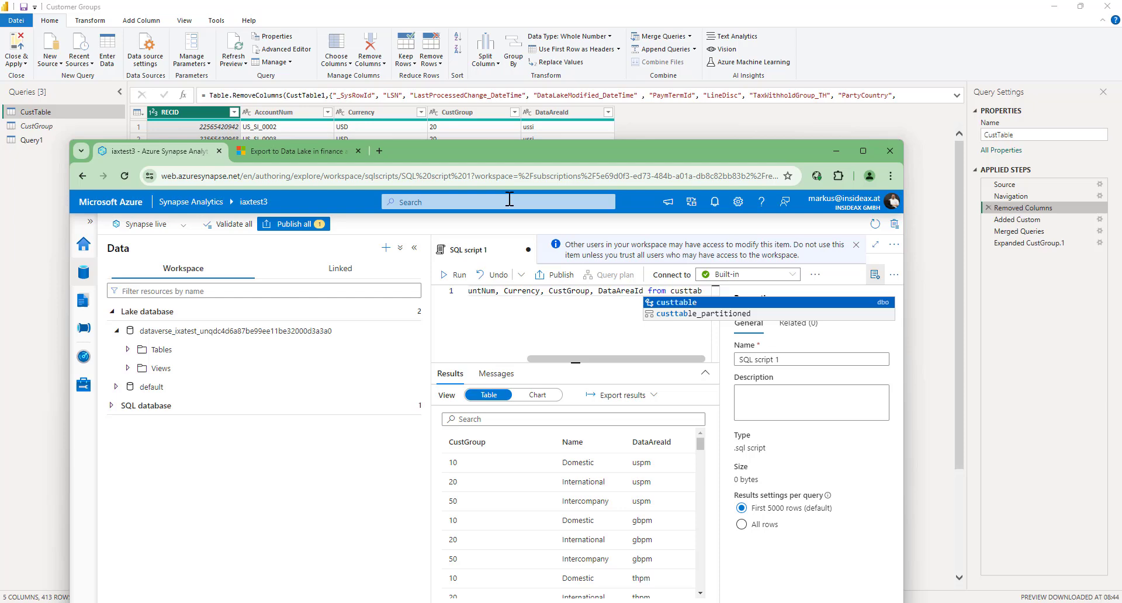
{"action": "left_click", "coordinate": [652, 312]}
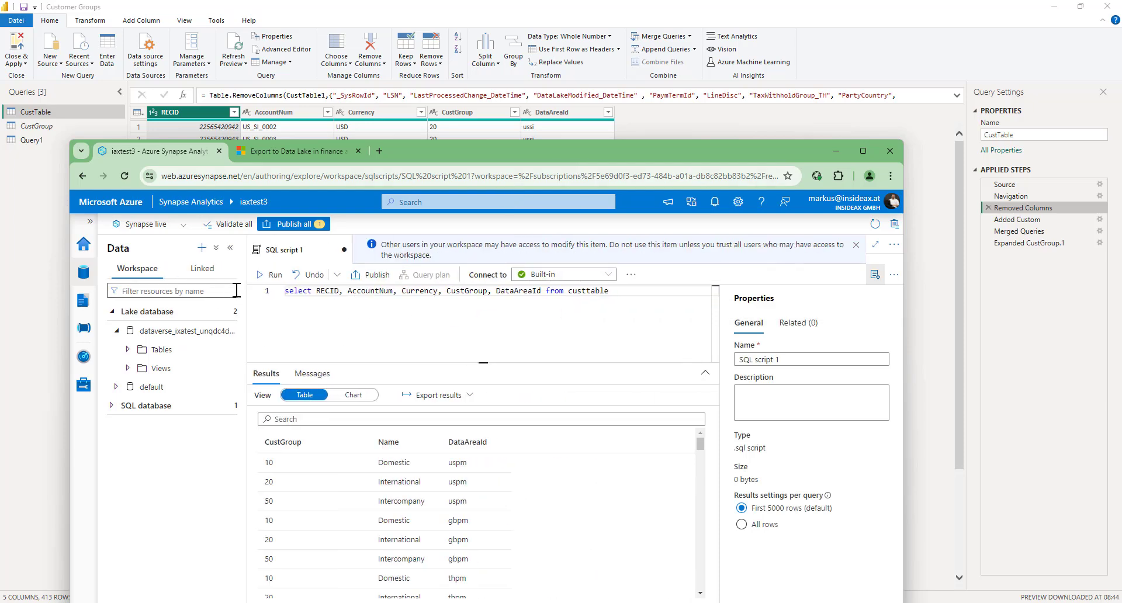
Step: Run the custtable query in the Synapse workspace
{"action": "left_click", "coordinate": [274, 275]}
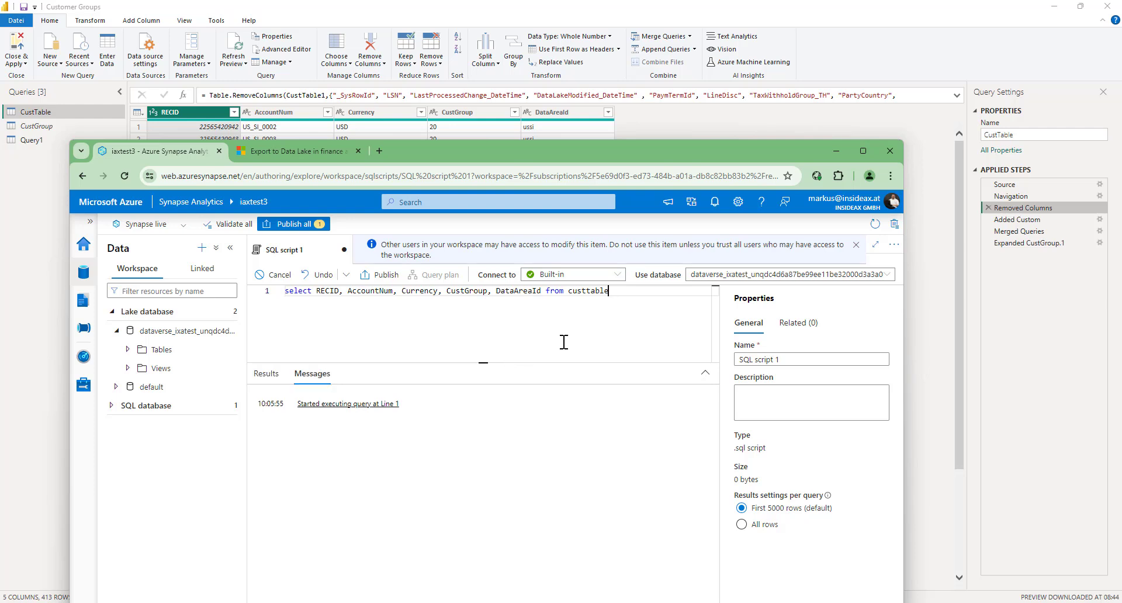
{"action": "left_click", "coordinate": [276, 275]}
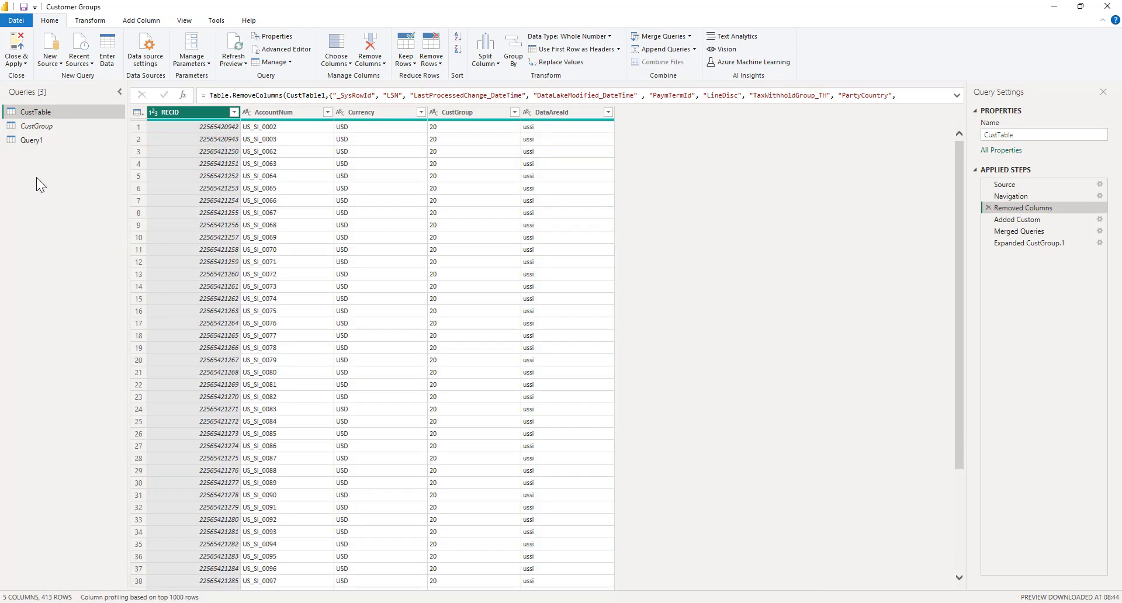
Step: Replace Query1's SQL in Advanced Editor with the custtable select and confirm
{"action": "left_click", "coordinate": [31, 139]}
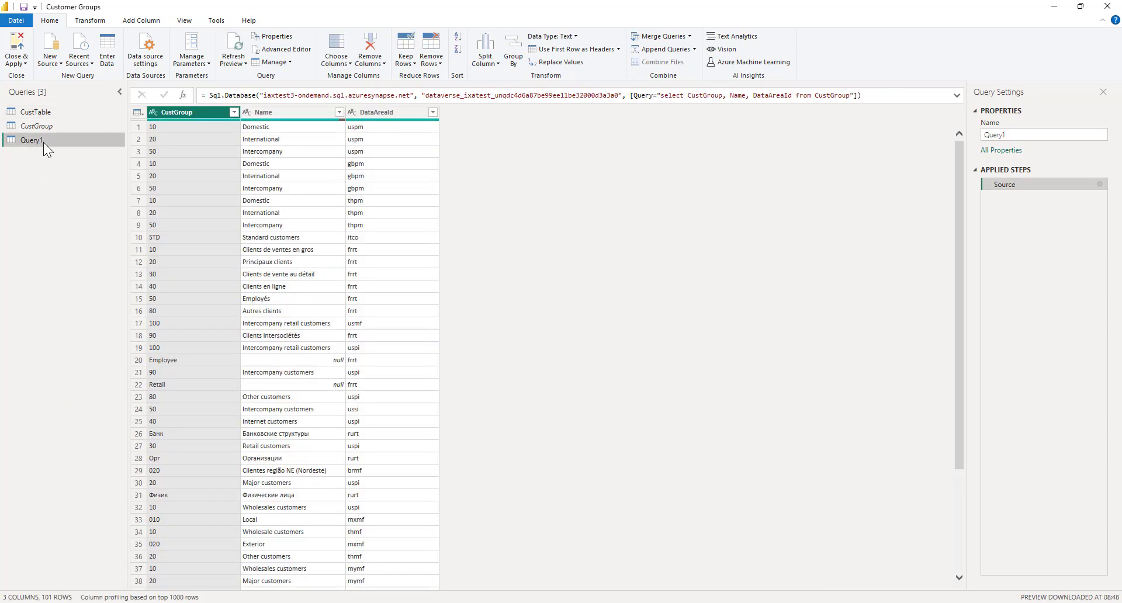
{"action": "right_click", "coordinate": [32, 139]}
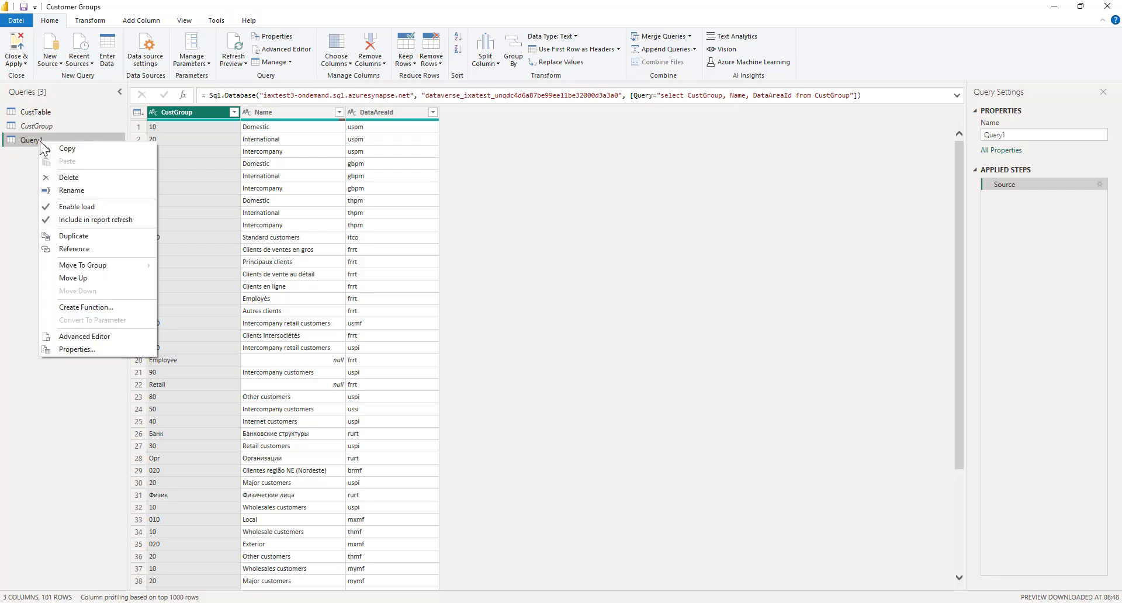
{"action": "left_click", "coordinate": [84, 337]}
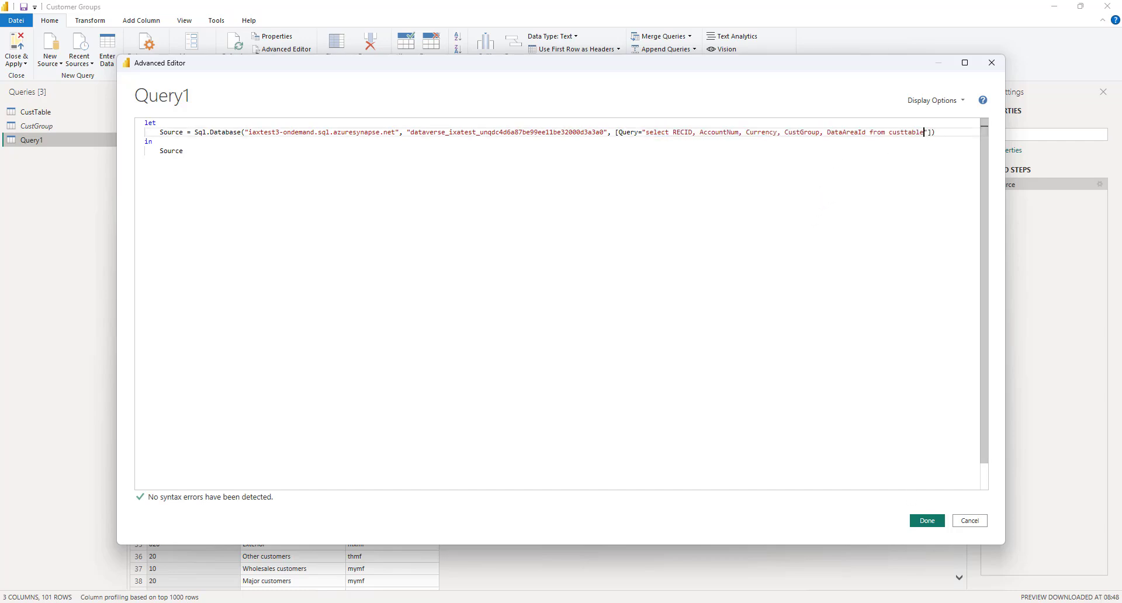
{"action": "left_click", "coordinate": [926, 520]}
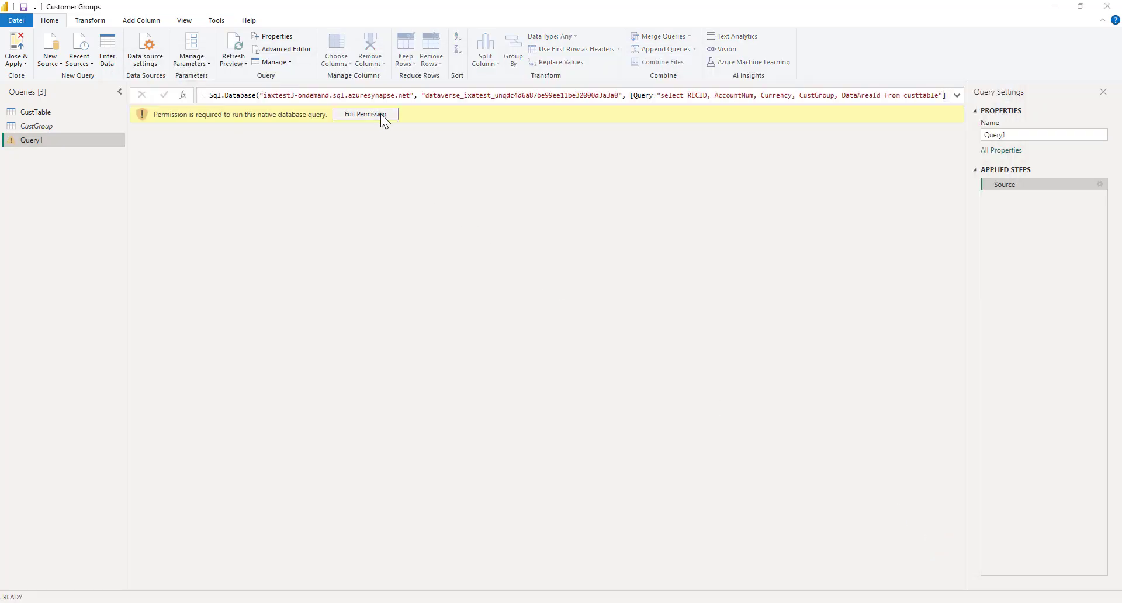
Step: Grant permission to run the native database query and review Query1's code, returning 397 rows
{"action": "left_click", "coordinate": [365, 113]}
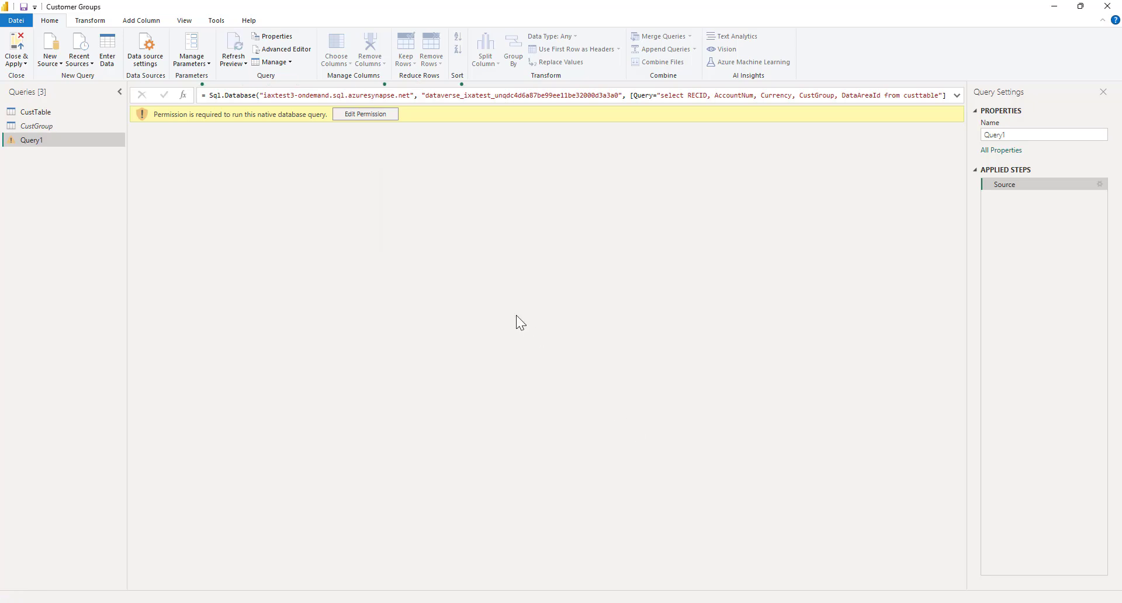
{"action": "left_click", "coordinate": [365, 113]}
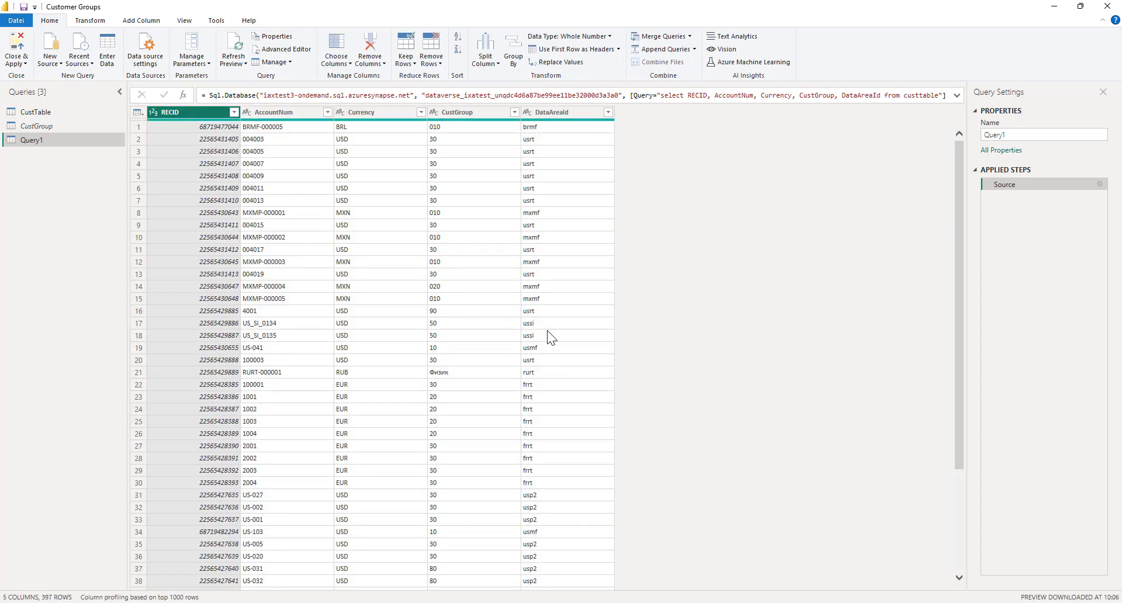
{"action": "mouse_move", "coordinate": [607, 484]}
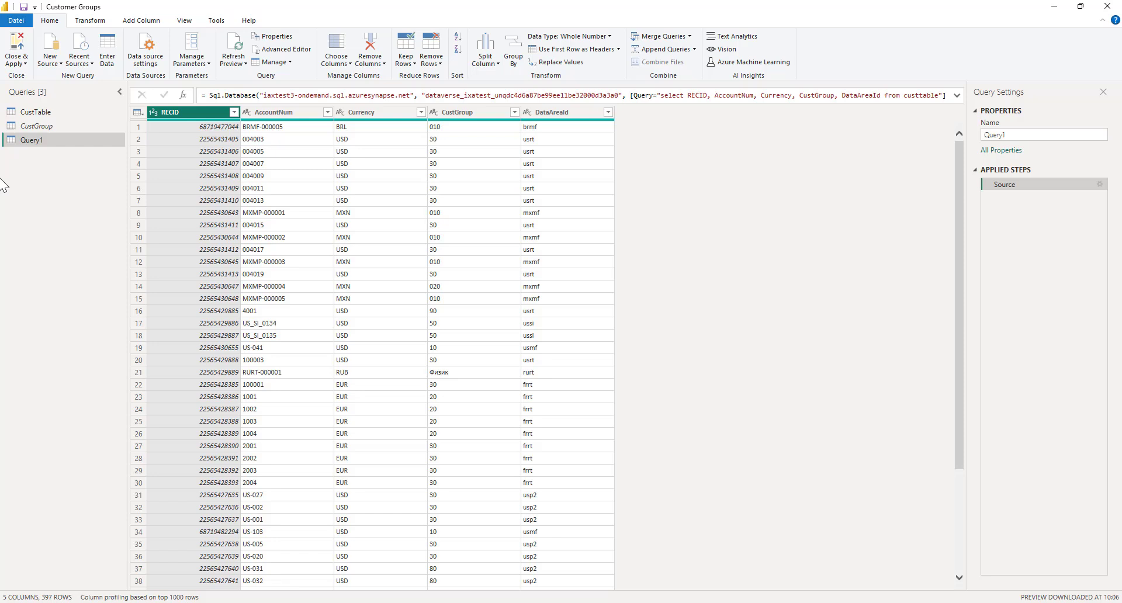
{"action": "right_click", "coordinate": [31, 139]}
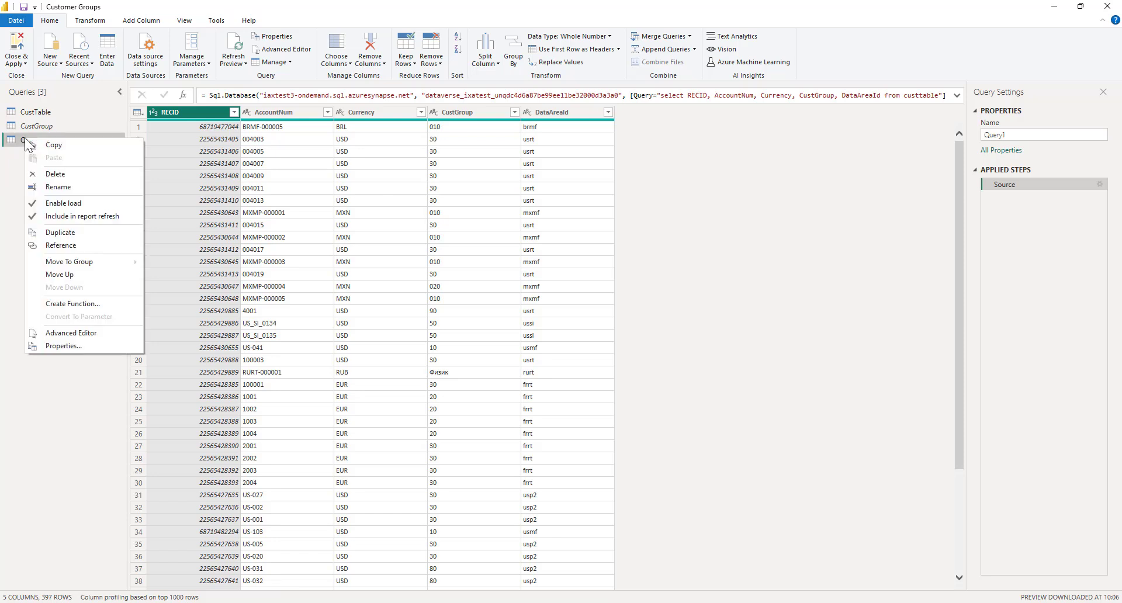
{"action": "left_click", "coordinate": [71, 333]}
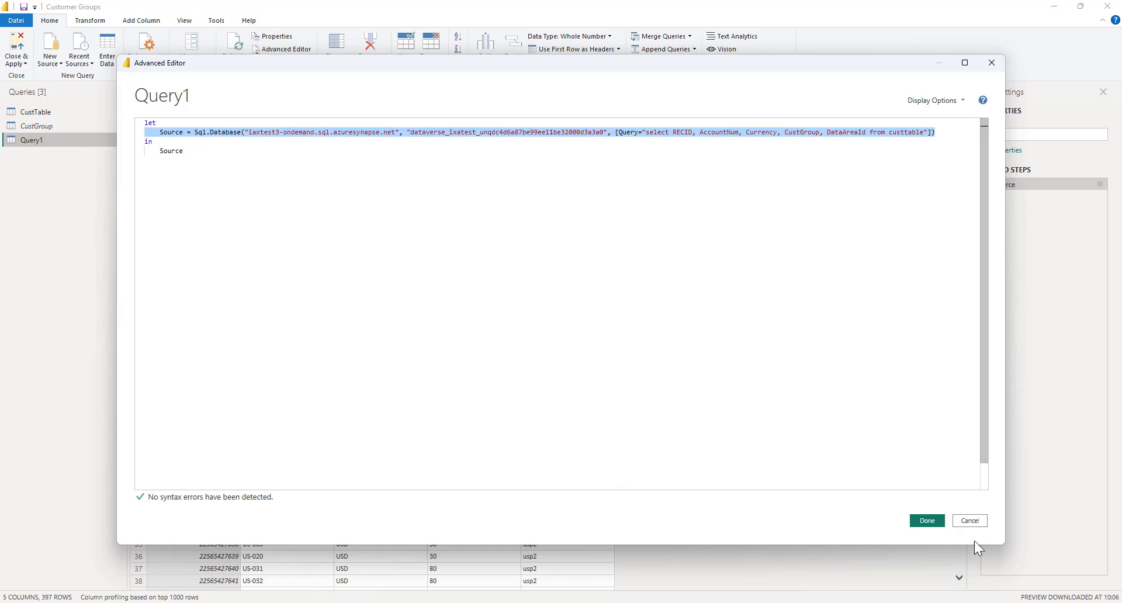
{"action": "left_click", "coordinate": [926, 521]}
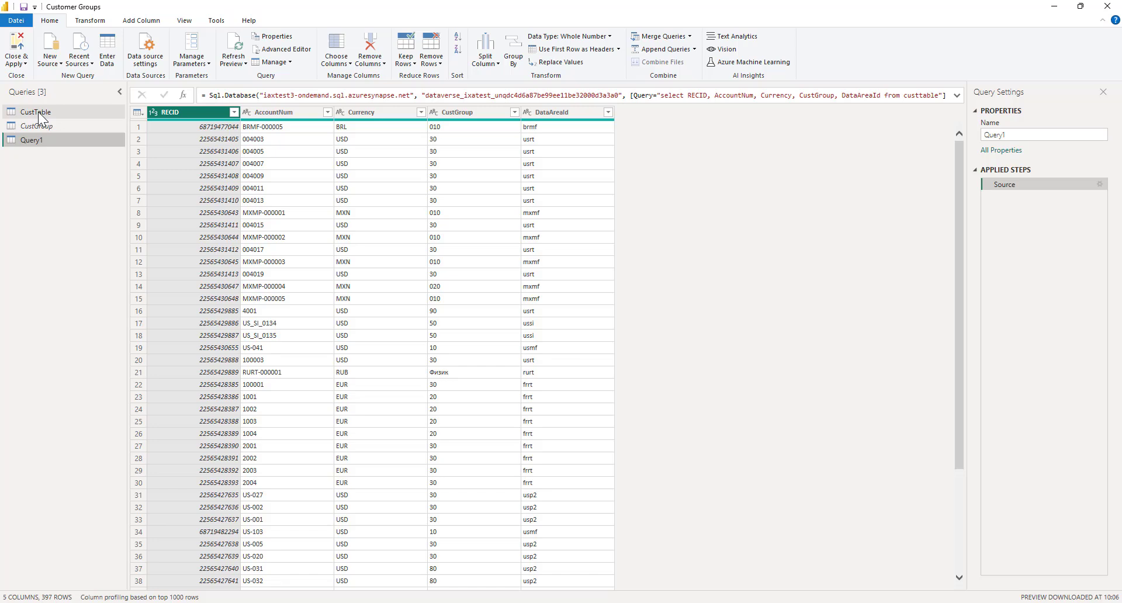
Step: Comment out CustTable's data lake steps, point Added Custom to the new Sql.Database Source, and save
{"action": "right_click", "coordinate": [31, 111]}
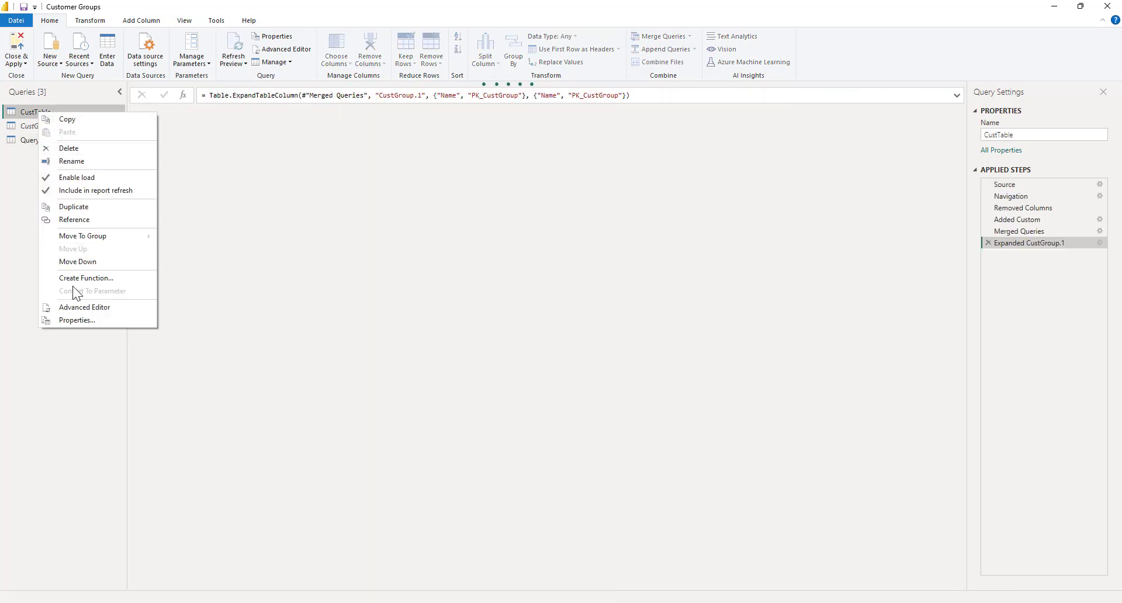
{"action": "left_click", "coordinate": [85, 308]}
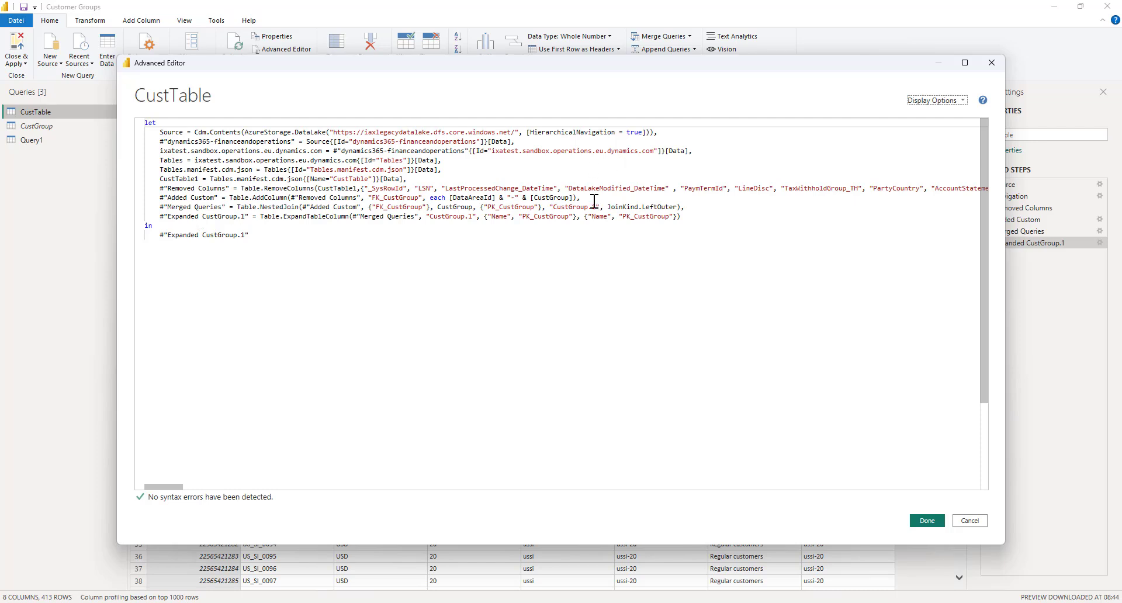
{"action": "mouse_move", "coordinate": [214, 235]}
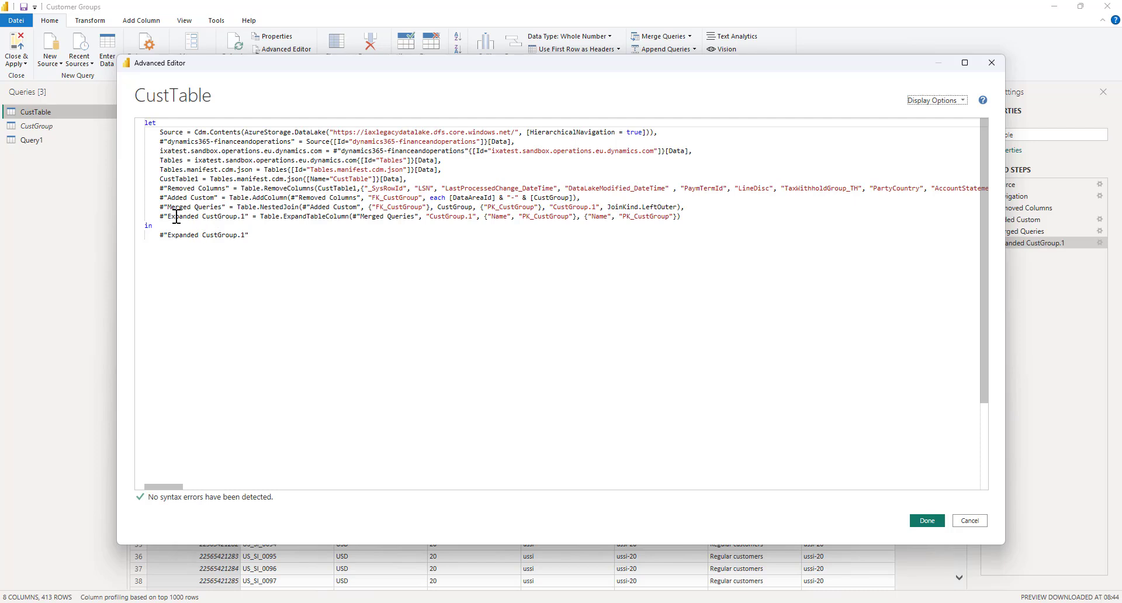
{"action": "mouse_move", "coordinate": [452, 199]}
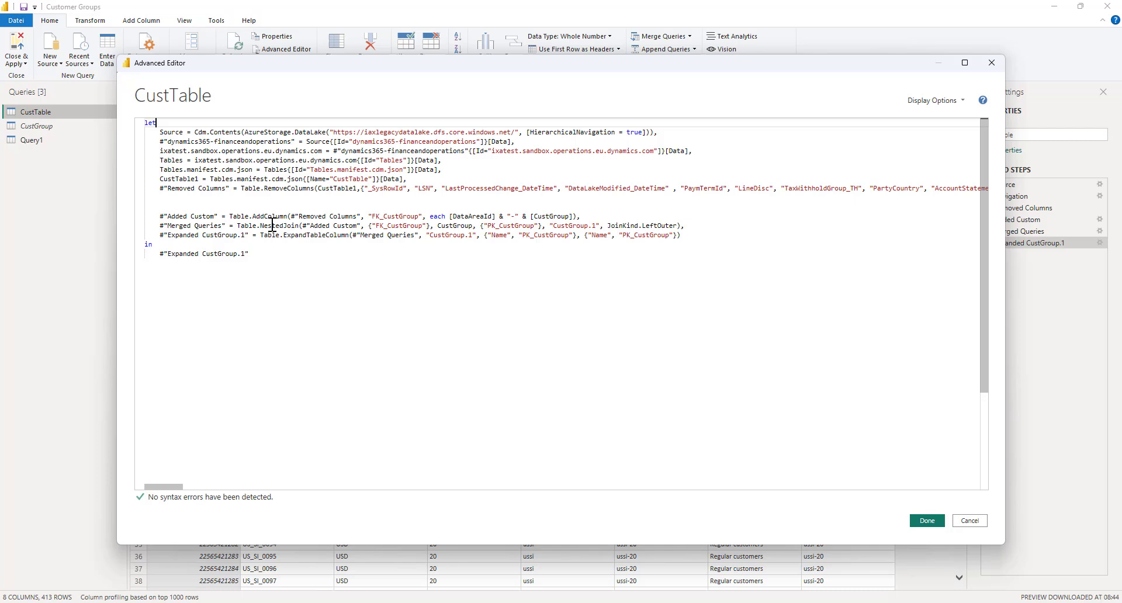
{"action": "type", "text": "/*"}
{"action": "left_click", "coordinate": [564, 198]}
{"action": "type", "text": "*/"}
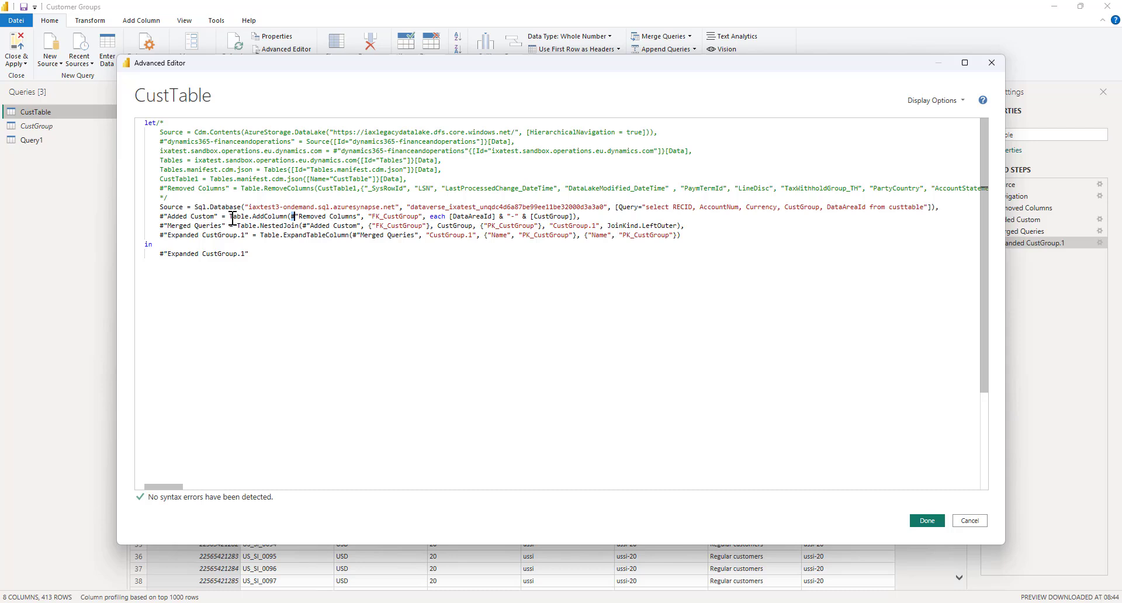
{"action": "double_click", "coordinate": [327, 216]}
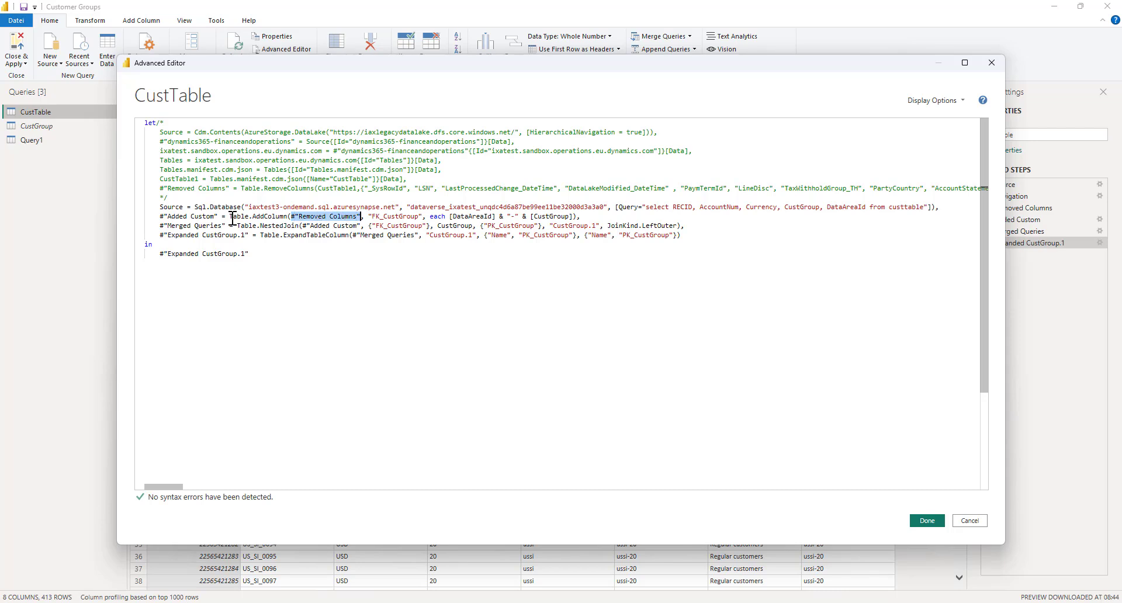
{"action": "type", "text": "Source"}
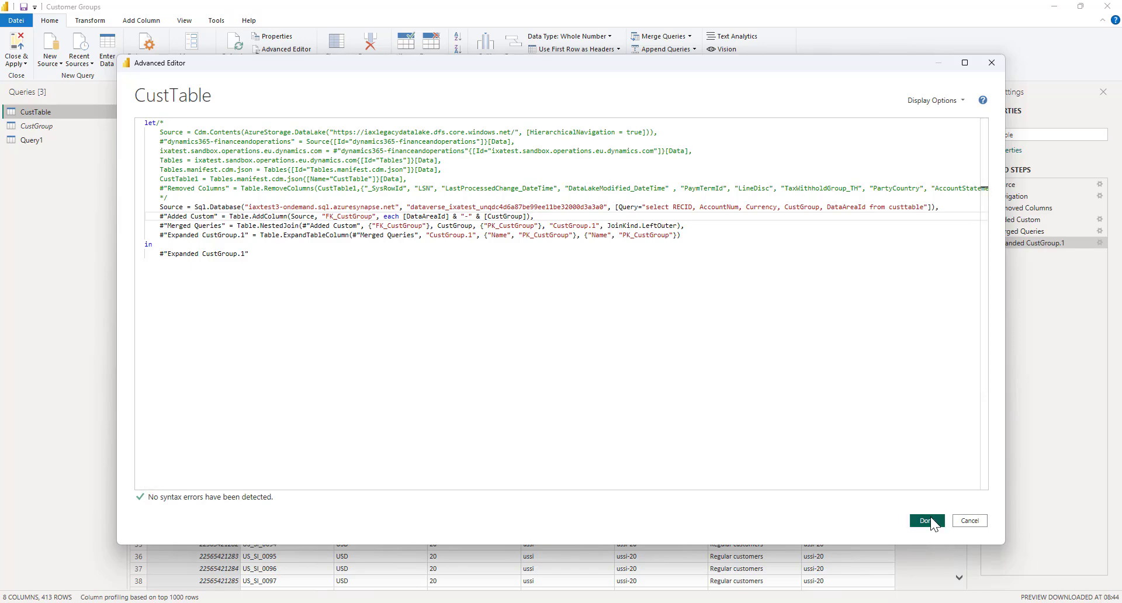
{"action": "left_click", "coordinate": [924, 520]}
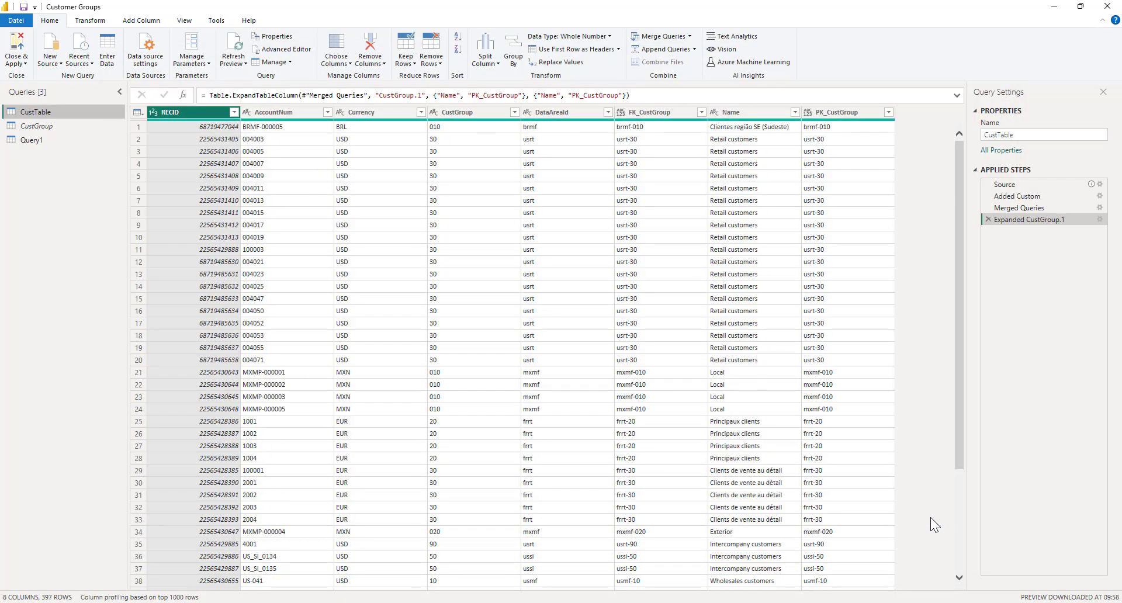
{"action": "mouse_move", "coordinate": [232, 47]}
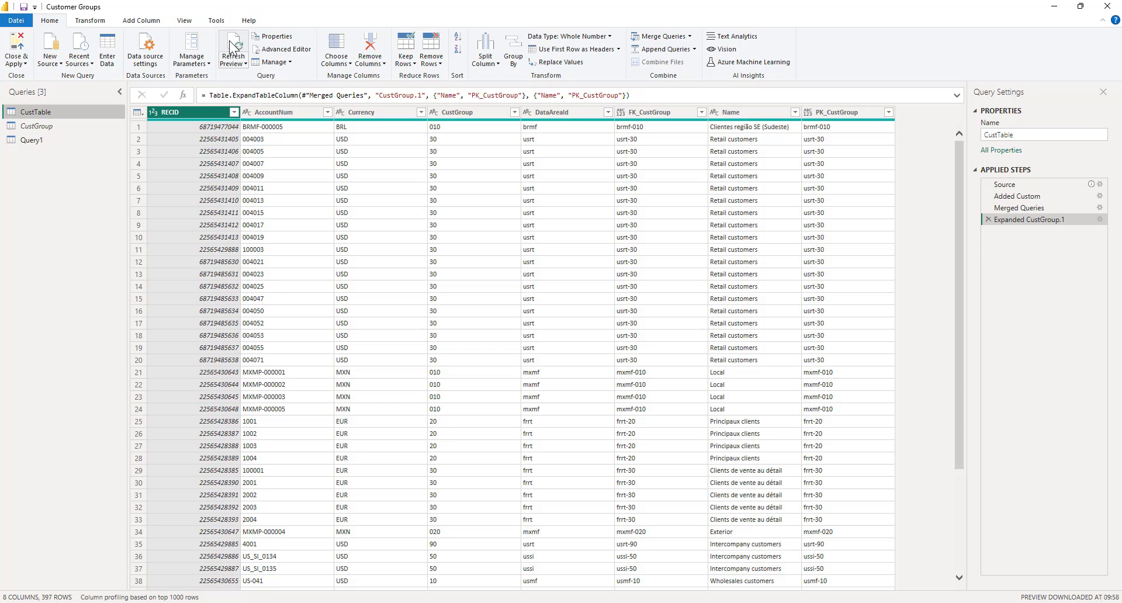
Step: Delete the temporary Query1, leaving CustTable and CustGroup, and Close & Apply the changes
{"action": "left_click", "coordinate": [233, 45]}
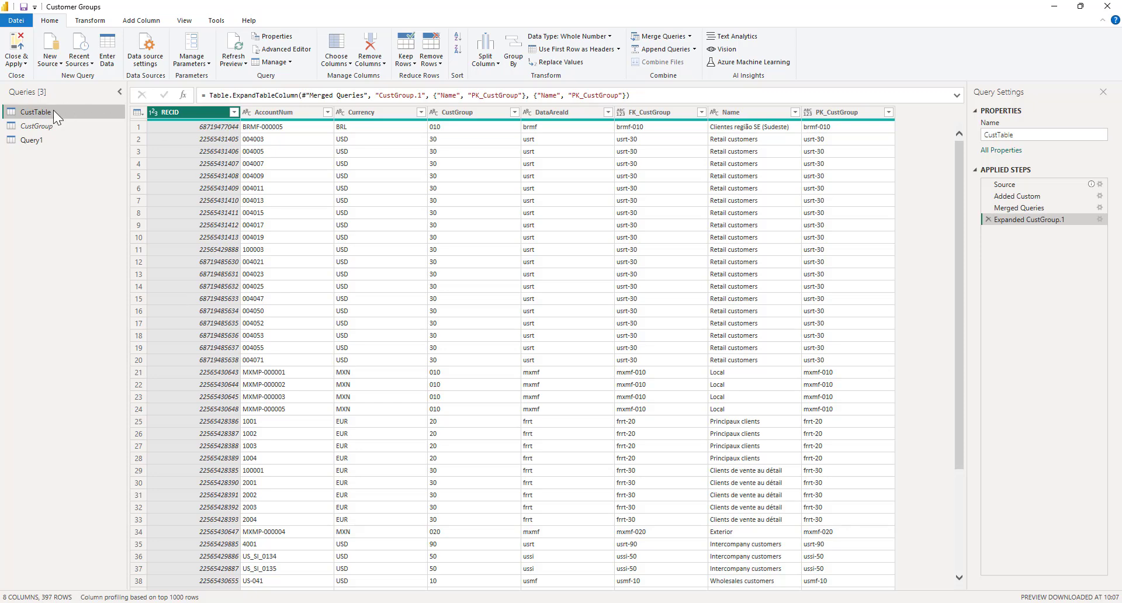
{"action": "right_click", "coordinate": [31, 139]}
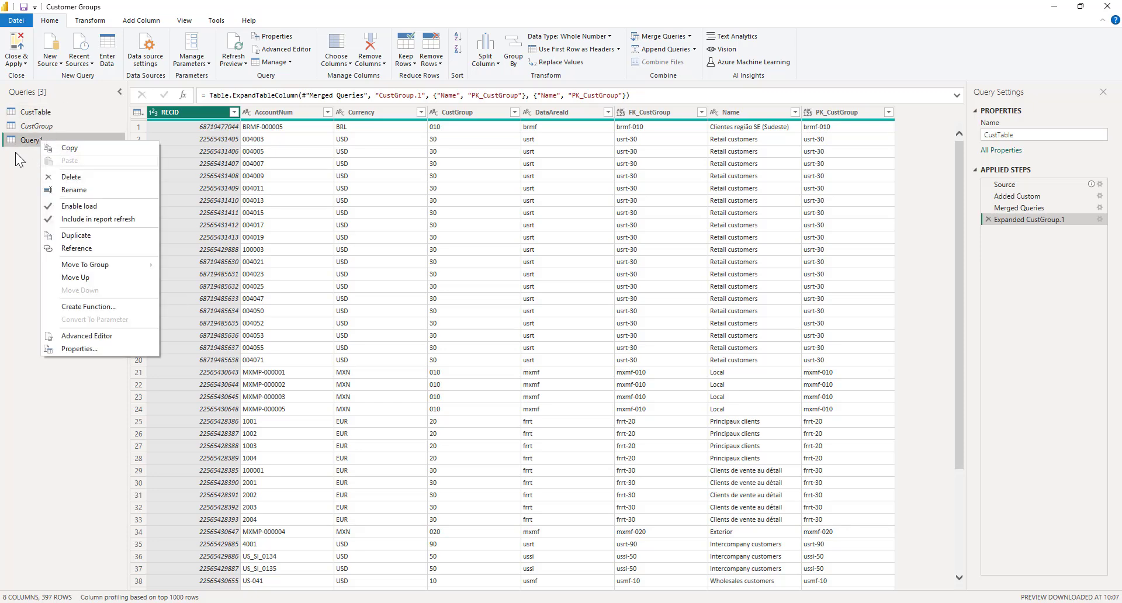
{"action": "left_click", "coordinate": [70, 176]}
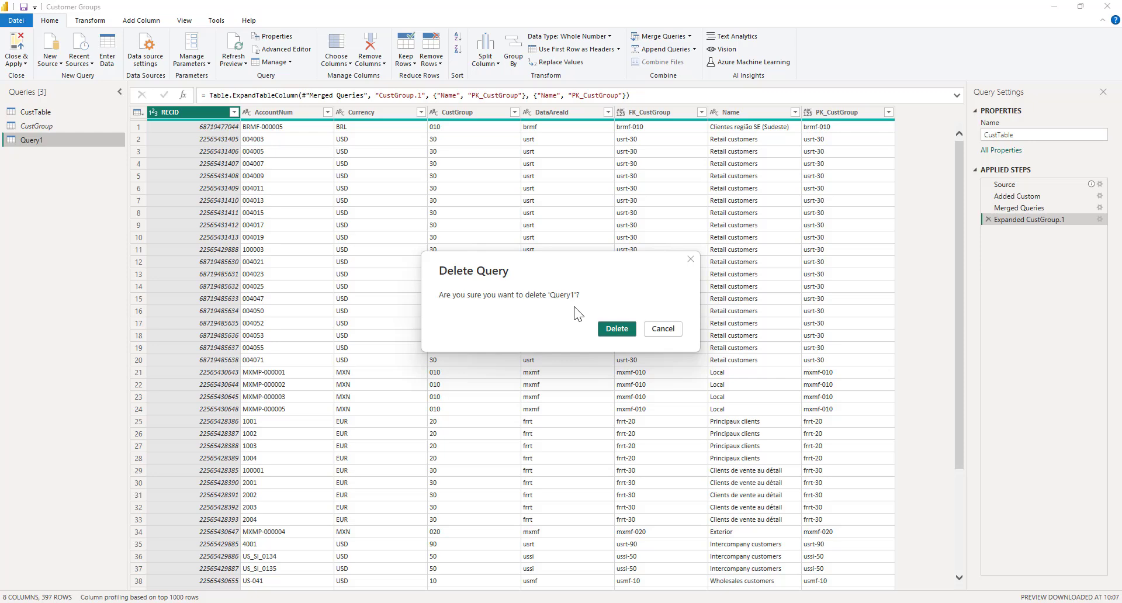
{"action": "left_click", "coordinate": [617, 328]}
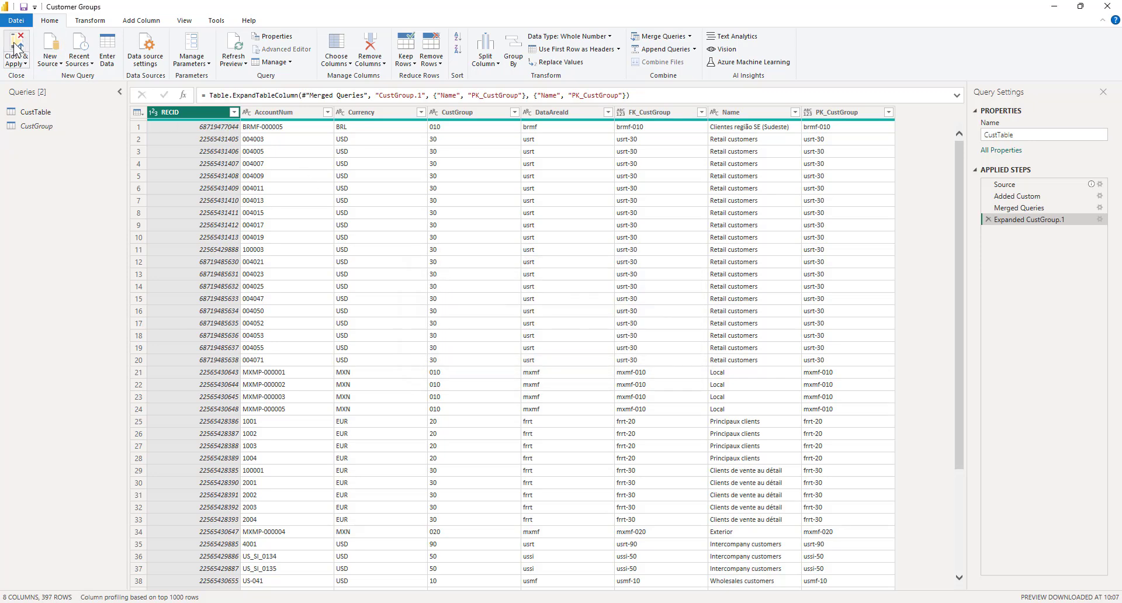
{"action": "left_click", "coordinate": [15, 50]}
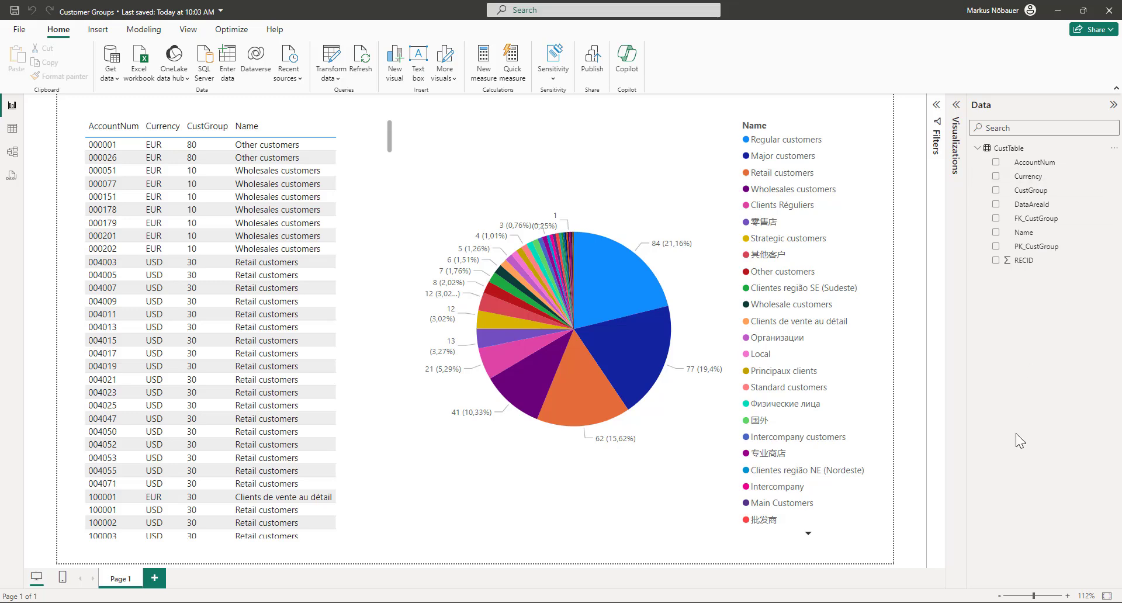
{"action": "mouse_move", "coordinate": [1093, 445]}
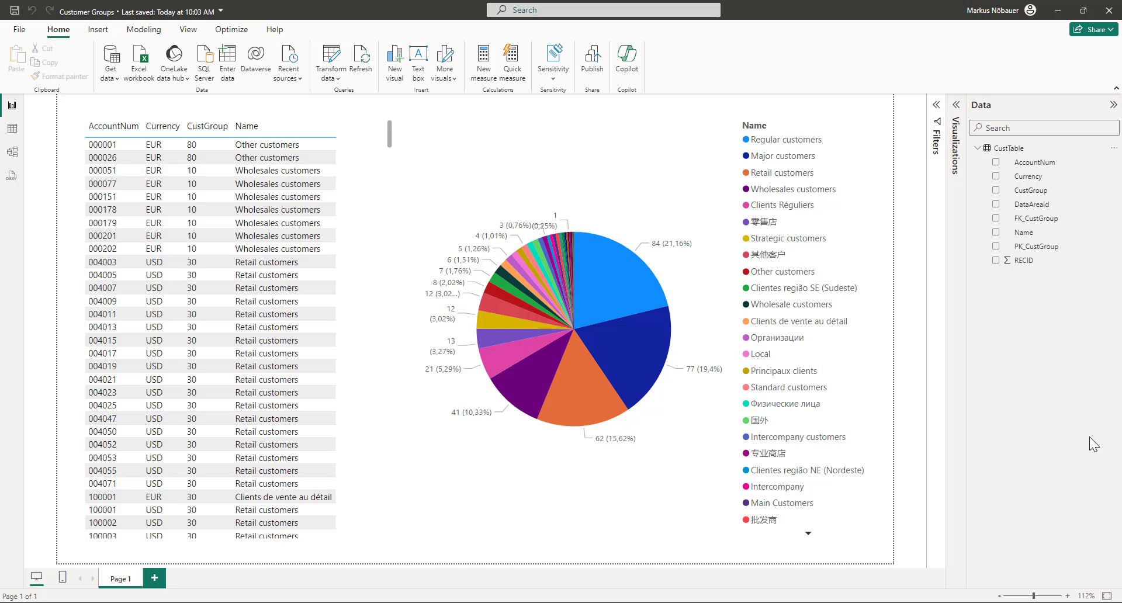
{"action": "mouse_move", "coordinate": [1084, 460]}
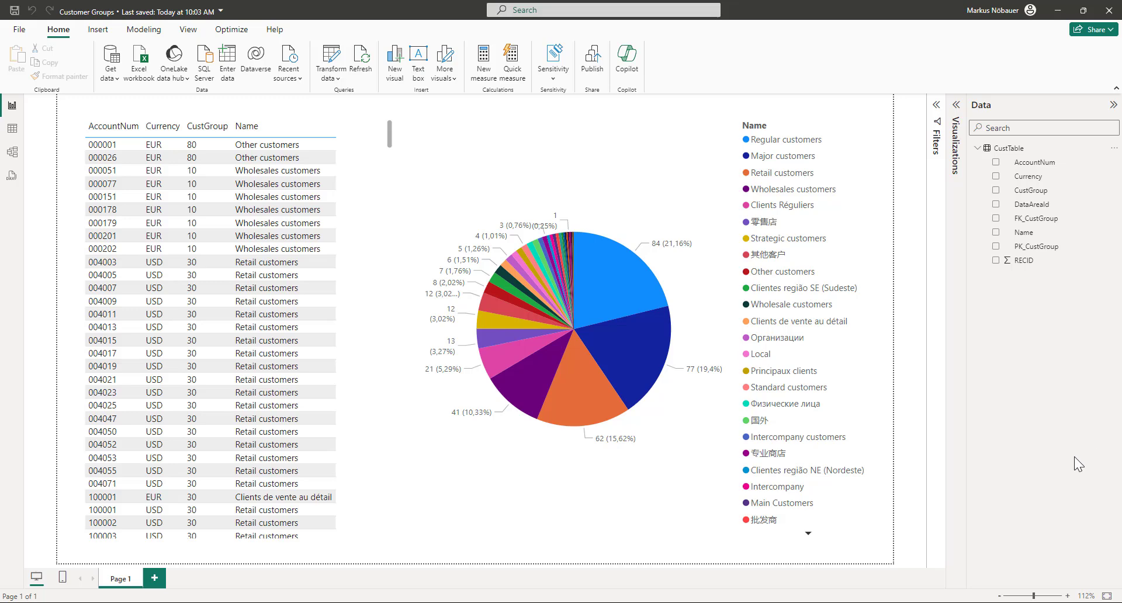
{"action": "mouse_move", "coordinate": [1070, 457]}
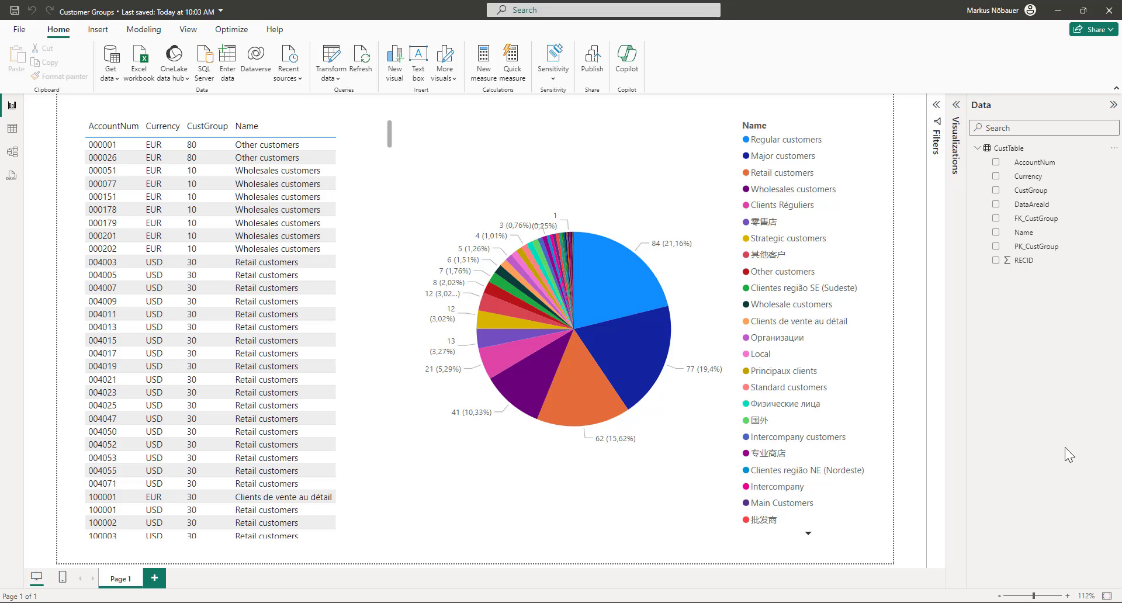
{"action": "mouse_move", "coordinate": [1023, 367]}
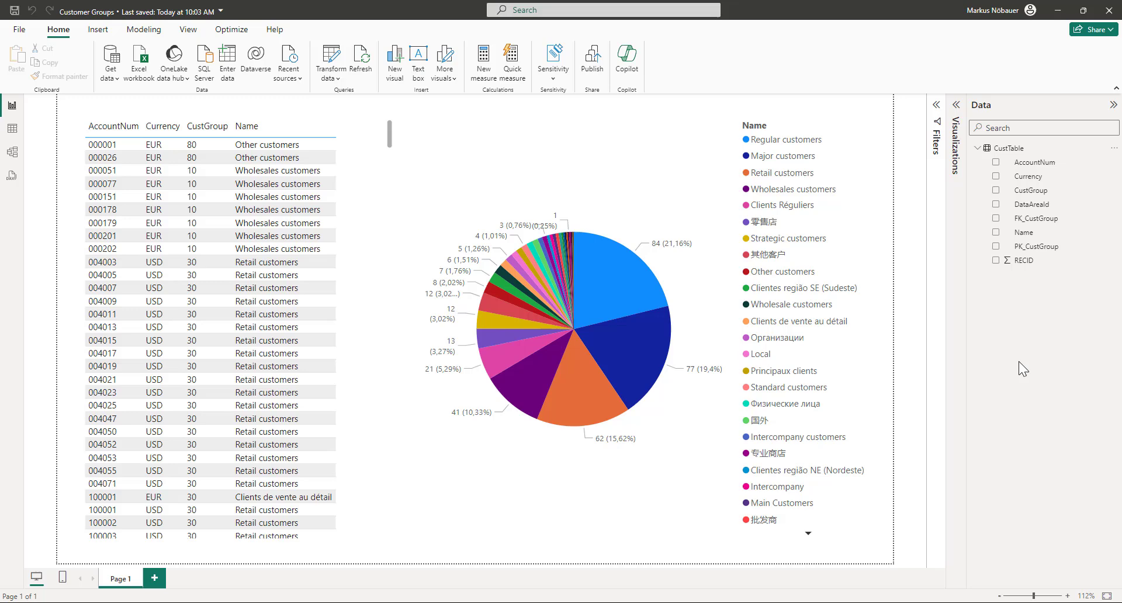
{"action": "mouse_move", "coordinate": [958, 379]}
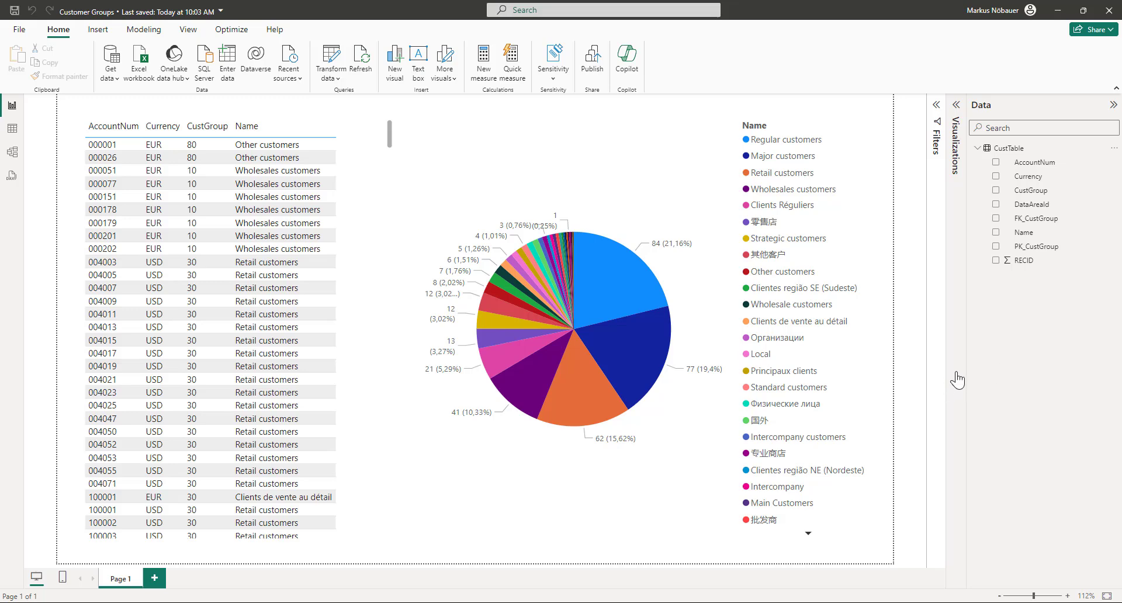
{"action": "mouse_move", "coordinate": [1119, 385]}
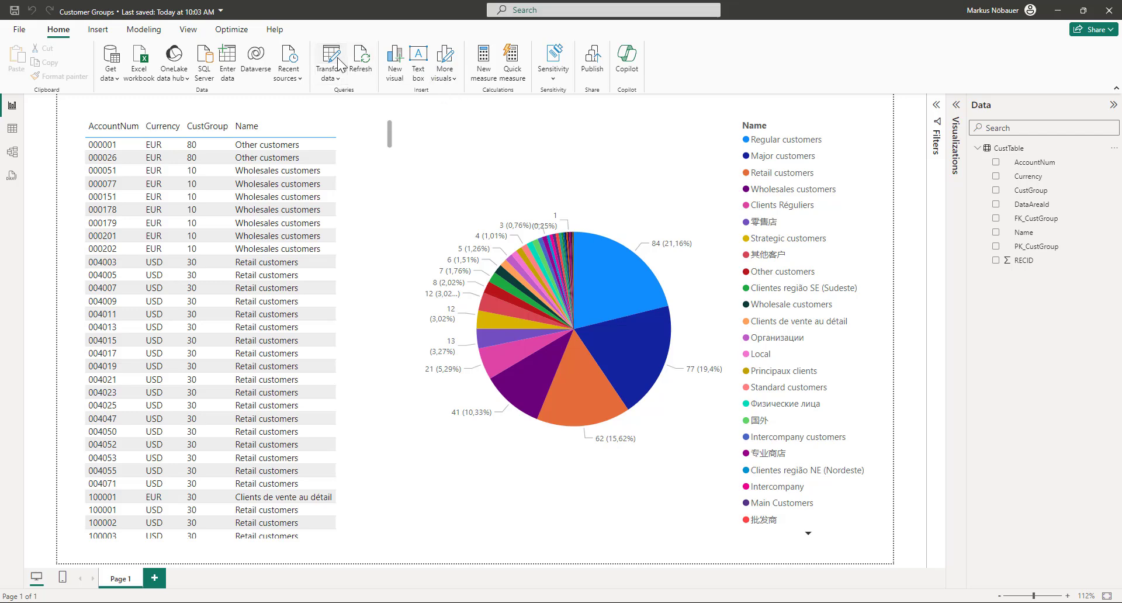
Step: View the Query Dependencies diagram showing the iaxtest3-ondemand SQL source feeding CustGroup then CustTable
{"action": "left_click", "coordinate": [329, 58]}
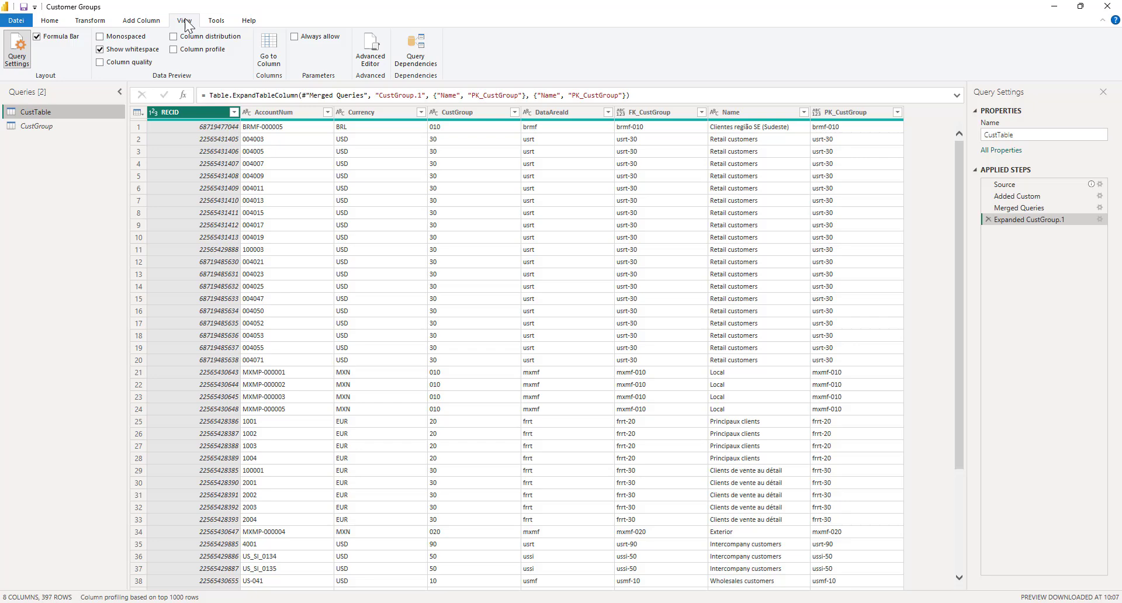
{"action": "left_click", "coordinate": [415, 50]}
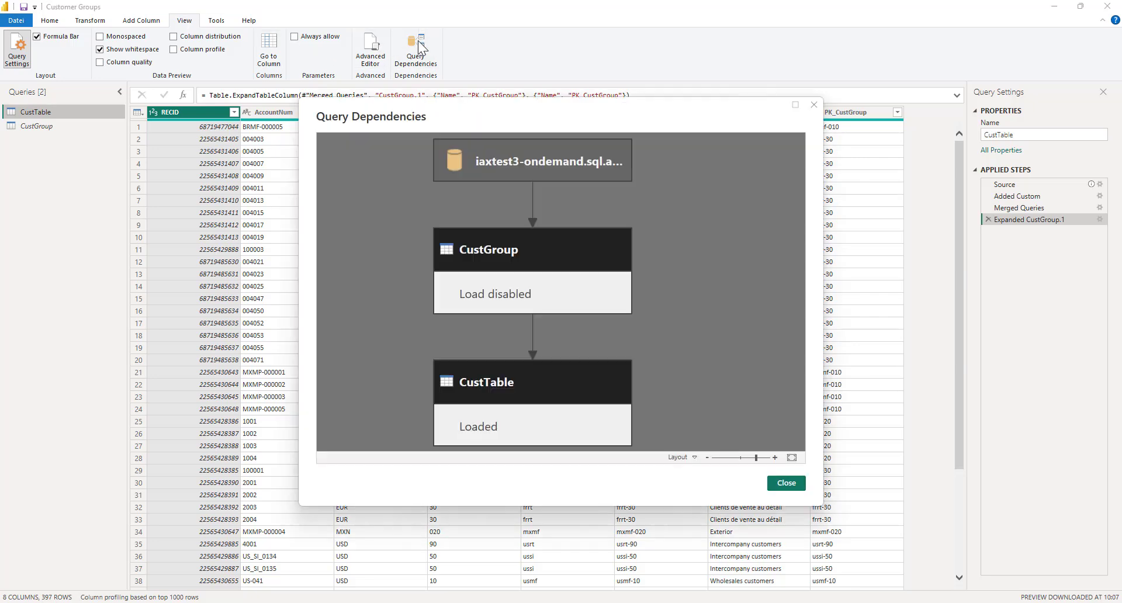
{"action": "mouse_move", "coordinate": [381, 138]}
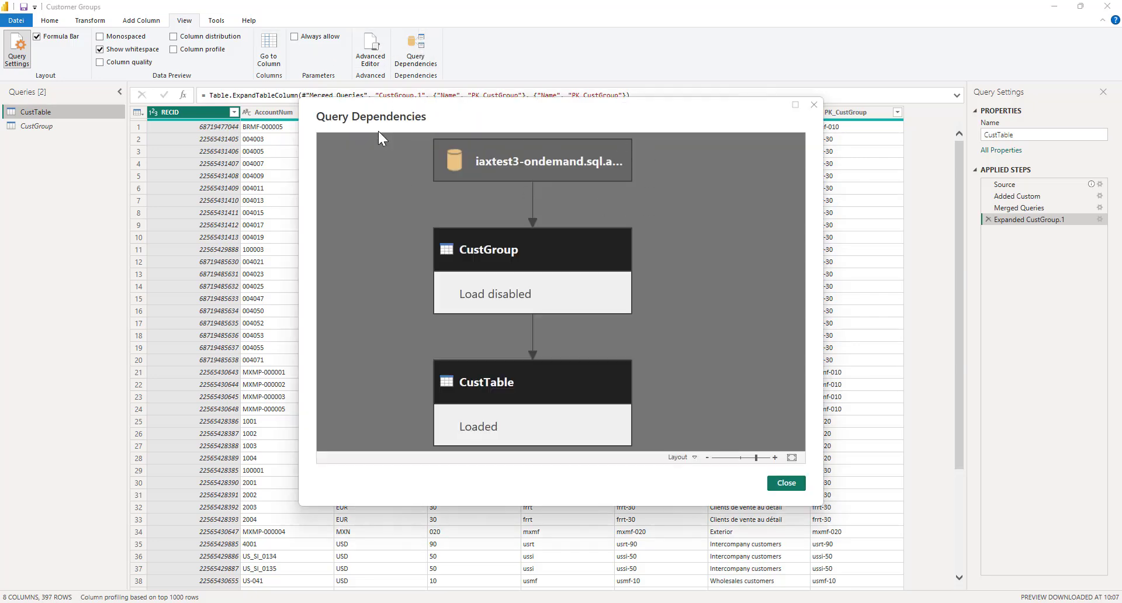
{"action": "mouse_move", "coordinate": [637, 193]}
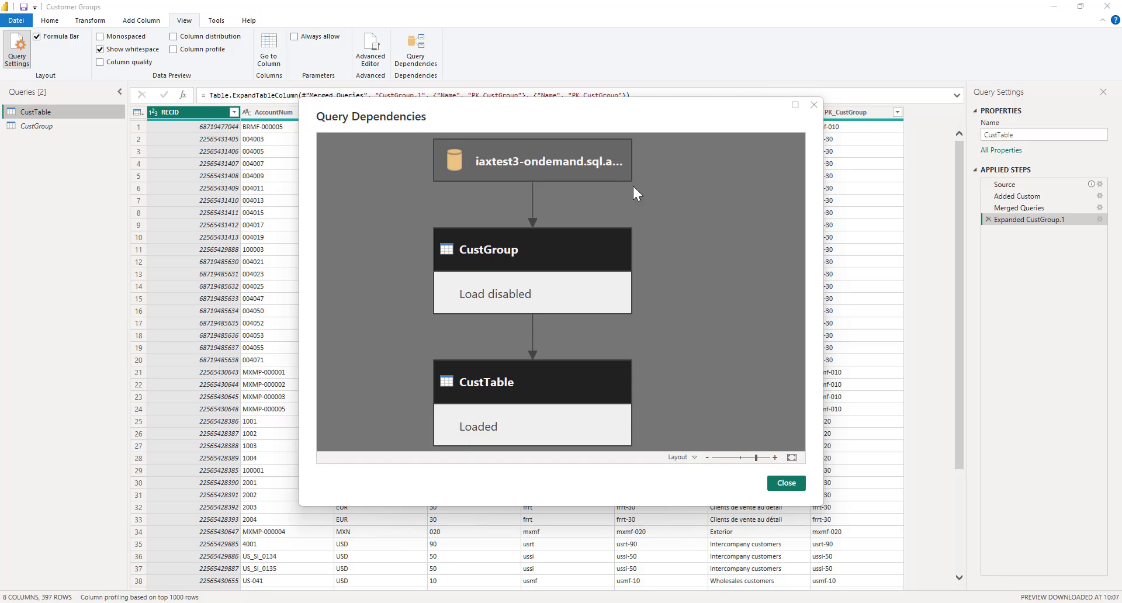
{"action": "mouse_move", "coordinate": [662, 162]}
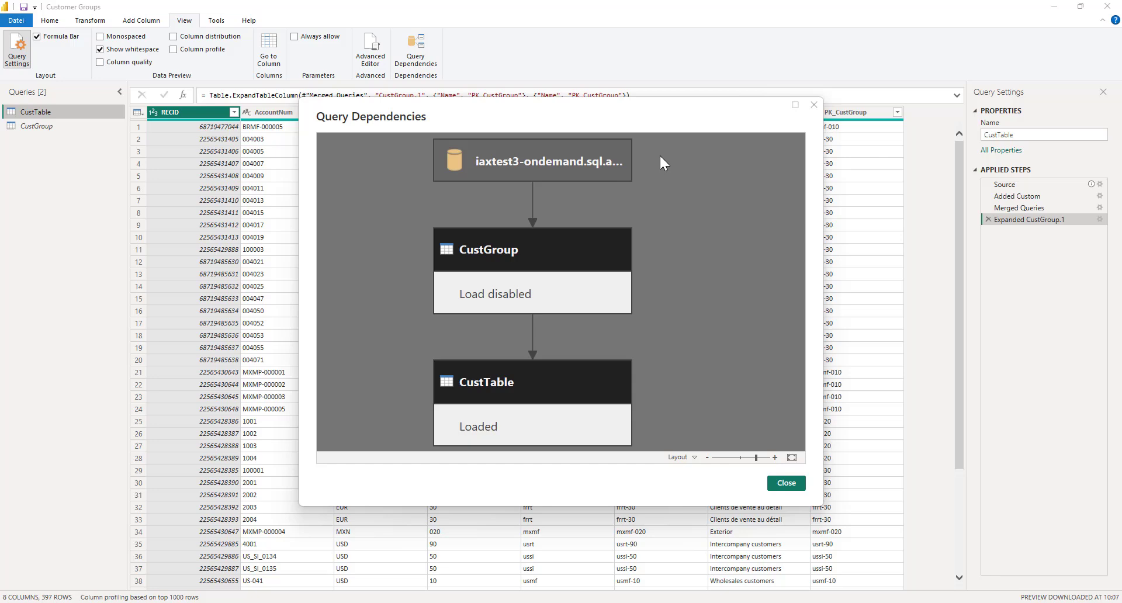
{"action": "mouse_move", "coordinate": [755, 208]}
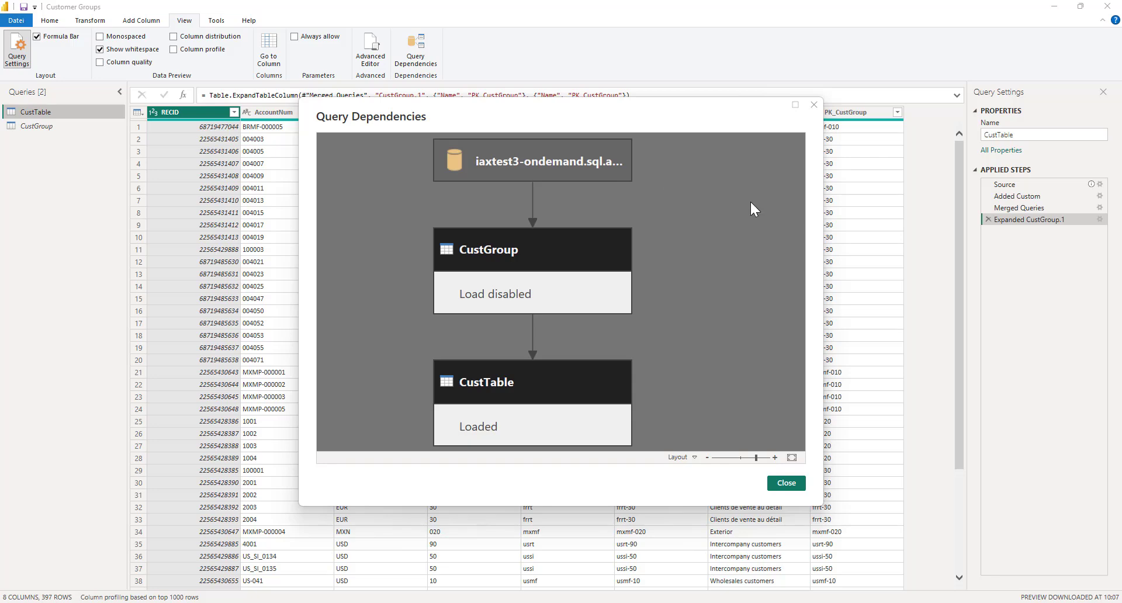
{"action": "mouse_move", "coordinate": [882, 543]}
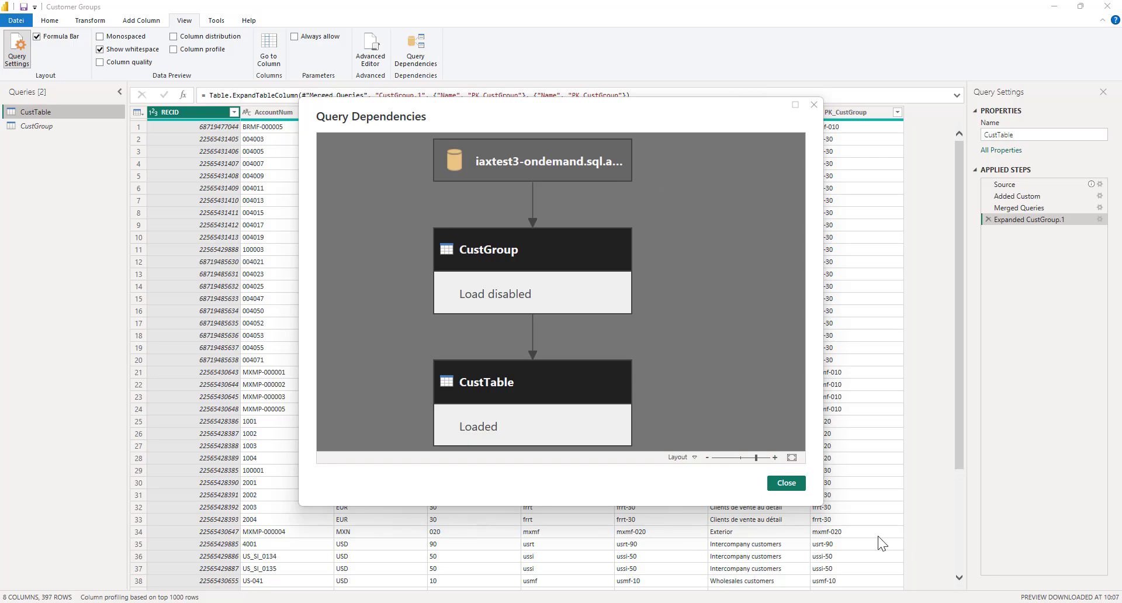
{"action": "left_click", "coordinate": [785, 483]}
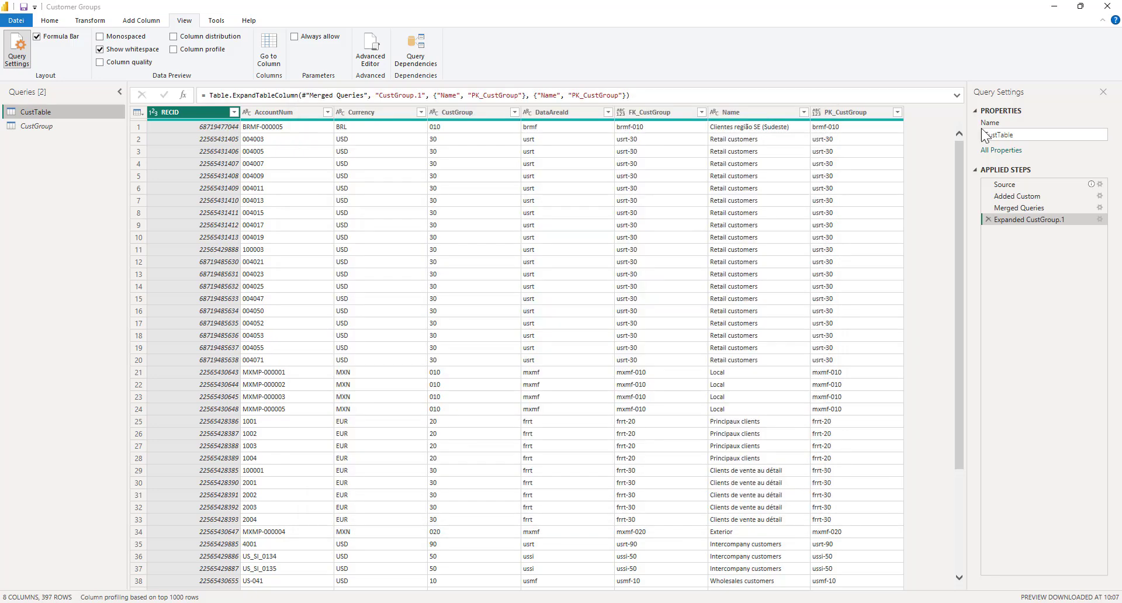
{"action": "left_click", "coordinate": [49, 20]}
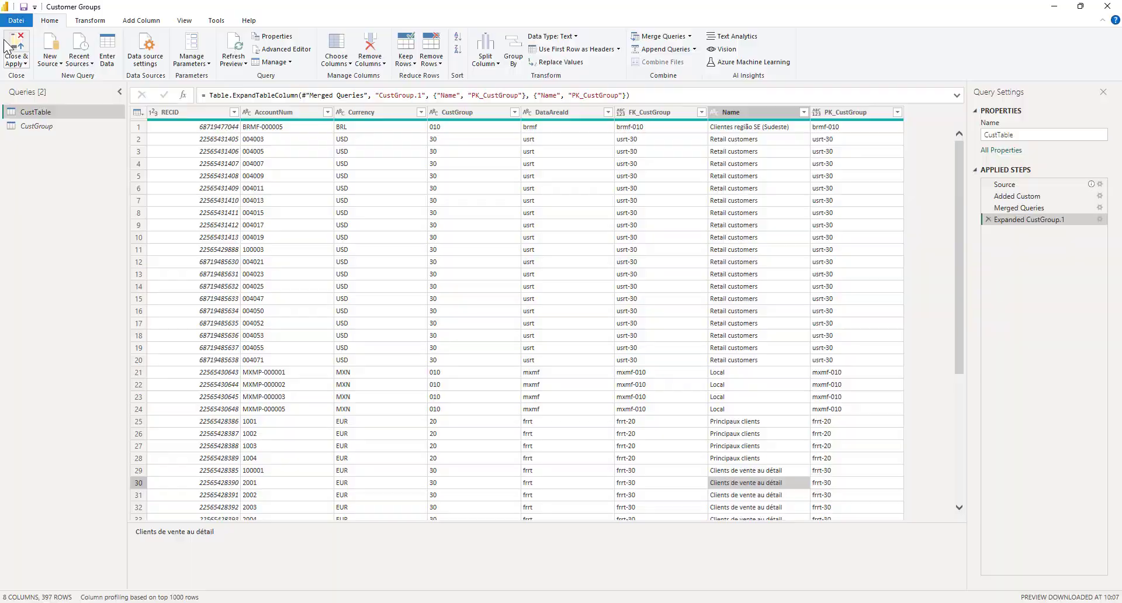
Step: Close & Apply the queries, returning to the unchanged customer table and pie chart
{"action": "left_click", "coordinate": [15, 50]}
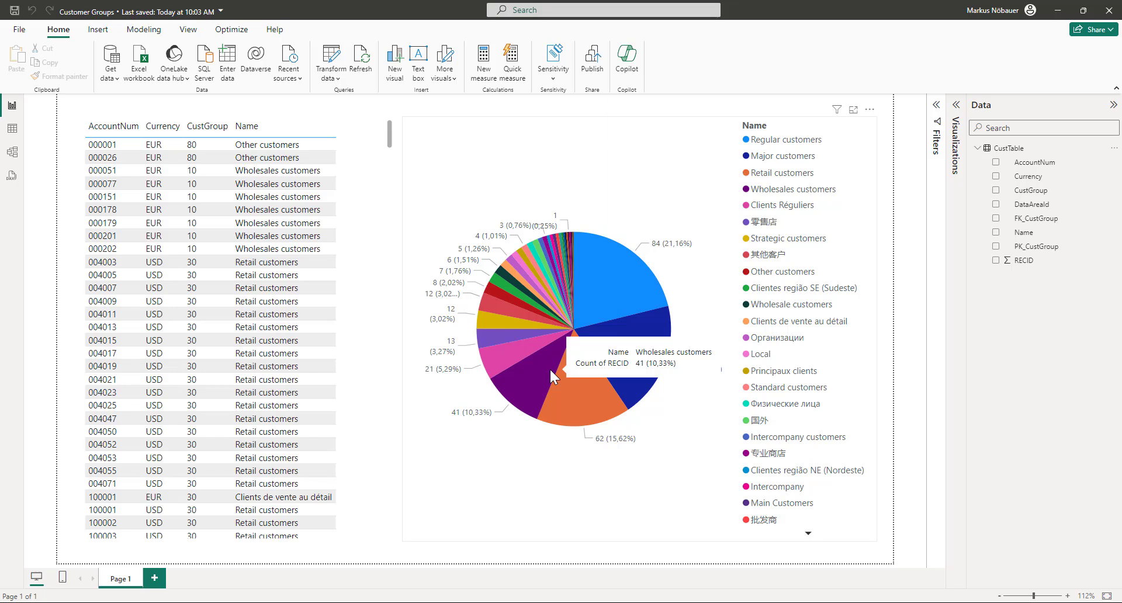
{"action": "mouse_move", "coordinate": [454, 528]}
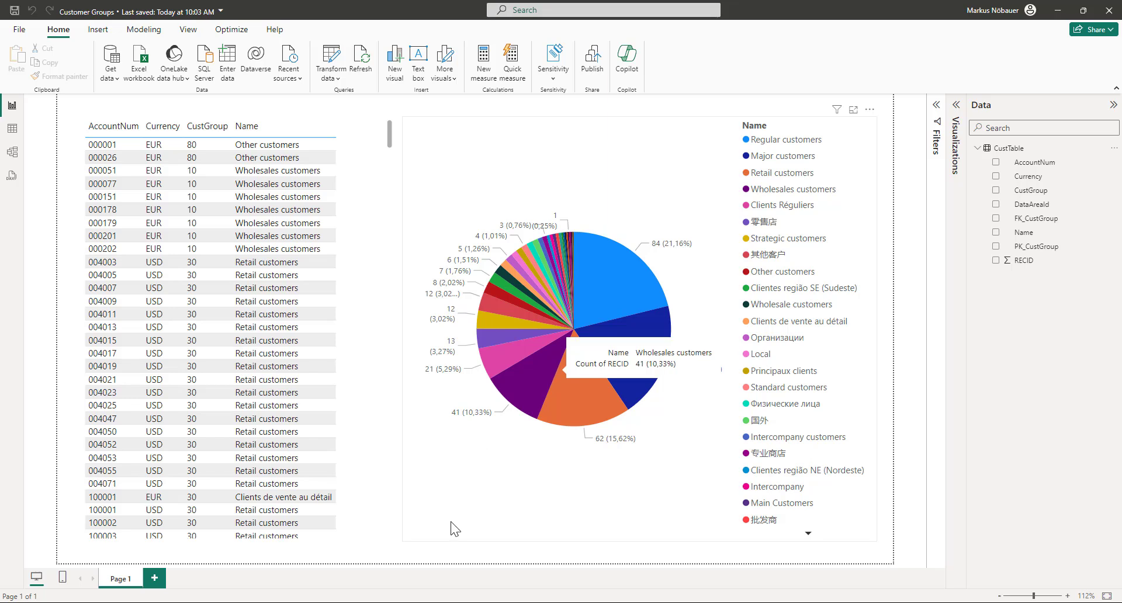
{"action": "mouse_move", "coordinate": [516, 474]}
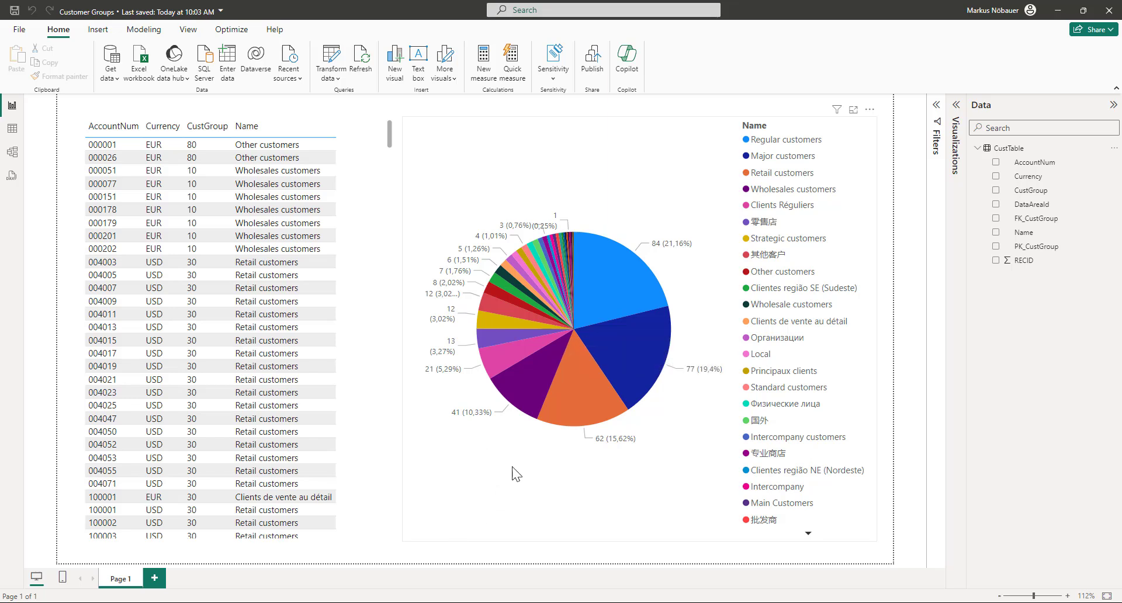